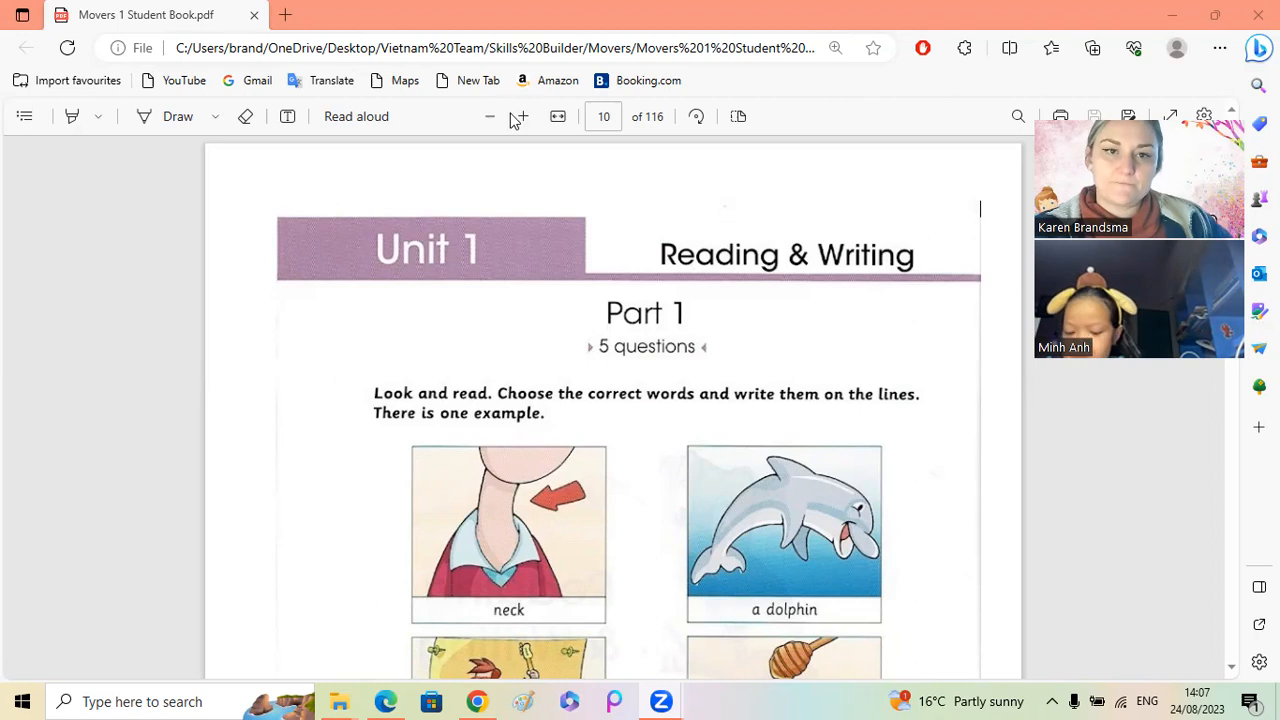
Step: Choose blue as the Draw ink colour
{"action": "scroll", "scroll_direction": "down", "scroll_amount": 3}
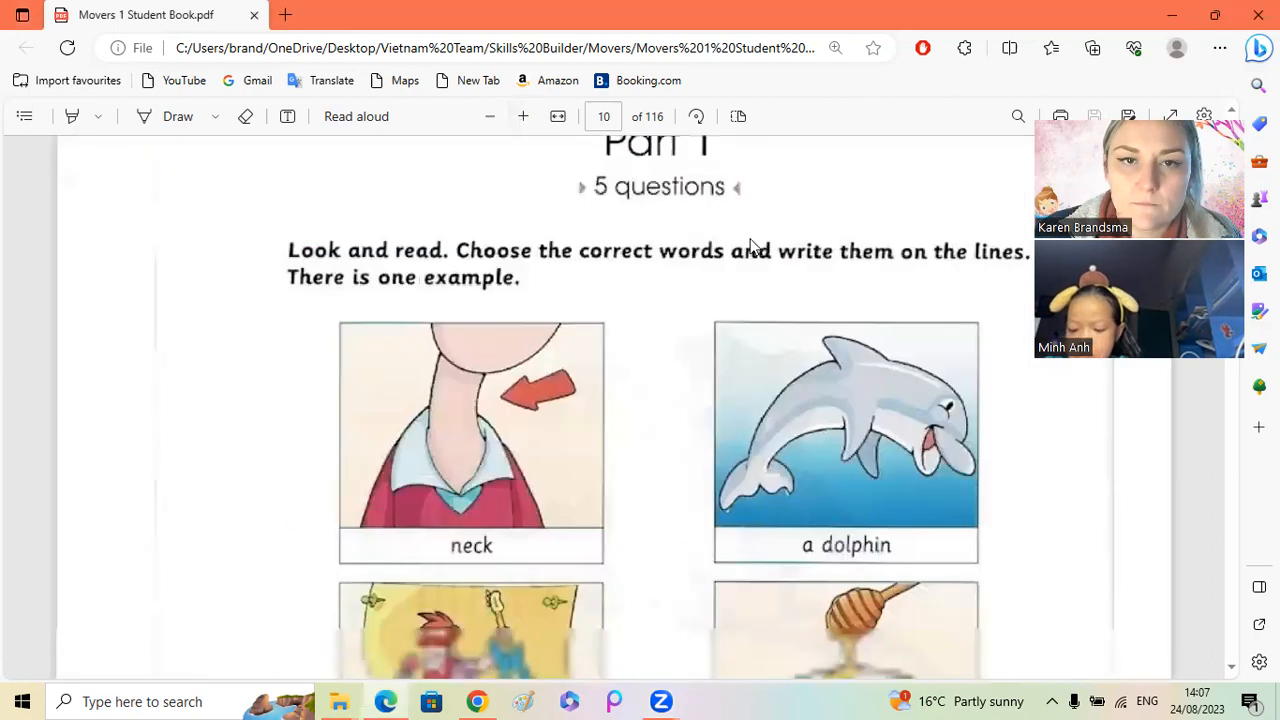
{"action": "scroll", "scroll_direction": "down", "scroll_amount": 3}
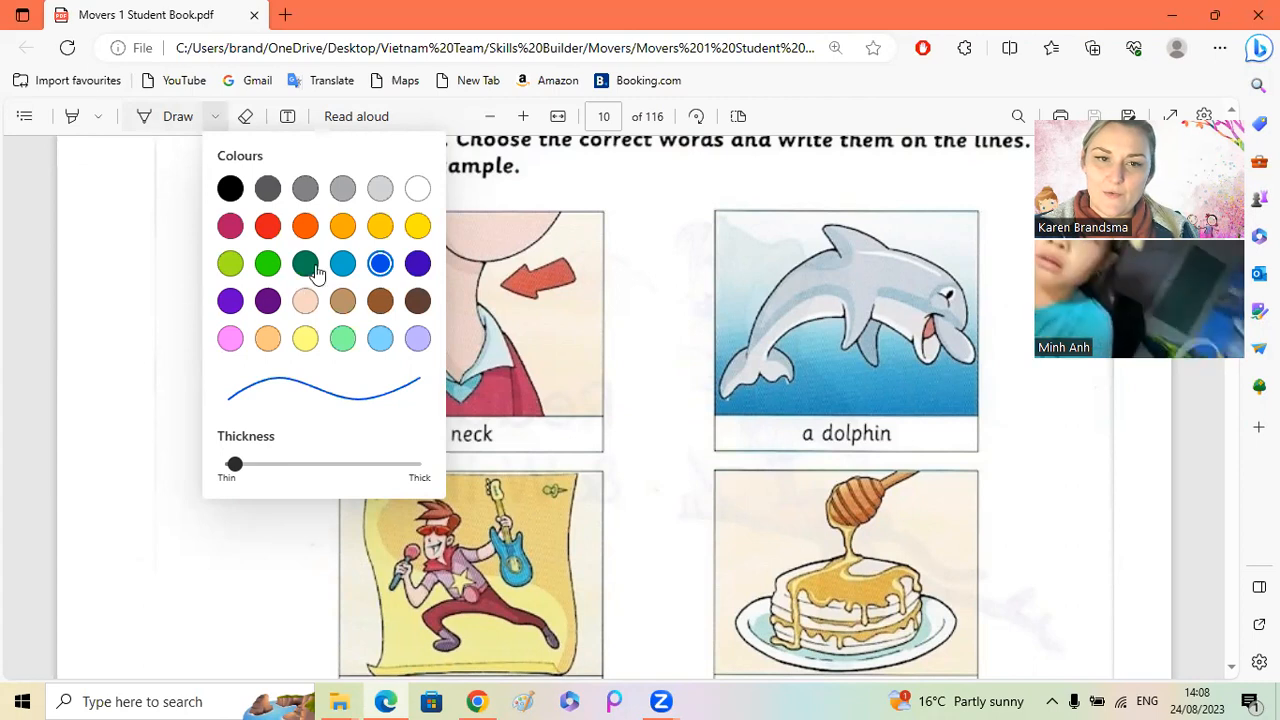
{"action": "left_click", "coordinate": [342, 264]}
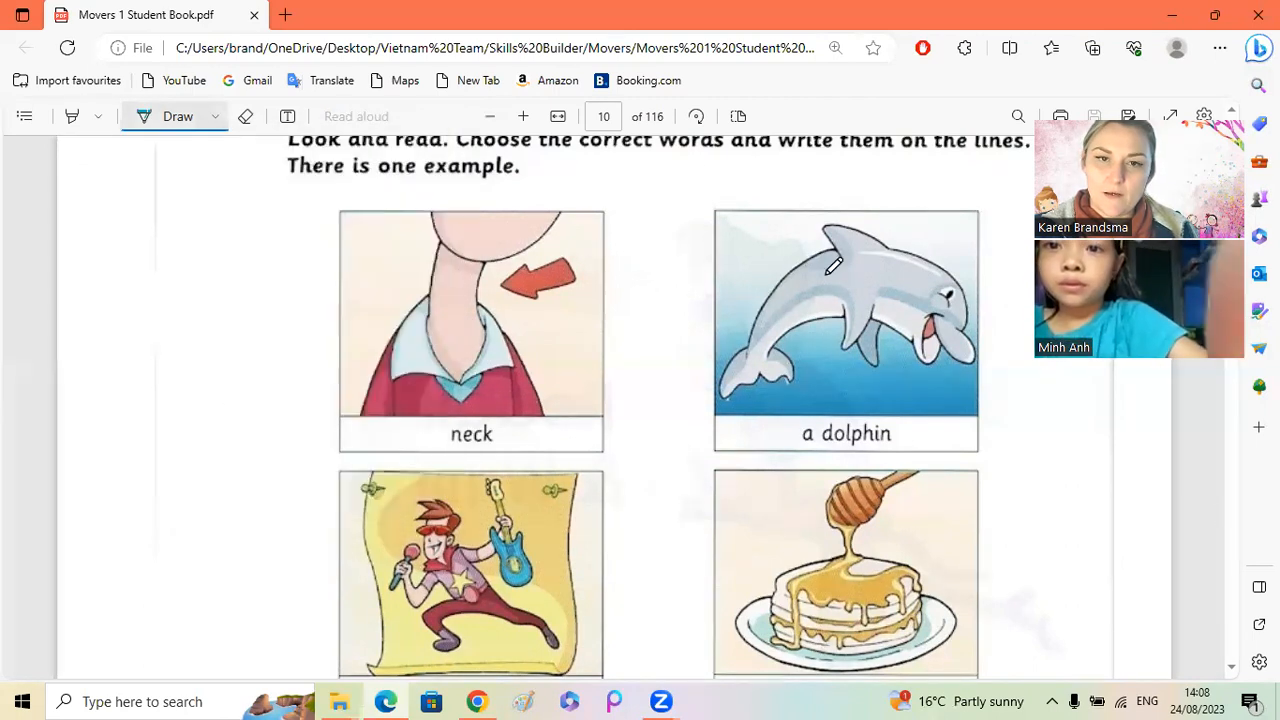
{"action": "scroll", "scroll_direction": "down", "scroll_amount": 3}
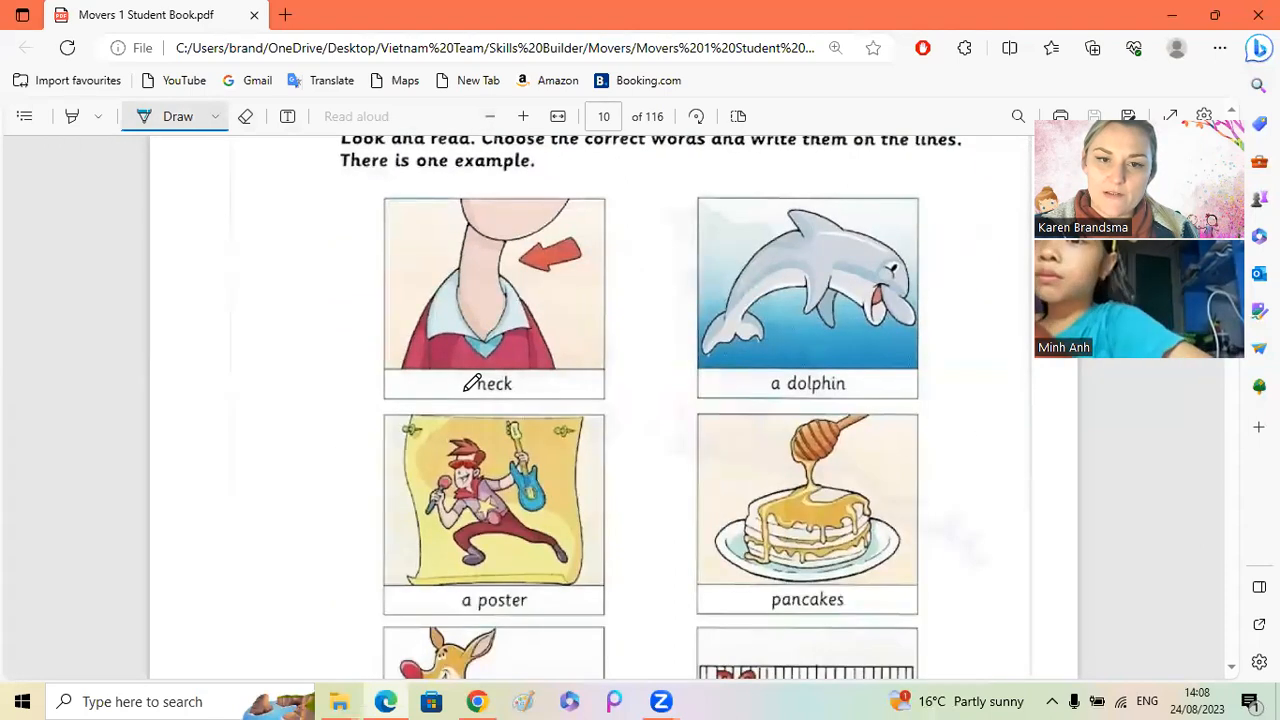
Step: Underline the picture words from neck through cheese in blue
{"action": "left_click_drag", "start_coordinate": [464, 392], "coordinate": [524, 392]}
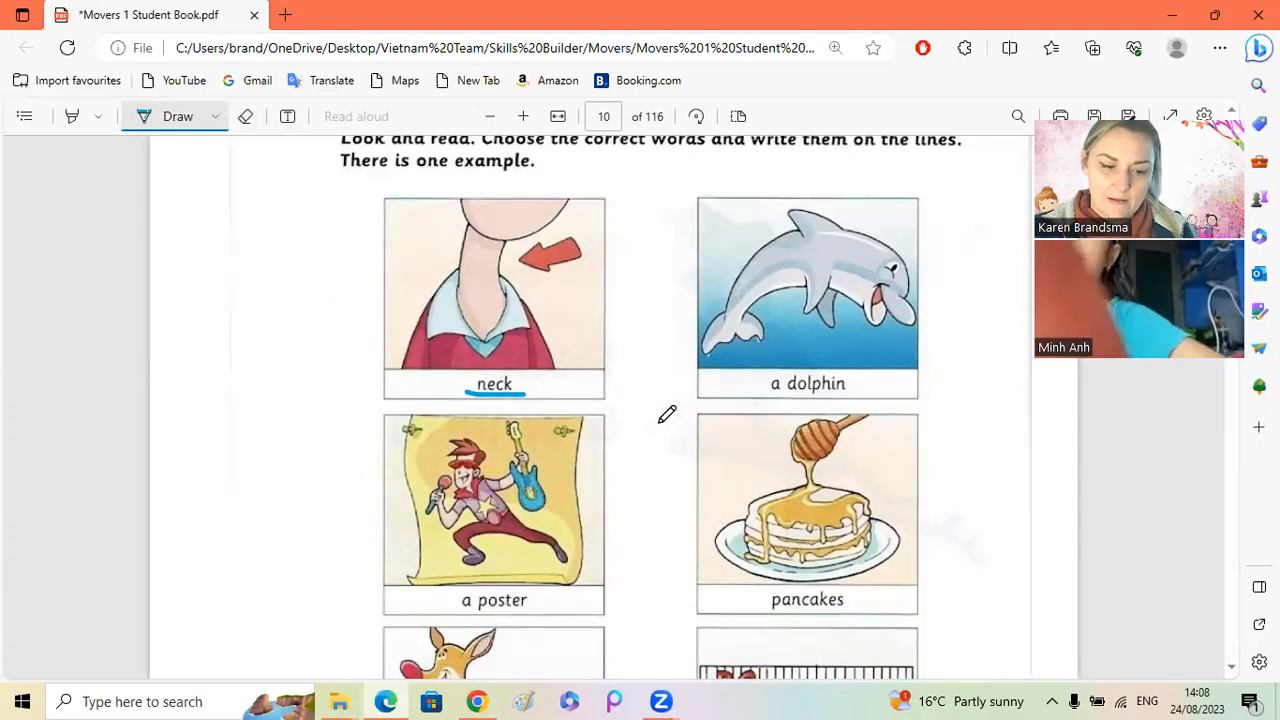
{"action": "left_click_drag", "start_coordinate": [760, 396], "coordinate": [856, 396]}
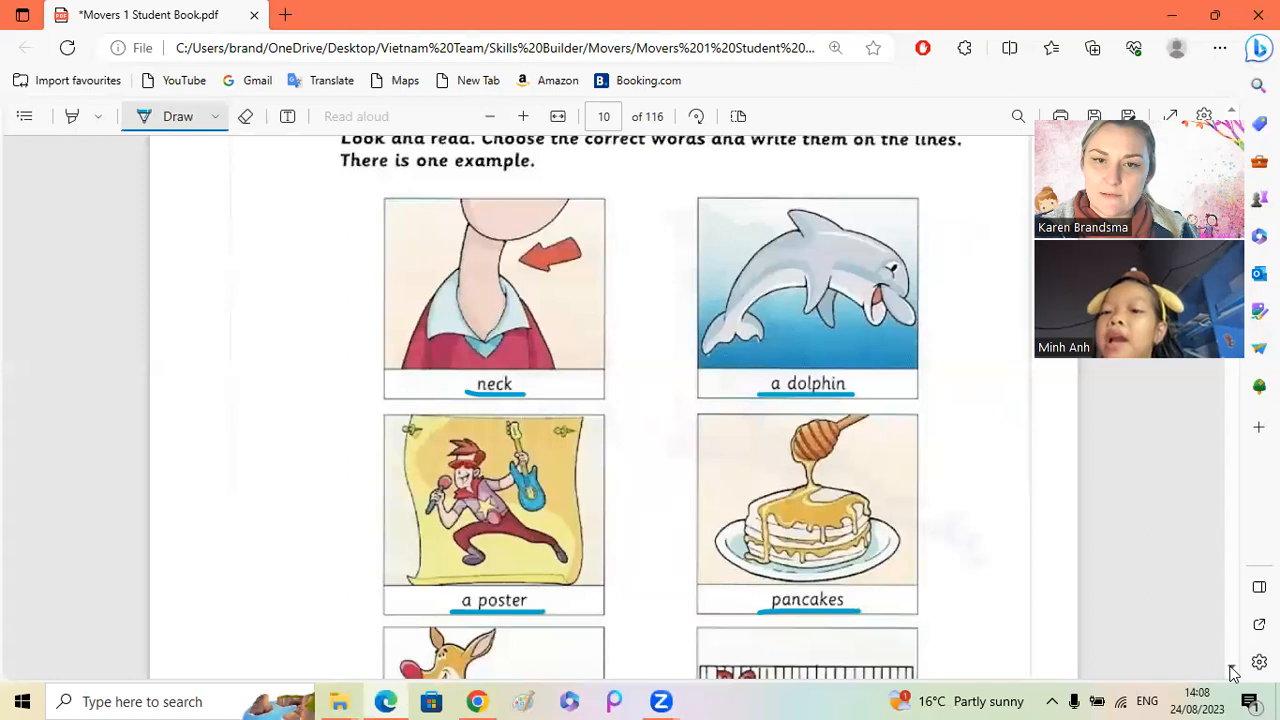
{"action": "scroll", "scroll_direction": "down", "scroll_amount": 3}
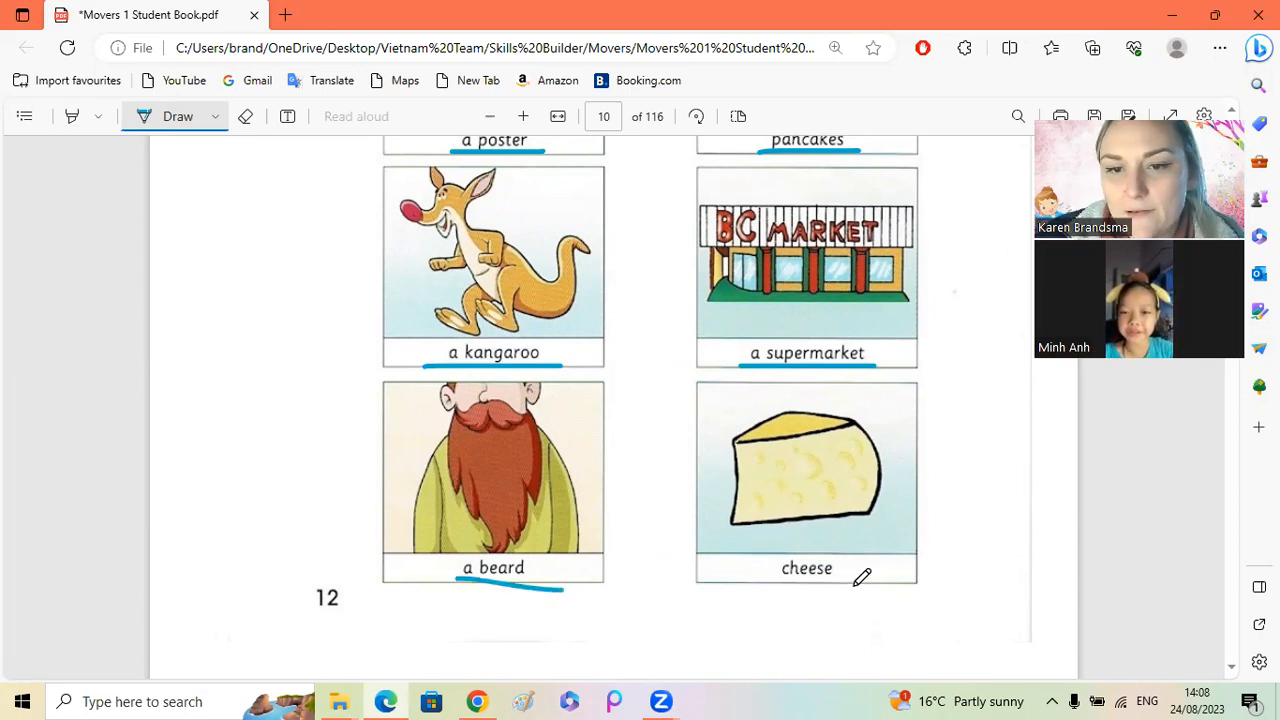
{"action": "left_click_drag", "start_coordinate": [776, 582], "coordinate": [864, 580]}
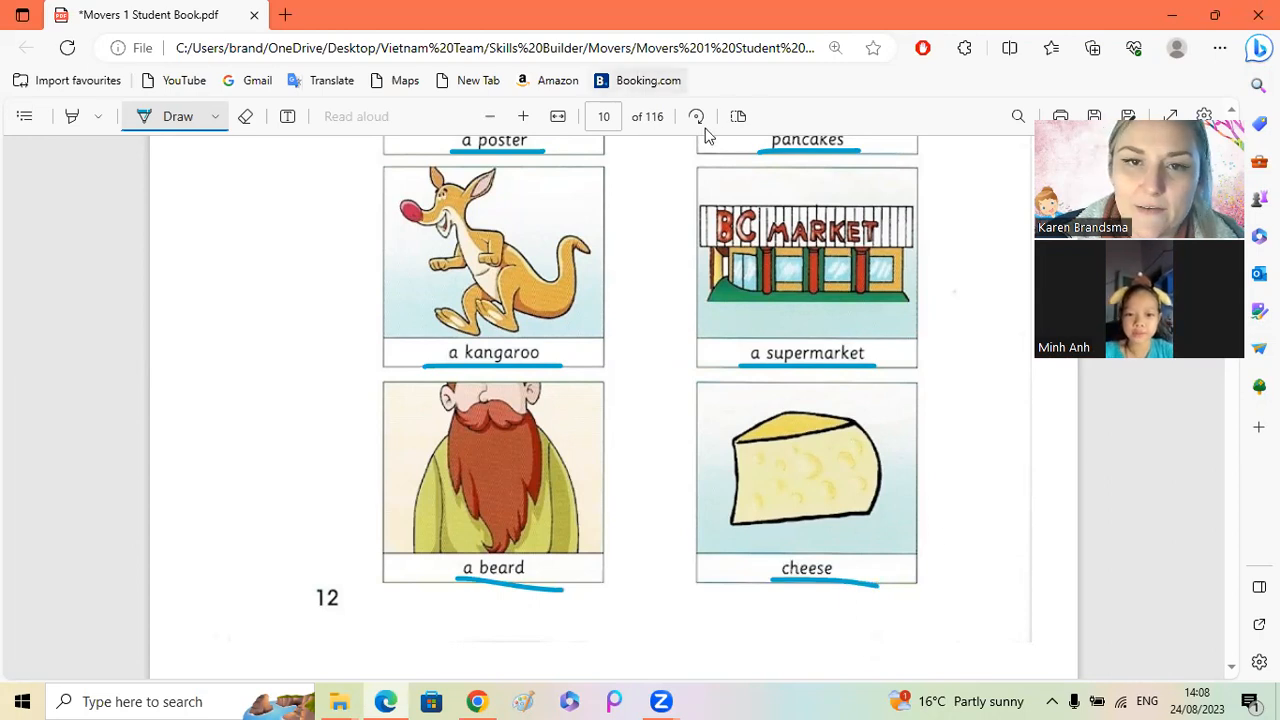
Step: Show pages 12 and 13 side by side with the cover page separate, zoomed in
{"action": "left_click", "coordinate": [738, 116]}
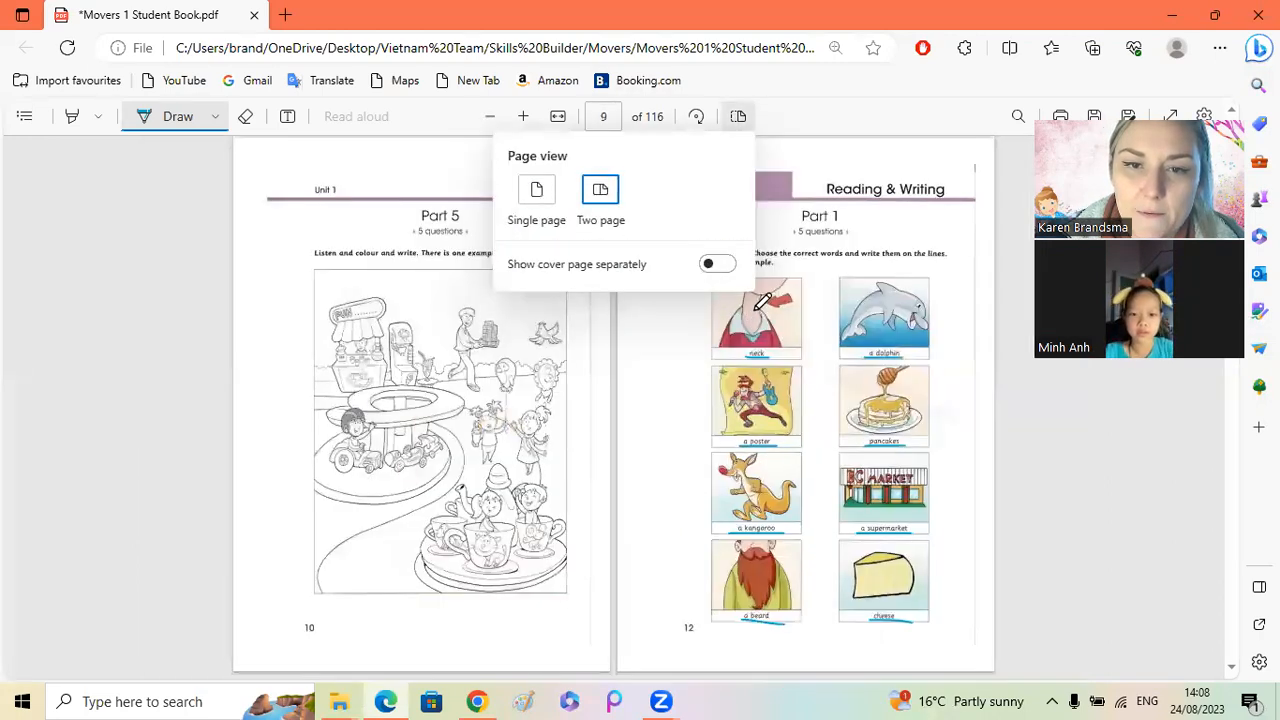
{"action": "left_click", "coordinate": [716, 264]}
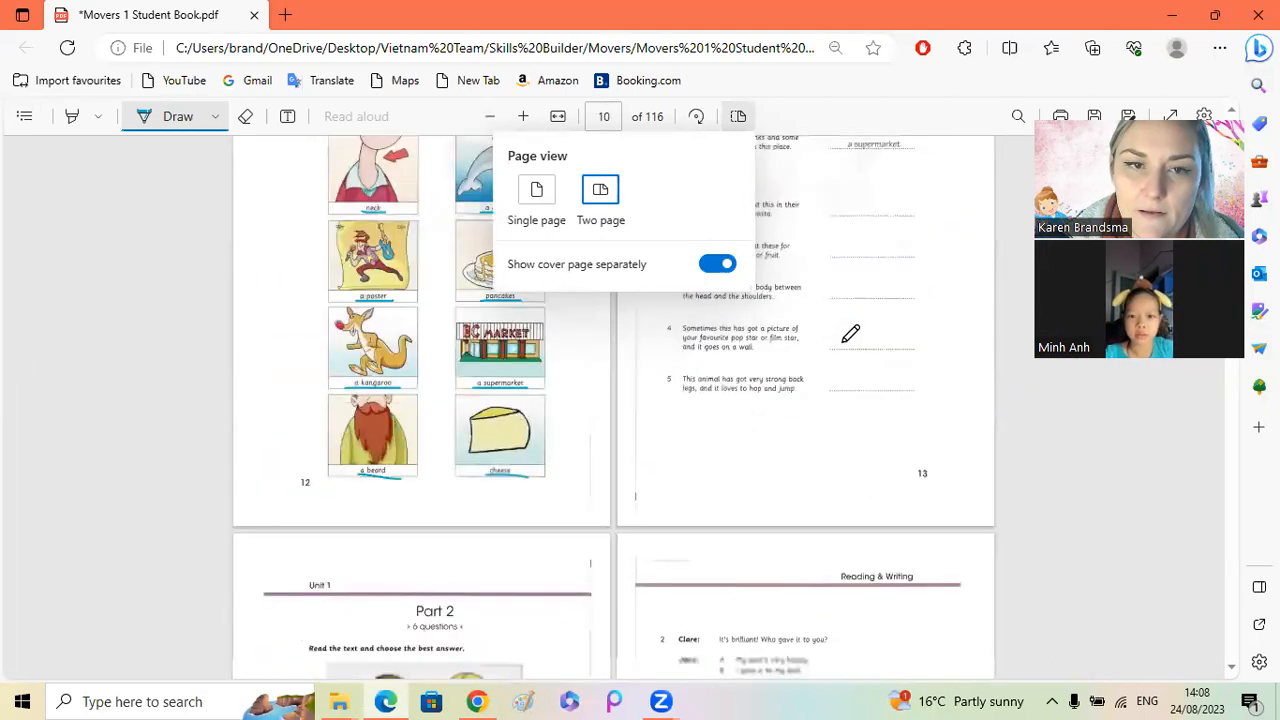
{"action": "left_click", "coordinate": [524, 116]}
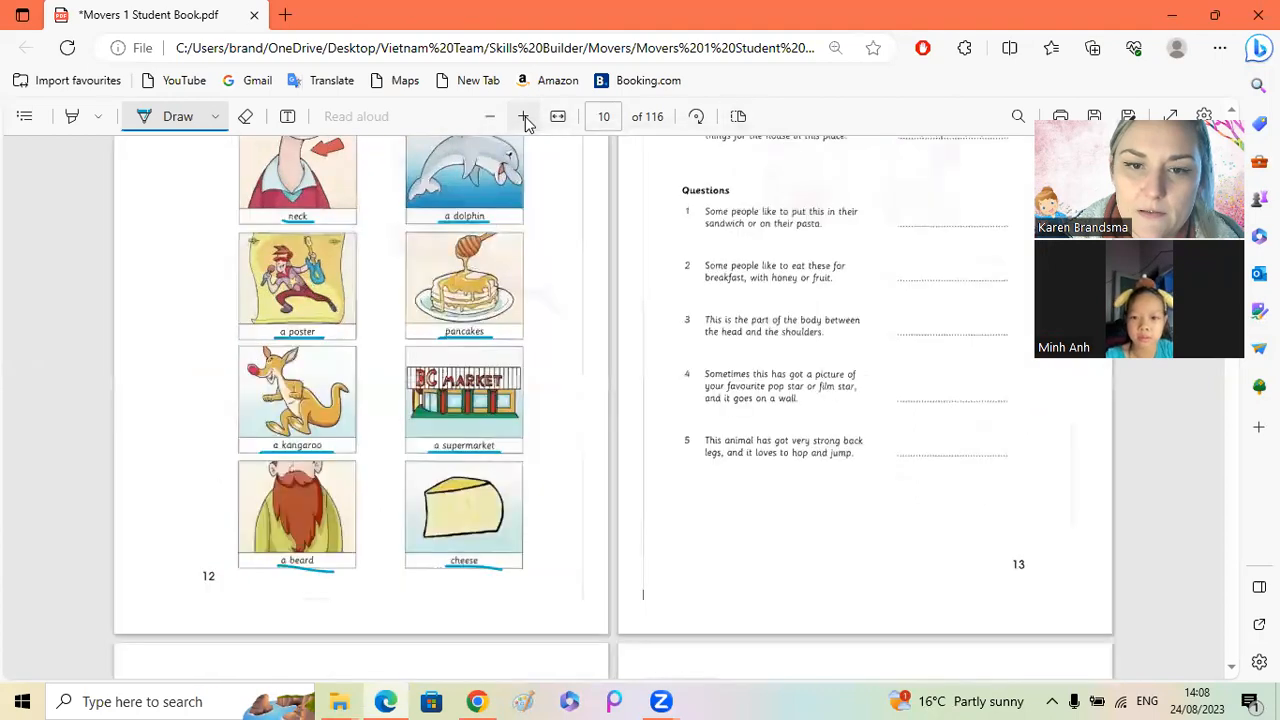
{"action": "left_click", "coordinate": [524, 116]}
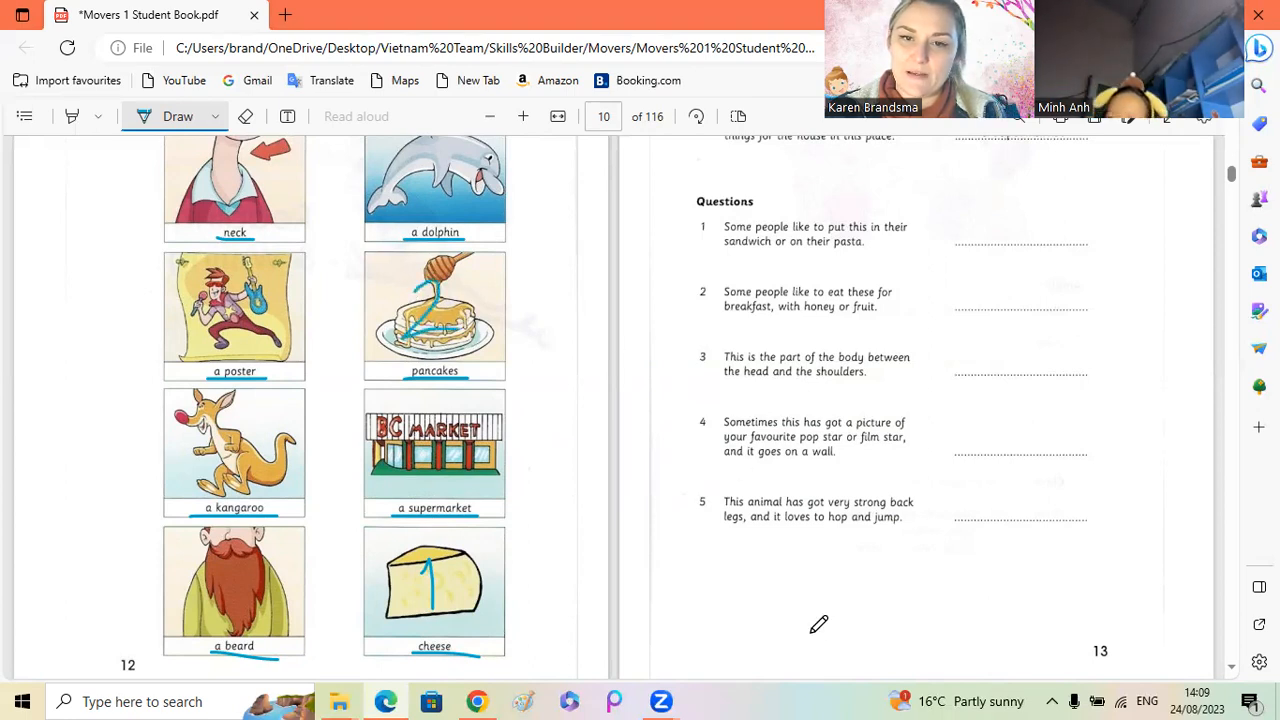
{"action": "mouse_move", "coordinate": [798, 618]}
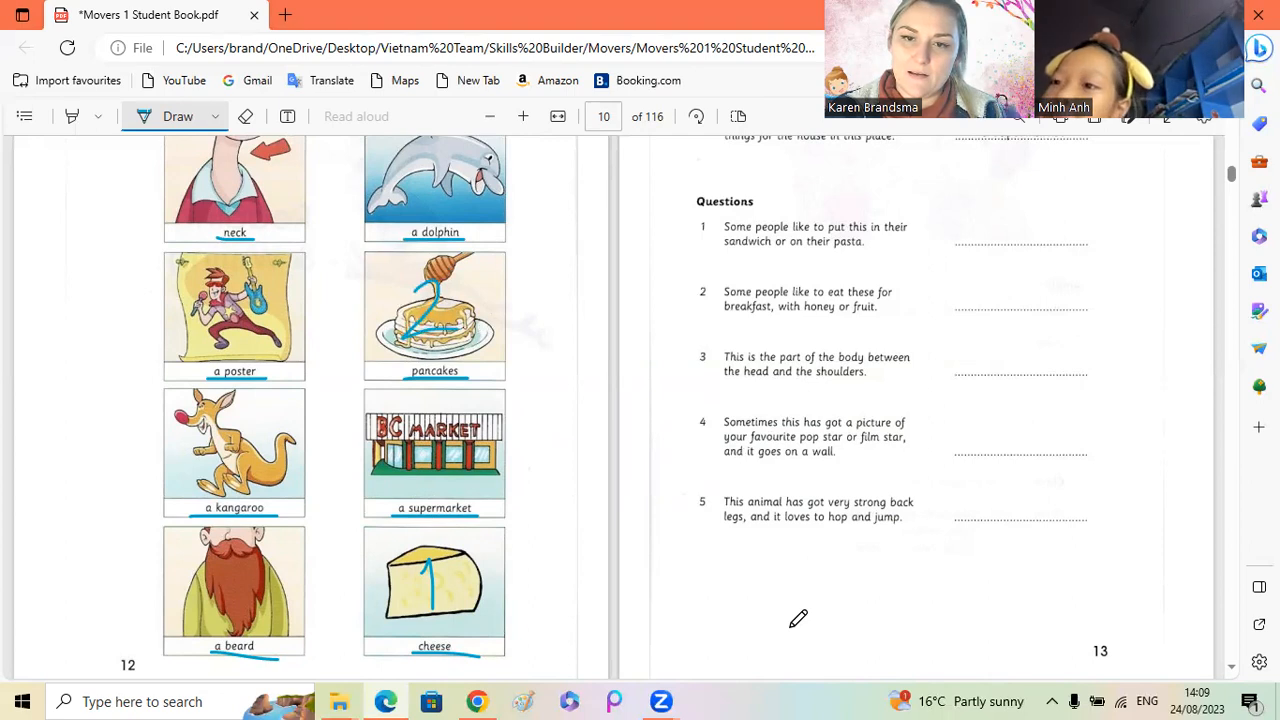
{"action": "mouse_move", "coordinate": [770, 604]}
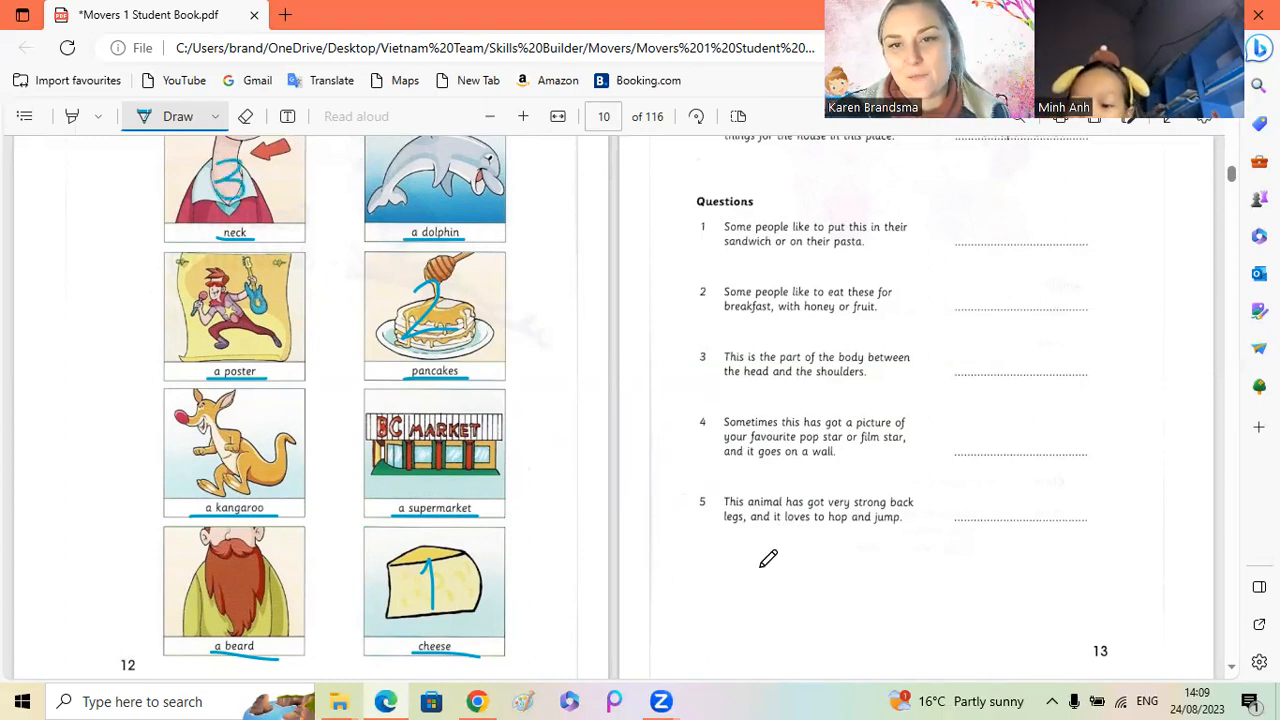
{"action": "mouse_move", "coordinate": [798, 616]}
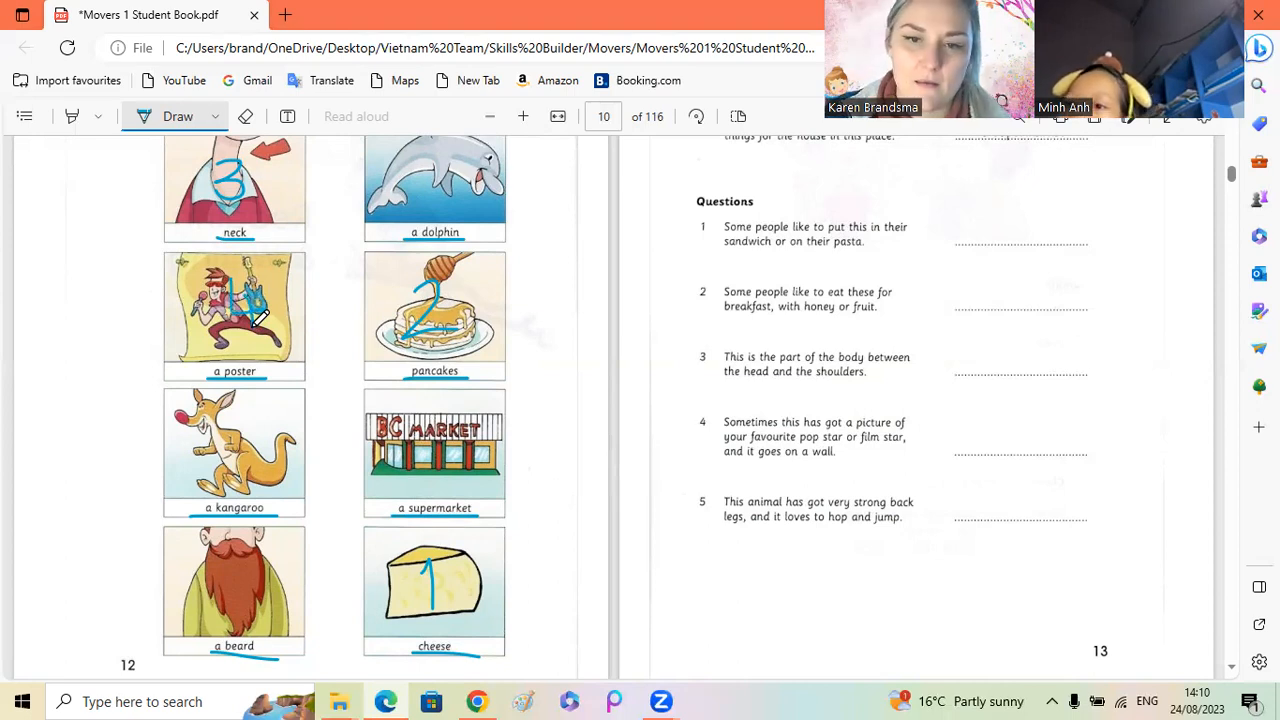
{"action": "mouse_move", "coordinate": [584, 186]}
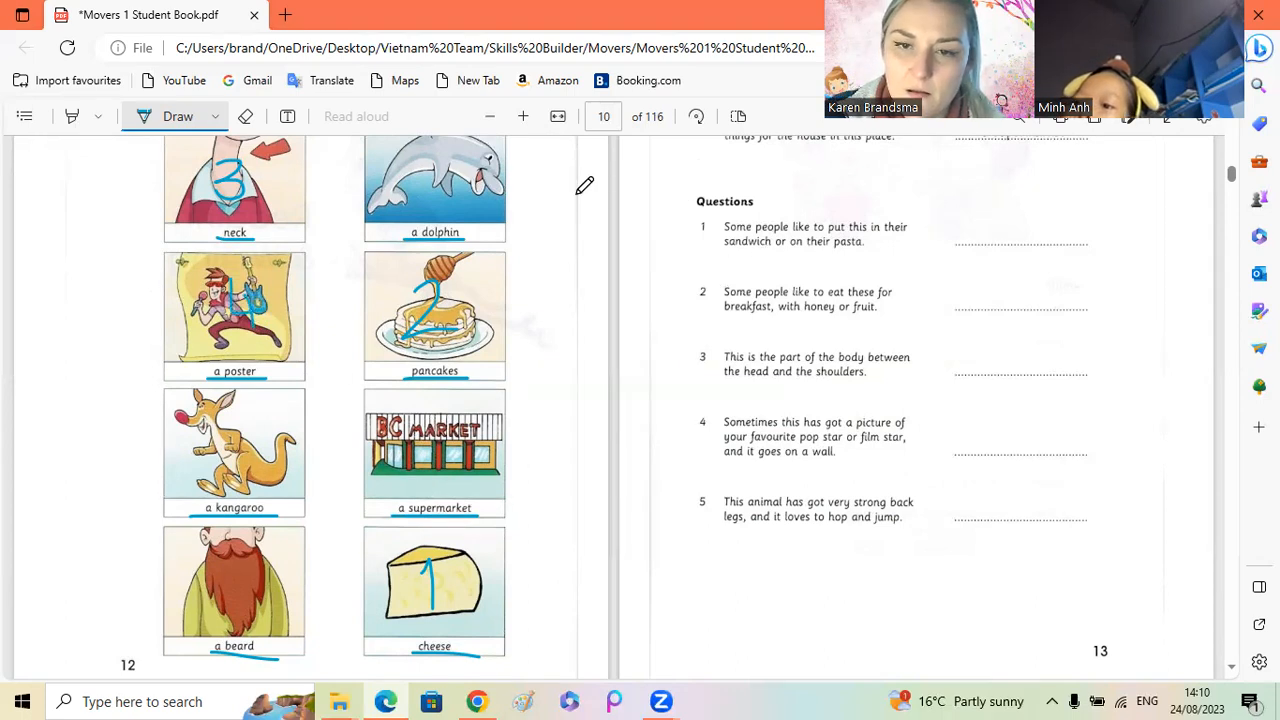
{"action": "mouse_move", "coordinate": [584, 272]}
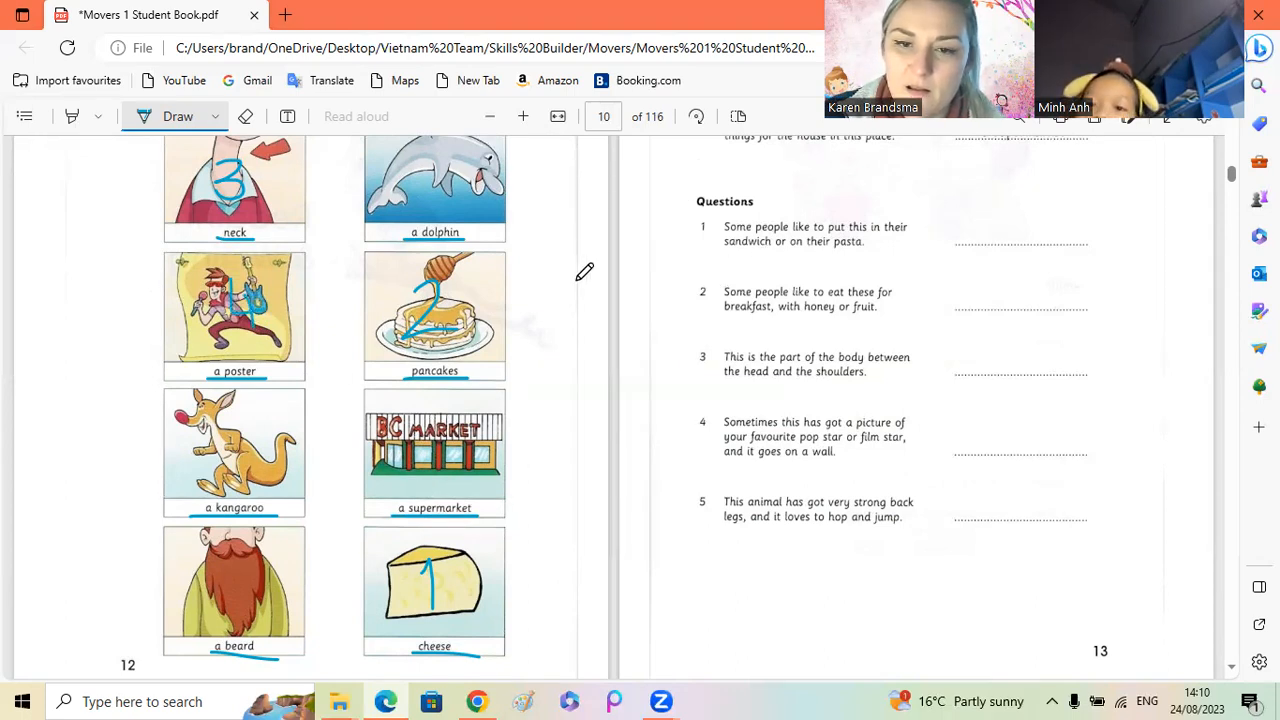
{"action": "mouse_move", "coordinate": [844, 396]}
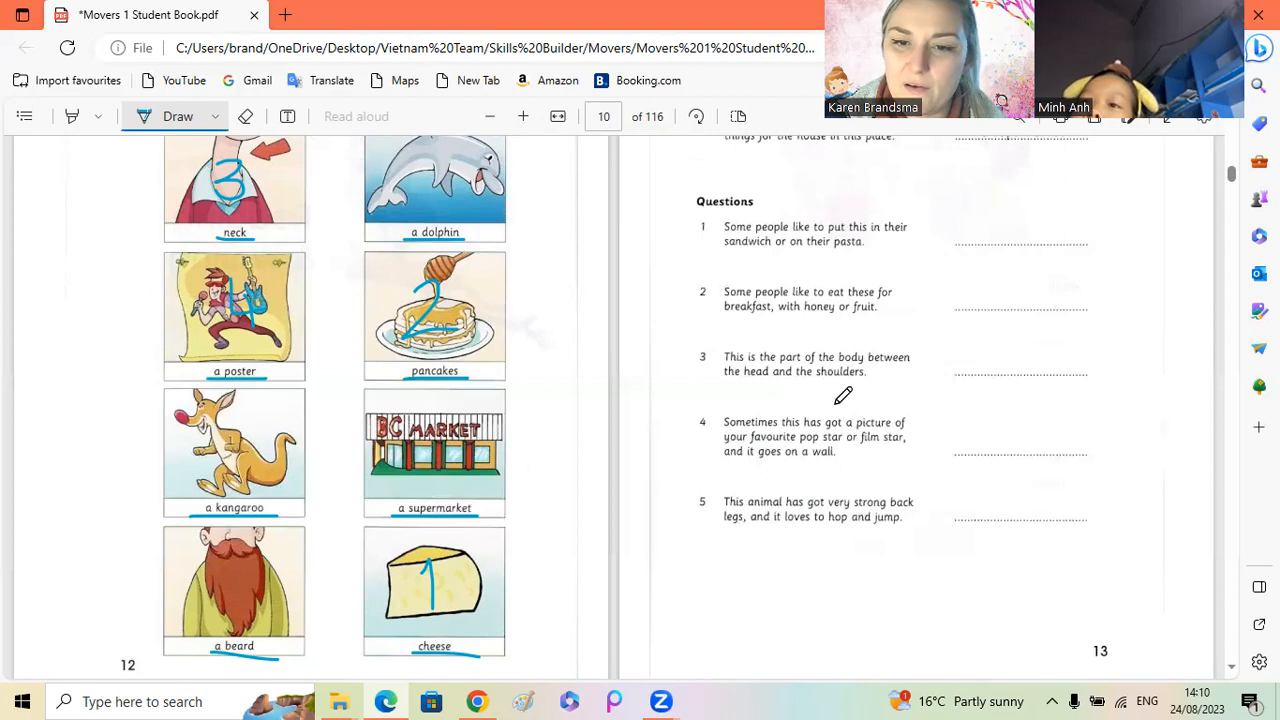
{"action": "mouse_move", "coordinate": [850, 500]}
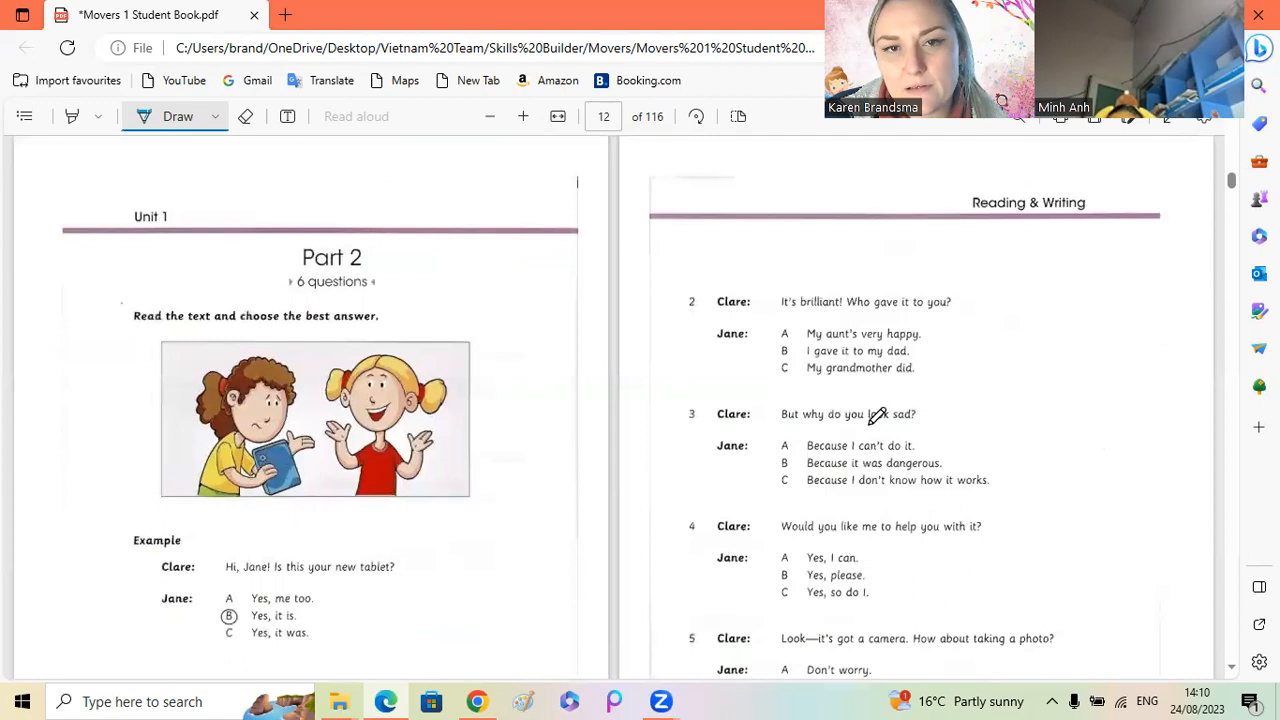
Step: Switch to single-page view and scroll to question 1
{"action": "left_click", "coordinate": [738, 116]}
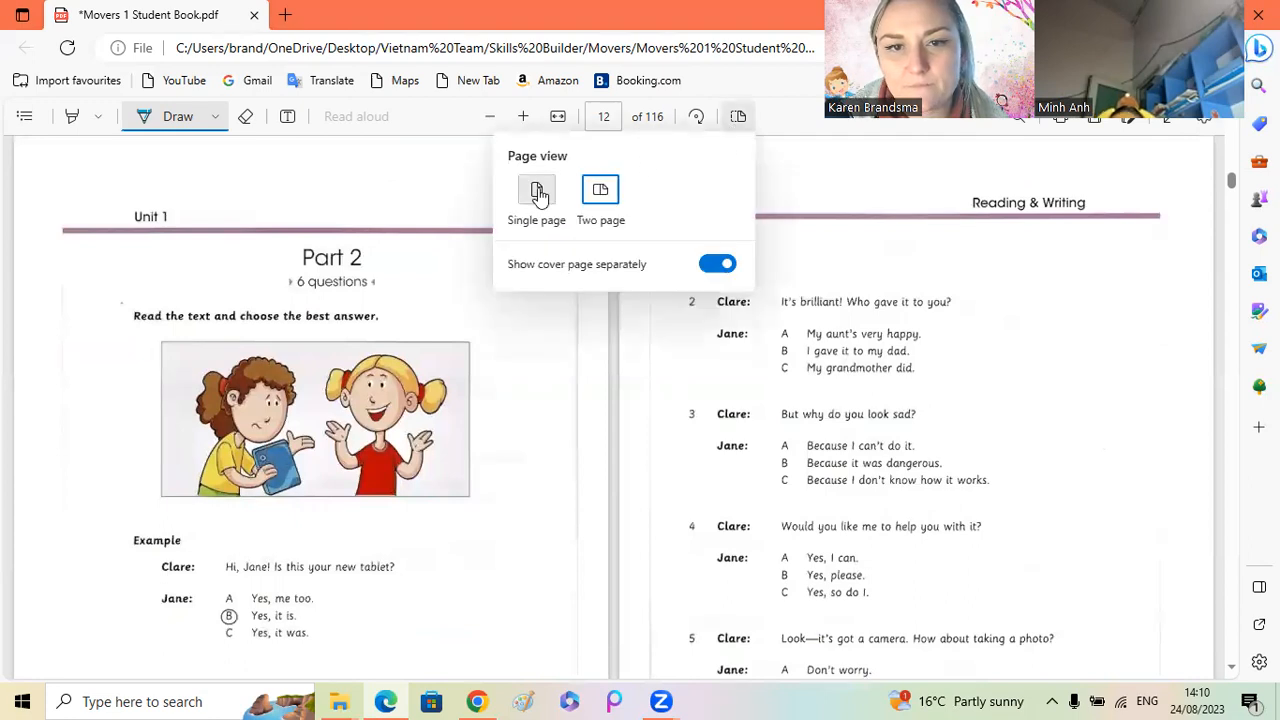
{"action": "left_click", "coordinate": [536, 190]}
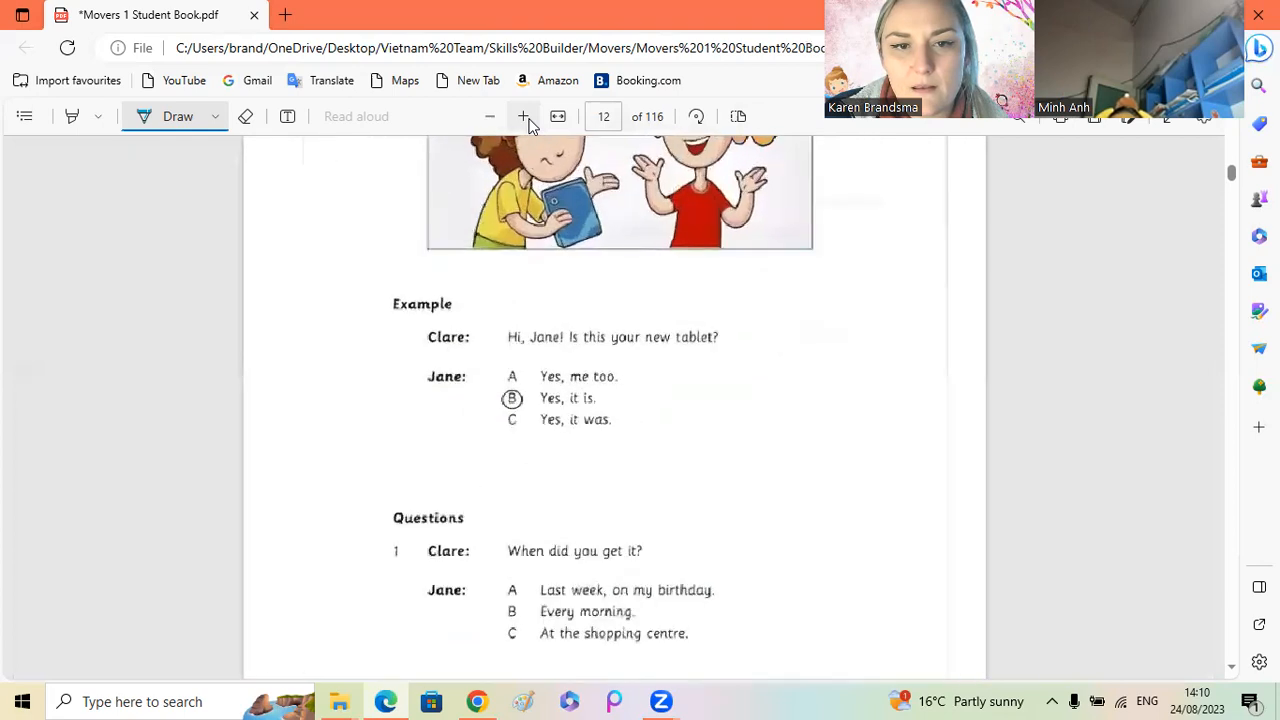
{"action": "scroll", "scroll_direction": "down", "scroll_amount": 3}
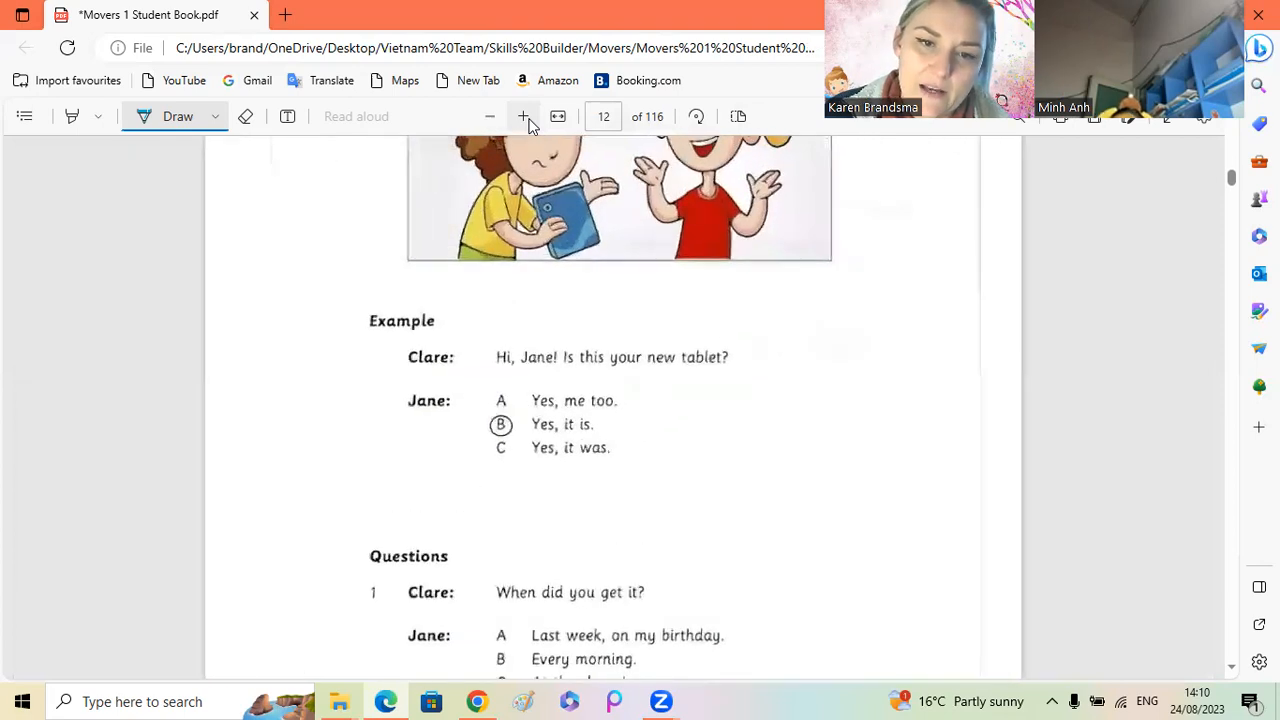
{"action": "mouse_move", "coordinate": [744, 304]}
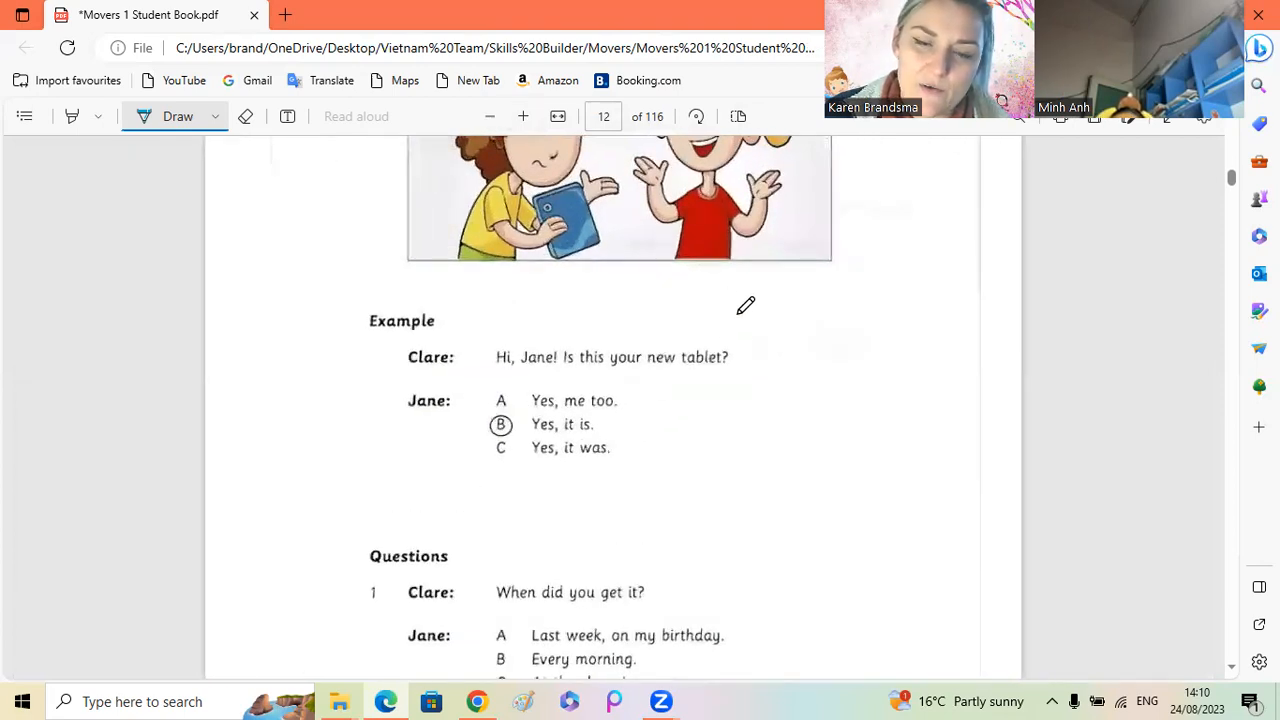
{"action": "scroll", "scroll_direction": "down", "scroll_amount": 3}
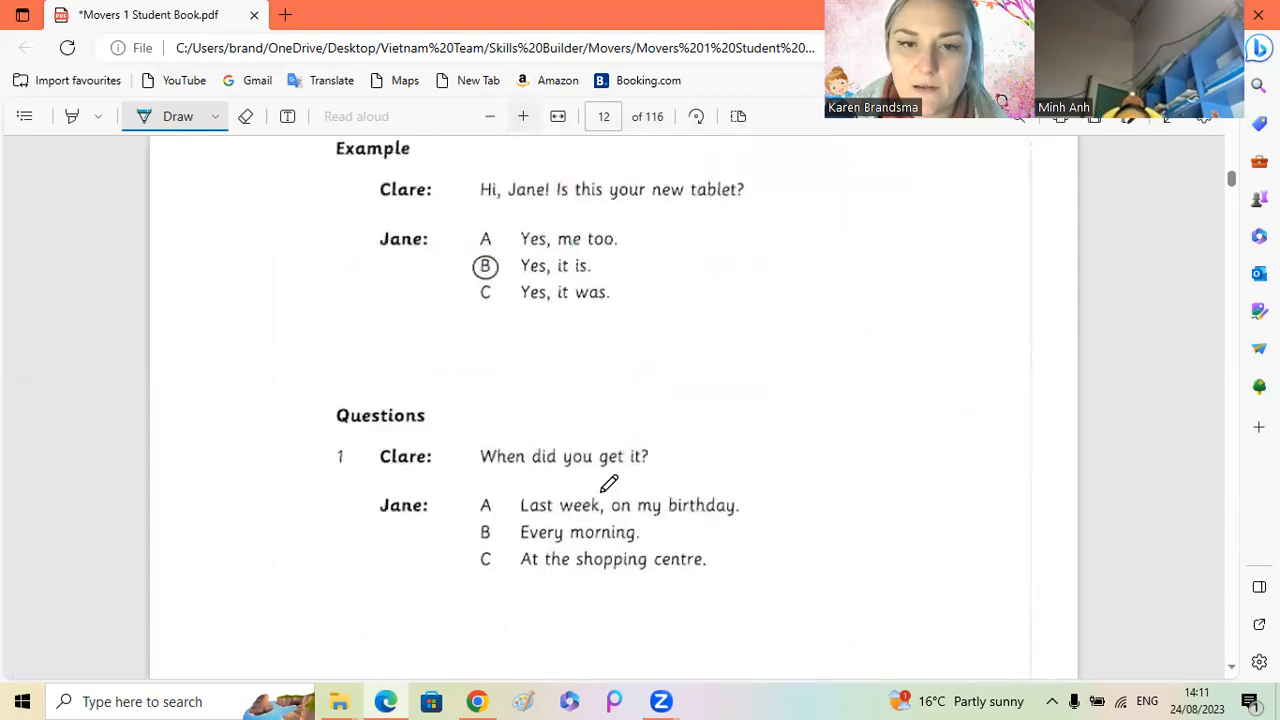
{"action": "mouse_move", "coordinate": [868, 500]}
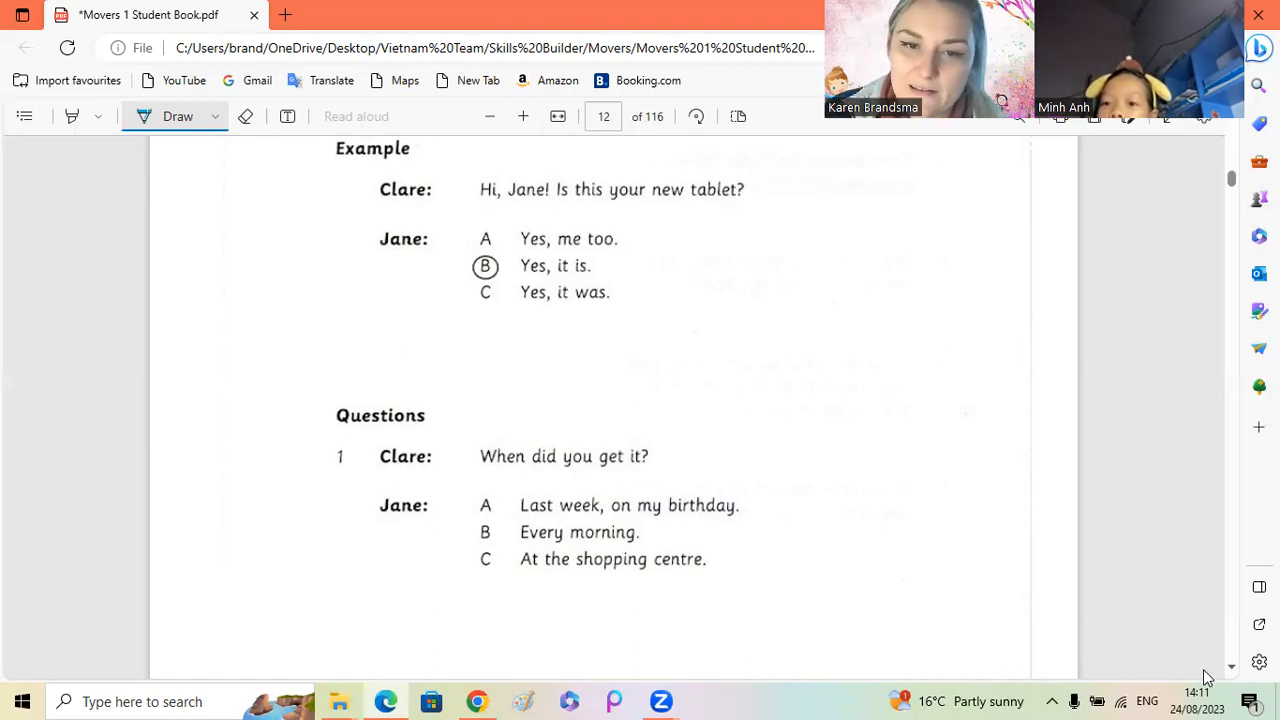
Step: Circle answer A, 'Last week, on my birthday', for question 1 in blue
{"action": "left_click", "coordinate": [484, 504]}
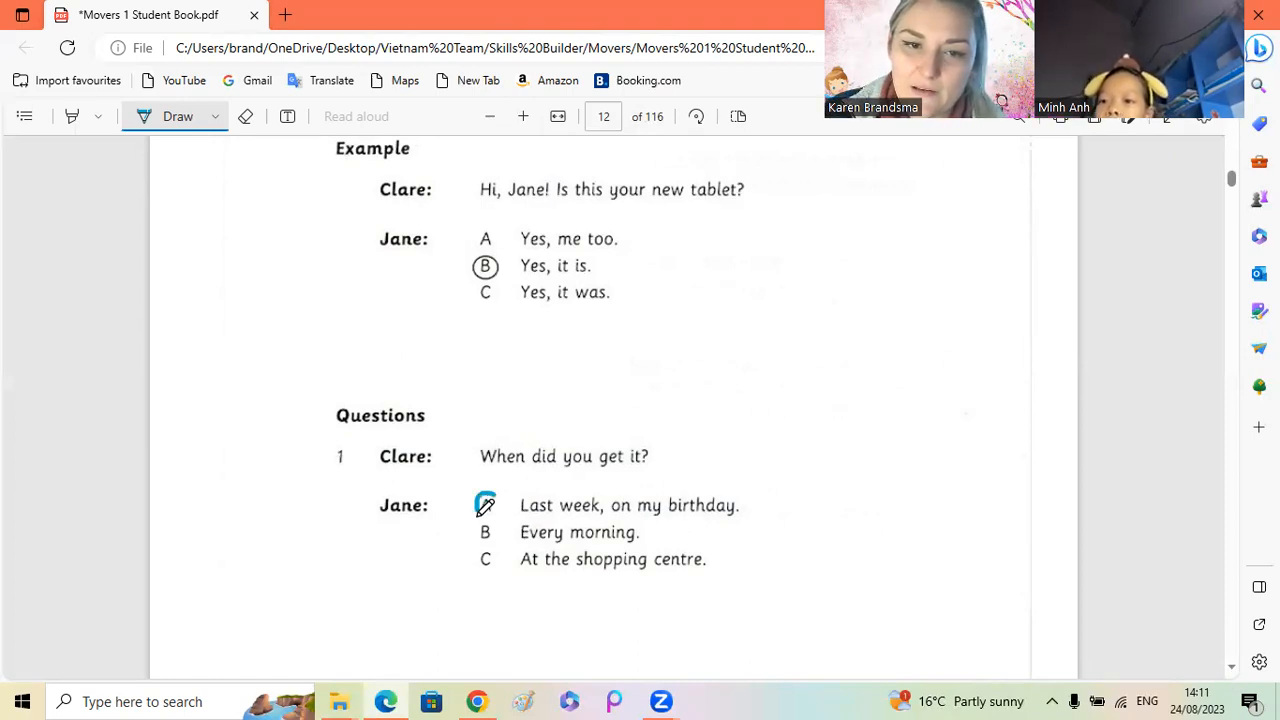
{"action": "left_click", "coordinate": [484, 504]}
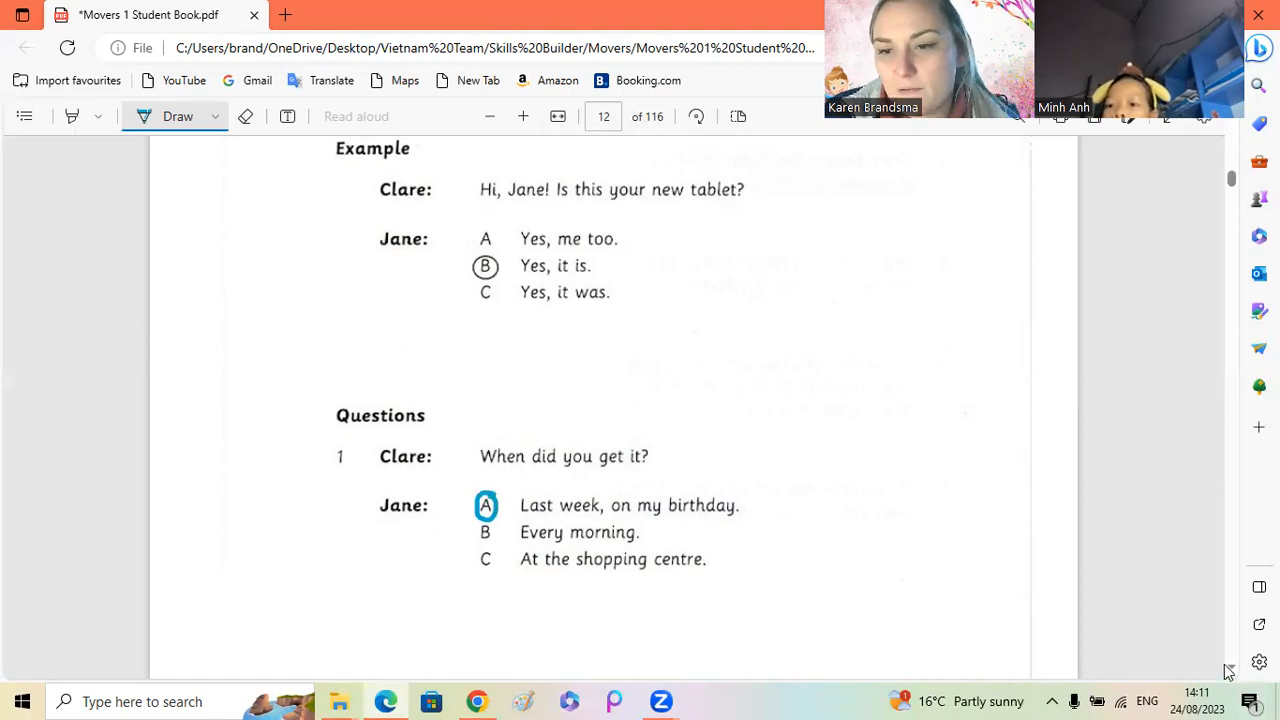
{"action": "scroll", "scroll_direction": "down", "scroll_amount": 3}
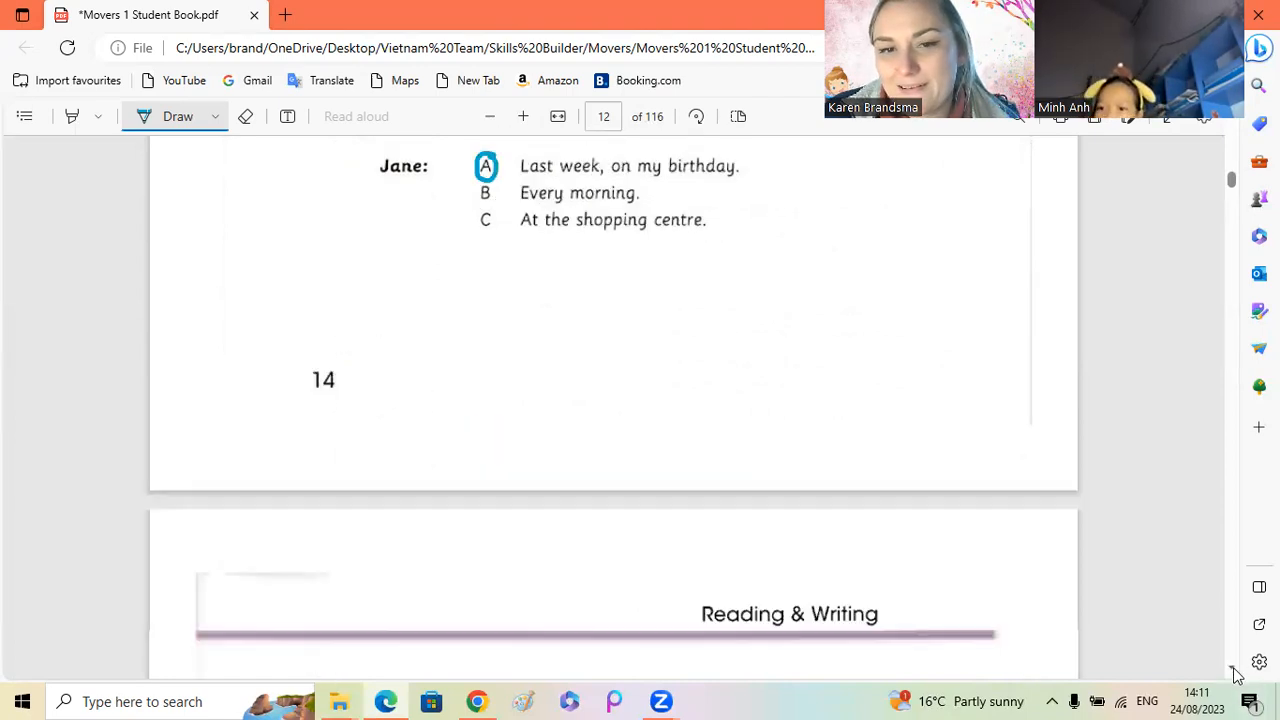
Step: Circle answer C for question 3 and answer B for question 4 in blue
{"action": "scroll", "scroll_direction": "down", "scroll_amount": 3}
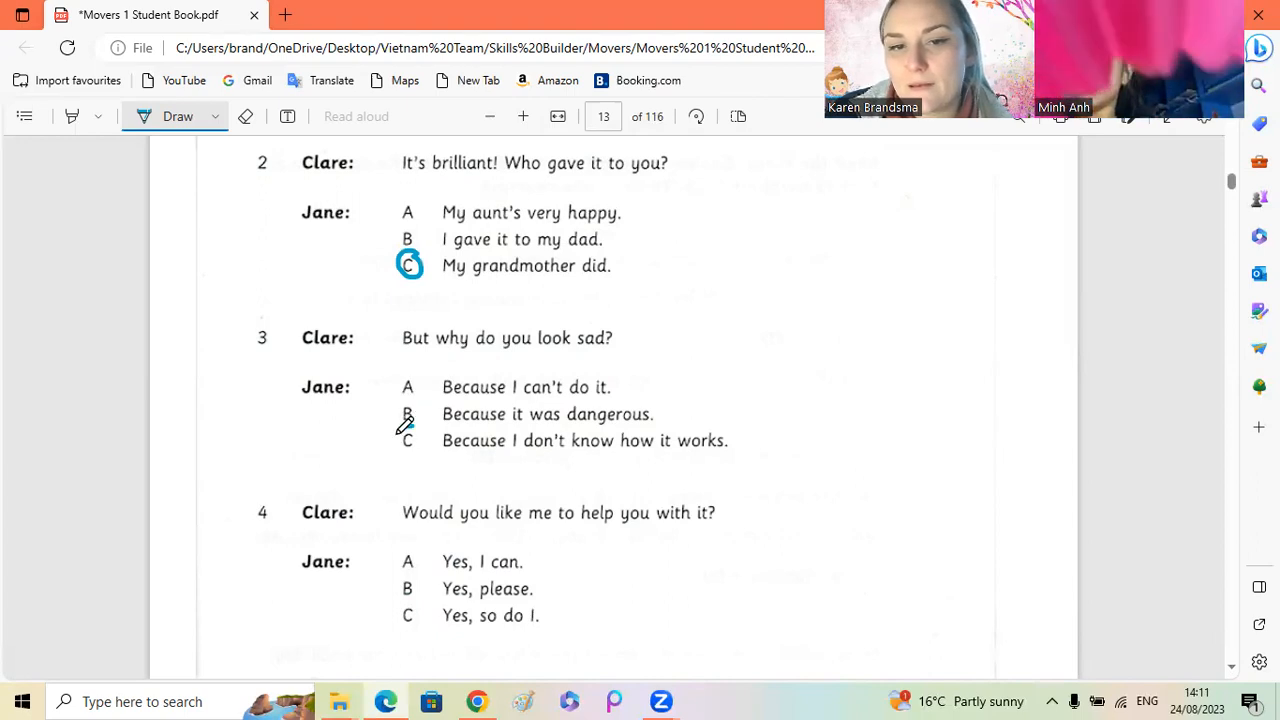
{"action": "left_click", "coordinate": [410, 440]}
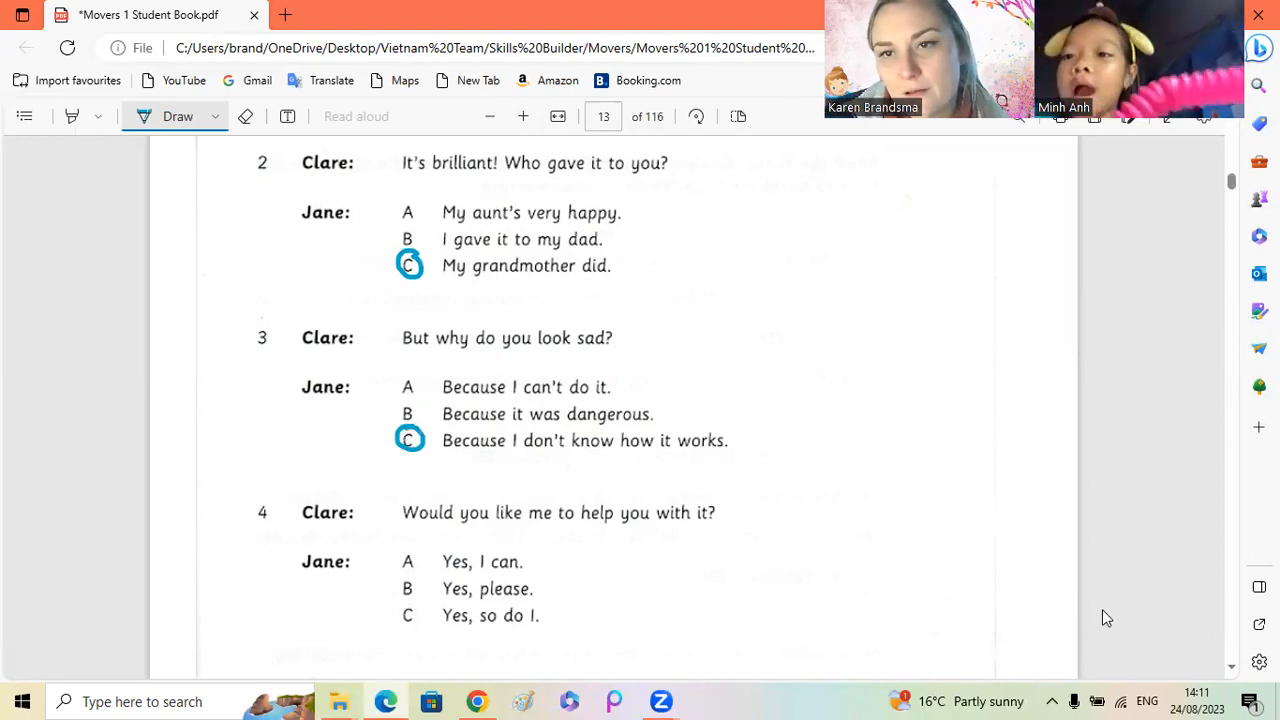
{"action": "mouse_move", "coordinate": [1116, 620]}
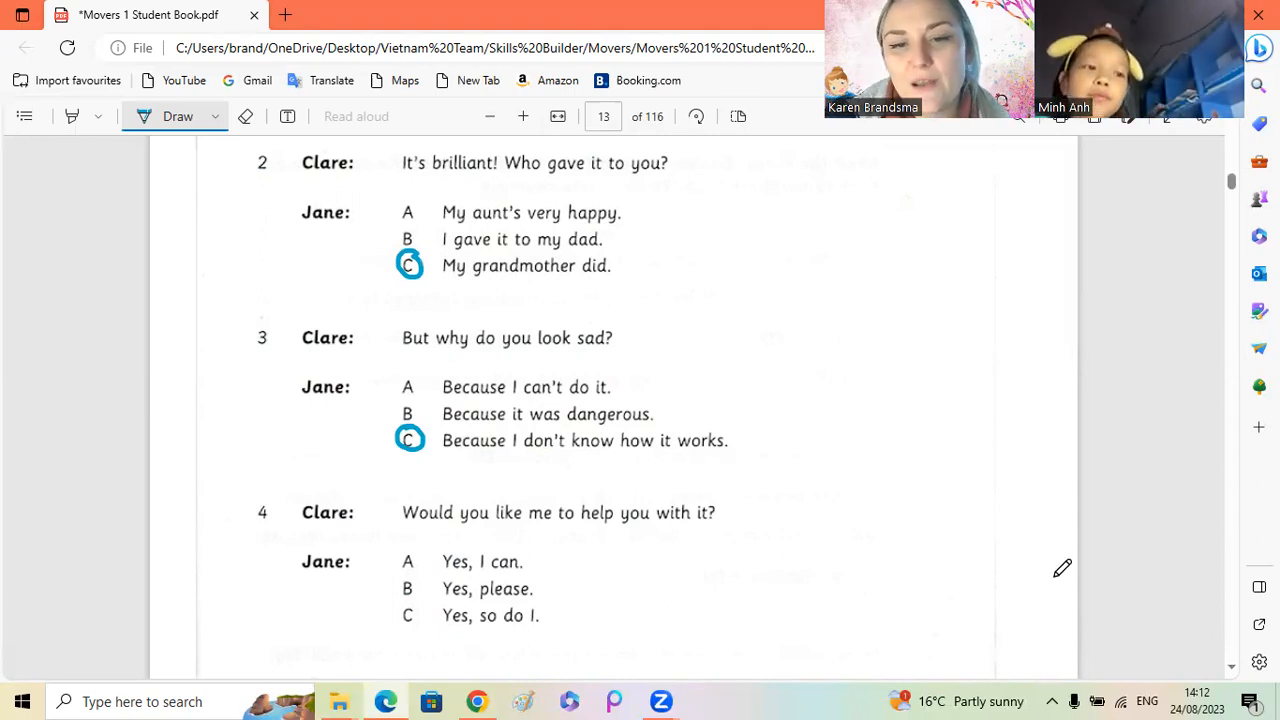
{"action": "scroll", "scroll_direction": "down", "scroll_amount": 3}
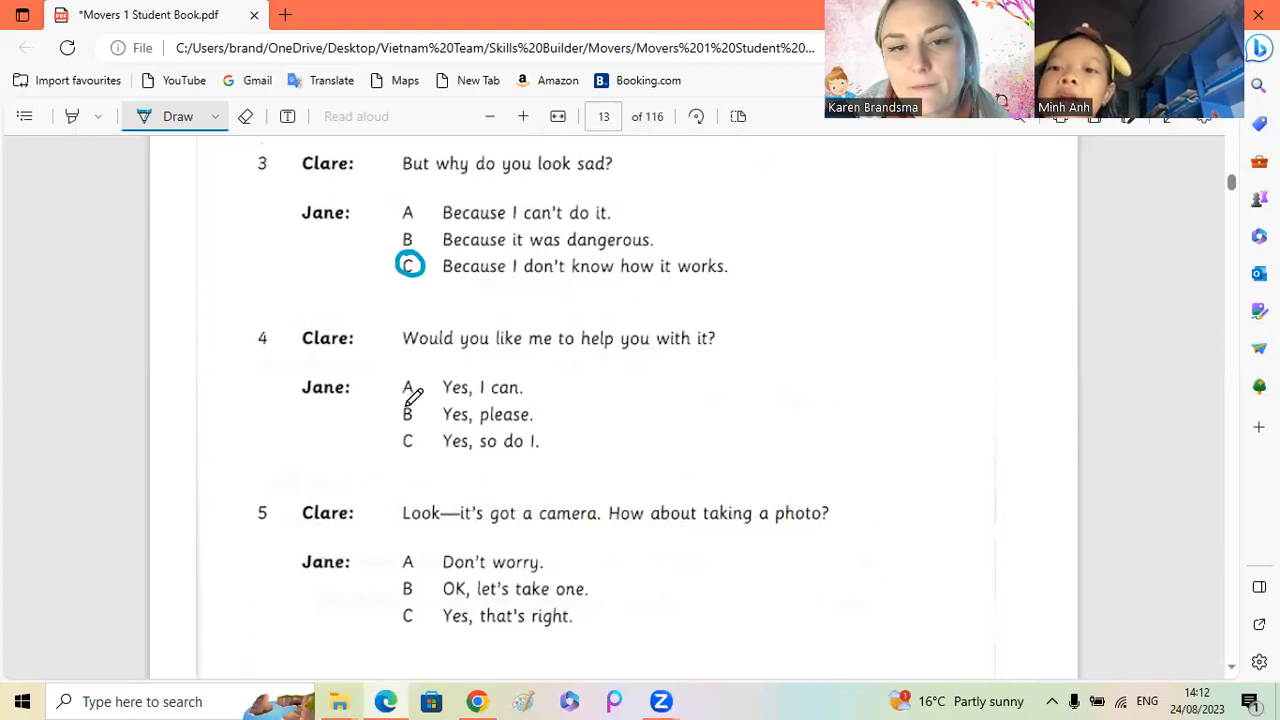
{"action": "left_click_drag", "start_coordinate": [396, 404], "coordinate": [420, 424]}
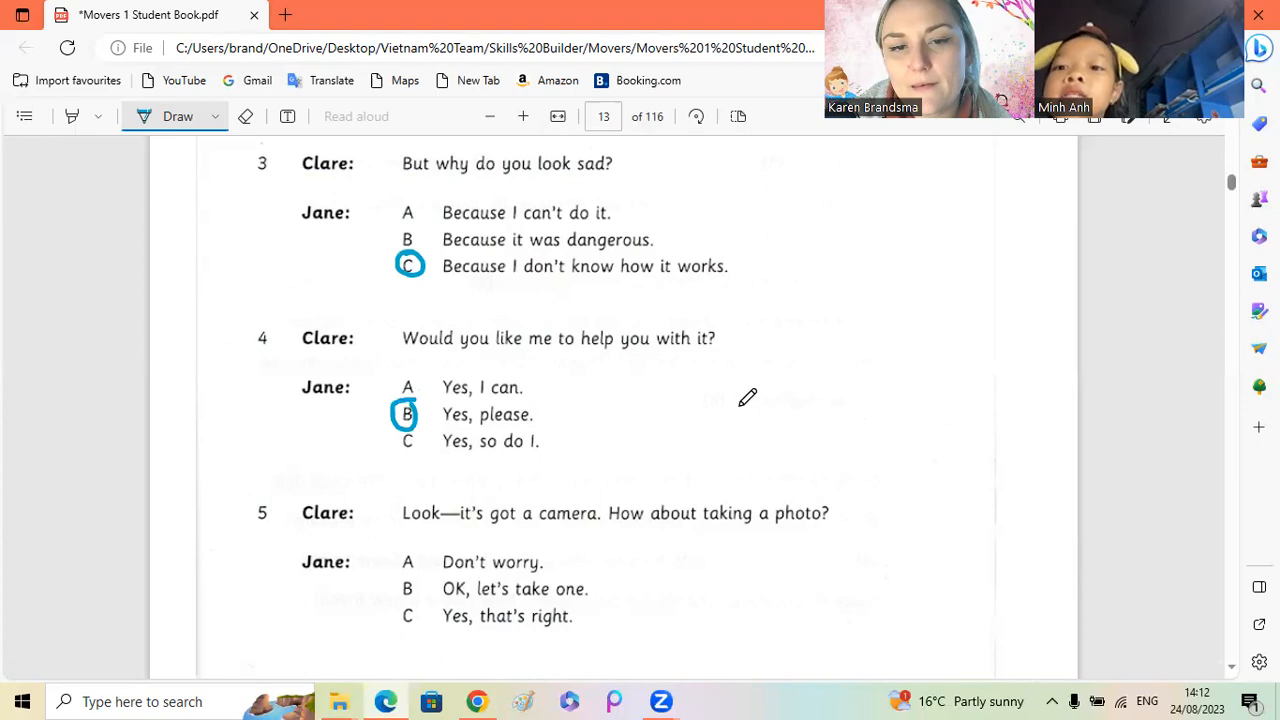
{"action": "mouse_move", "coordinate": [770, 402]}
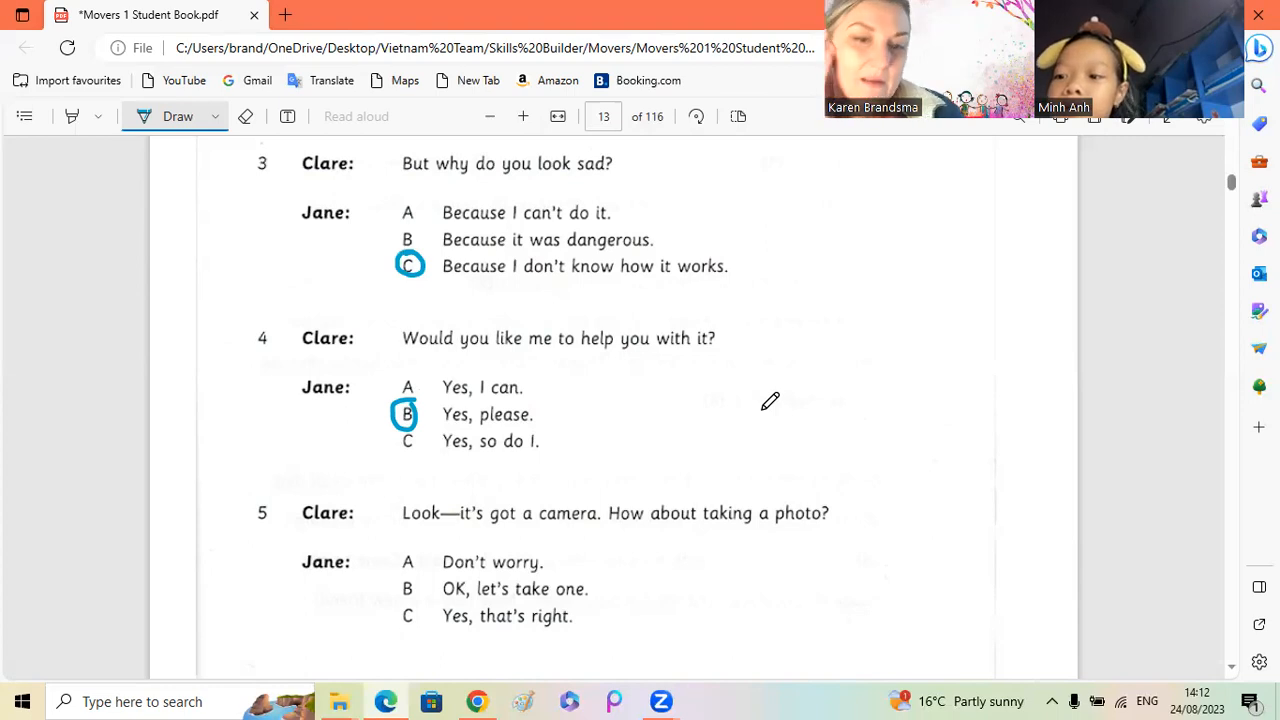
{"action": "mouse_move", "coordinate": [640, 488]}
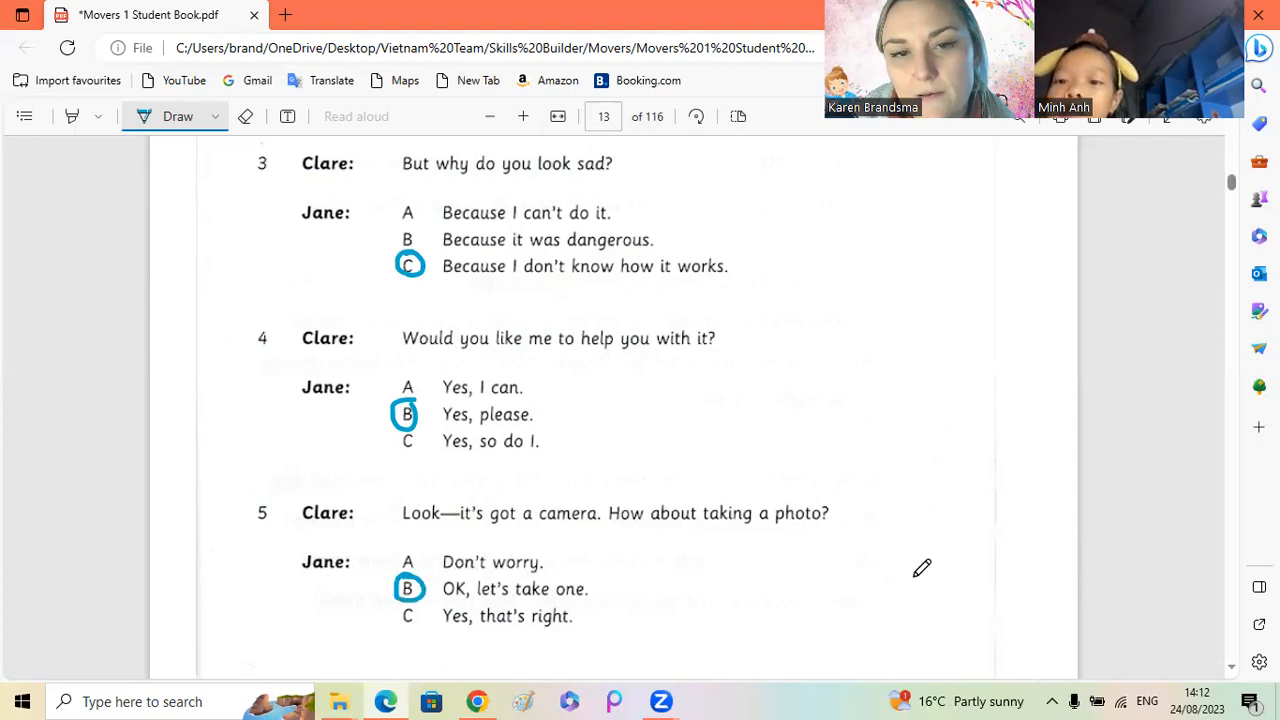
{"action": "scroll", "scroll_direction": "down", "scroll_amount": 3}
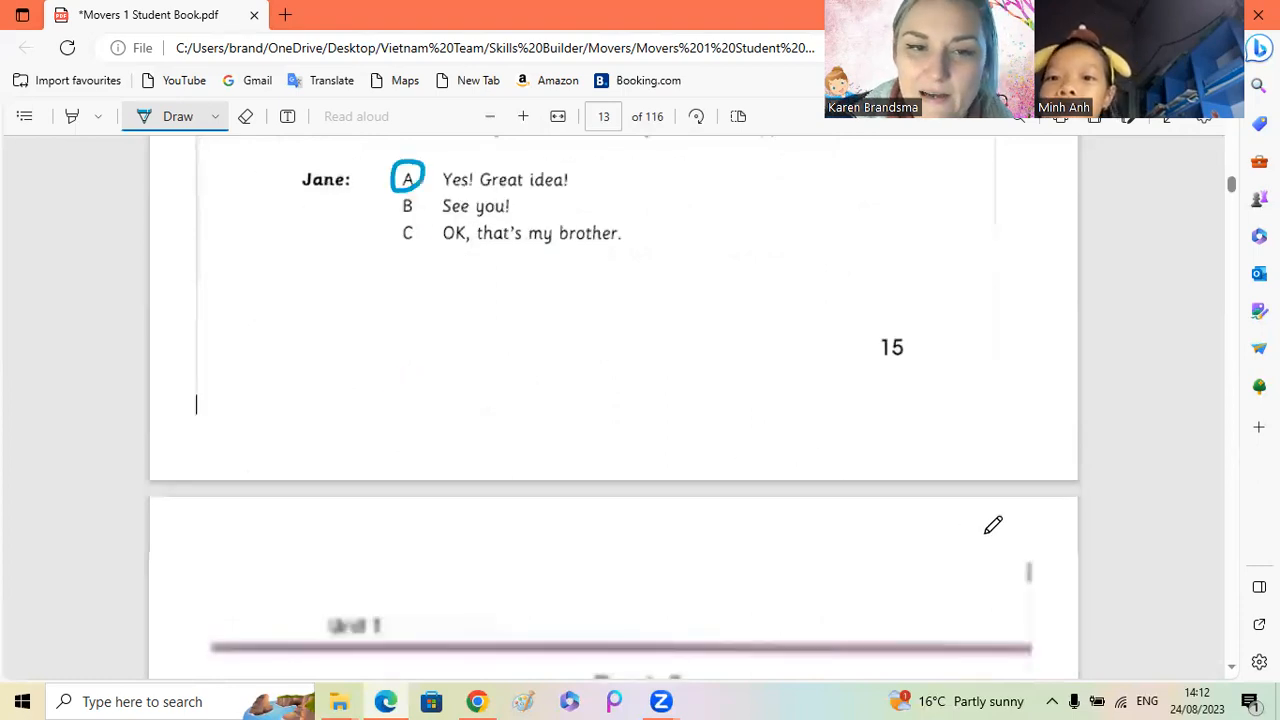
Step: Scroll down to the Part 3 story and its picture word box on page 16
{"action": "scroll", "scroll_direction": "down", "scroll_amount": 3}
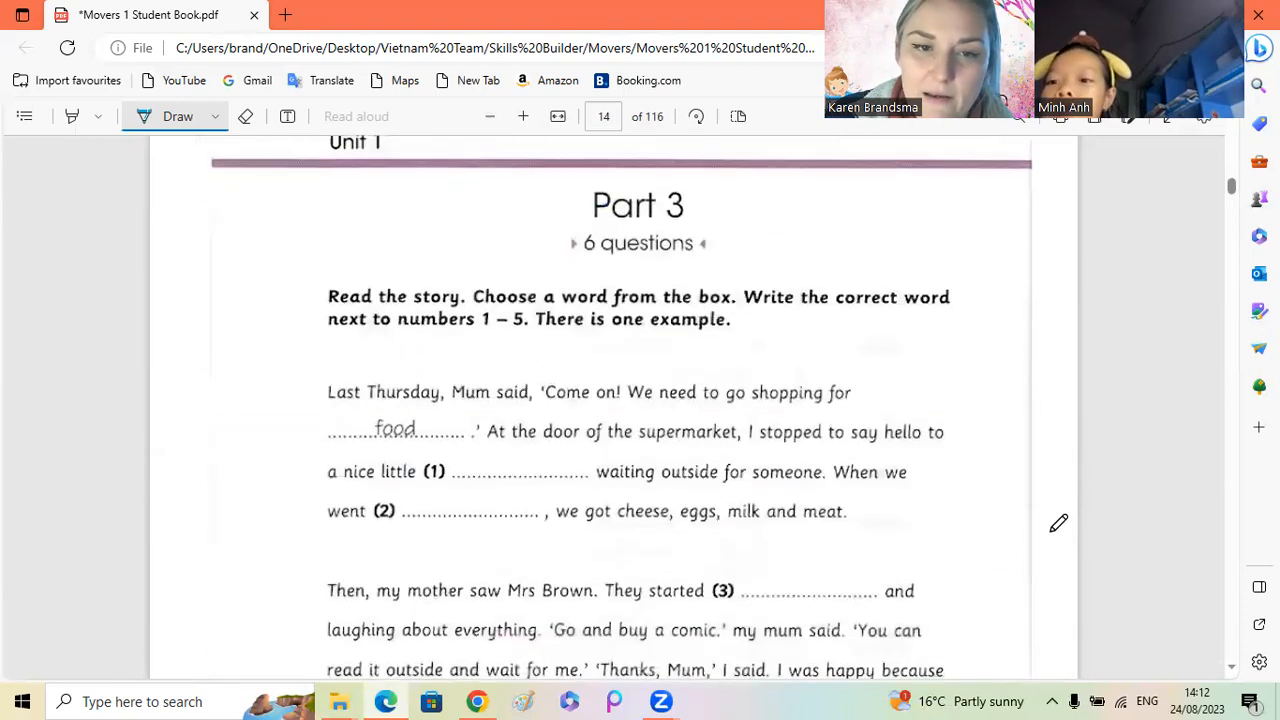
{"action": "mouse_move", "coordinate": [868, 284]}
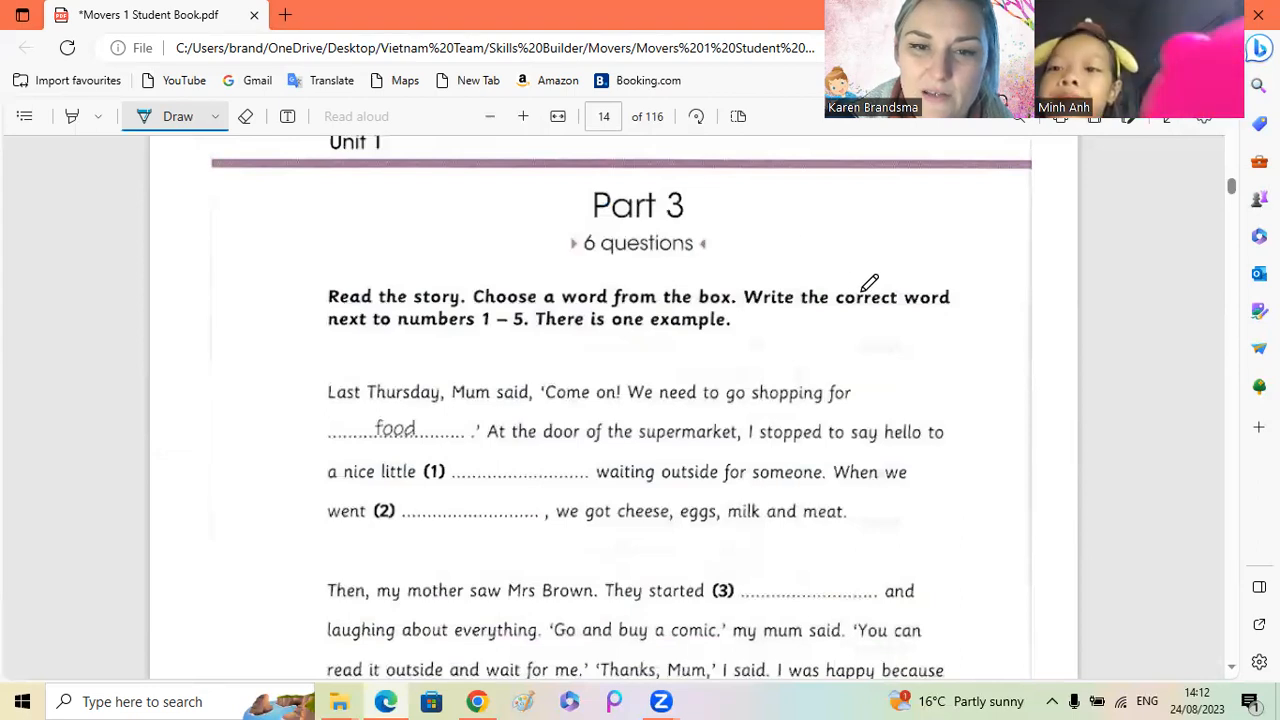
{"action": "scroll", "scroll_direction": "down", "scroll_amount": 3}
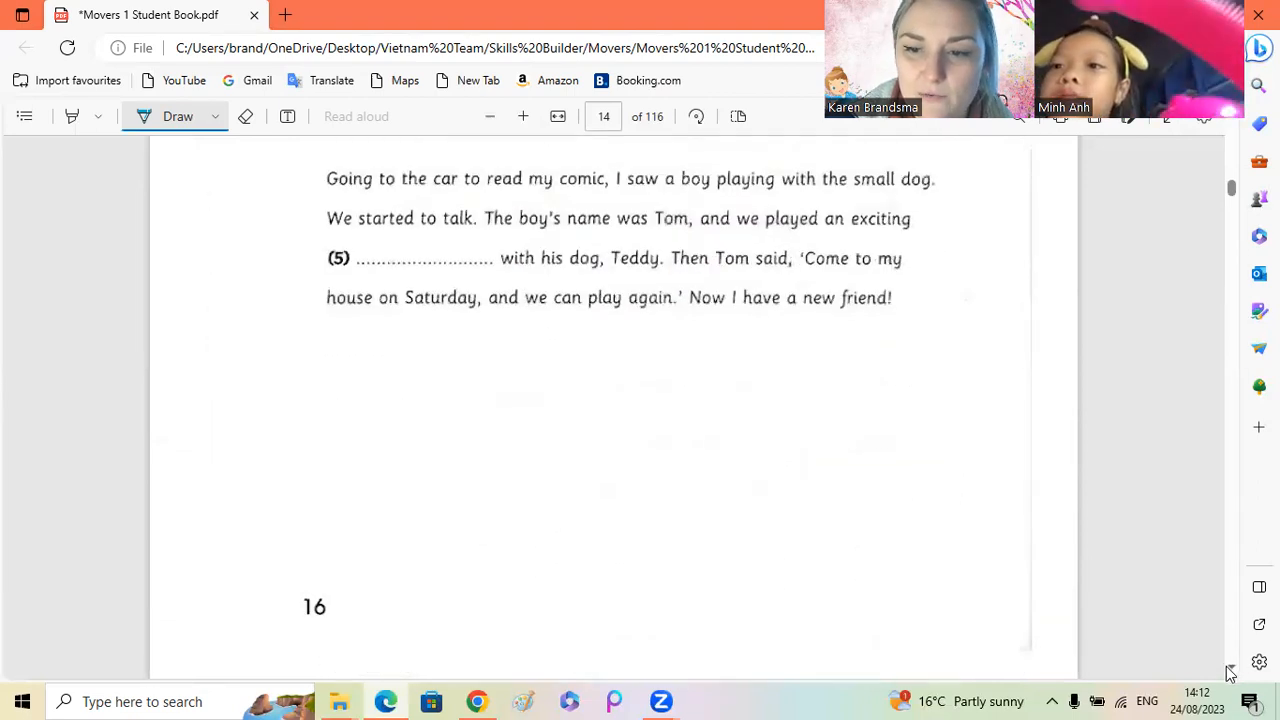
{"action": "scroll", "scroll_direction": "down", "scroll_amount": 3}
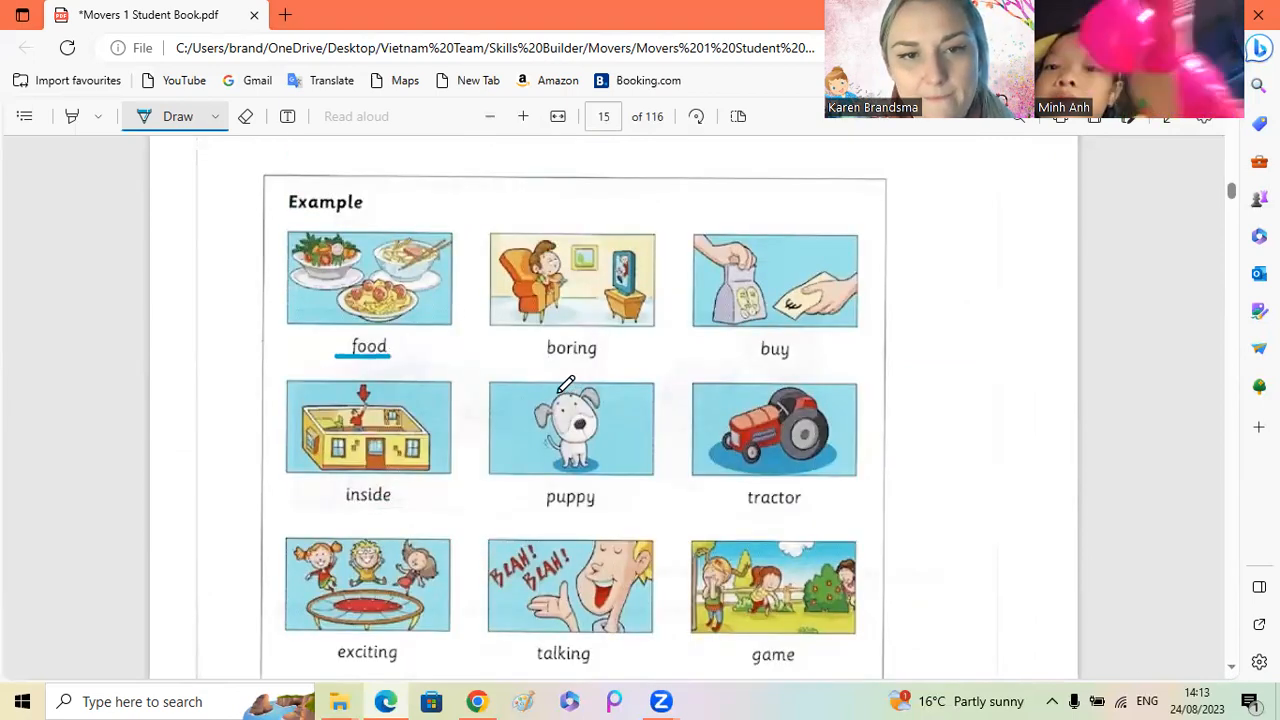
Step: Underline the word 'boring' in the Part 3 word box in blue
{"action": "left_click_drag", "start_coordinate": [544, 360], "coordinate": [604, 360]}
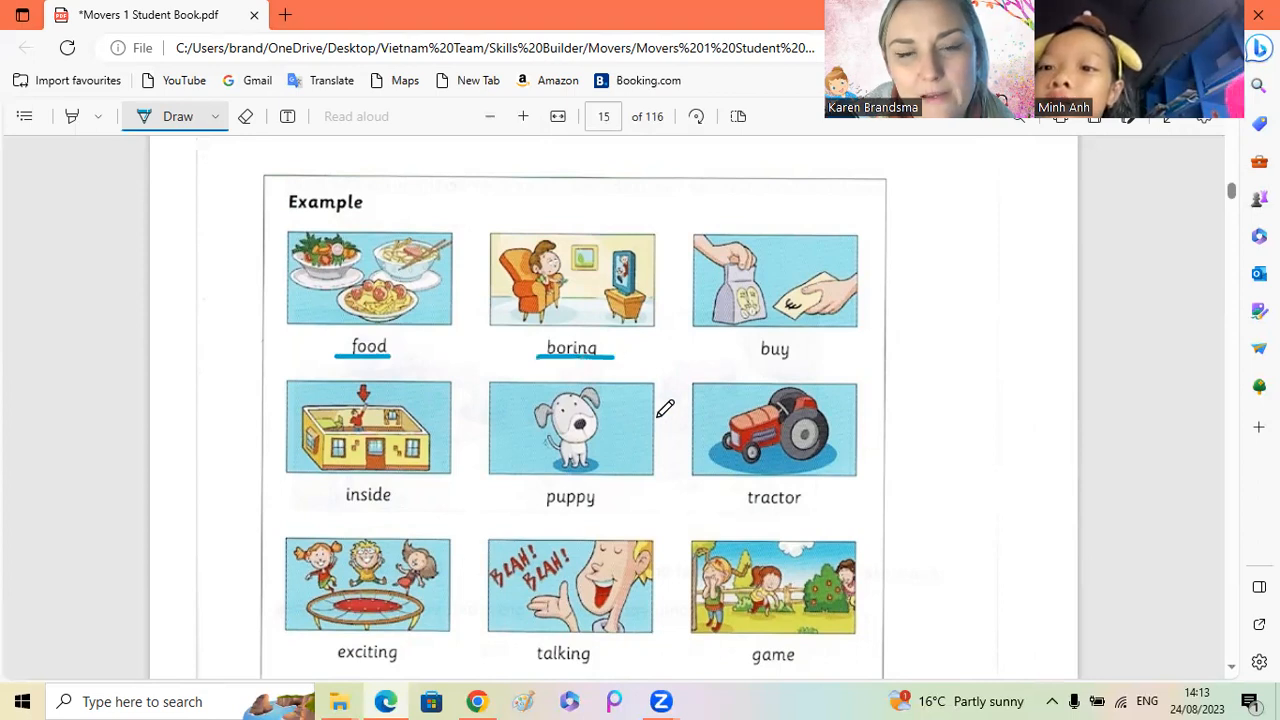
{"action": "mouse_move", "coordinate": [832, 368]}
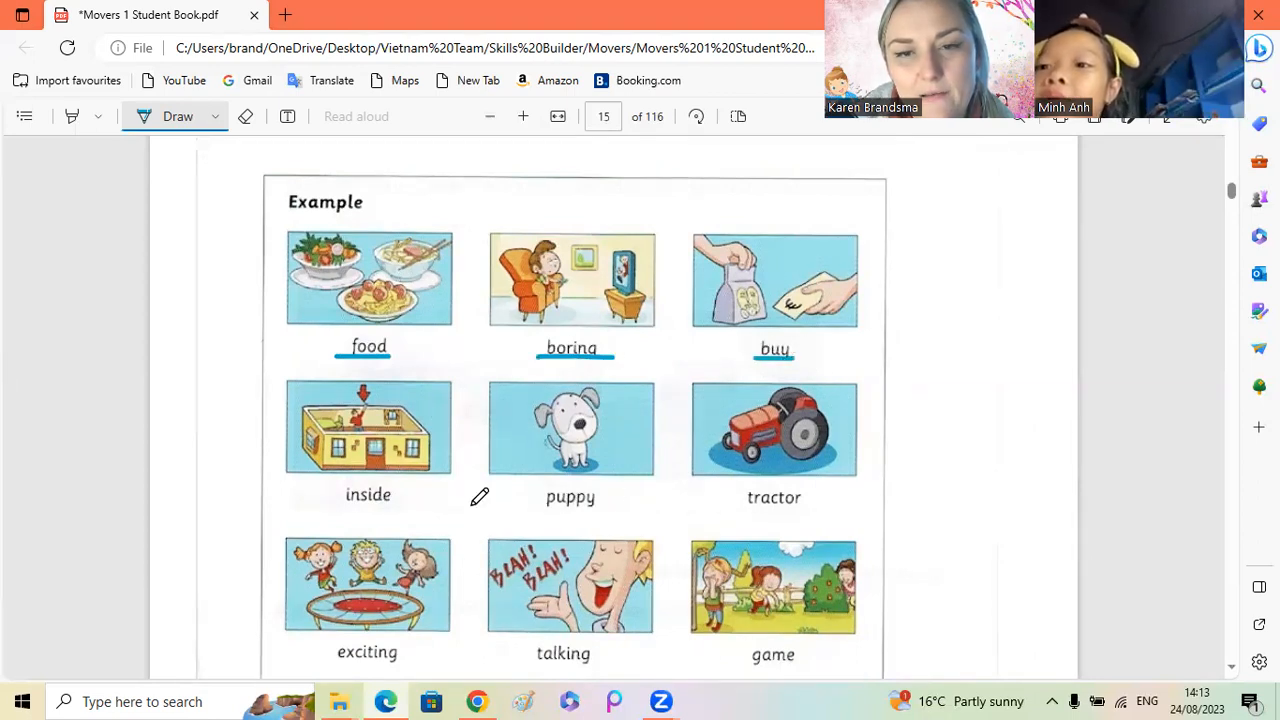
{"action": "mouse_move", "coordinate": [348, 496]}
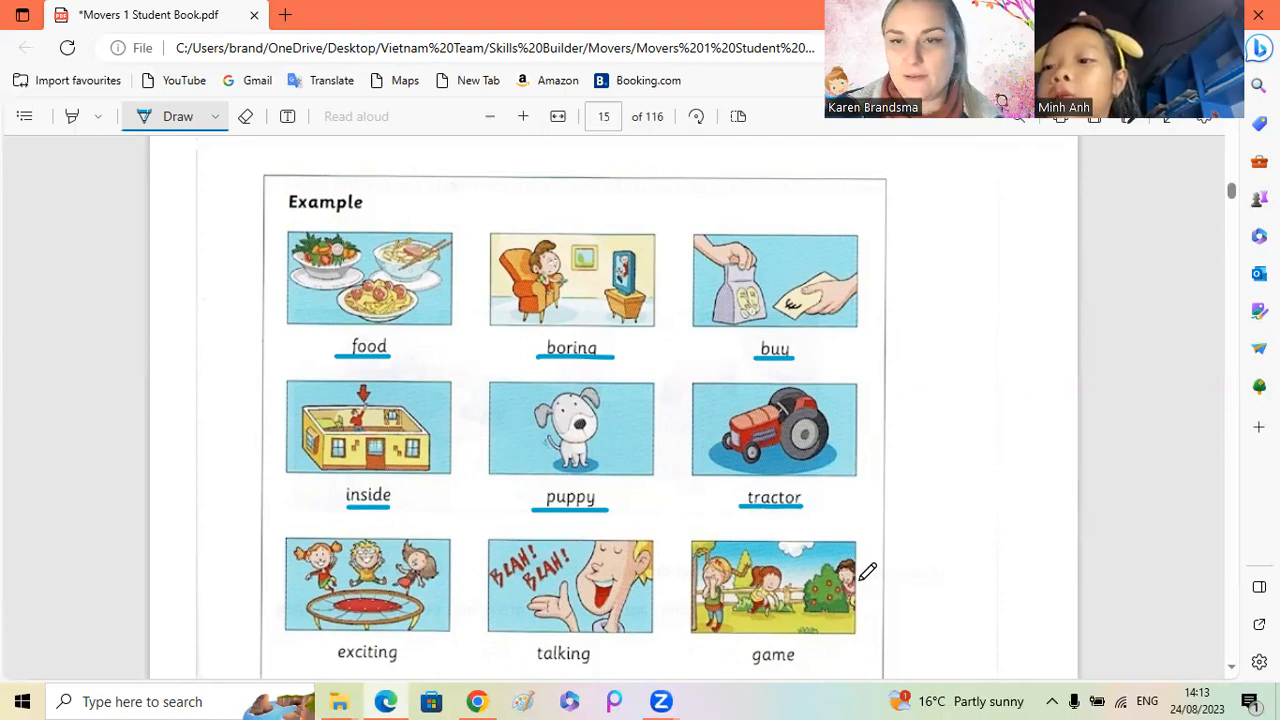
{"action": "mouse_move", "coordinate": [338, 652]}
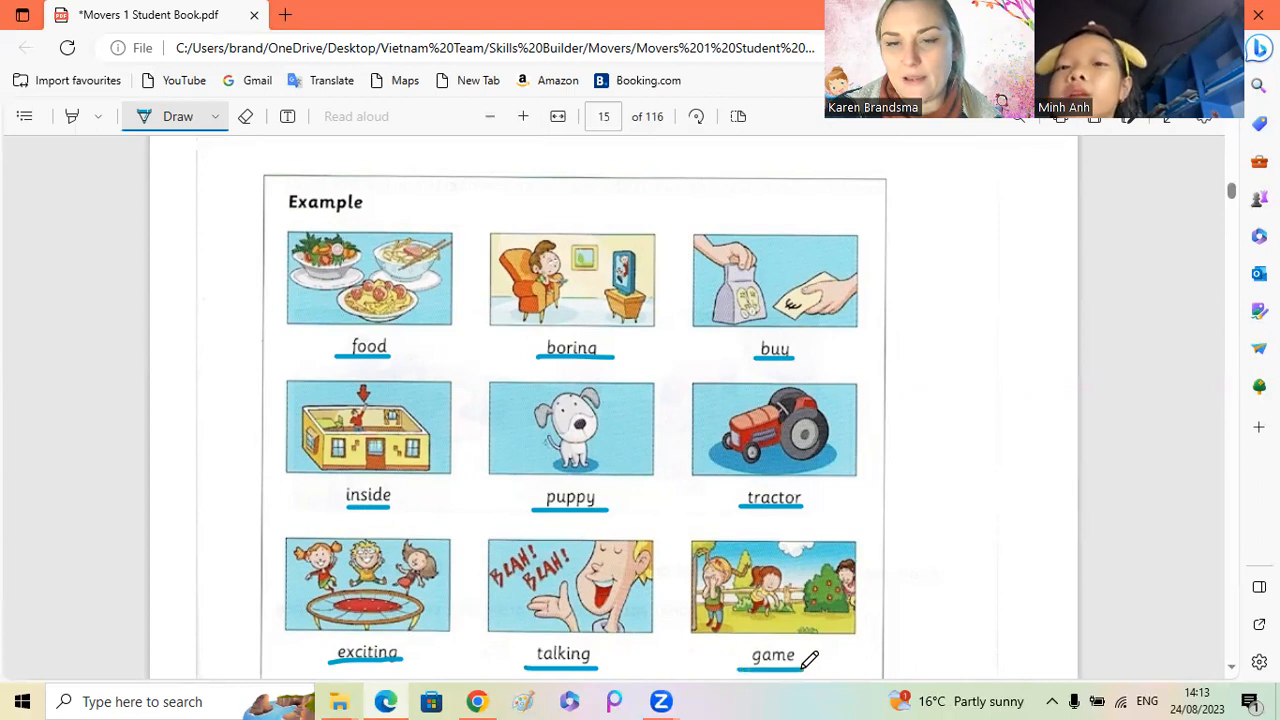
{"action": "mouse_move", "coordinate": [878, 596]}
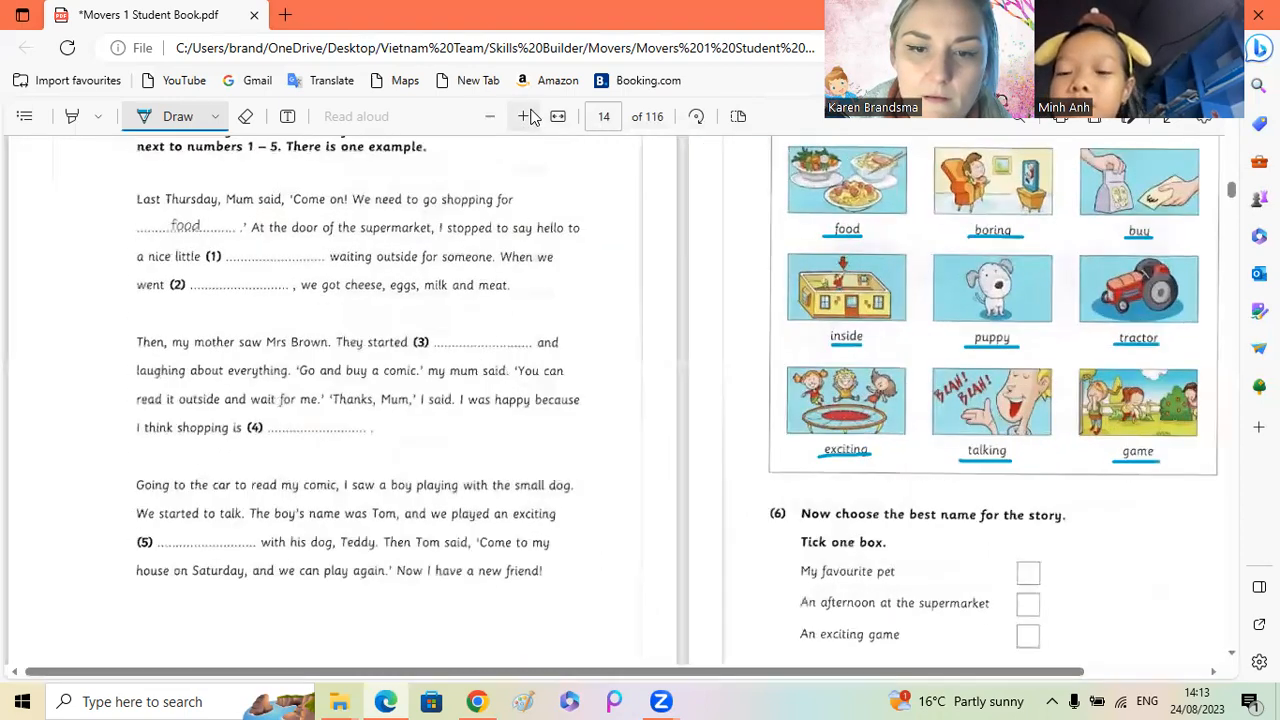
{"action": "mouse_move", "coordinate": [612, 672]}
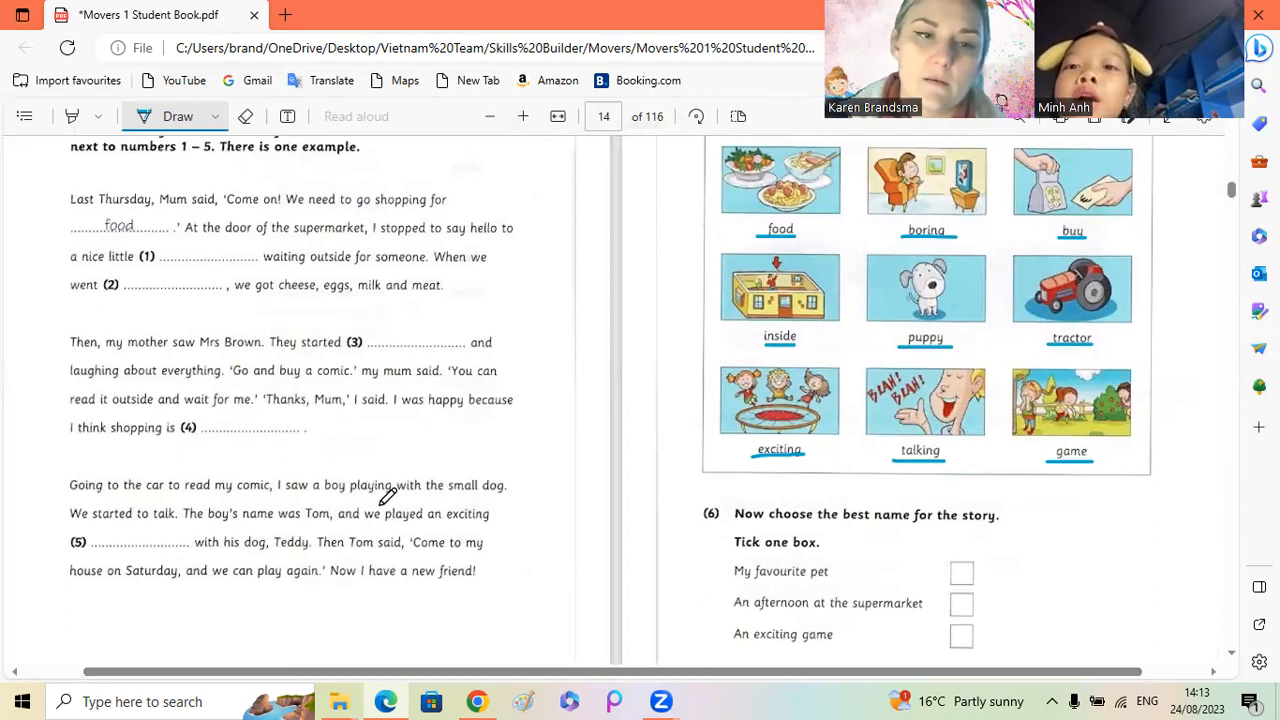
{"action": "mouse_move", "coordinate": [688, 440]}
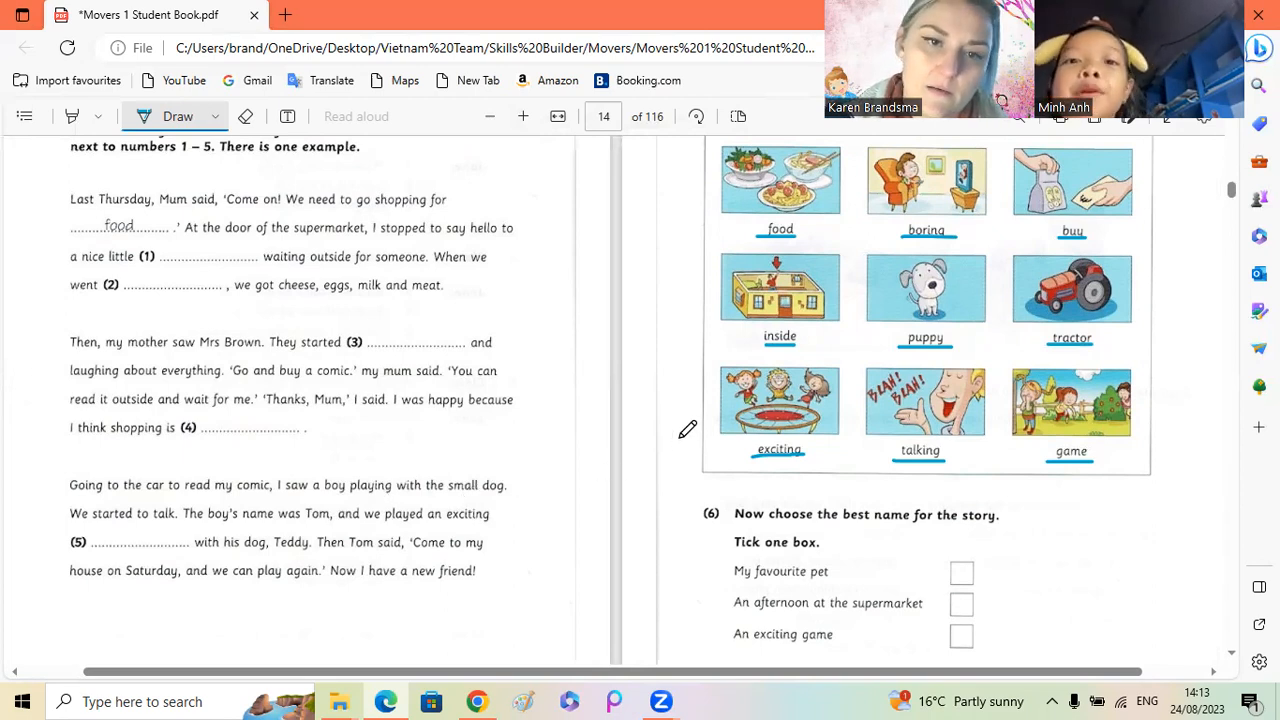
{"action": "mouse_move", "coordinate": [780, 170]}
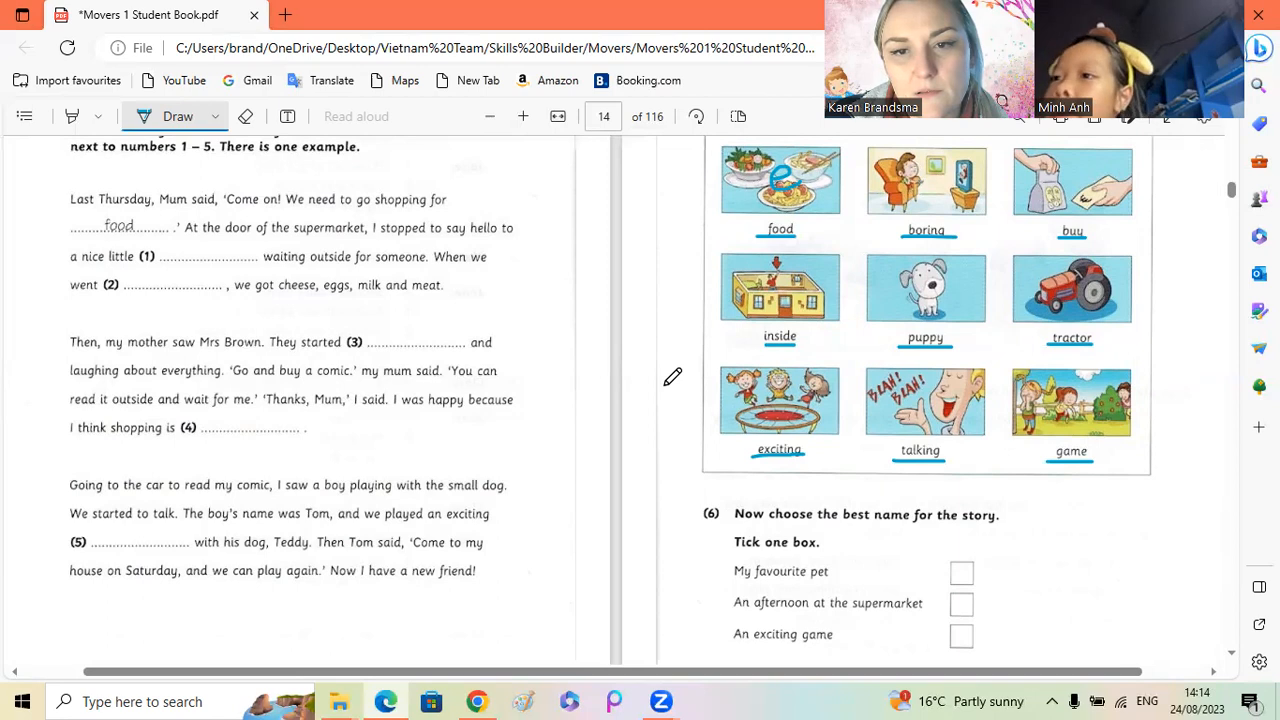
{"action": "mouse_move", "coordinate": [936, 270]}
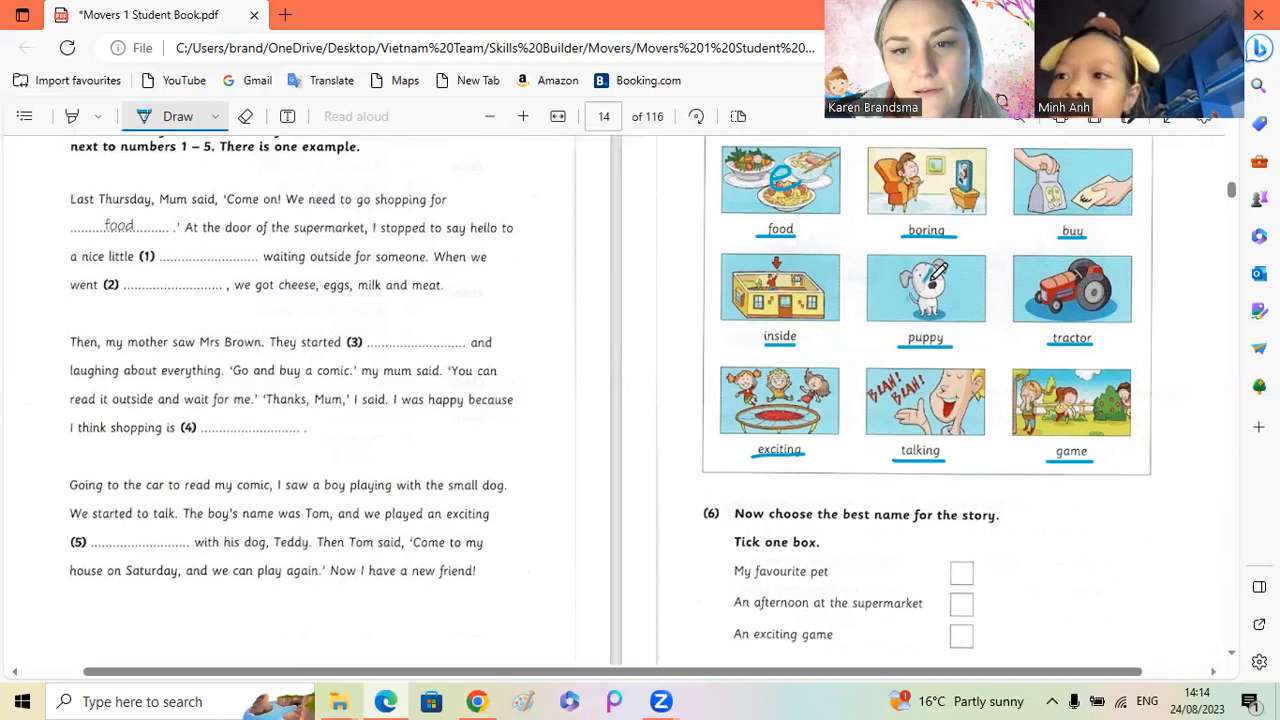
{"action": "mouse_move", "coordinate": [1080, 426]}
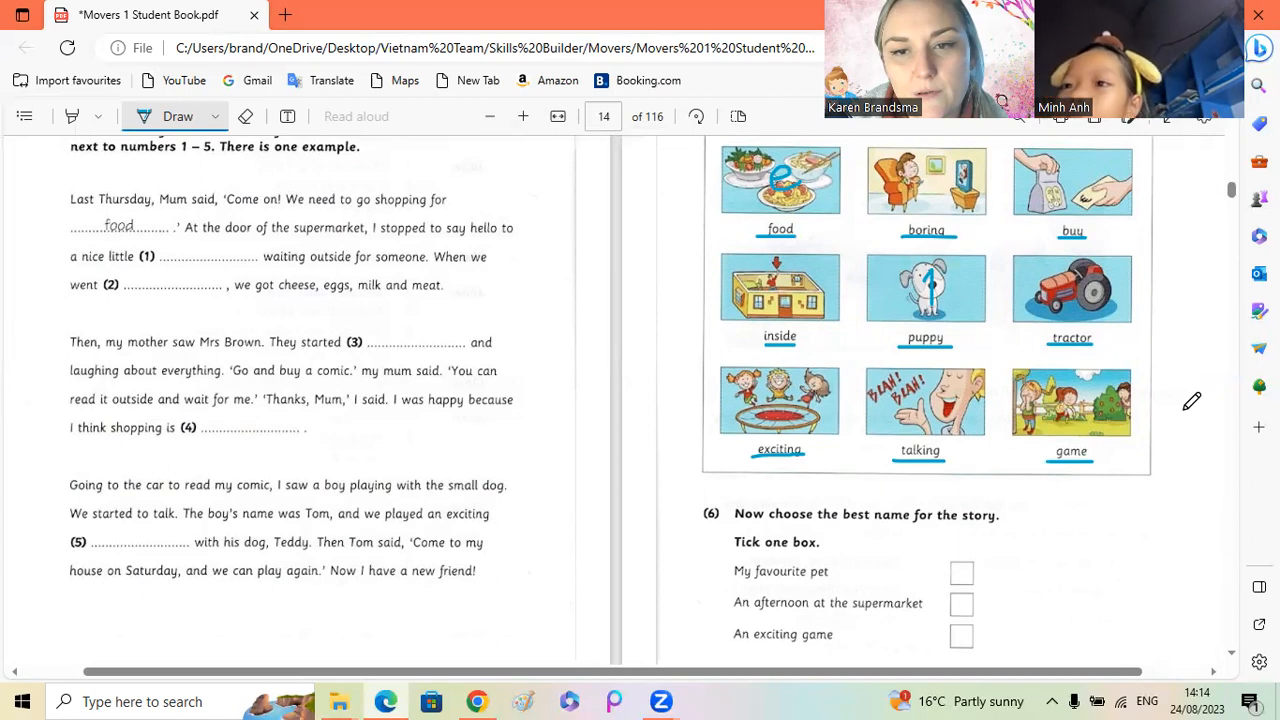
{"action": "mouse_move", "coordinate": [772, 276]}
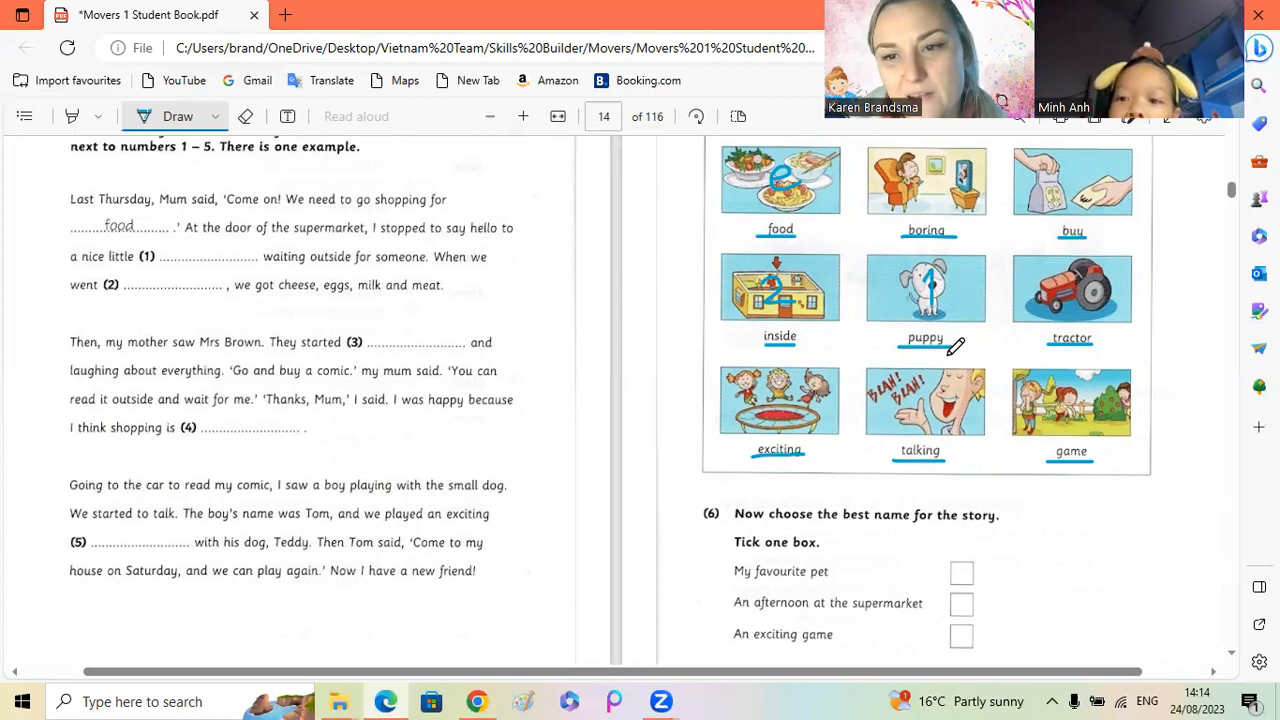
{"action": "mouse_move", "coordinate": [956, 348]}
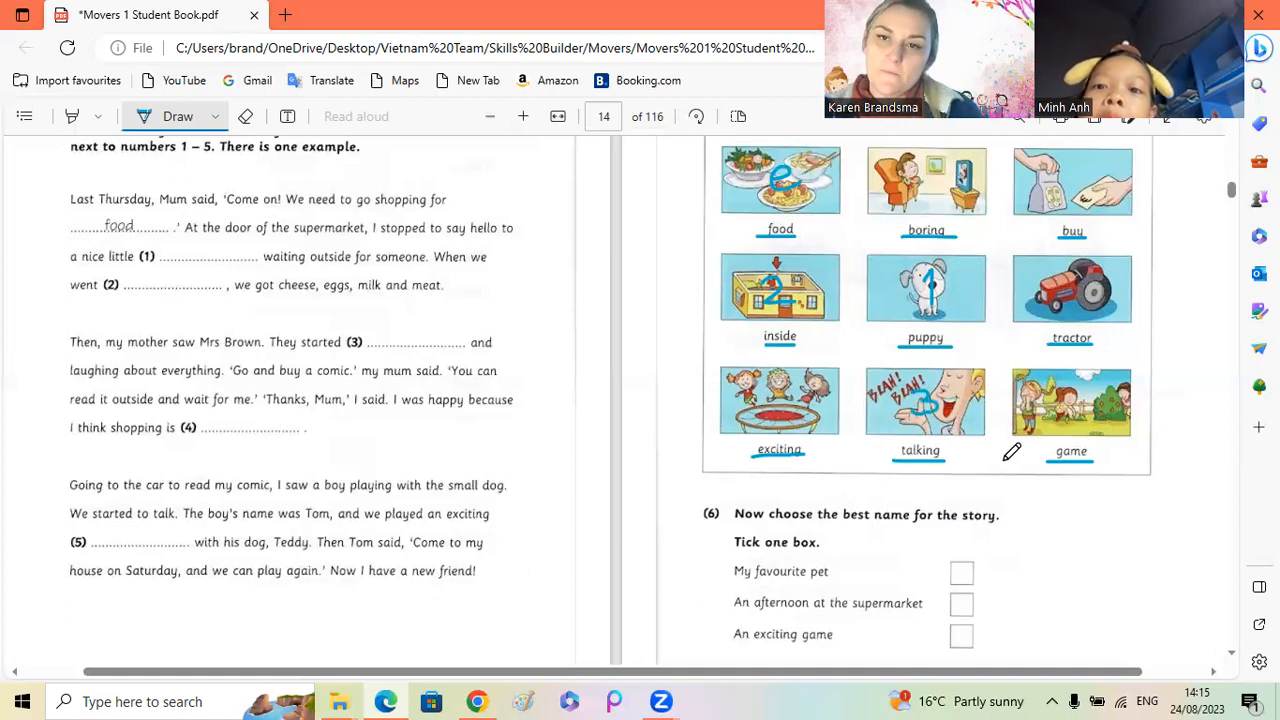
{"action": "mouse_move", "coordinate": [1246, 508]}
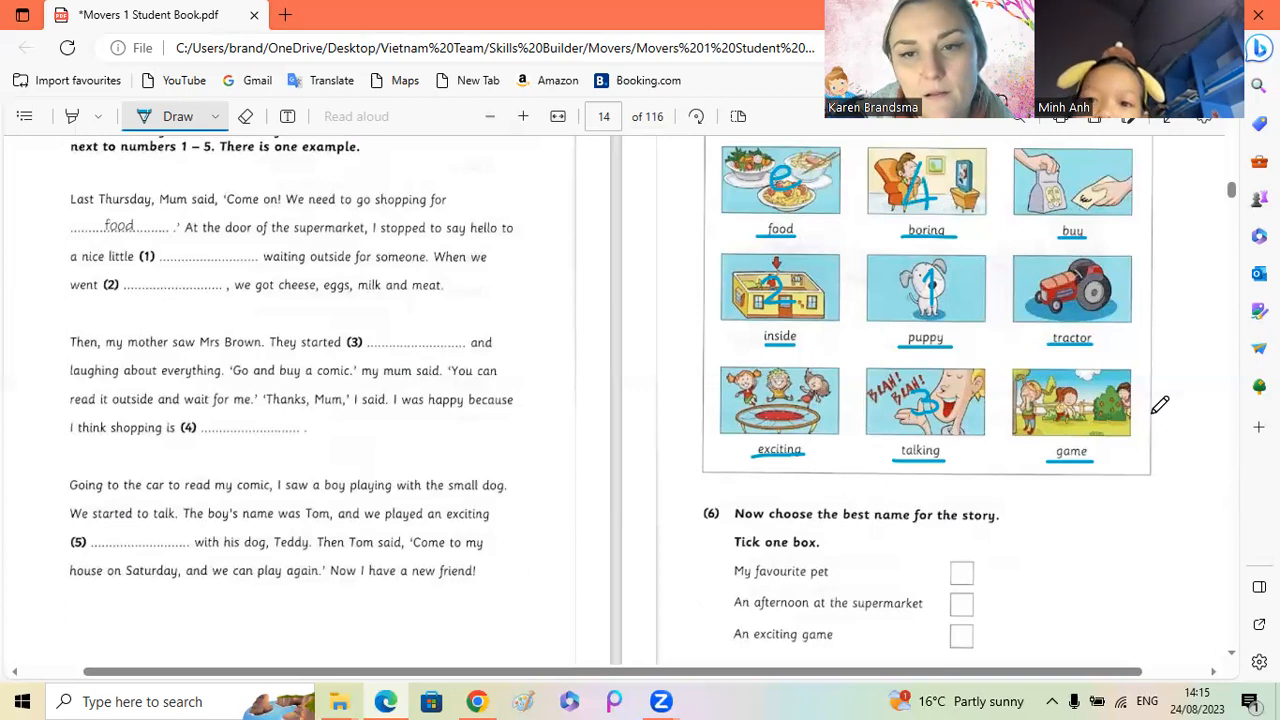
{"action": "mouse_move", "coordinate": [1192, 512]}
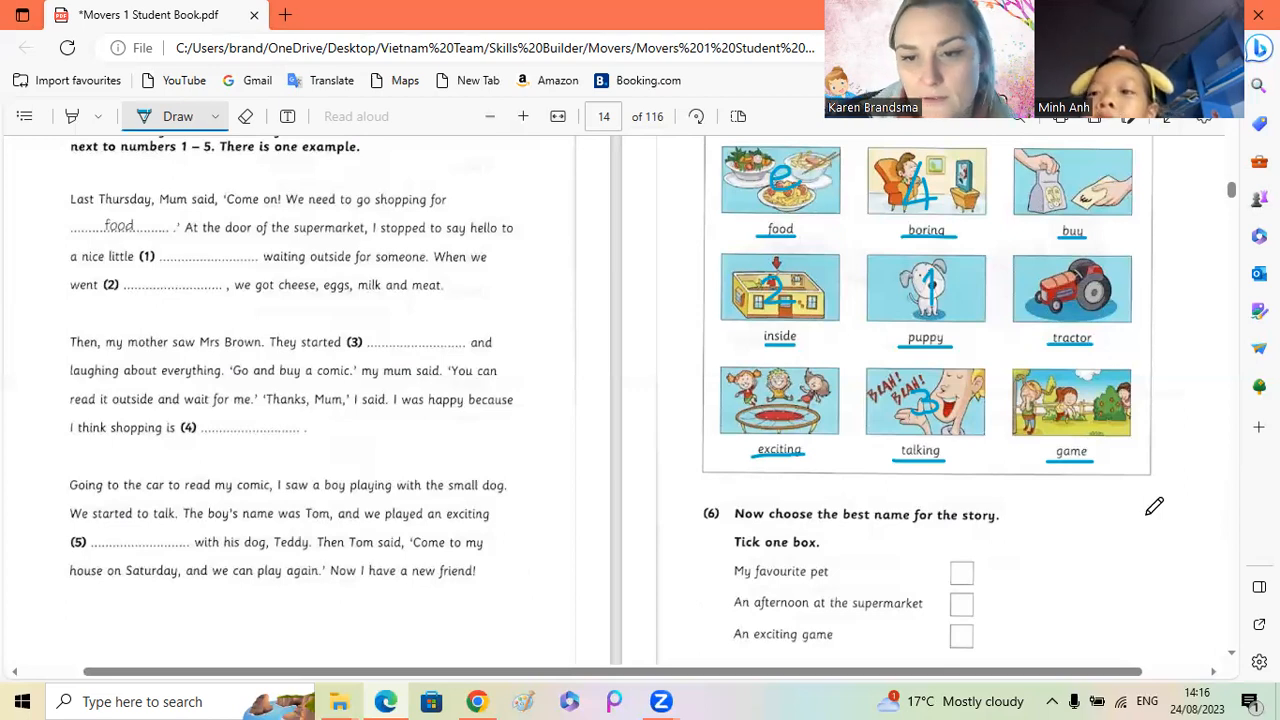
{"action": "mouse_move", "coordinate": [1080, 528]}
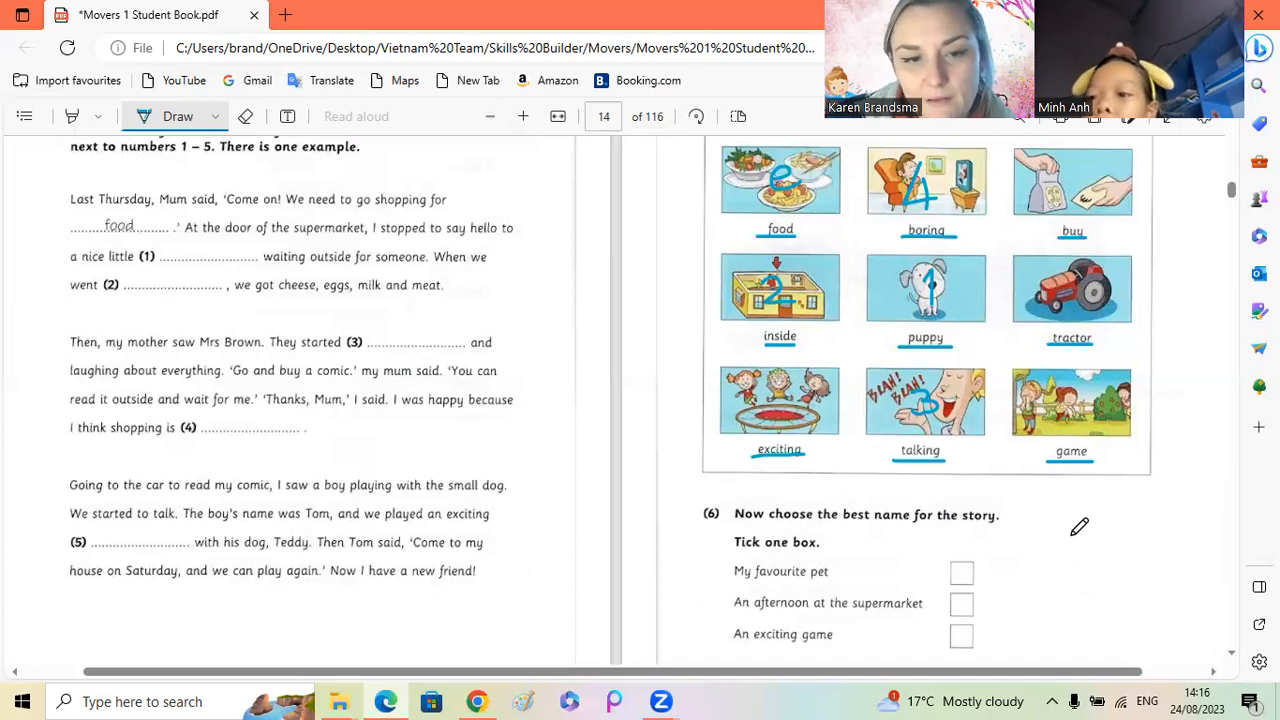
{"action": "mouse_move", "coordinate": [188, 530]}
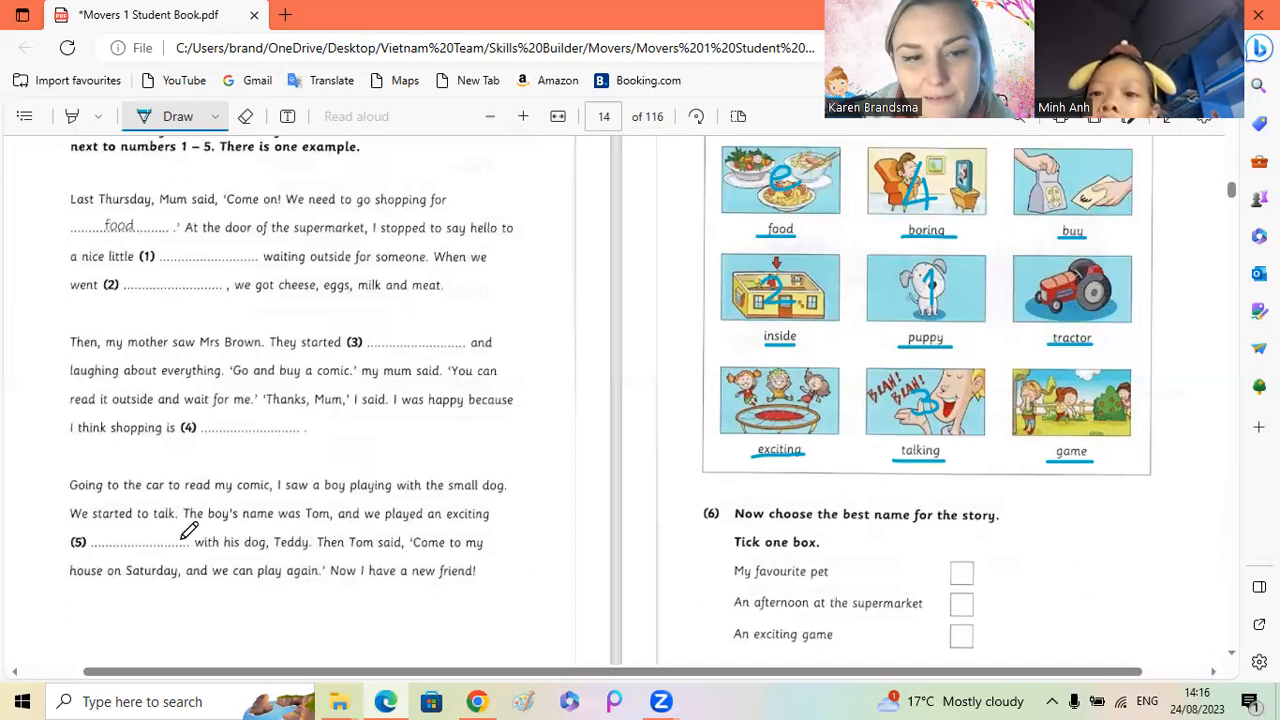
{"action": "mouse_move", "coordinate": [1070, 396]}
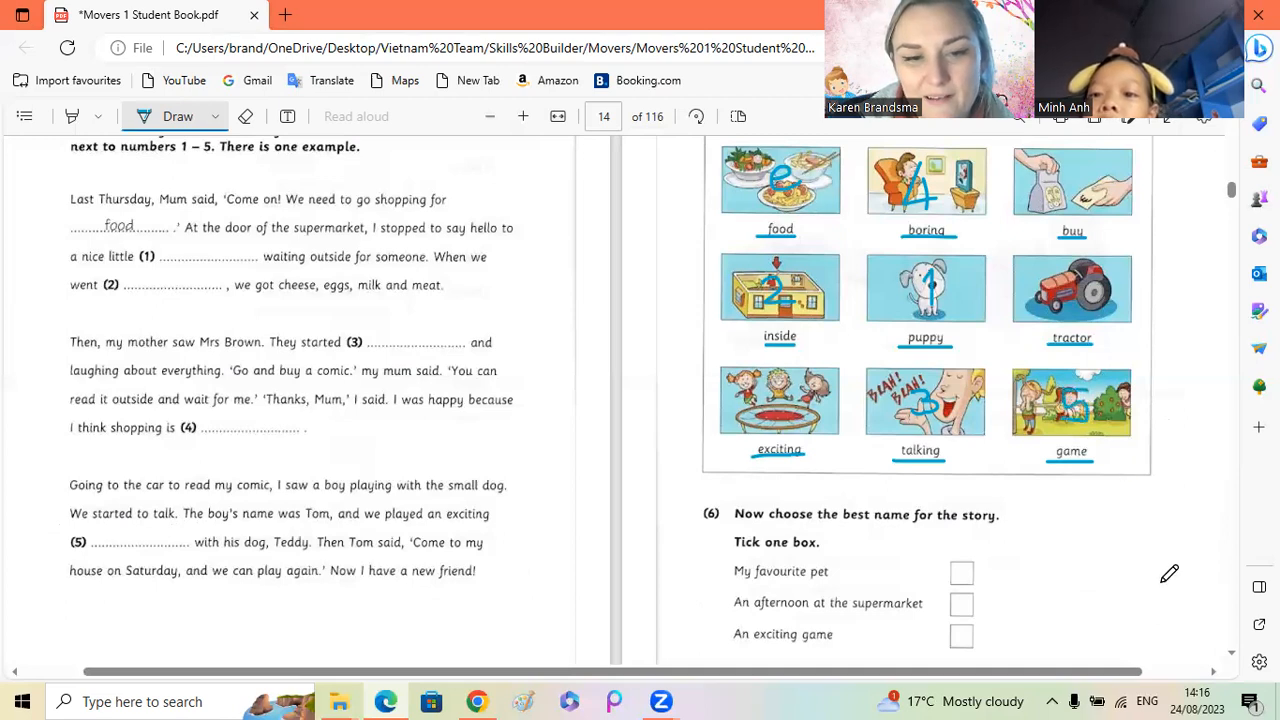
{"action": "mouse_move", "coordinate": [1160, 618]}
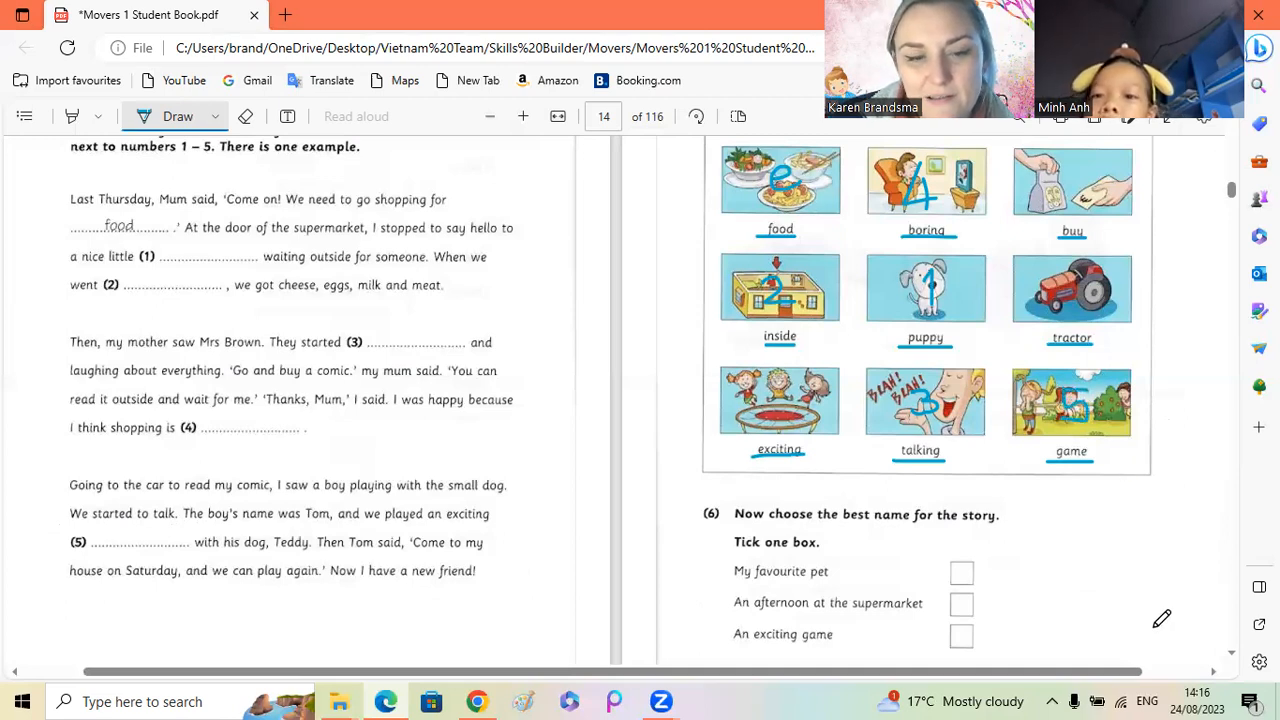
{"action": "mouse_move", "coordinate": [1238, 660]}
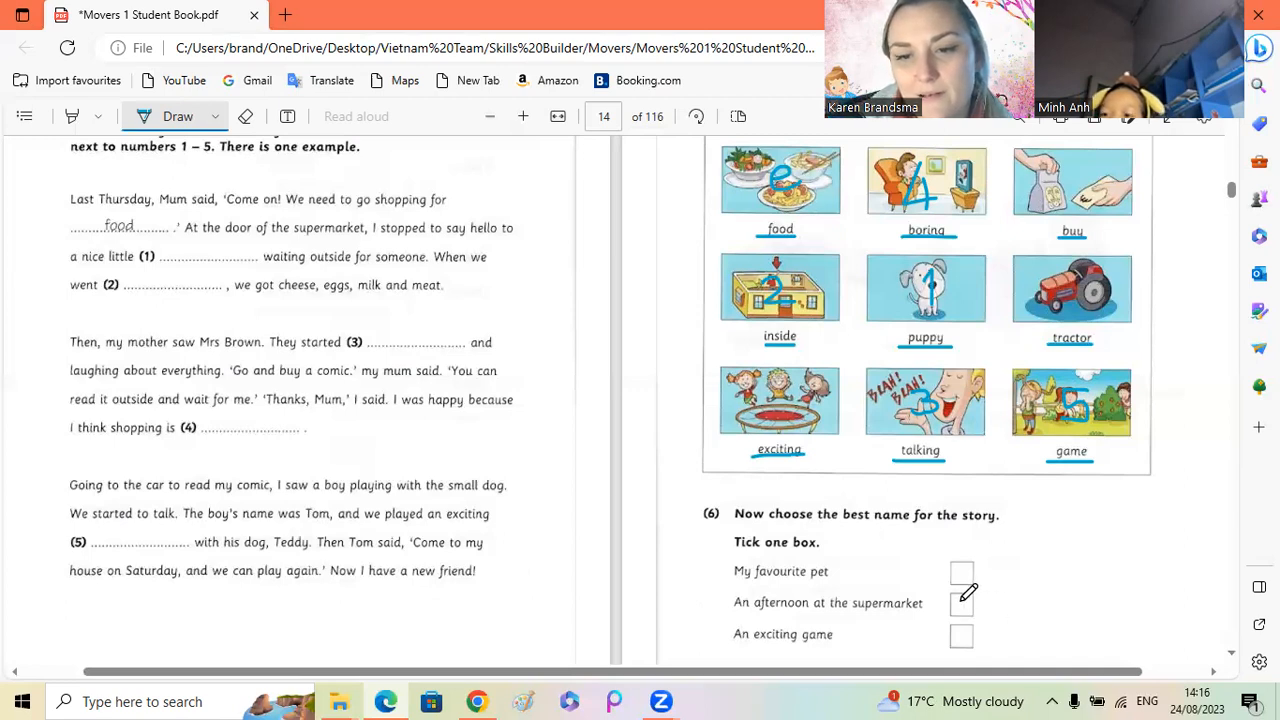
Step: Tick the box for 'An afternoon at the supermarket' as the story's best name
{"action": "left_click", "coordinate": [962, 602]}
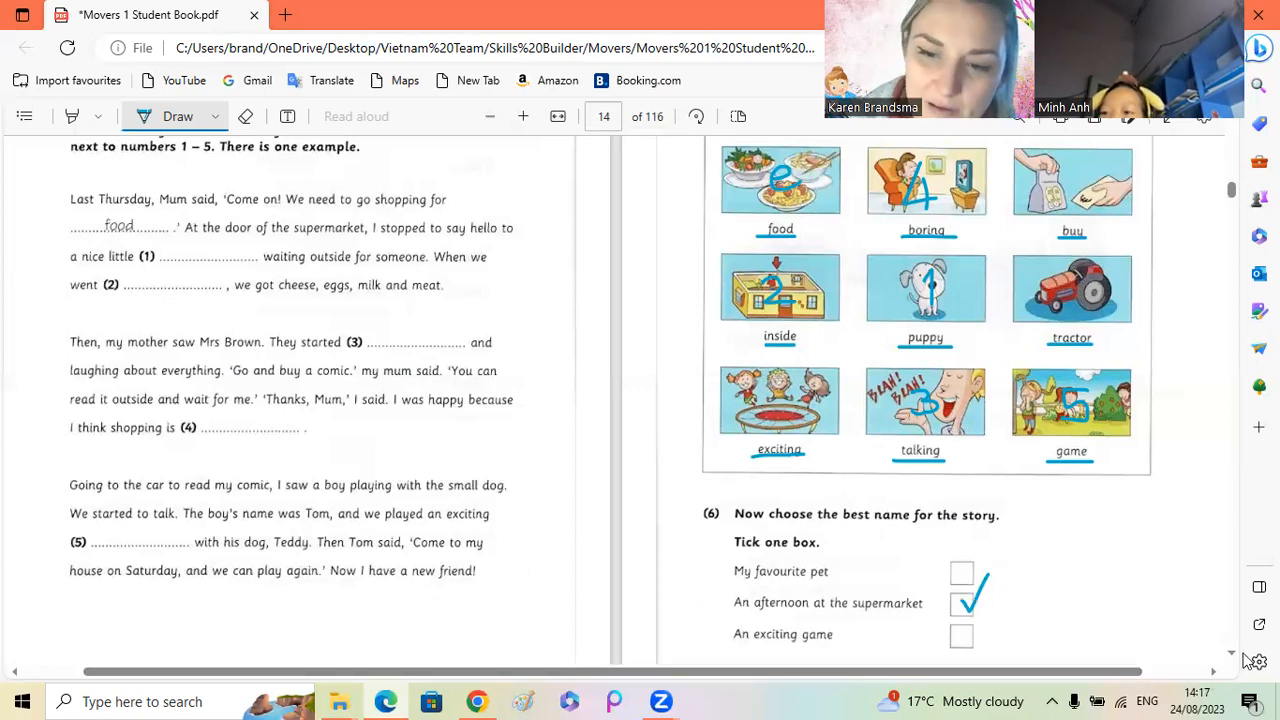
Step: Scroll to the Part 4 and Part 5 pages and bring up the Page view options
{"action": "scroll", "scroll_direction": "down", "scroll_amount": 3}
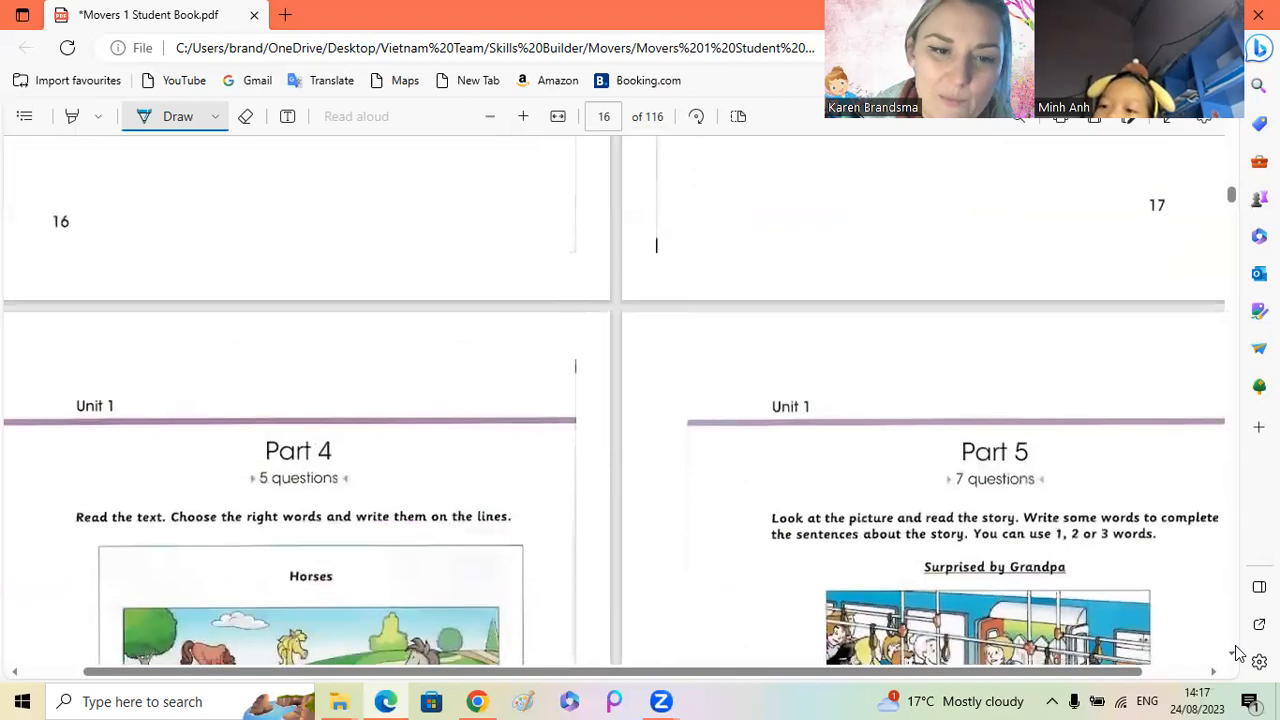
{"action": "scroll", "scroll_direction": "down", "scroll_amount": 3}
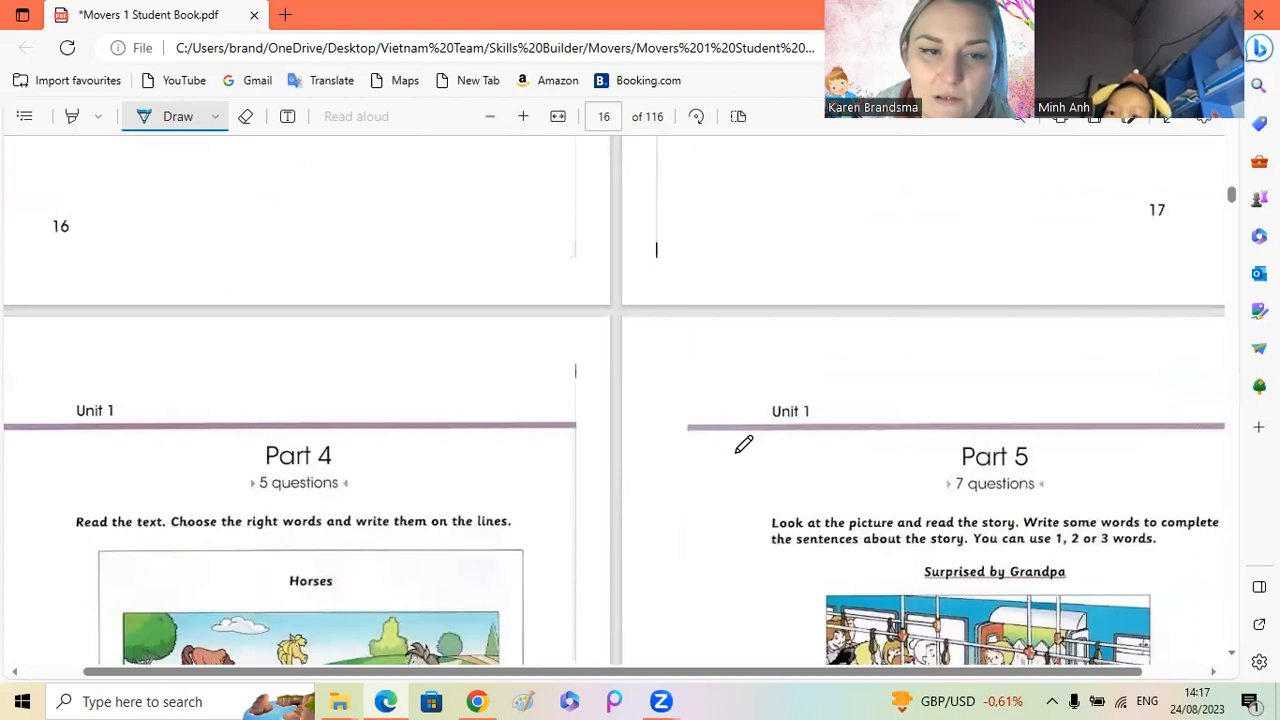
{"action": "scroll", "scroll_direction": "down", "scroll_amount": 3}
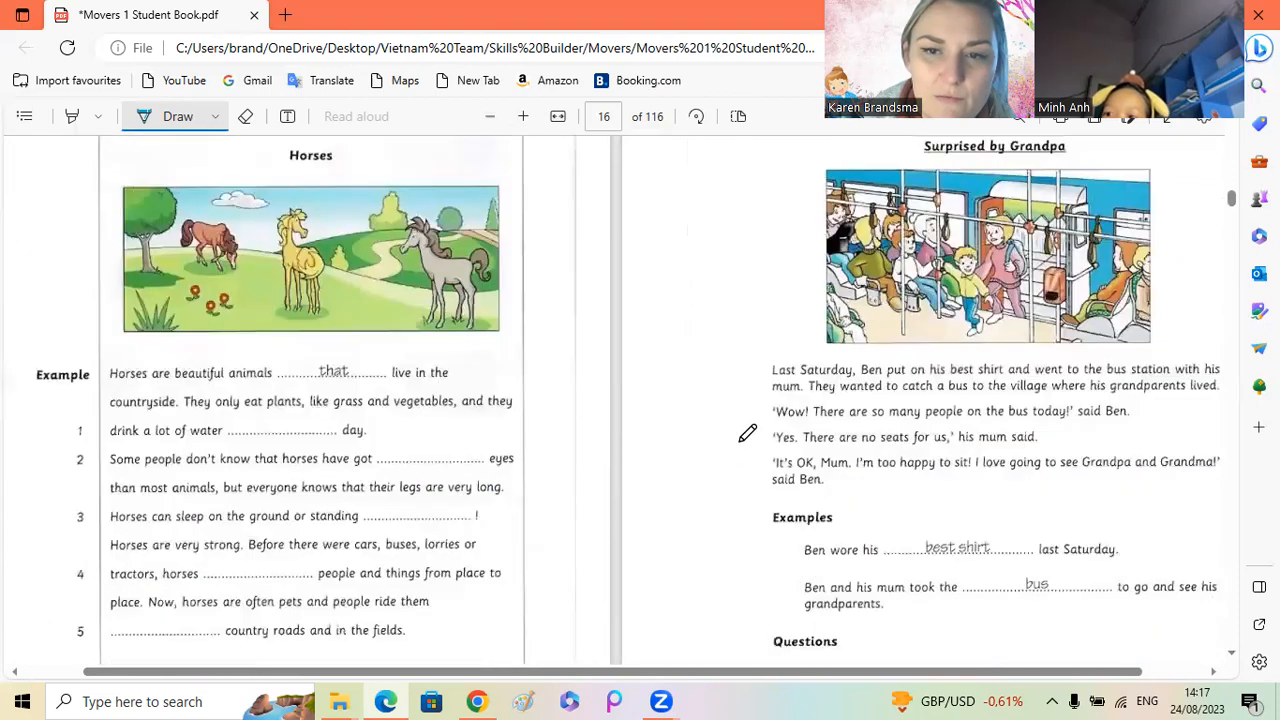
{"action": "scroll", "scroll_direction": "down", "scroll_amount": 3}
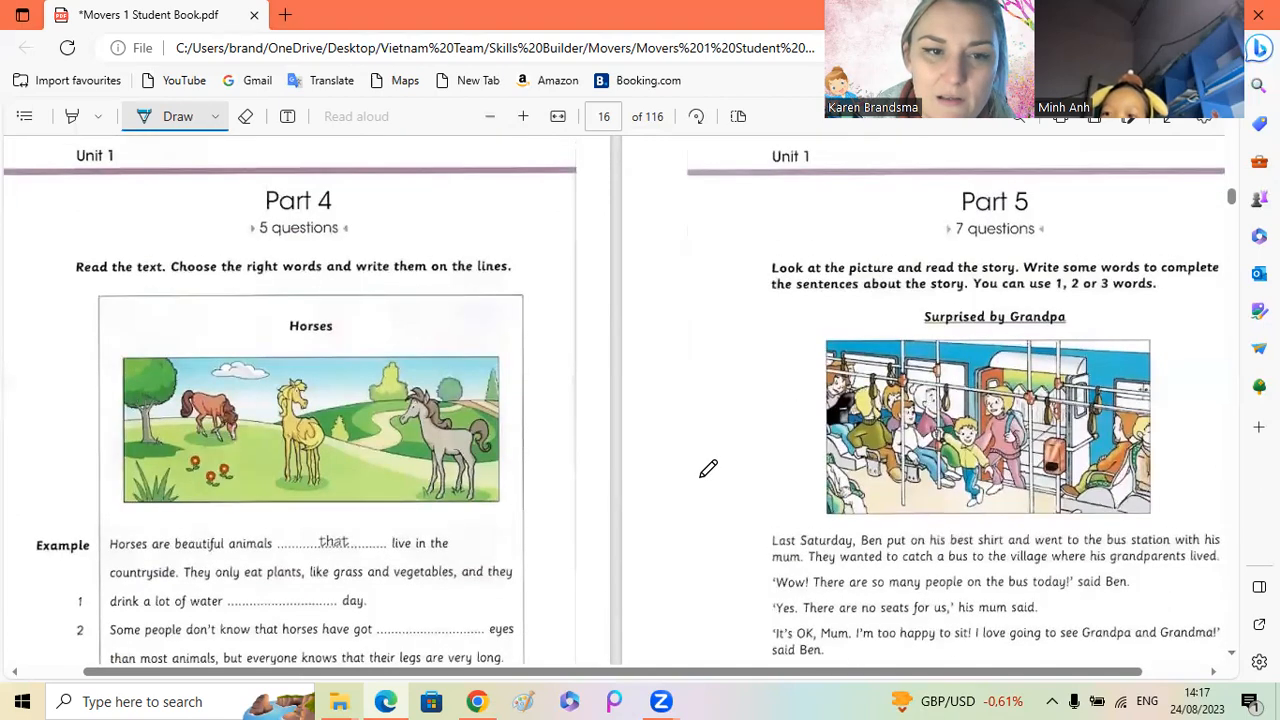
{"action": "mouse_move", "coordinate": [712, 468]}
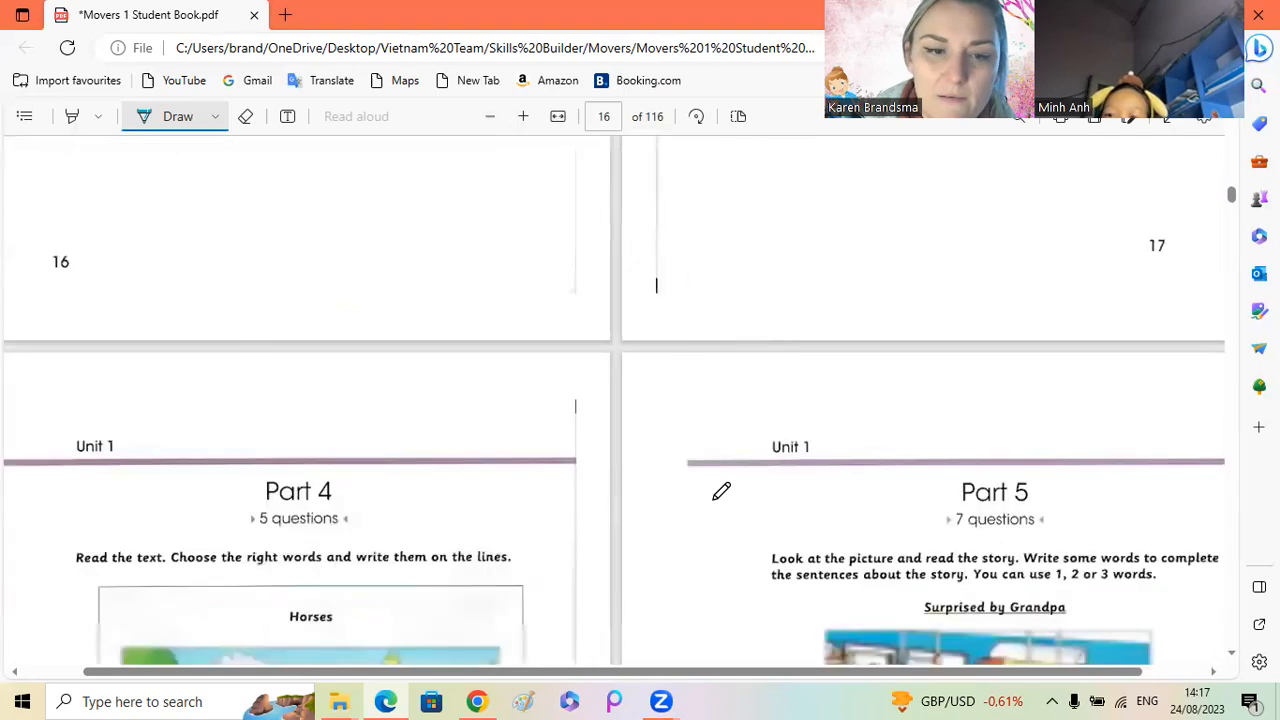
{"action": "scroll", "scroll_direction": "down", "scroll_amount": 3}
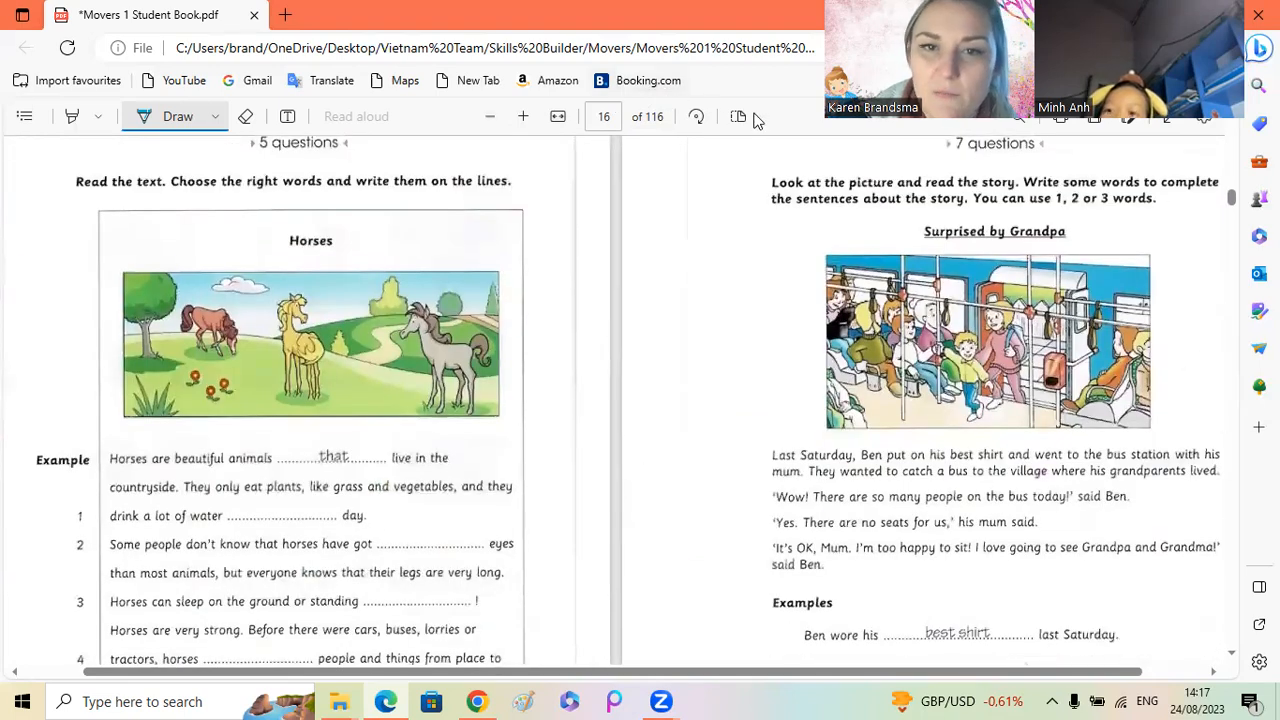
{"action": "left_click", "coordinate": [738, 116]}
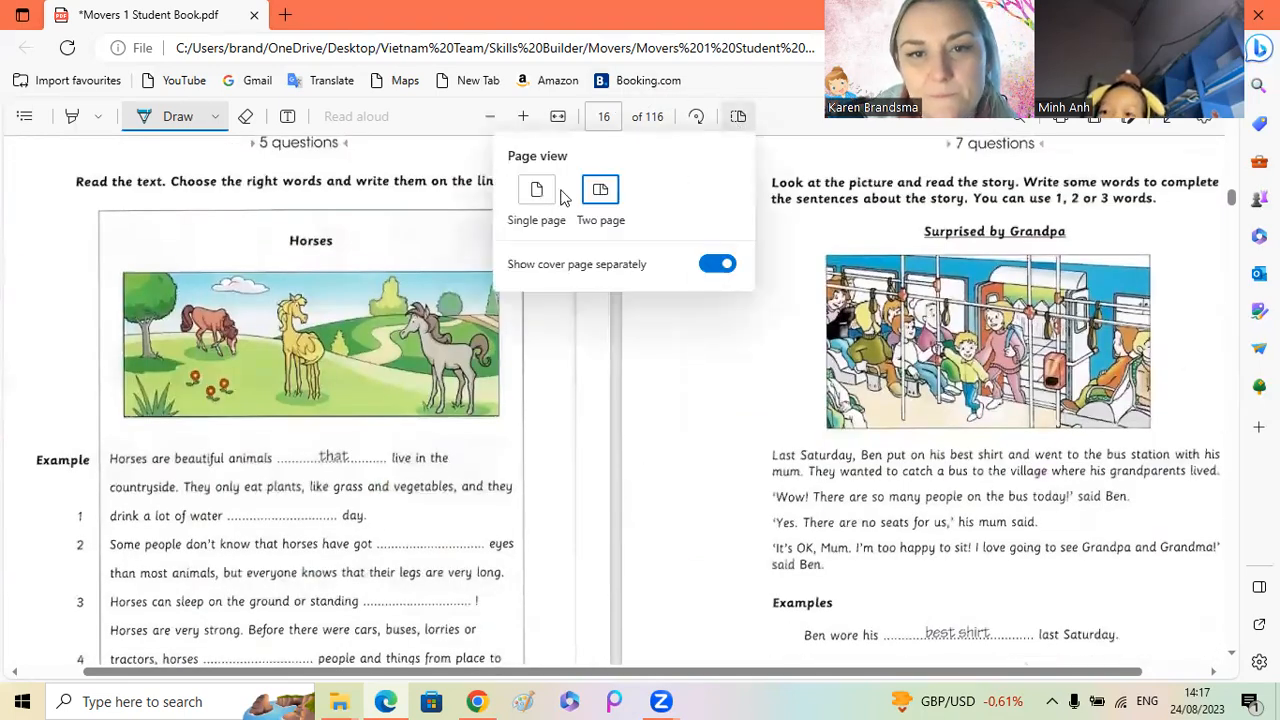
Step: Switch to single-page view so the Horses text appears larger
{"action": "left_click", "coordinate": [536, 188]}
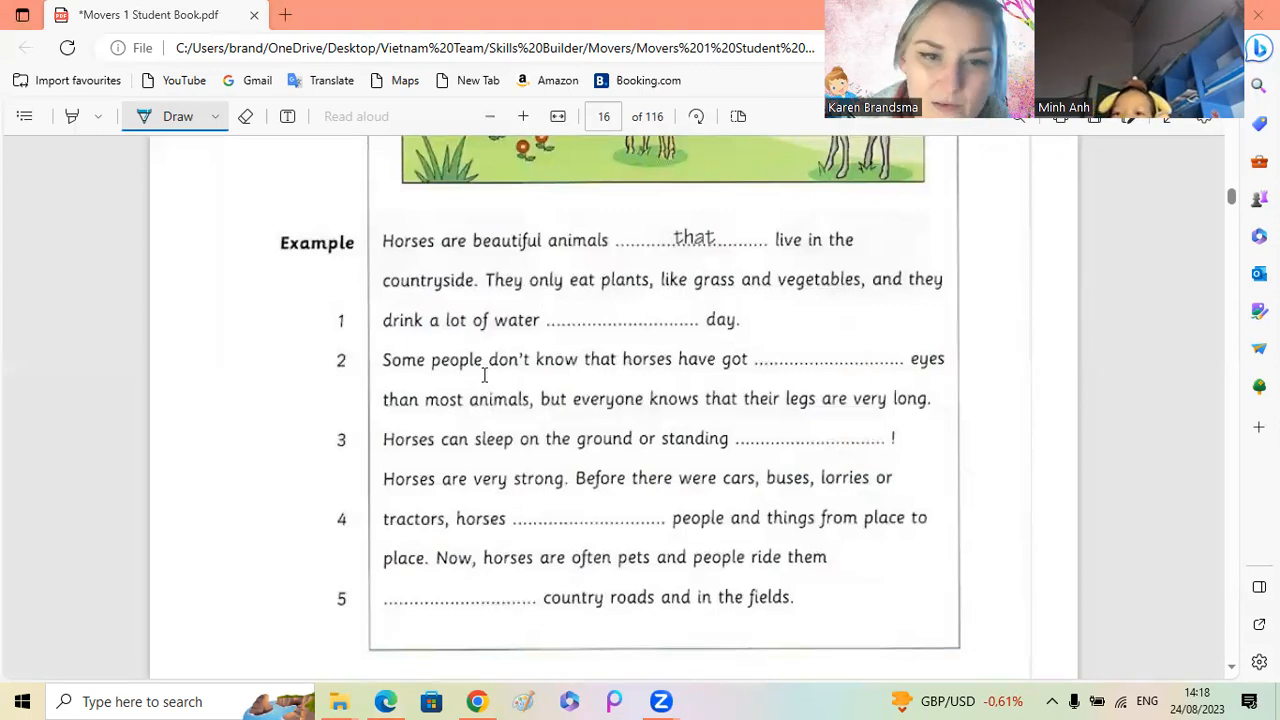
{"action": "mouse_move", "coordinate": [532, 320]}
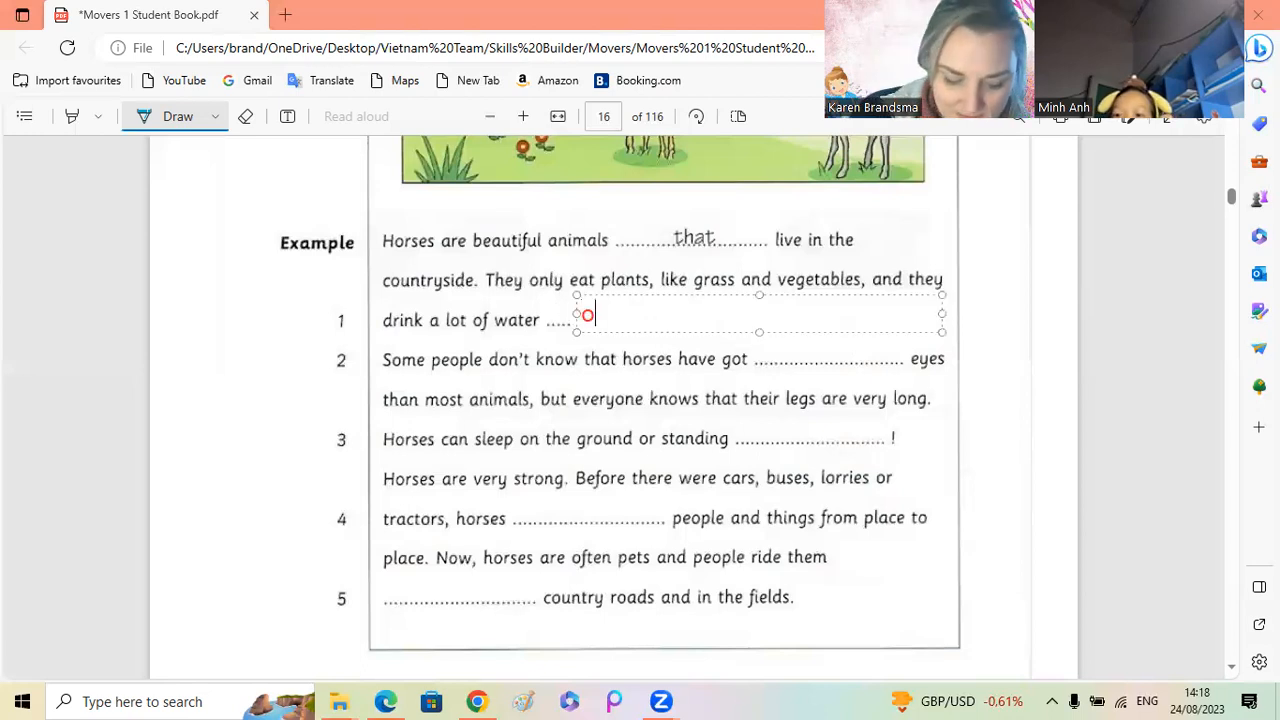
Step: Write 'every', 'bigger' and 'up' in red on gaps 1 to 3 of the Horses text
{"action": "type", "text": "of"}
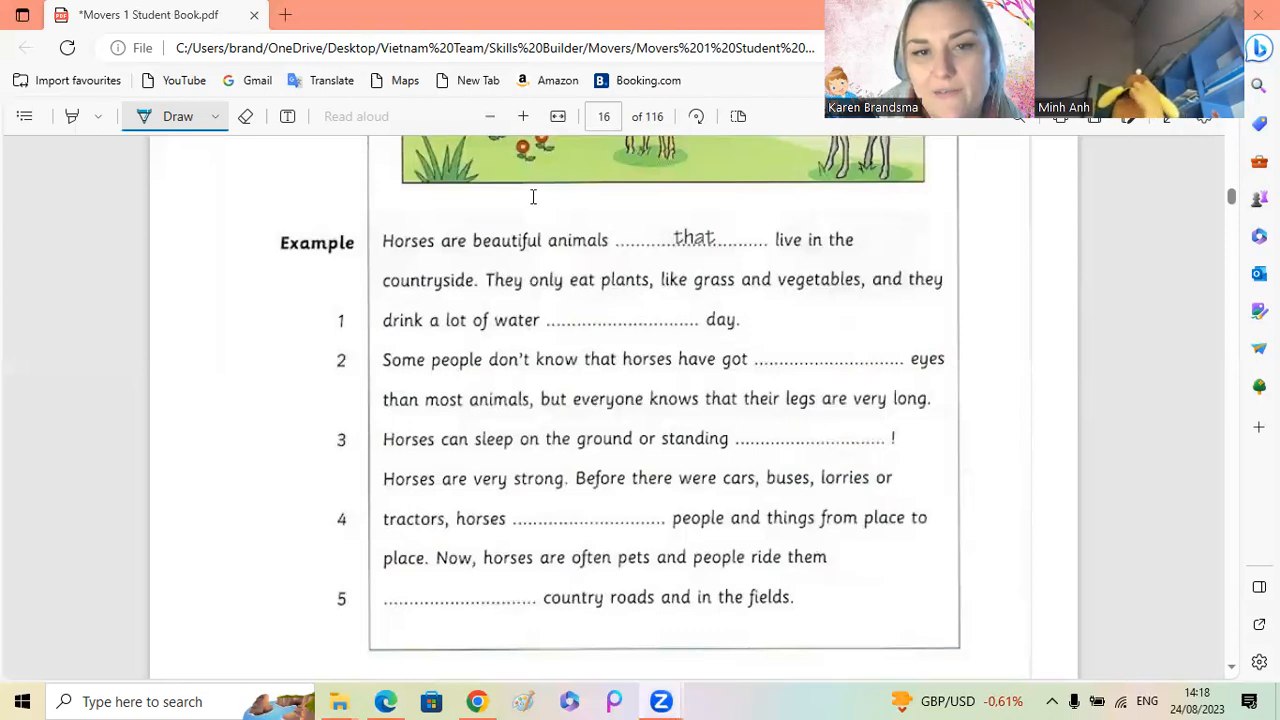
{"action": "type", "text": "ev"}
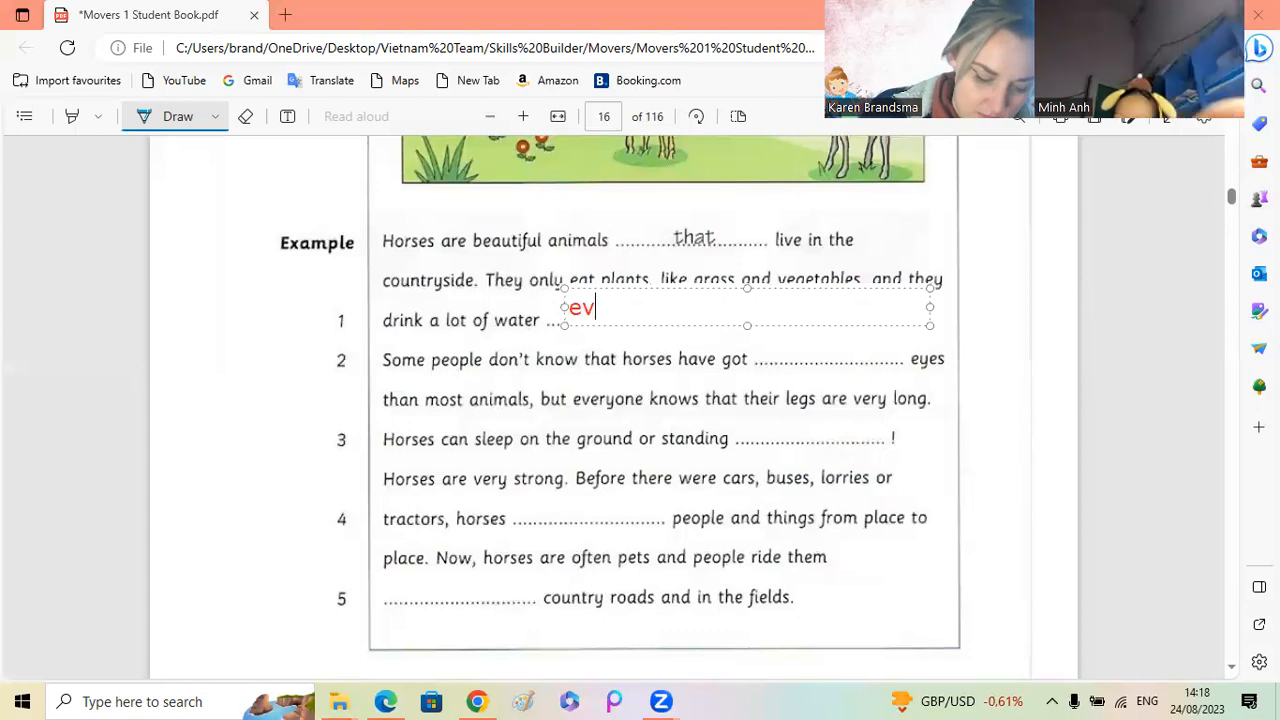
{"action": "type", "text": "eru"}
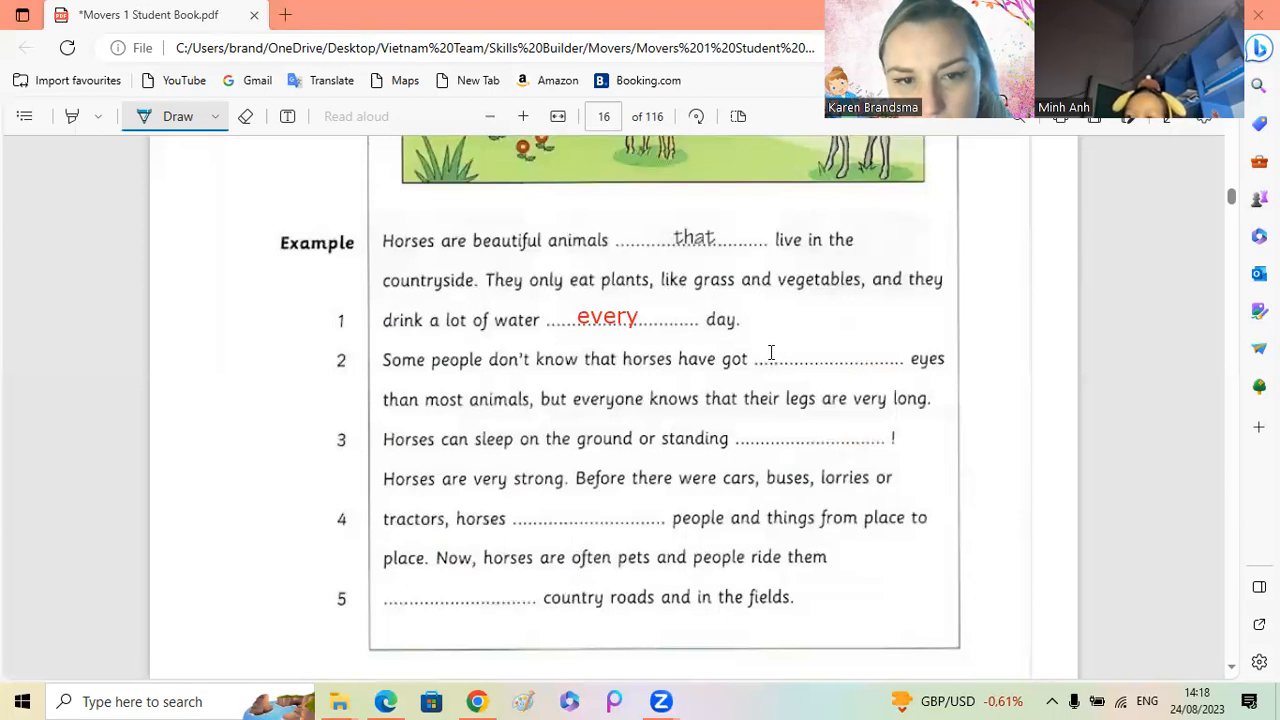
{"action": "type", "text": "bigger"}
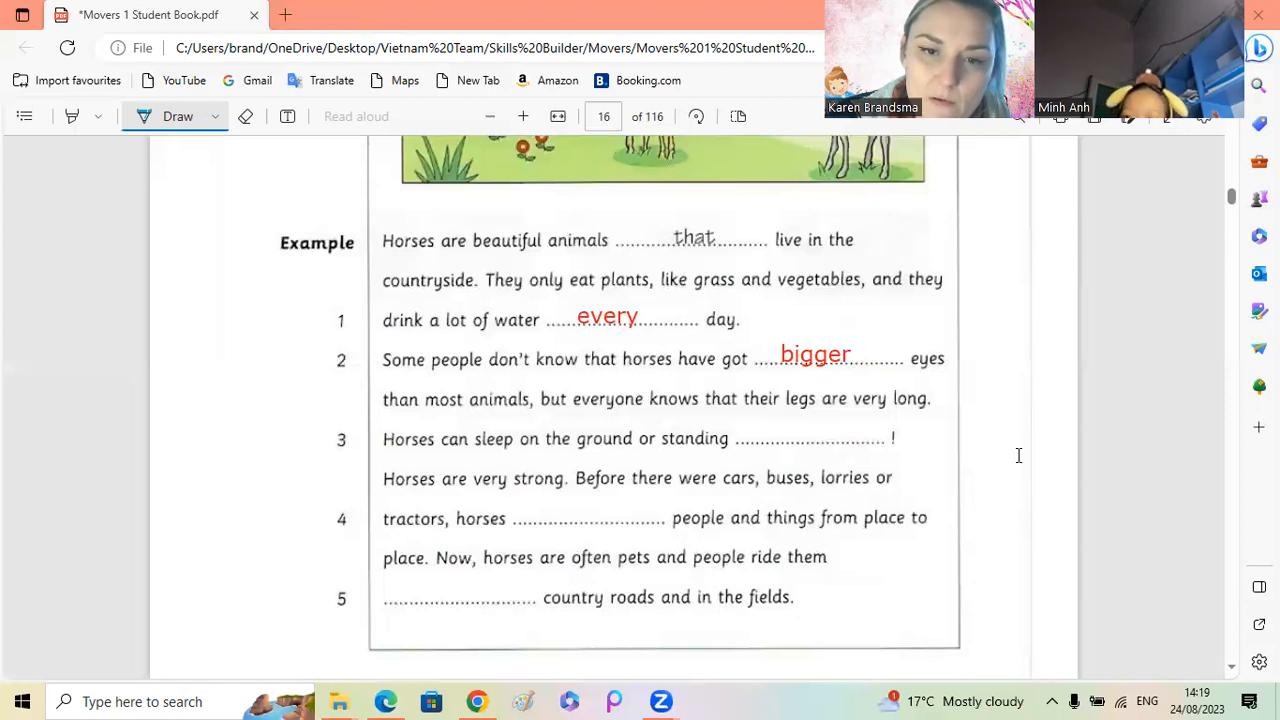
{"action": "mouse_move", "coordinate": [1024, 454]}
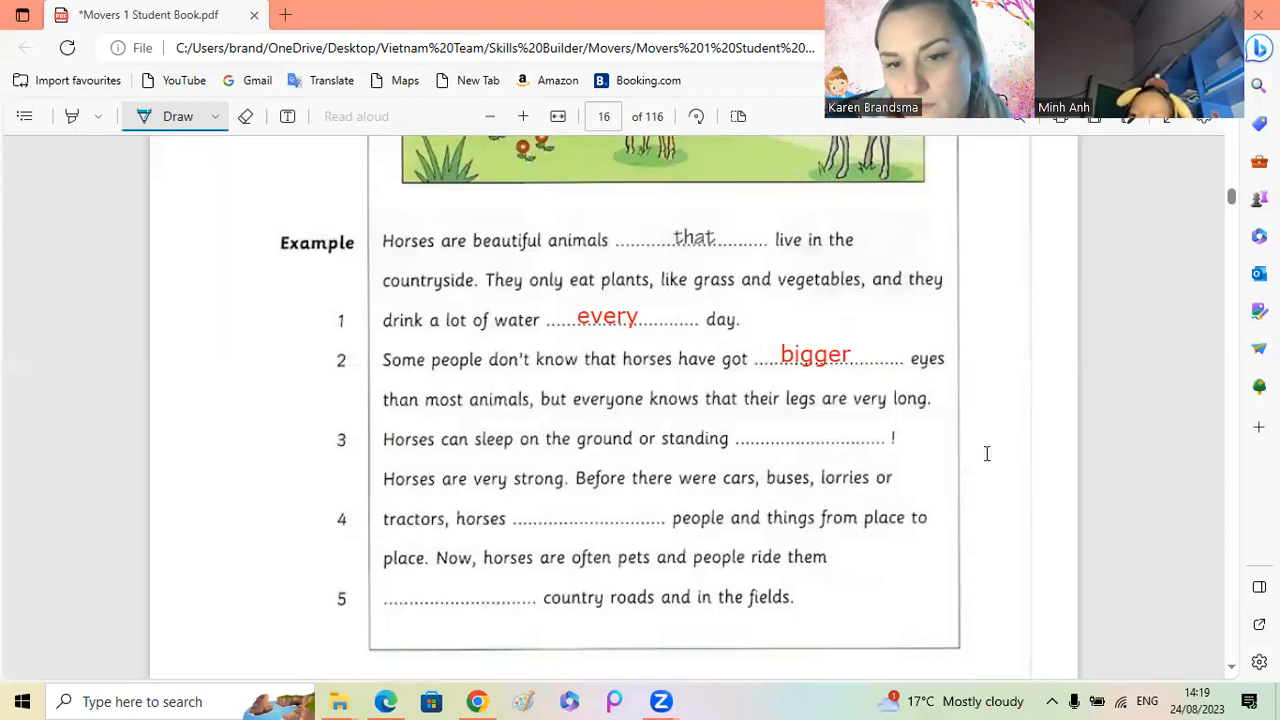
{"action": "mouse_move", "coordinate": [768, 438]}
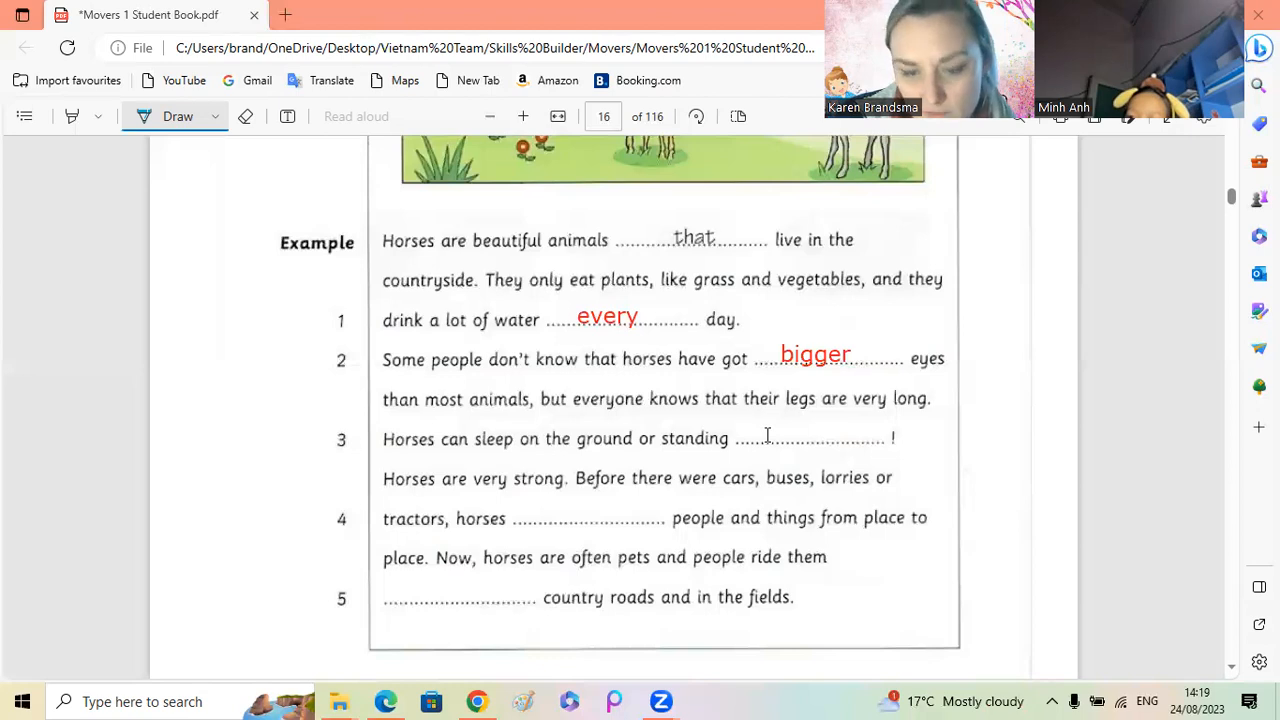
{"action": "type", "text": "up"}
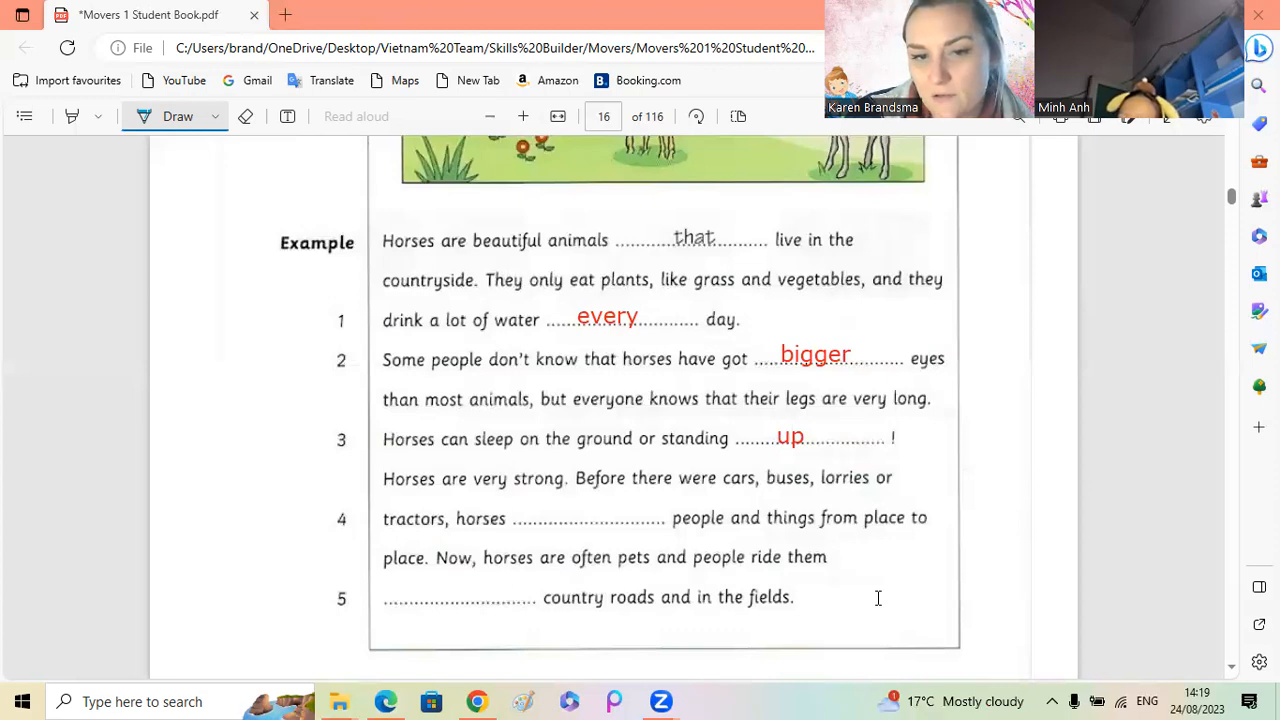
{"action": "mouse_move", "coordinate": [530, 512]}
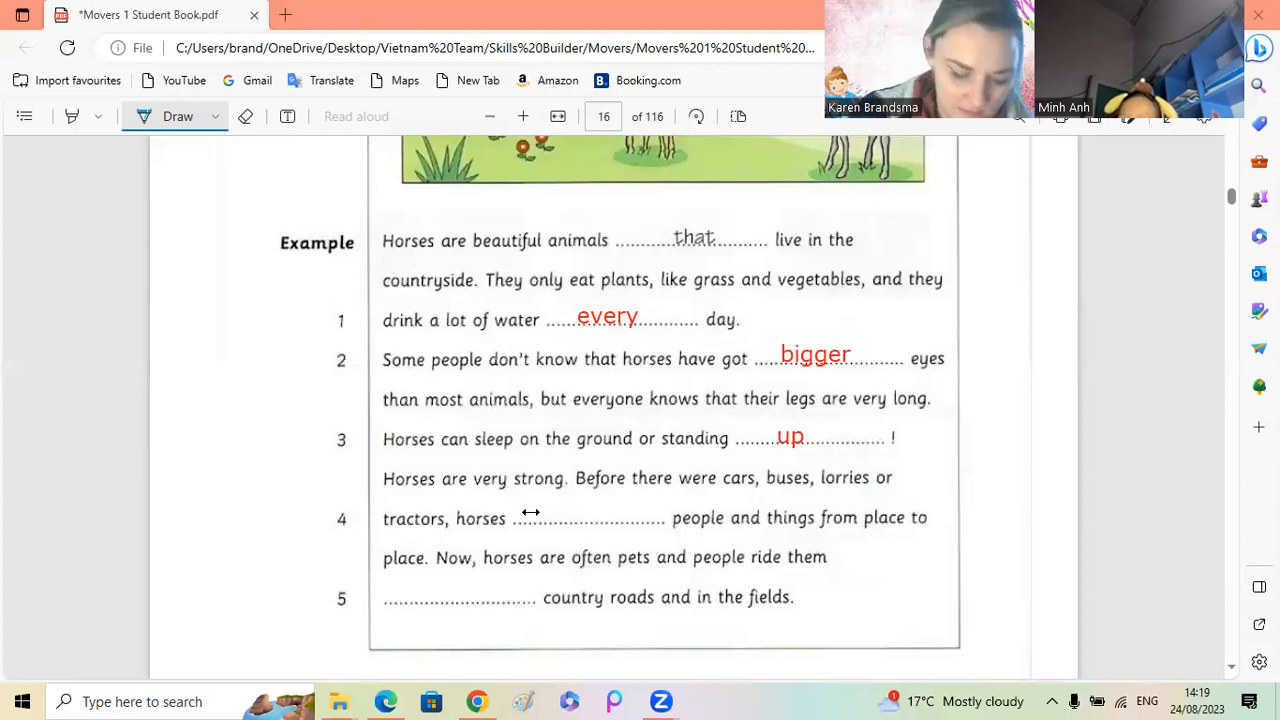
Step: Type the red answers 'carried' into gap 4 and 'along' into gap 5 of the text
{"action": "type", "text": "carri"}
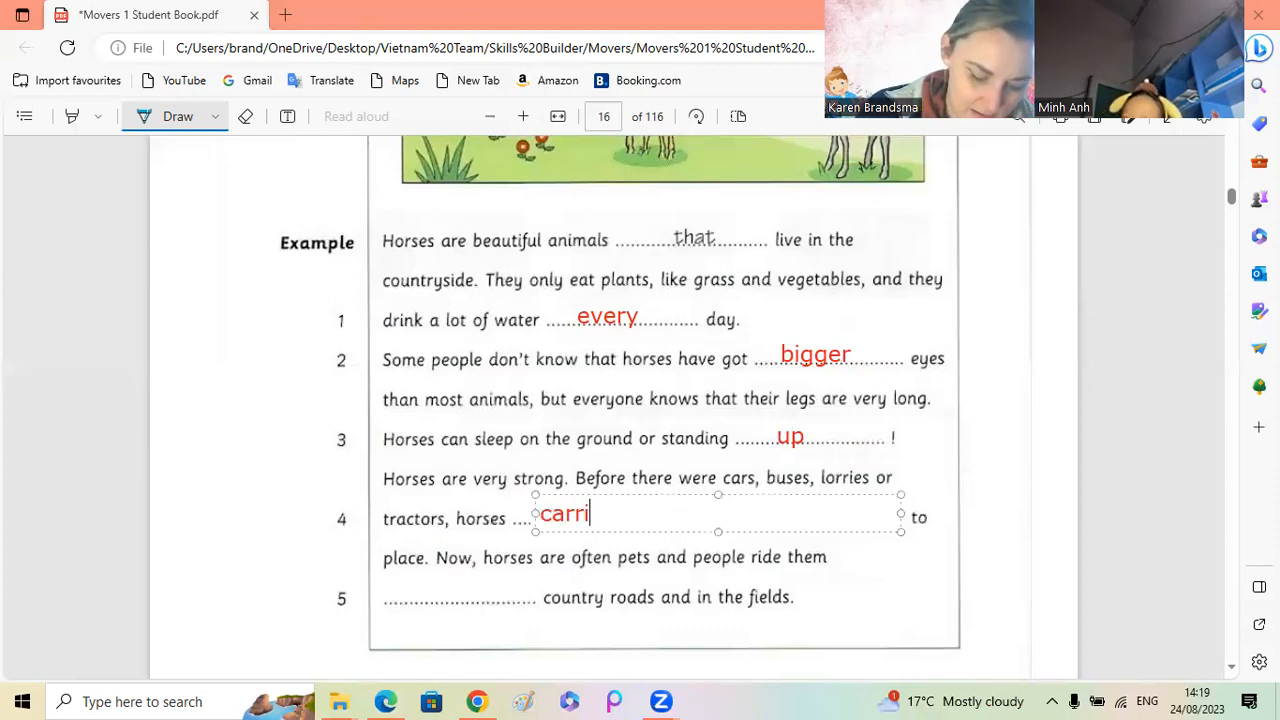
{"action": "type", "text": "ed"}
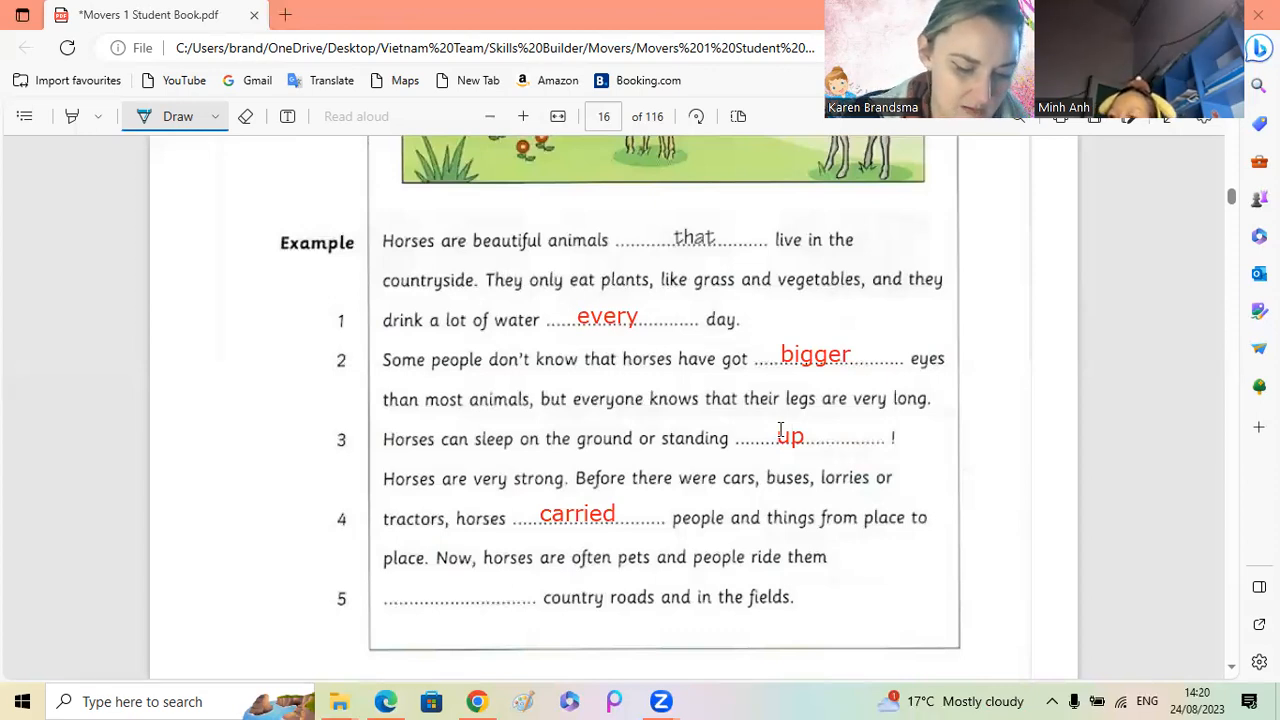
{"action": "mouse_move", "coordinate": [858, 488]}
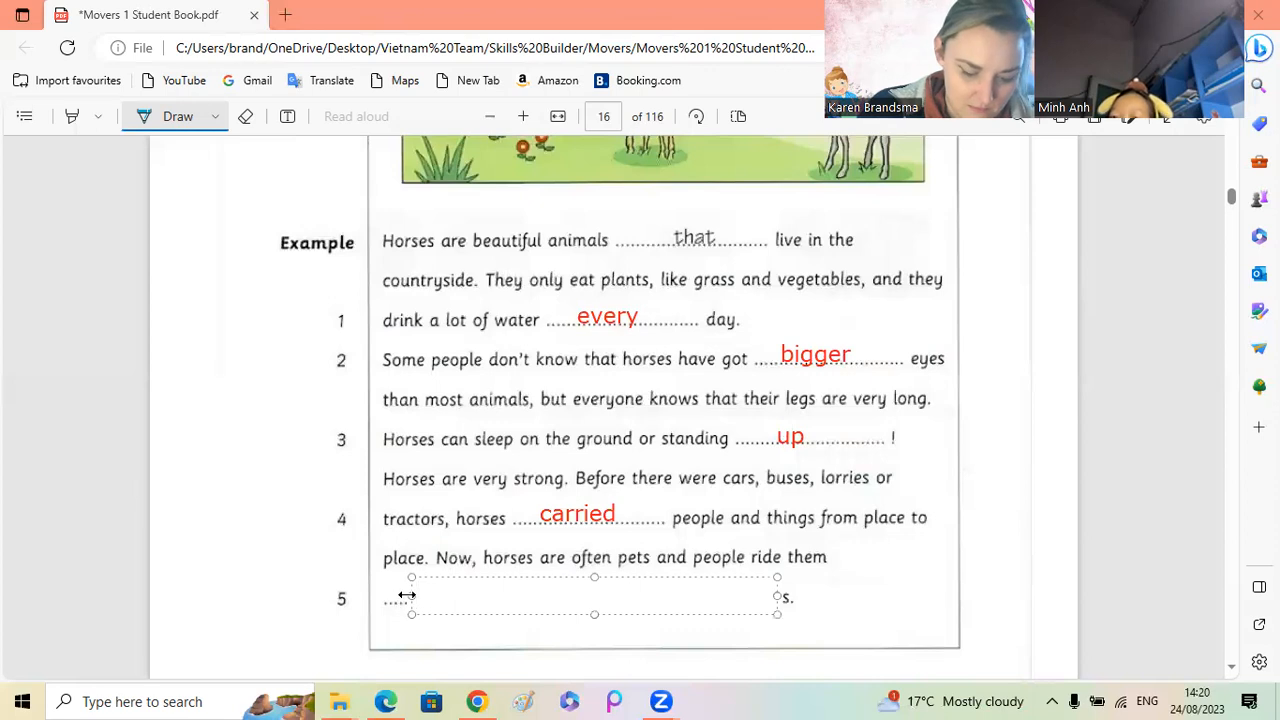
{"action": "type", "text": "along"}
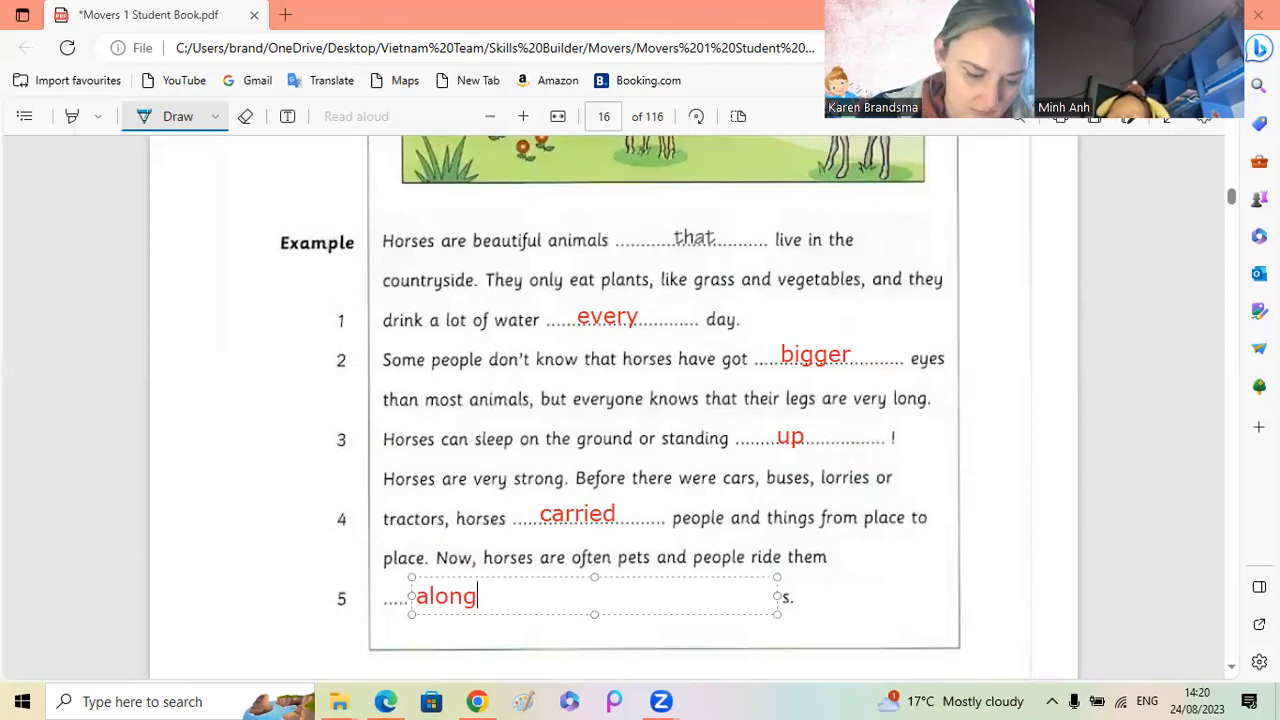
{"action": "type", "text": "country roads and in the fields"}
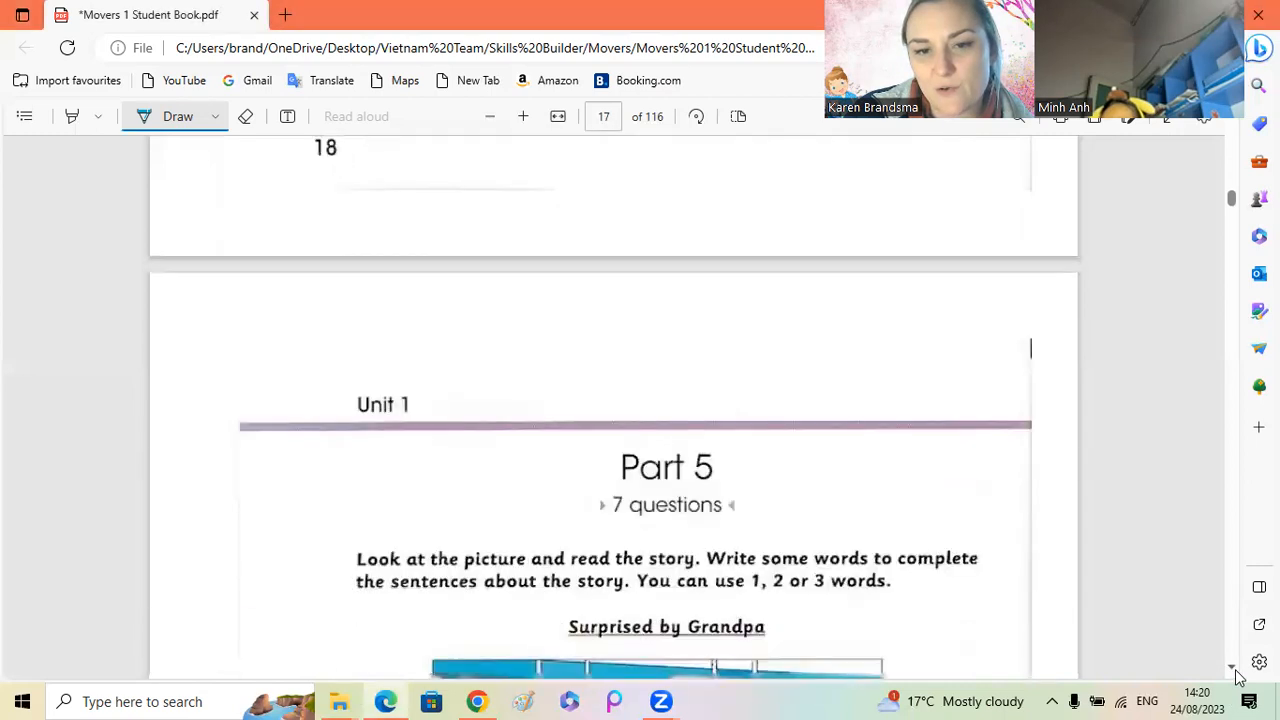
Step: Scroll down to the Part 5 bus story and its 'best shirt' and 'bus' examples
{"action": "scroll", "scroll_direction": "down", "scroll_amount": 3}
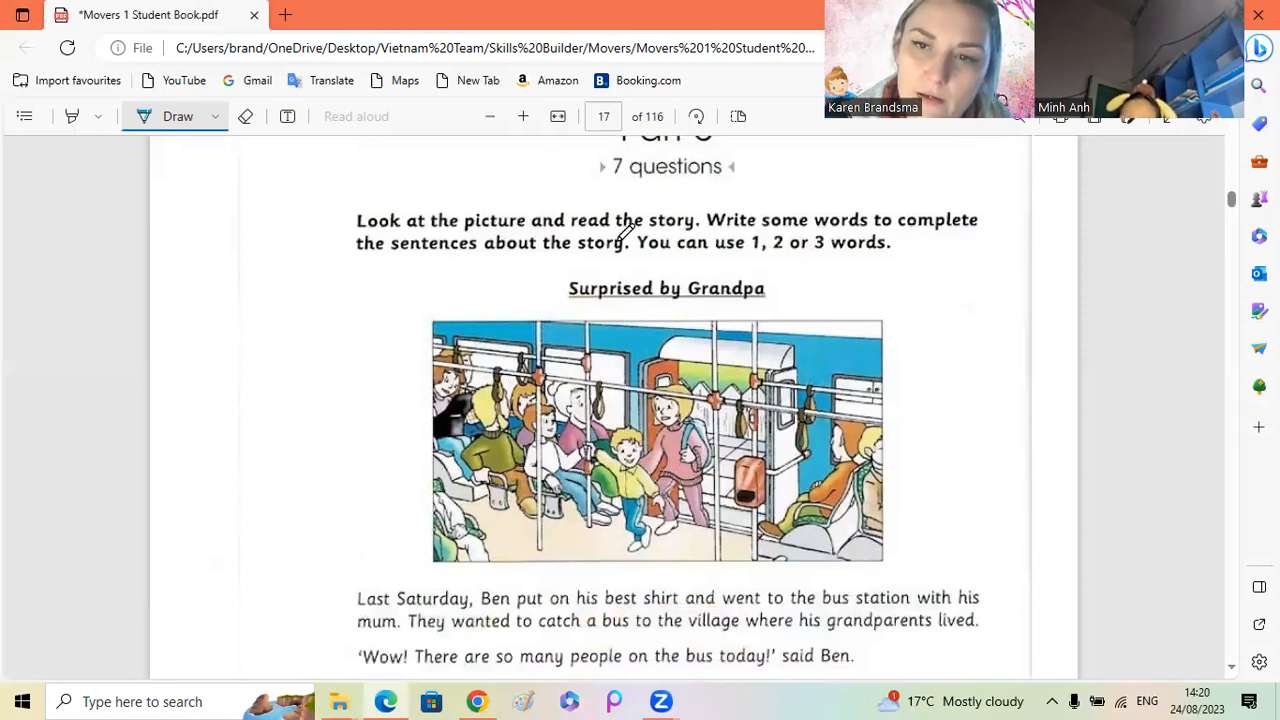
{"action": "mouse_move", "coordinate": [1006, 462]}
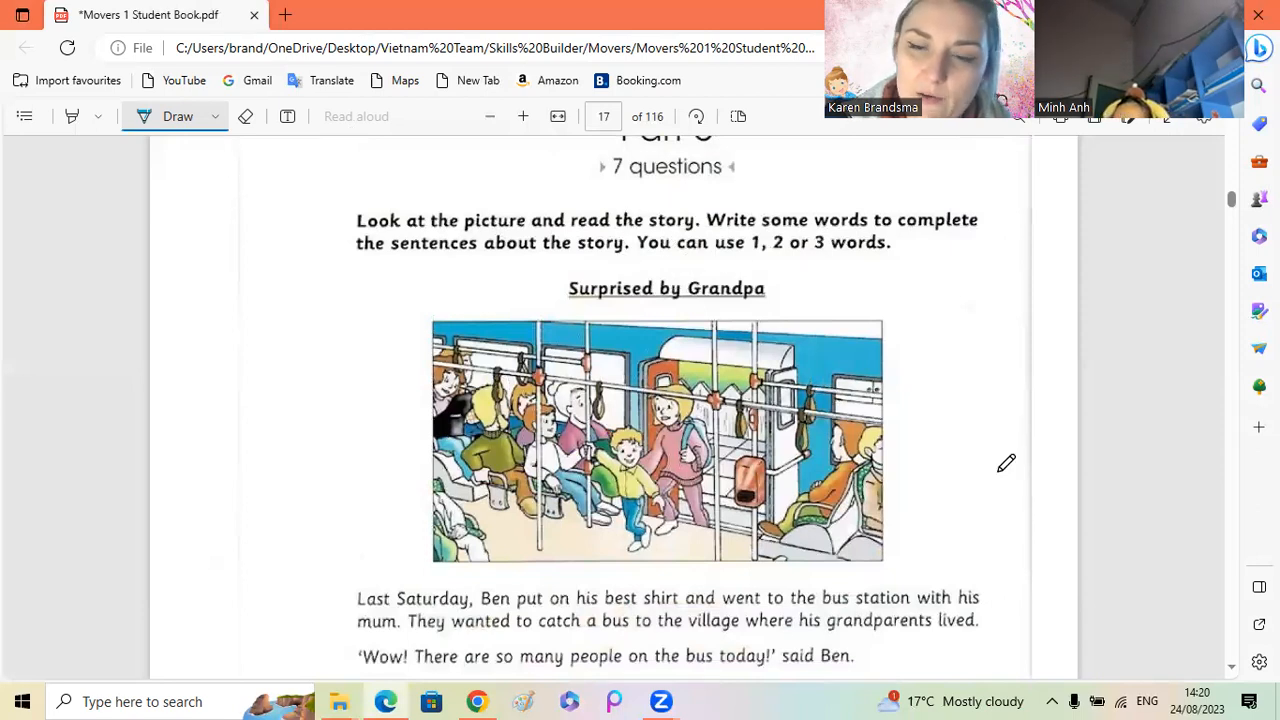
{"action": "scroll", "scroll_direction": "down", "scroll_amount": 3}
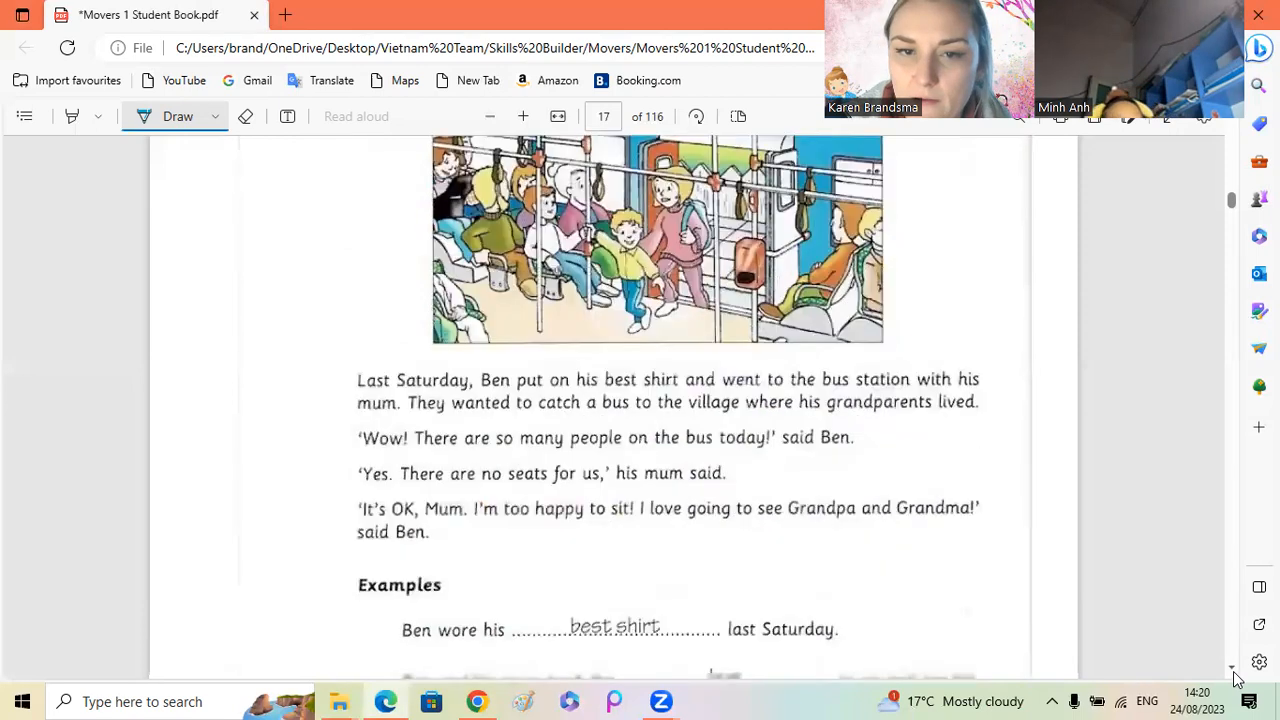
{"action": "scroll", "scroll_direction": "down", "scroll_amount": 3}
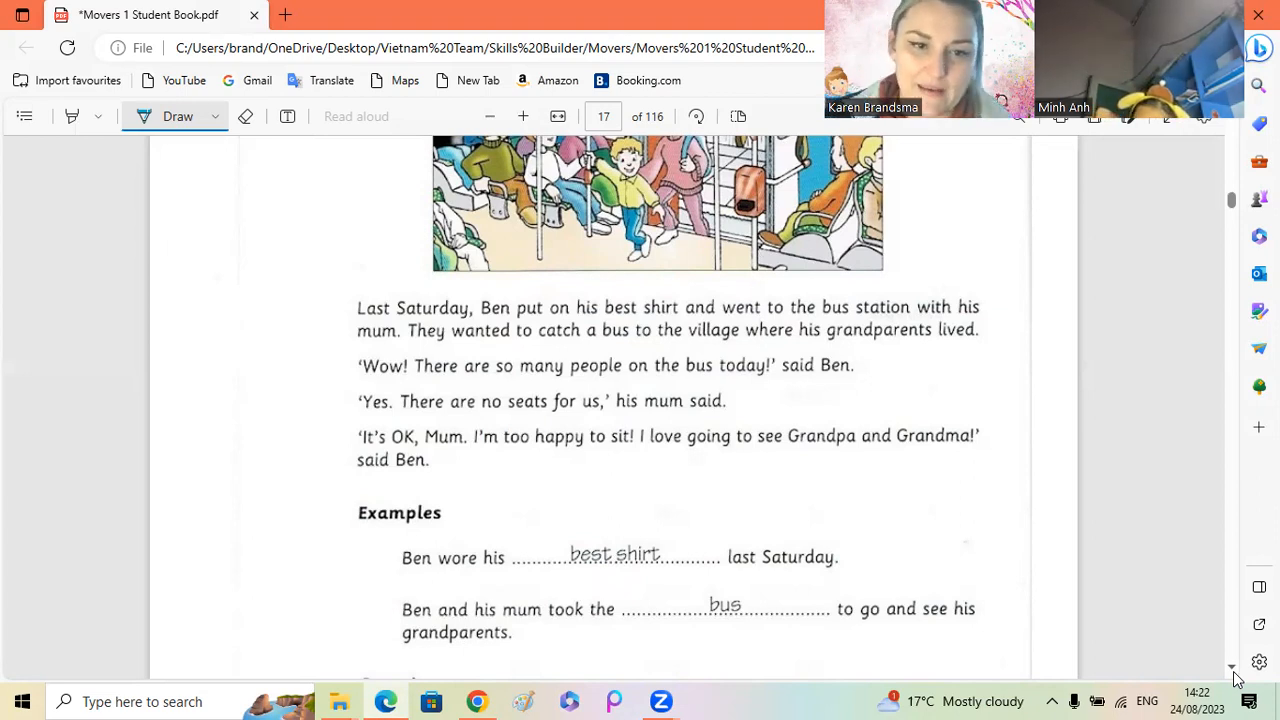
Step: Scroll down so blank questions 1 and 2 sit below the examples
{"action": "scroll", "scroll_direction": "down", "scroll_amount": 3}
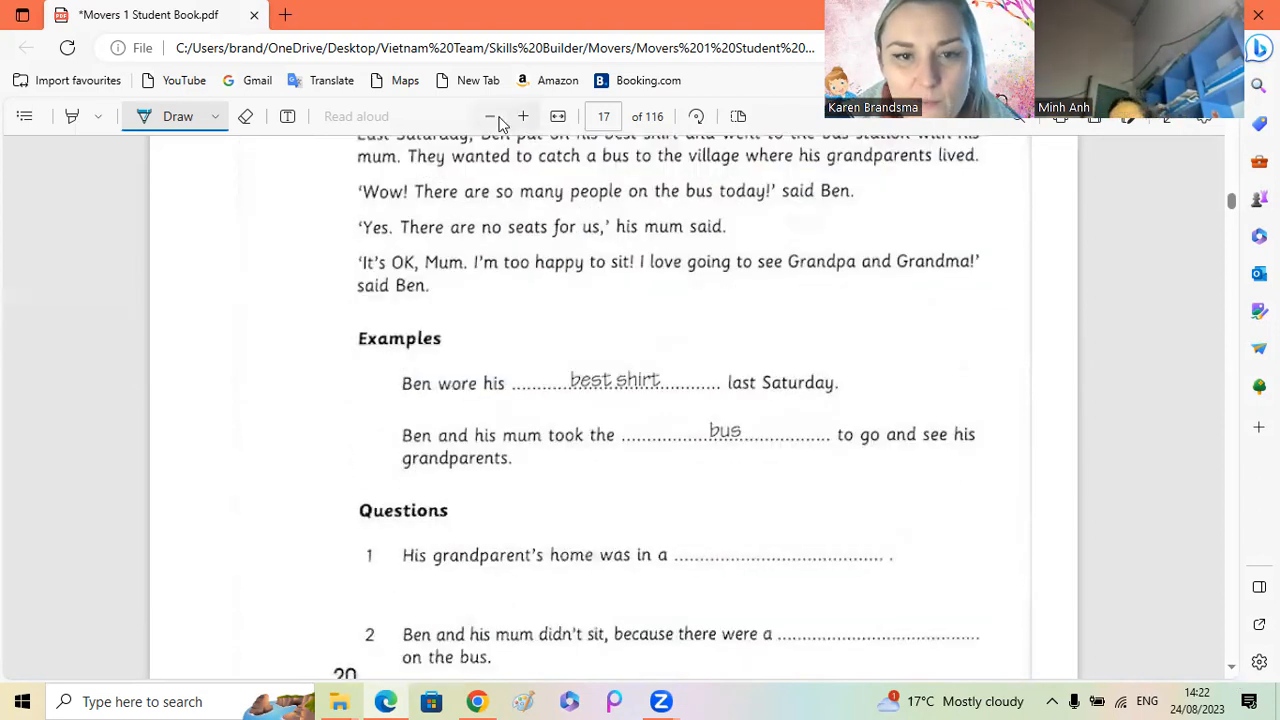
{"action": "scroll", "scroll_direction": "down", "scroll_amount": 3}
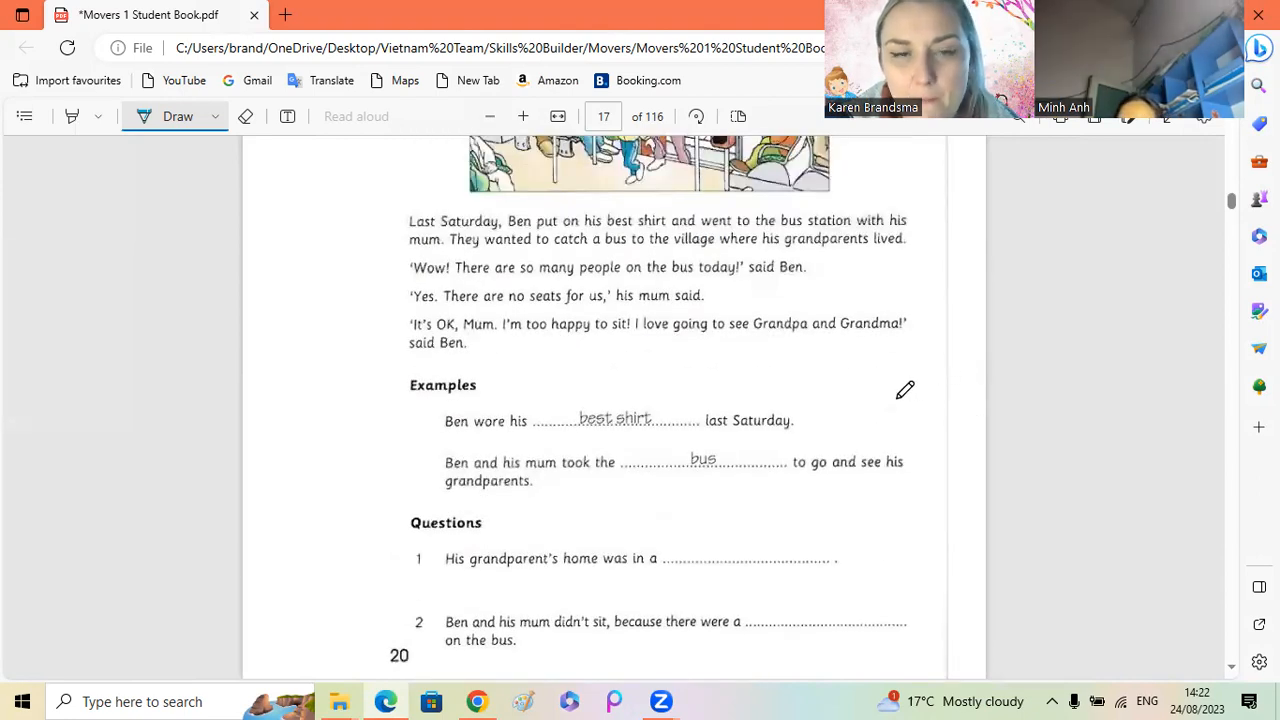
{"action": "mouse_move", "coordinate": [524, 116]}
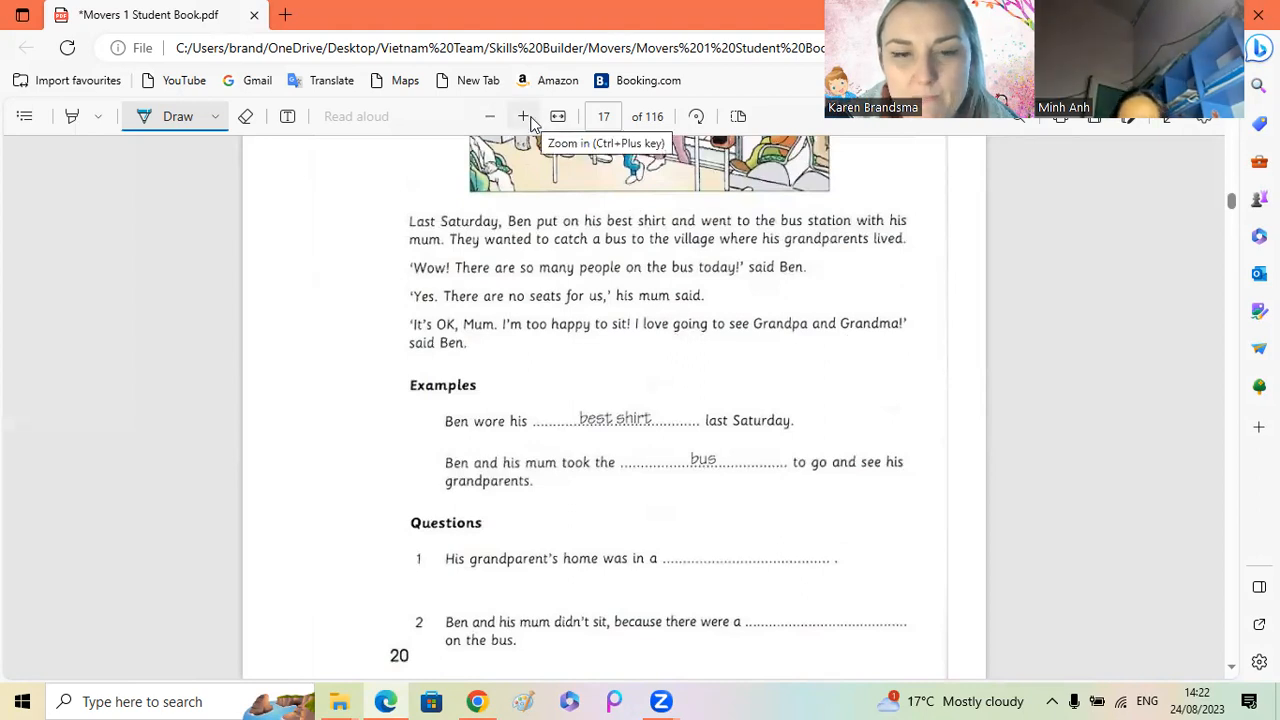
{"action": "mouse_move", "coordinate": [996, 378]}
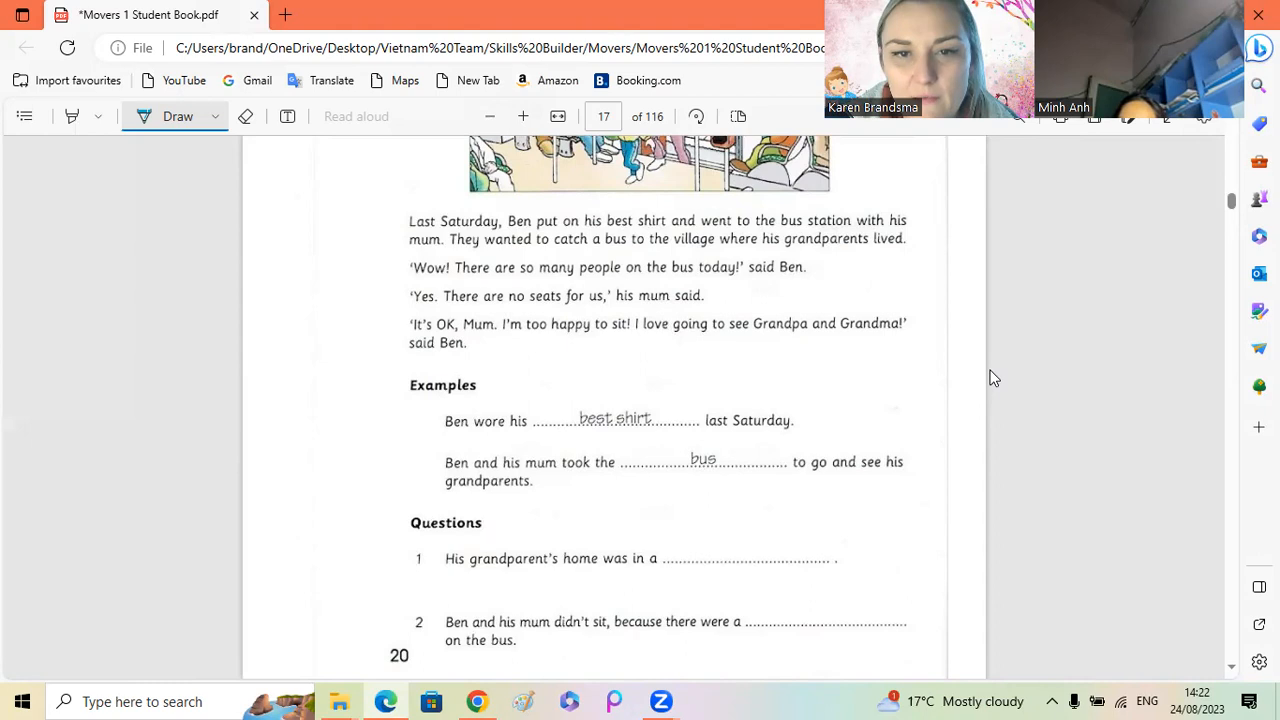
{"action": "mouse_move", "coordinate": [1060, 352]}
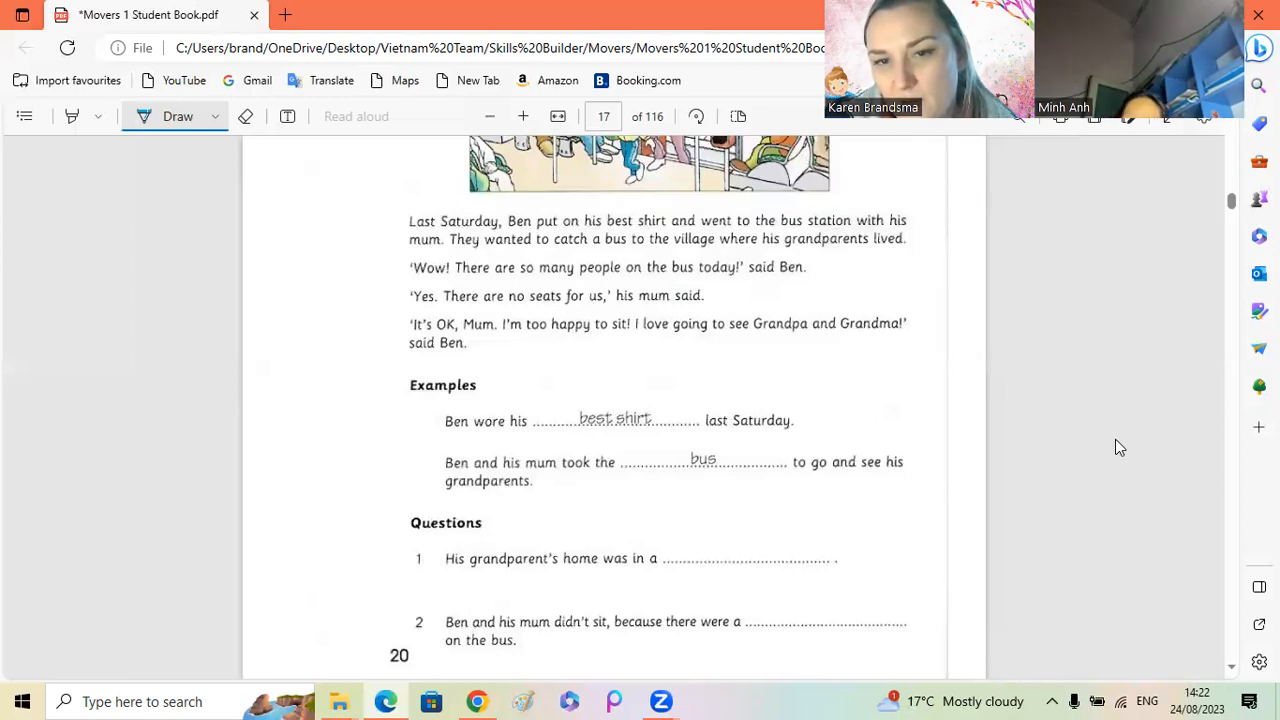
{"action": "mouse_move", "coordinate": [1104, 384]}
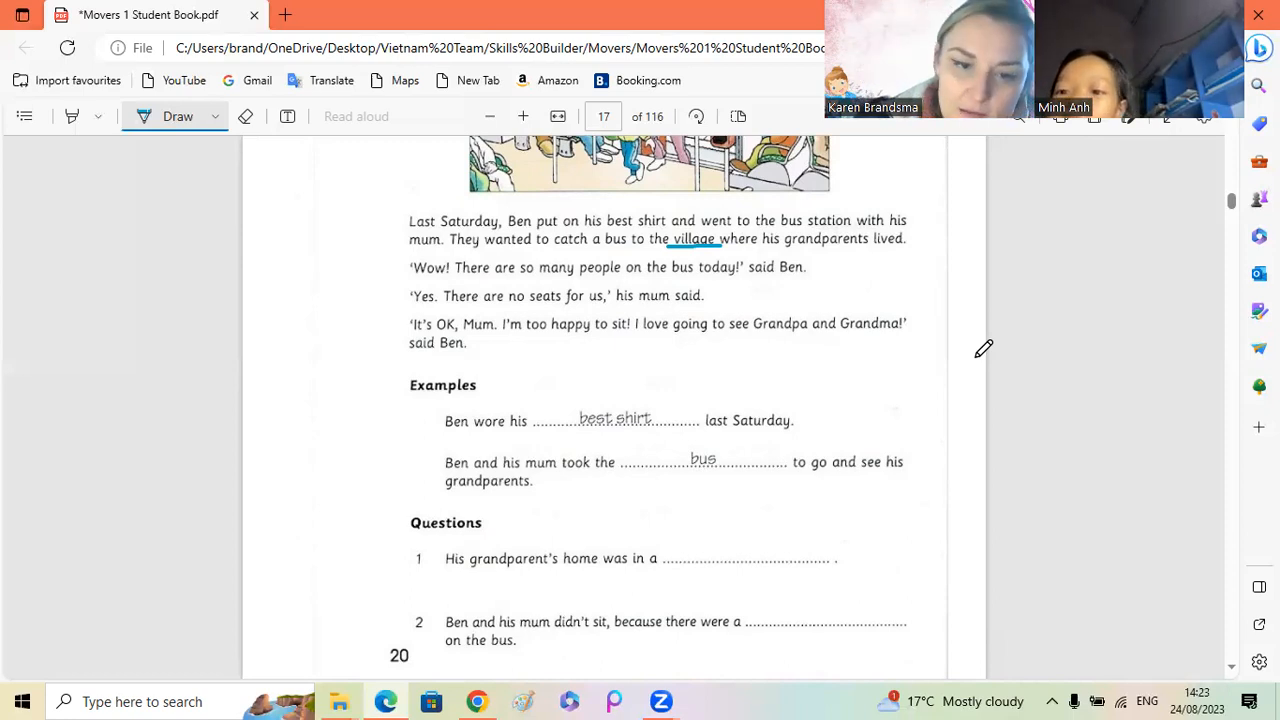
{"action": "mouse_move", "coordinate": [562, 608]}
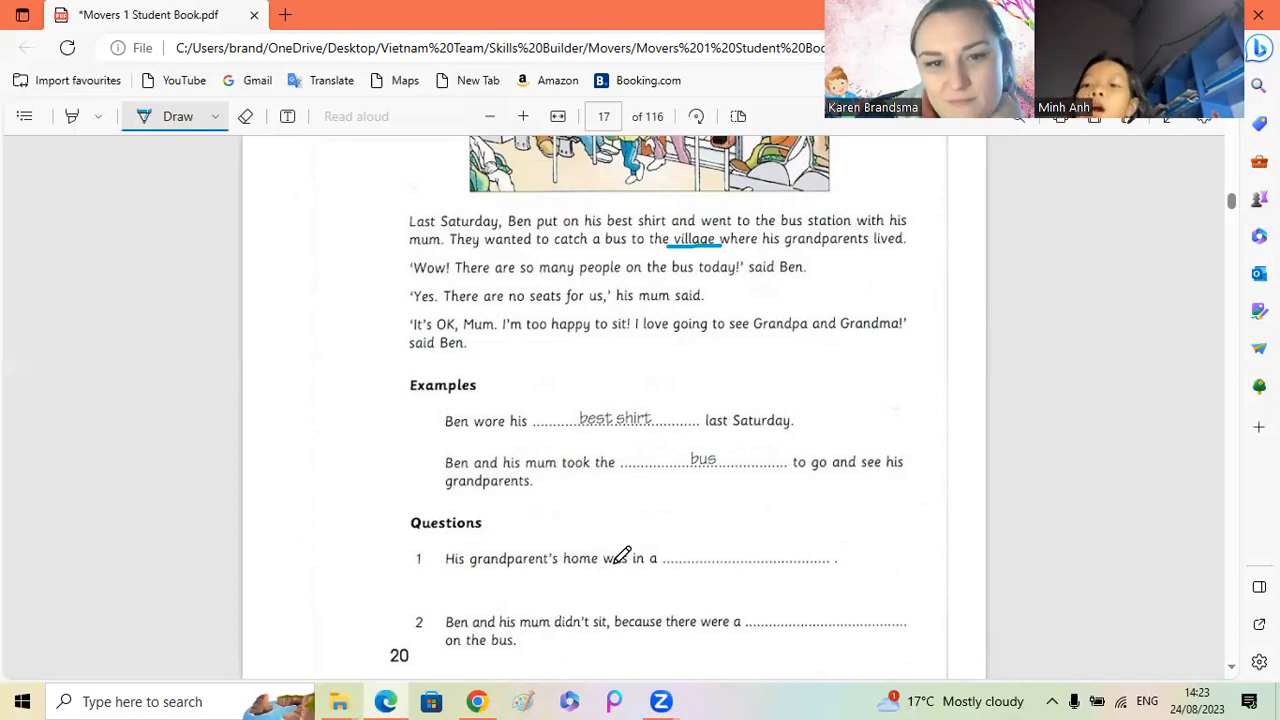
{"action": "mouse_move", "coordinate": [642, 538]}
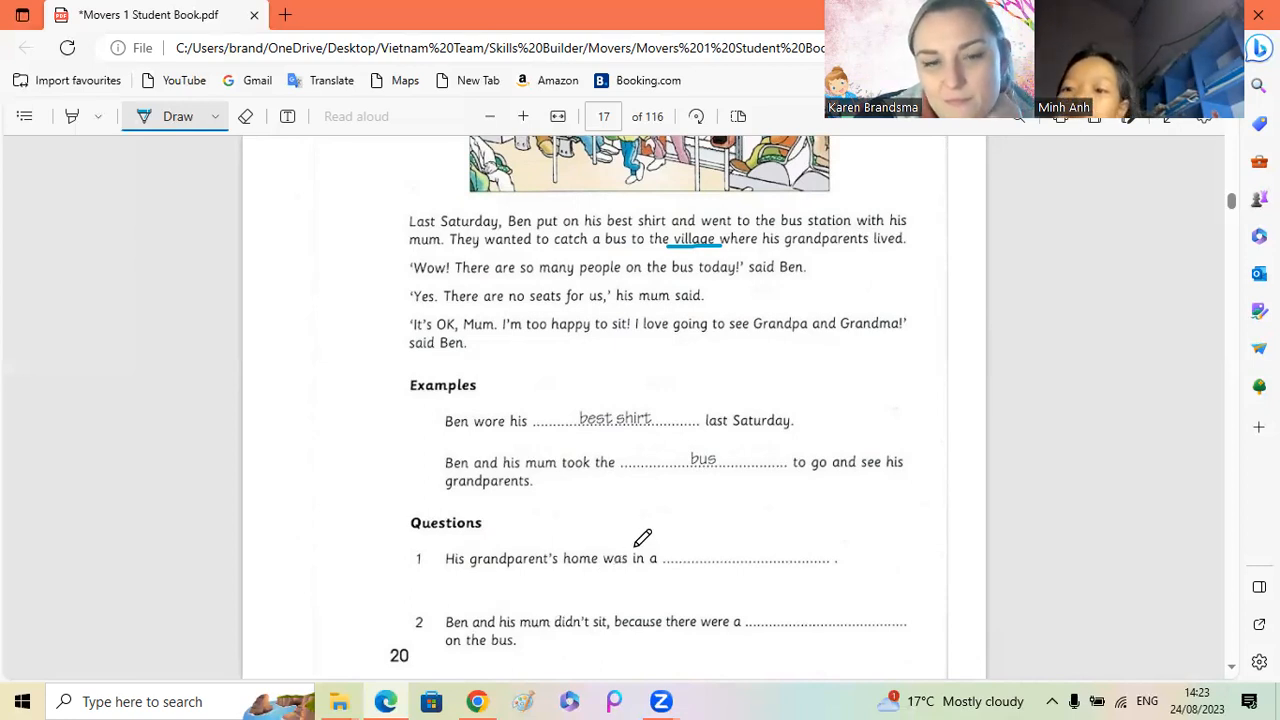
{"action": "mouse_move", "coordinate": [668, 538]}
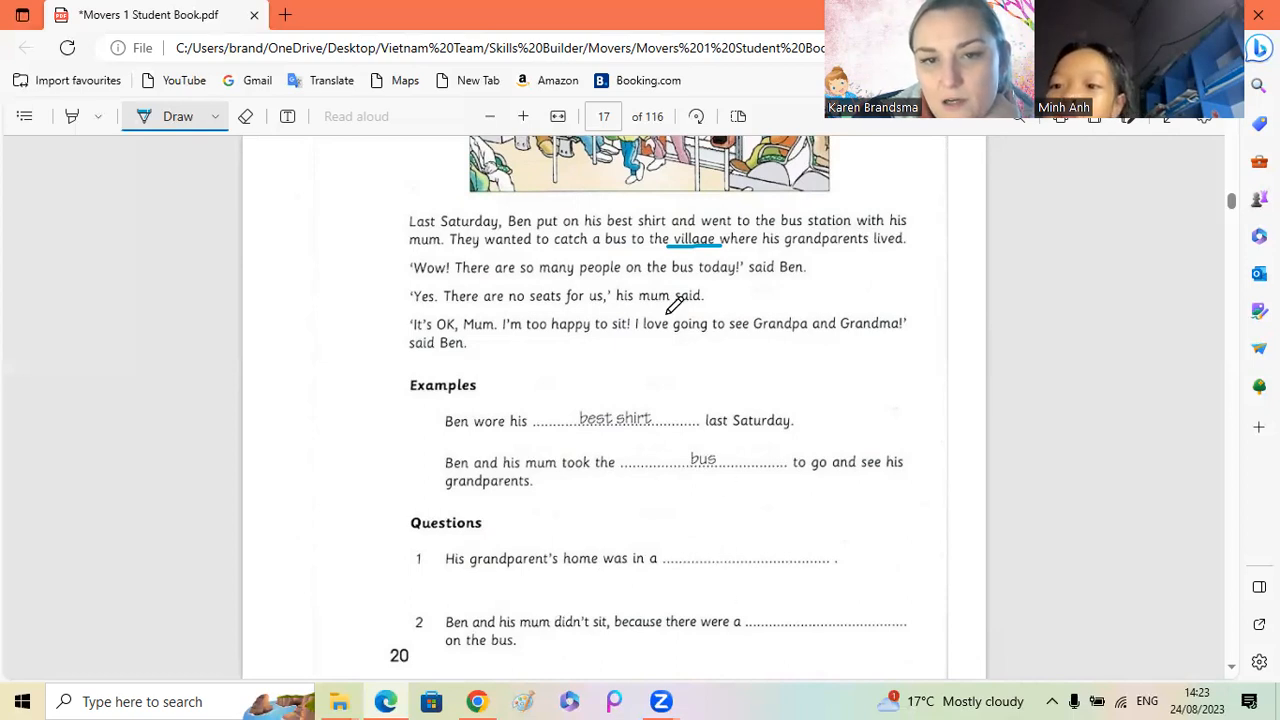
Step: Underline 'people on' in the bus story with the blue pen
{"action": "left_click_drag", "start_coordinate": [576, 278], "coordinate": [624, 268]}
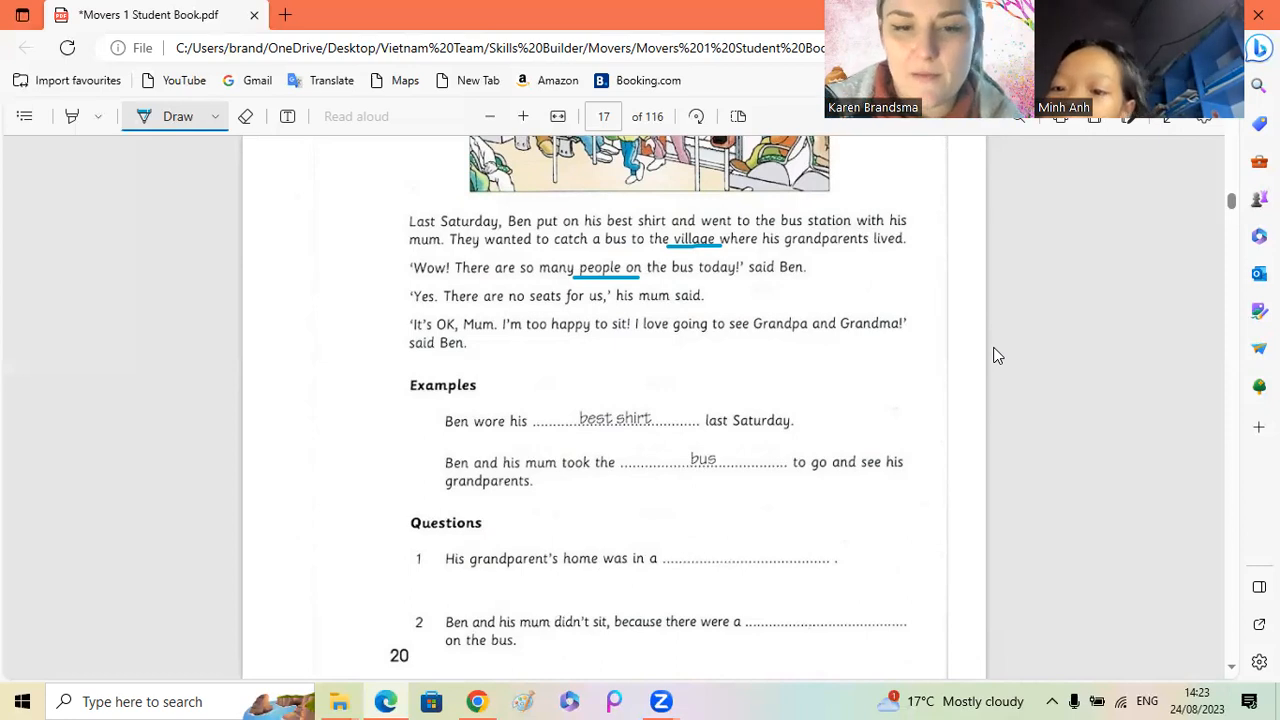
{"action": "mouse_move", "coordinate": [1084, 398]}
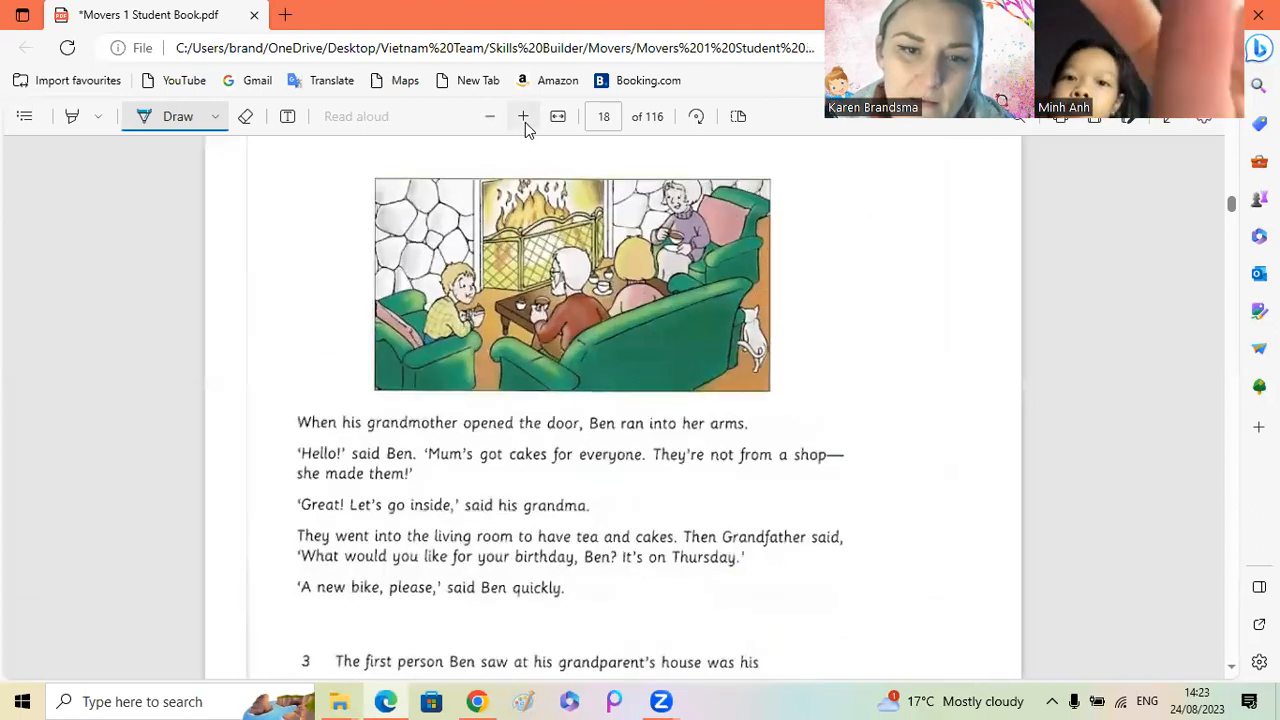
Step: Scroll page 18 to show the living-room story with blank questions 3 to 5
{"action": "scroll", "scroll_direction": "down", "scroll_amount": 3}
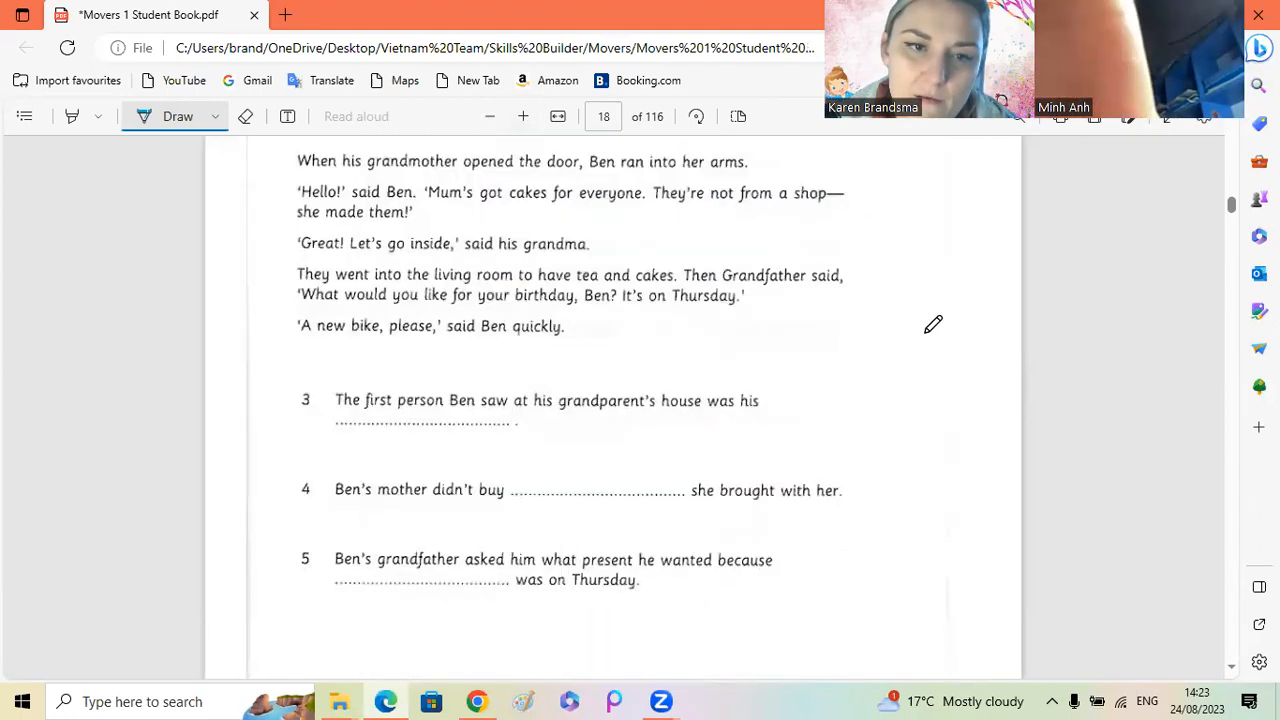
{"action": "left_click", "coordinate": [524, 116]}
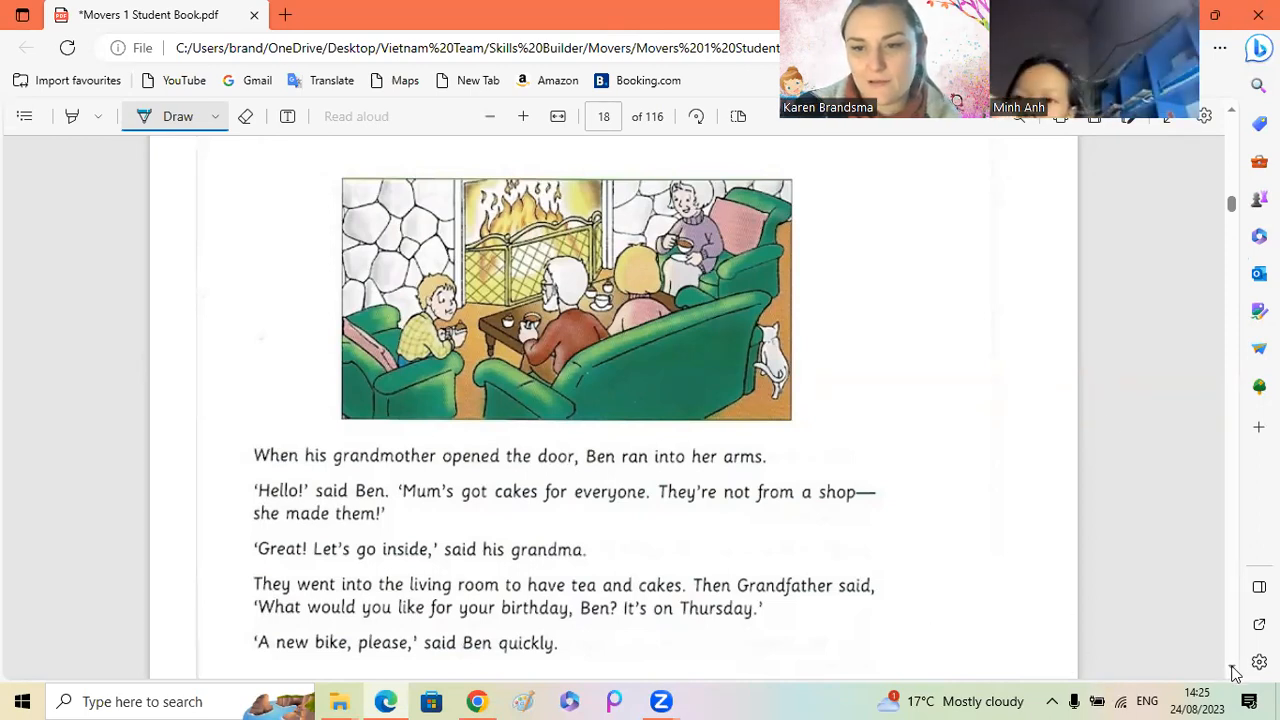
{"action": "scroll", "scroll_direction": "down", "scroll_amount": 3}
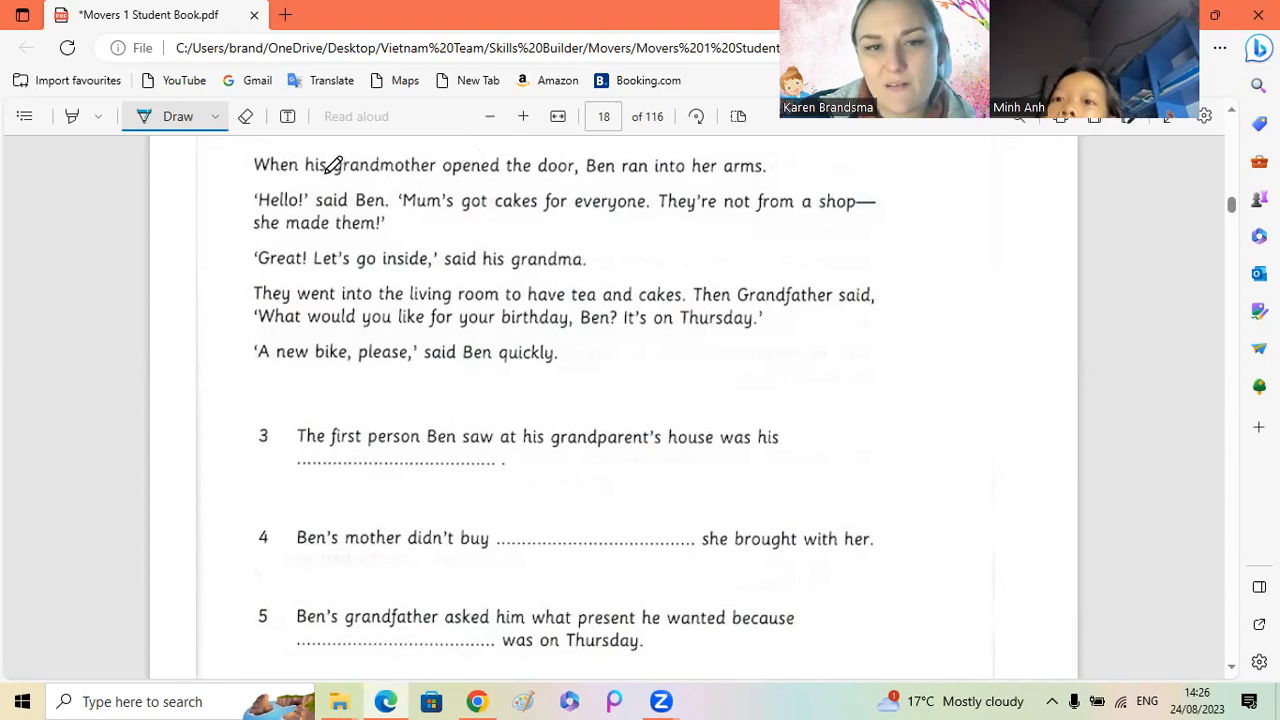
Step: Draw a blue underline beneath 'grandmother' in the page 18 story
{"action": "left_click_drag", "start_coordinate": [338, 178], "coordinate": [438, 178]}
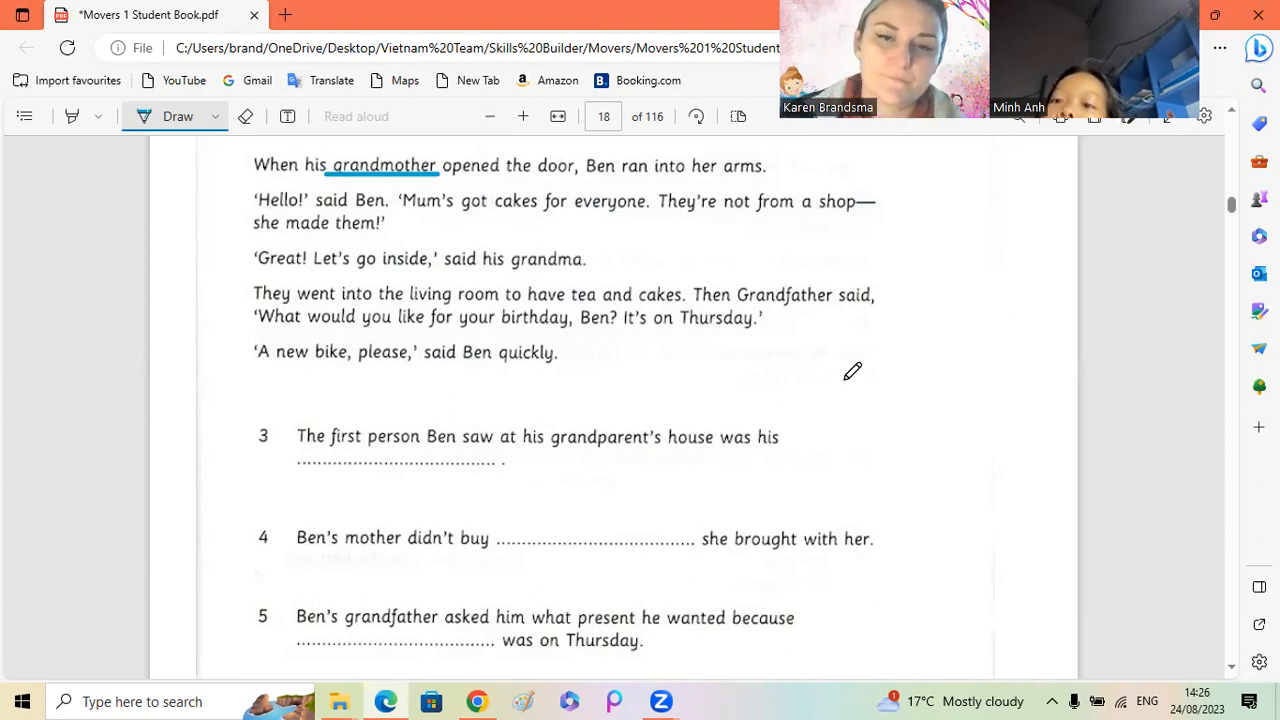
{"action": "mouse_move", "coordinate": [878, 336]}
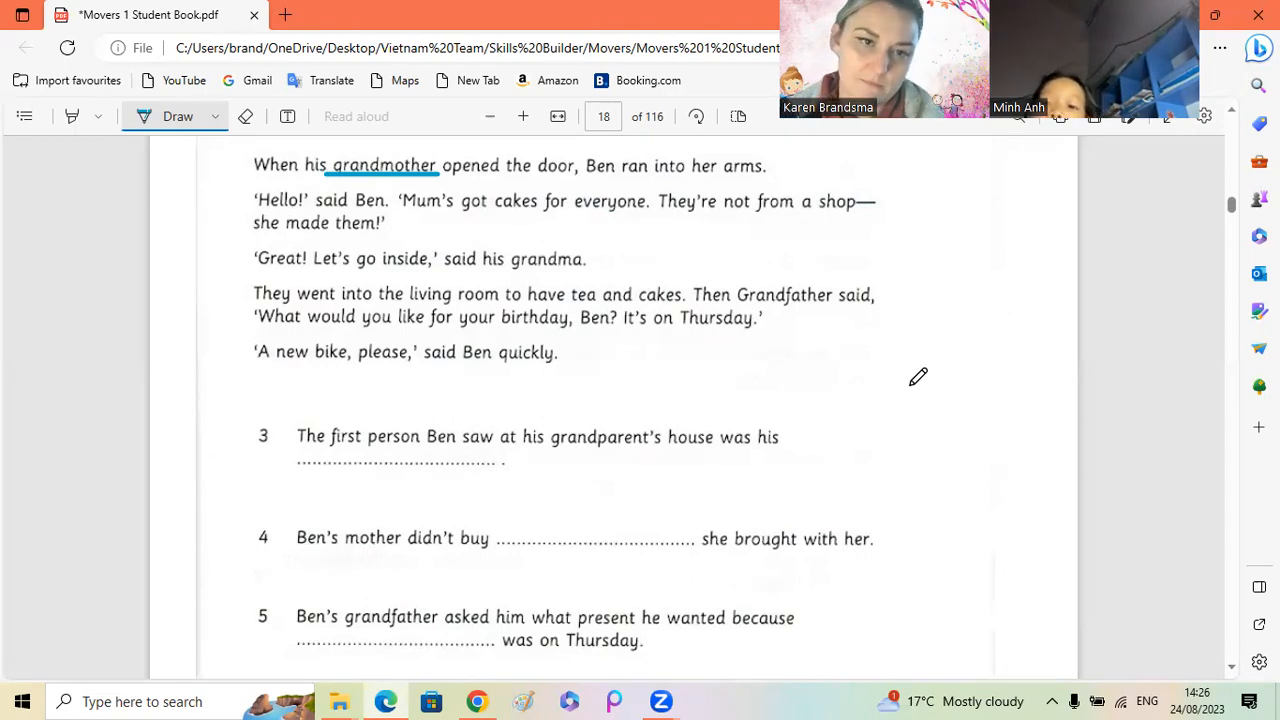
{"action": "mouse_move", "coordinate": [686, 442]}
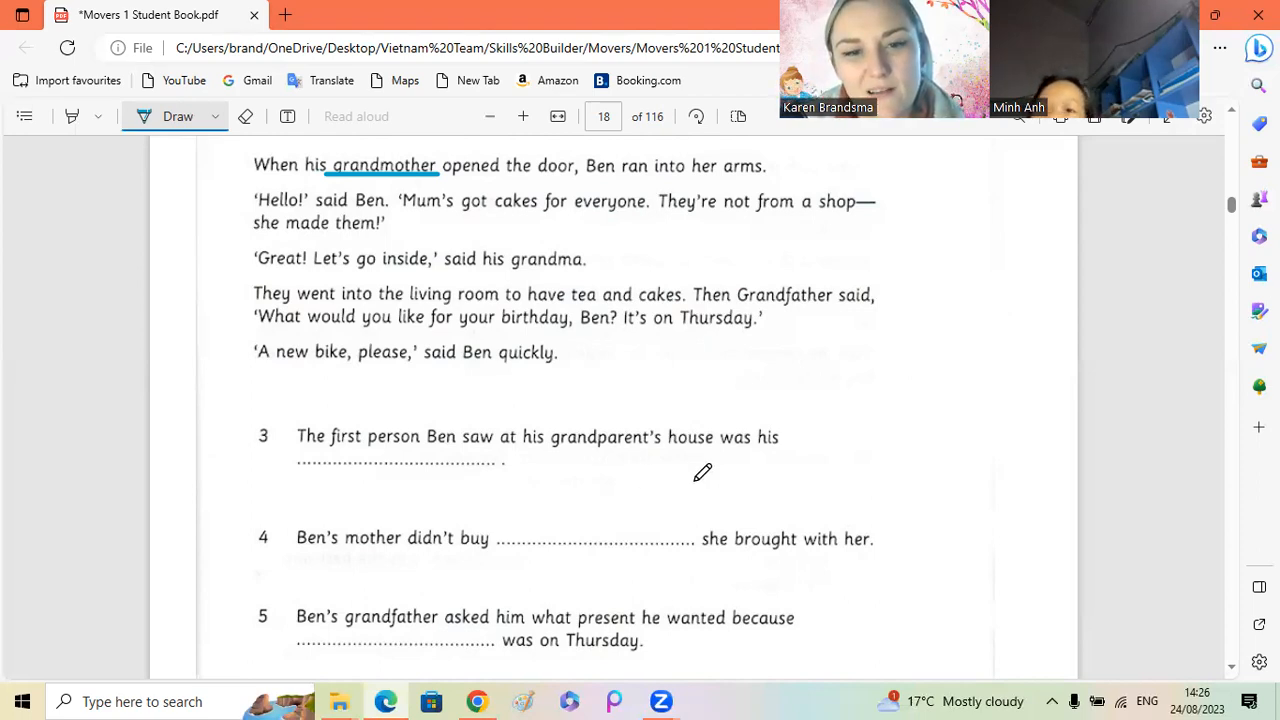
{"action": "mouse_move", "coordinate": [724, 488]}
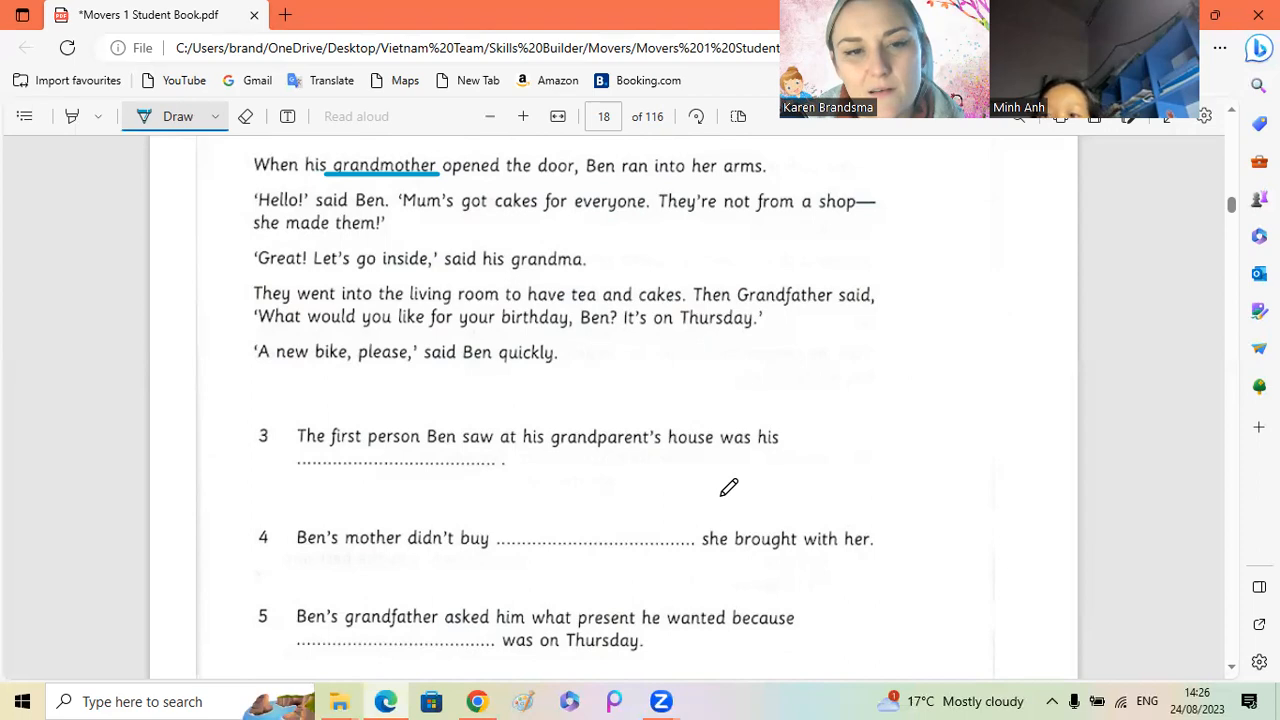
{"action": "mouse_move", "coordinate": [716, 486]}
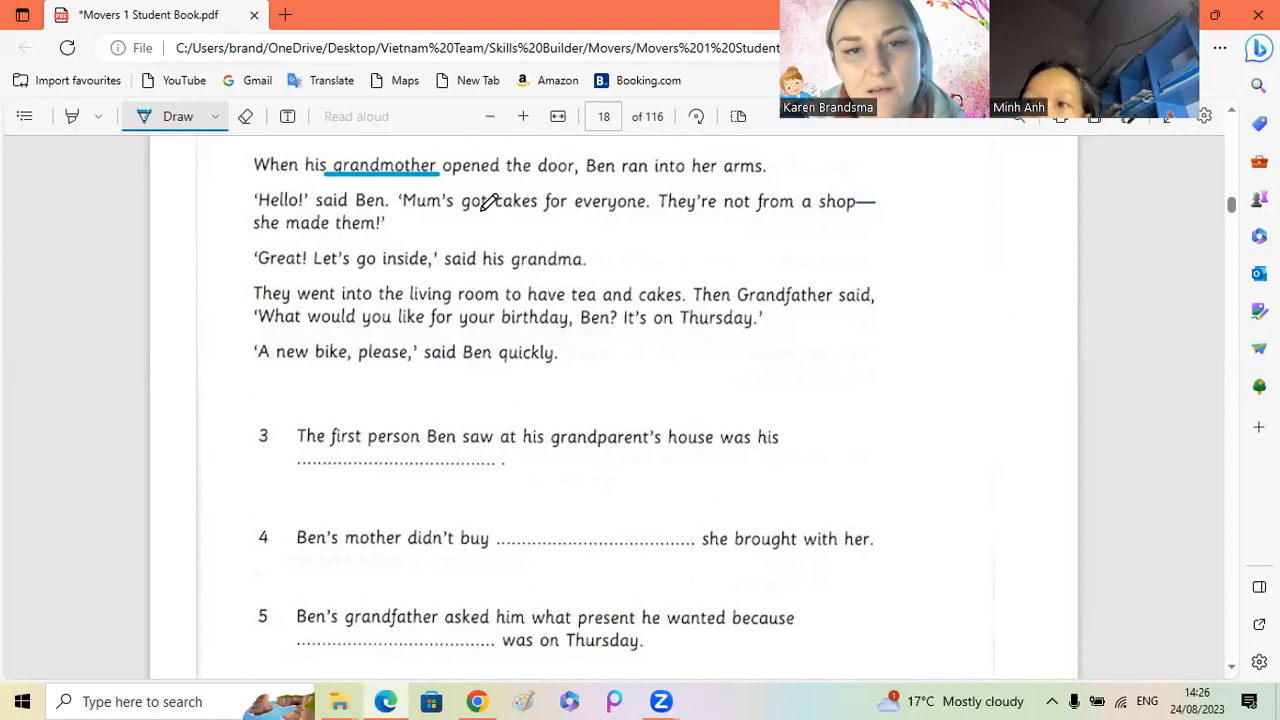
Step: Draw a blue underline beneath 'got cakes for' in the second paragraph
{"action": "left_click_drag", "start_coordinate": [480, 212], "coordinate": [560, 212]}
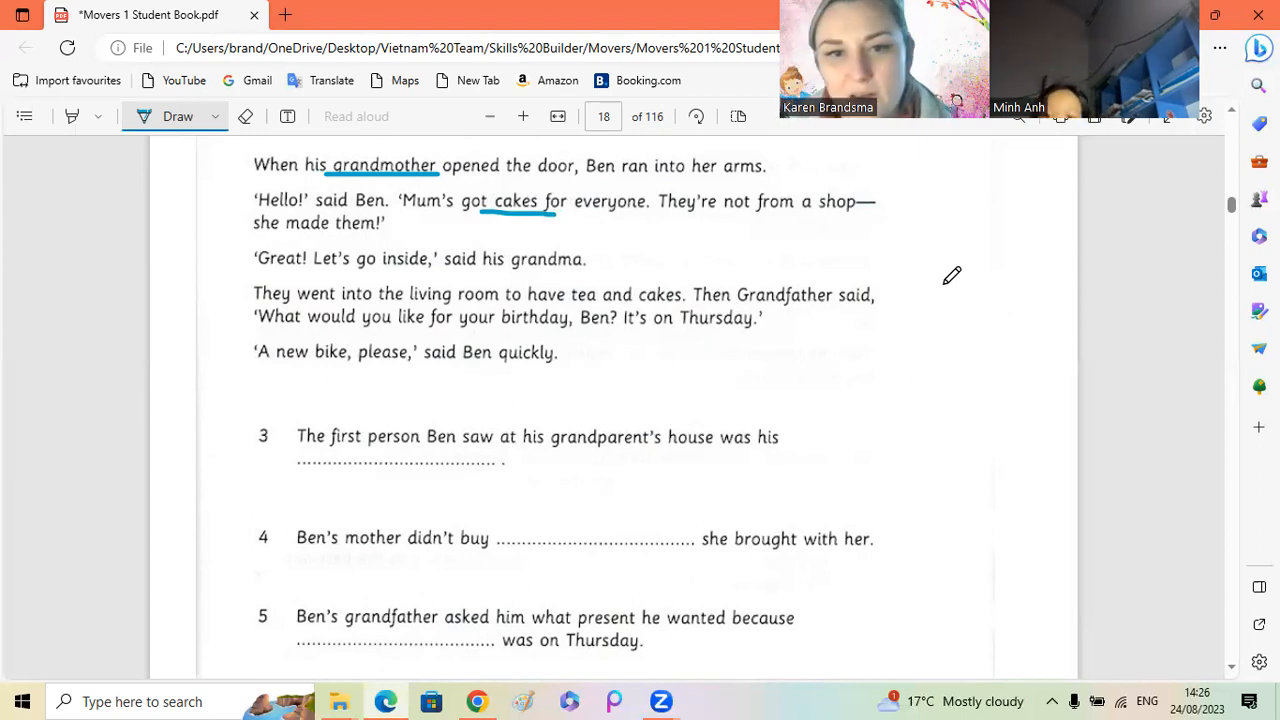
{"action": "mouse_move", "coordinate": [472, 152]}
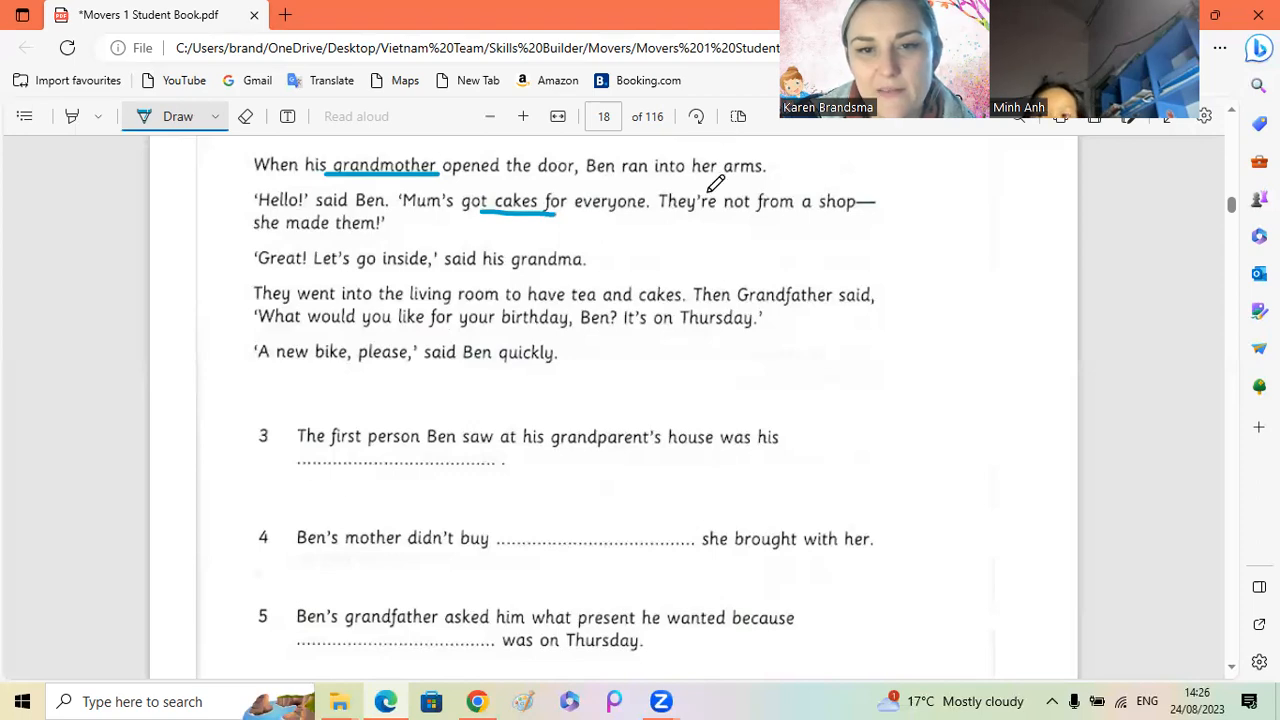
{"action": "mouse_move", "coordinate": [424, 512]}
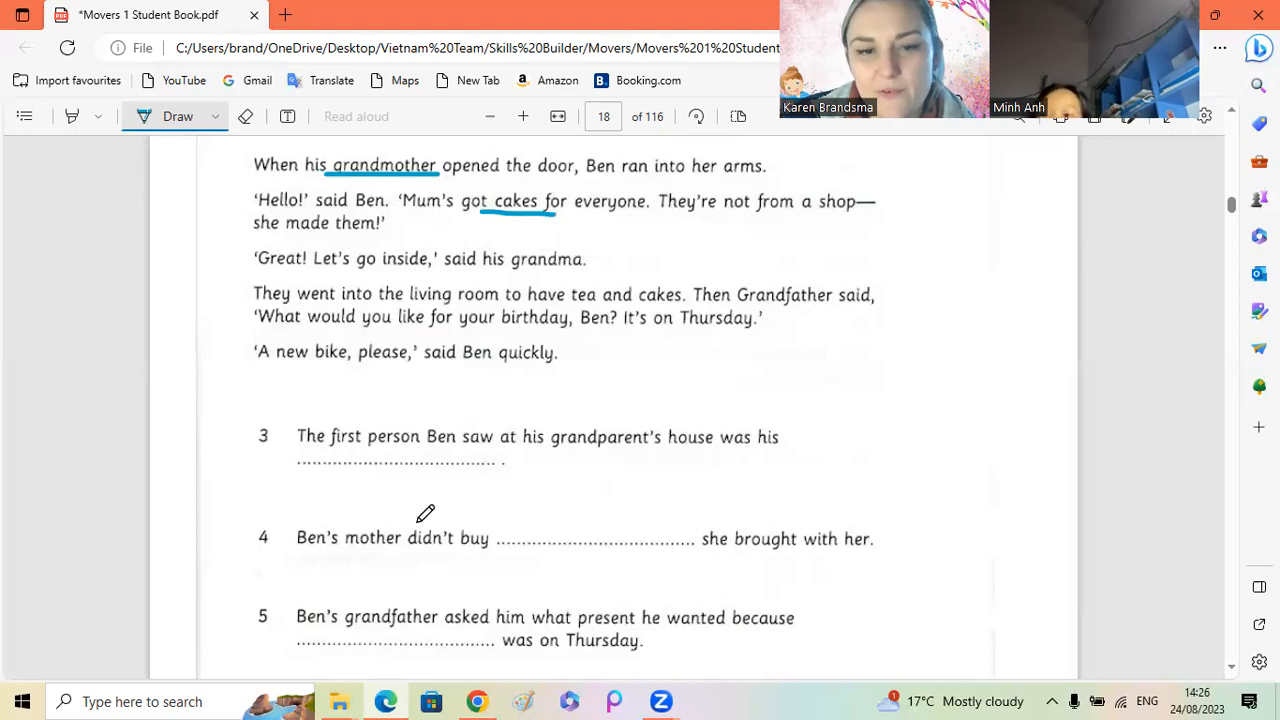
{"action": "mouse_move", "coordinate": [504, 516]}
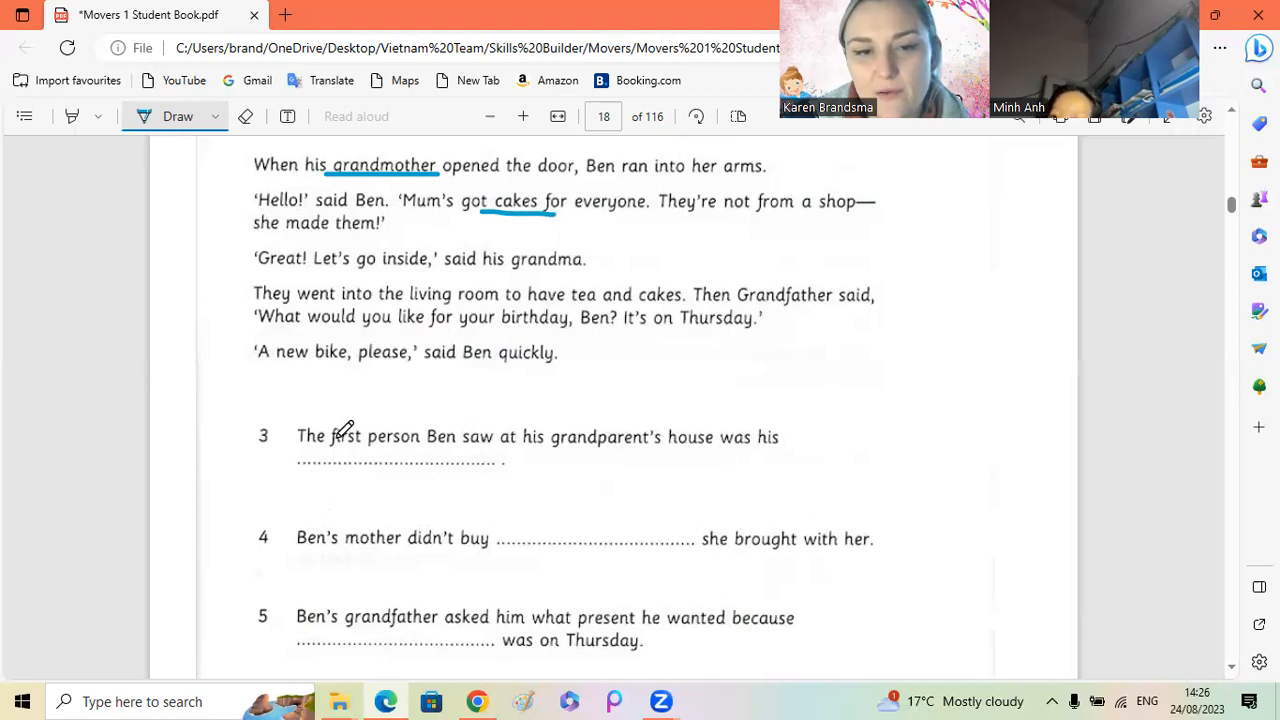
{"action": "mouse_move", "coordinate": [588, 466]}
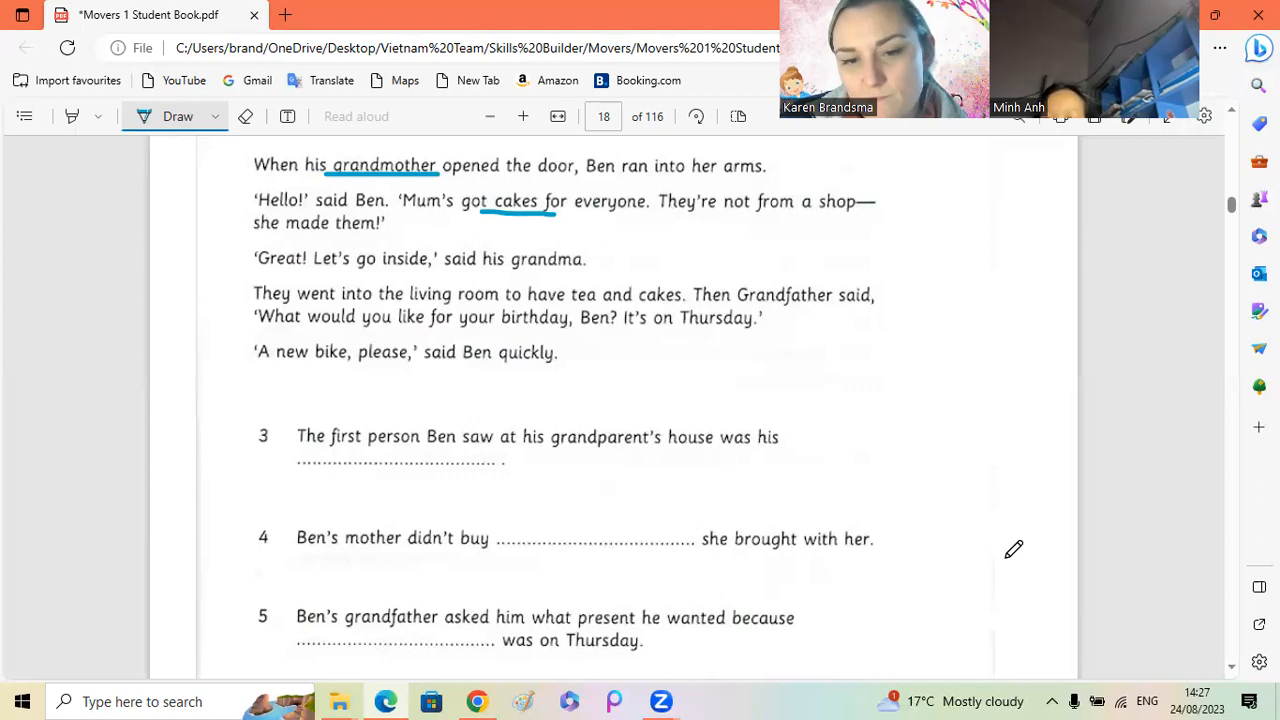
{"action": "mouse_move", "coordinate": [664, 592]}
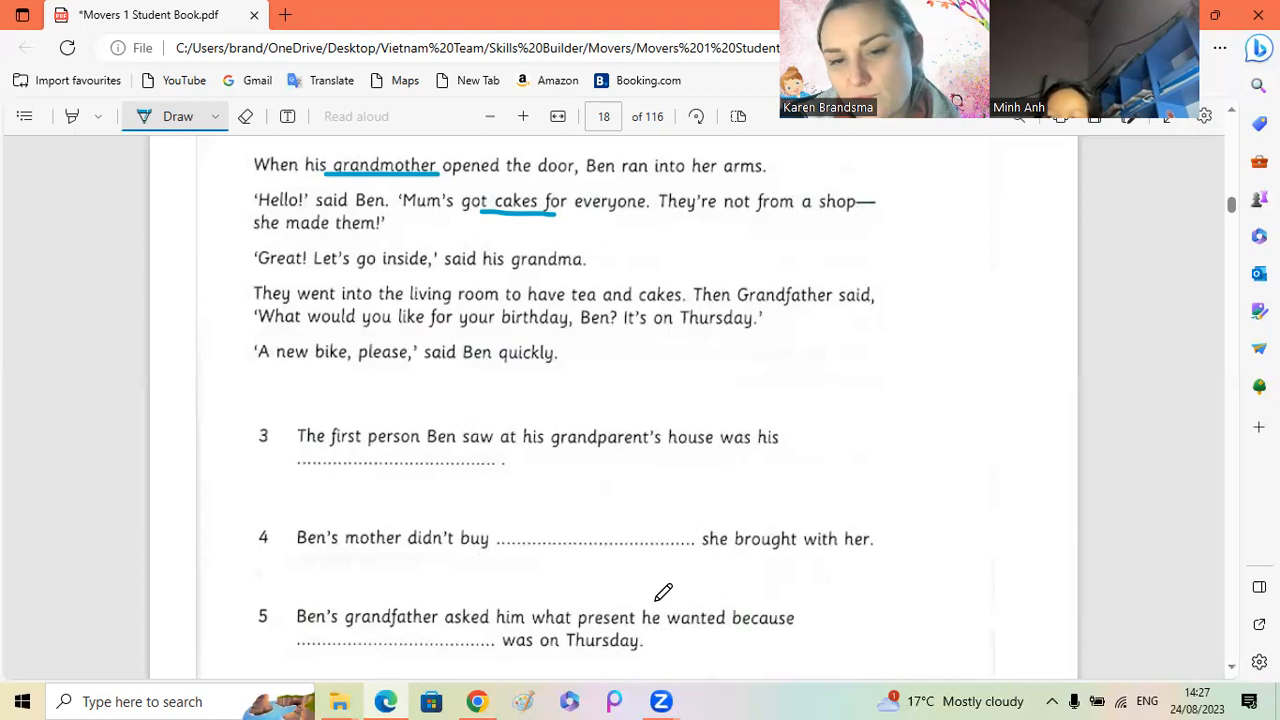
{"action": "mouse_move", "coordinate": [836, 252]}
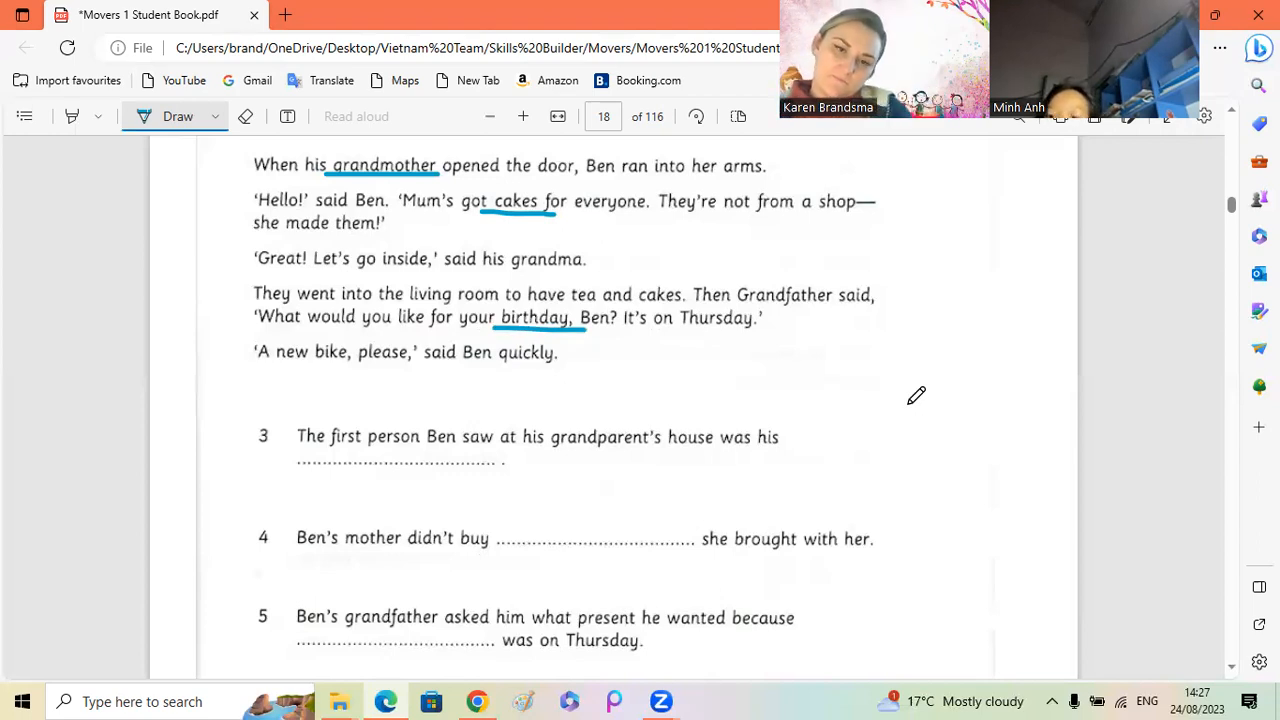
{"action": "mouse_move", "coordinate": [1128, 532]}
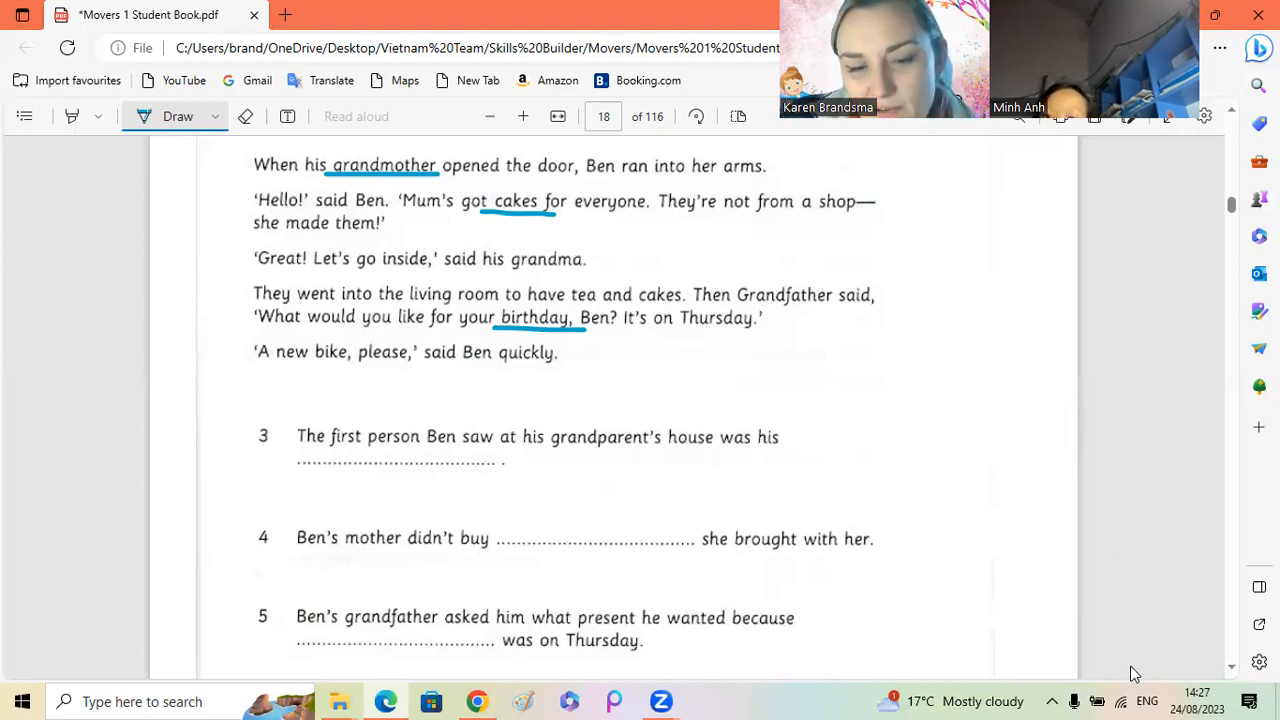
{"action": "mouse_move", "coordinate": [1232, 676]}
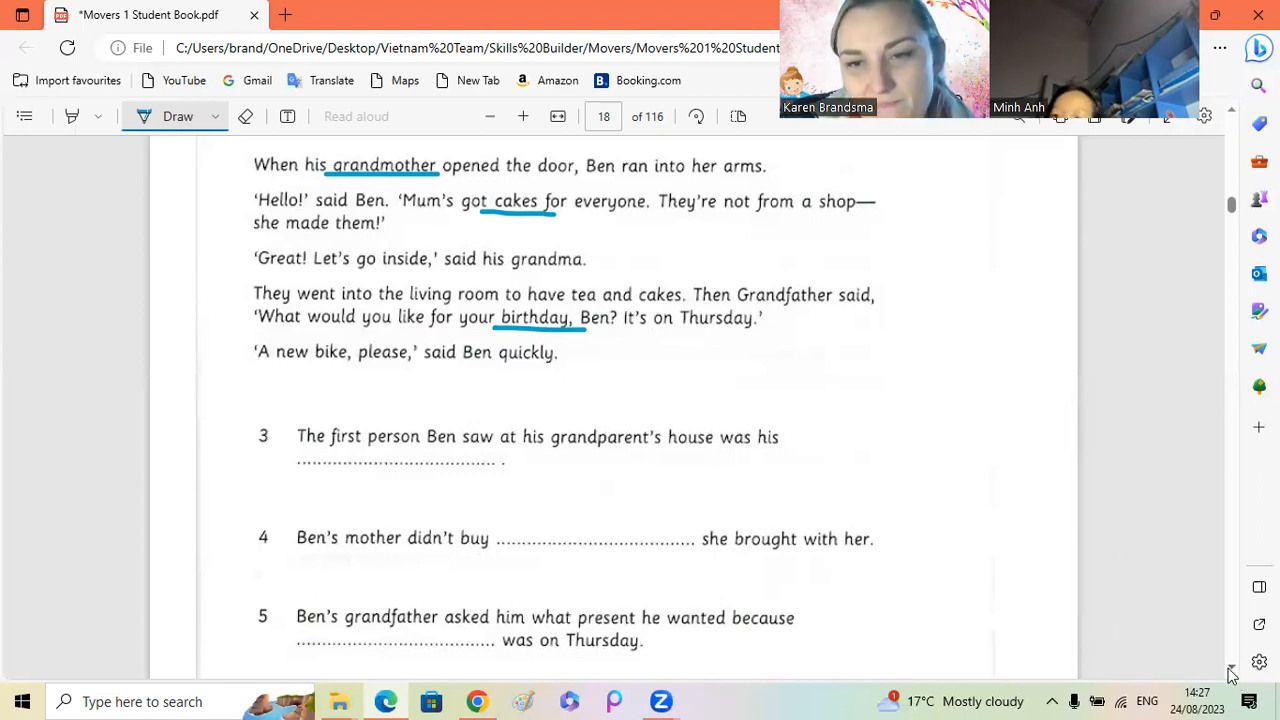
{"action": "scroll", "scroll_direction": "down", "scroll_amount": 3}
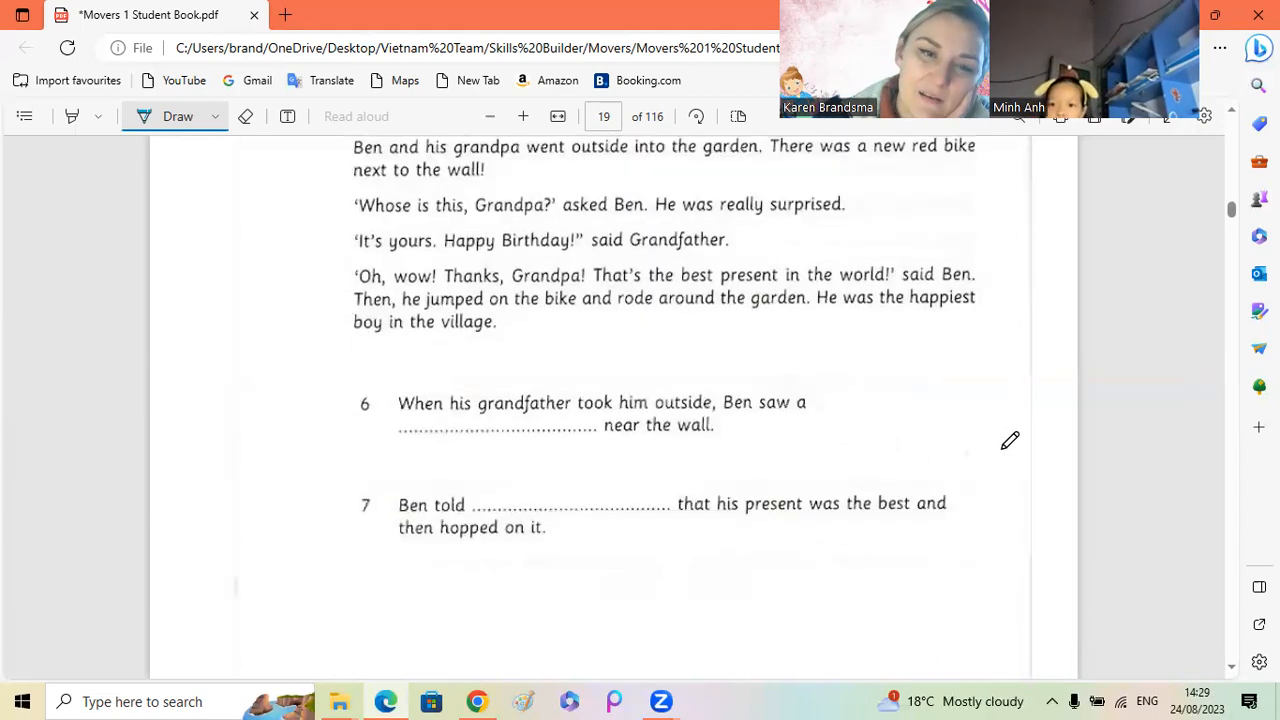
{"action": "mouse_move", "coordinate": [1136, 496]}
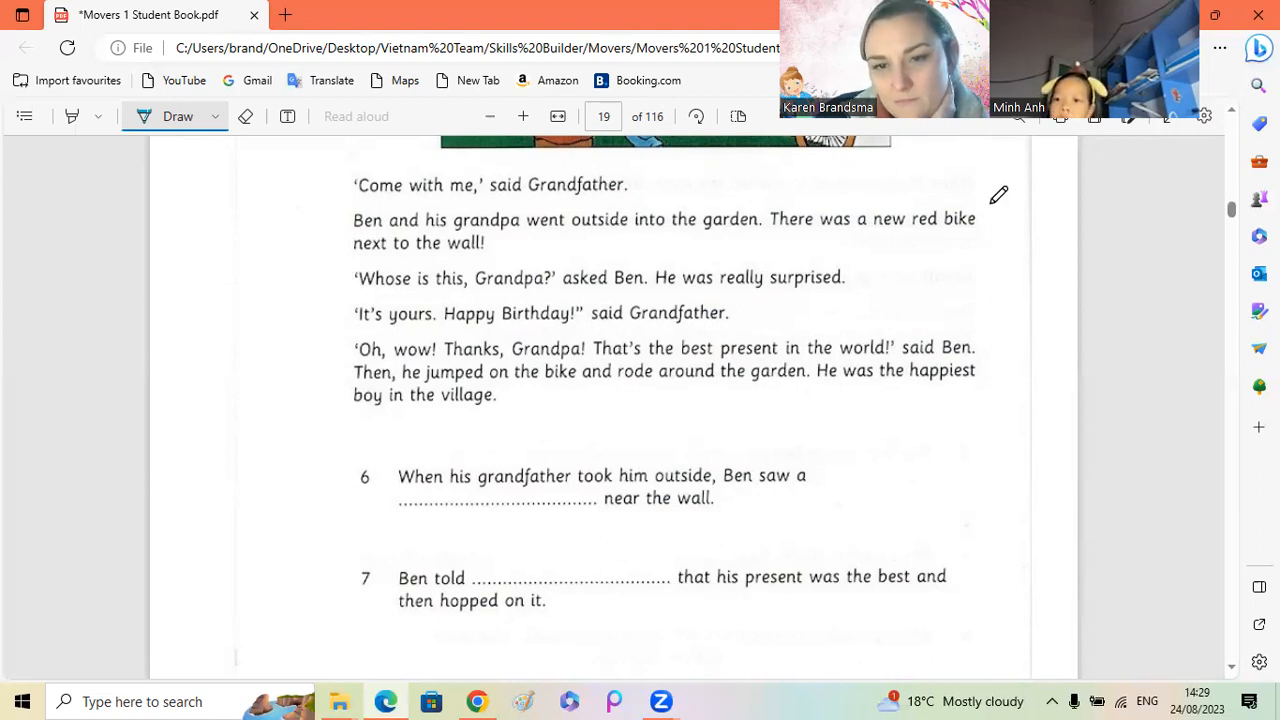
{"action": "mouse_move", "coordinate": [872, 222]}
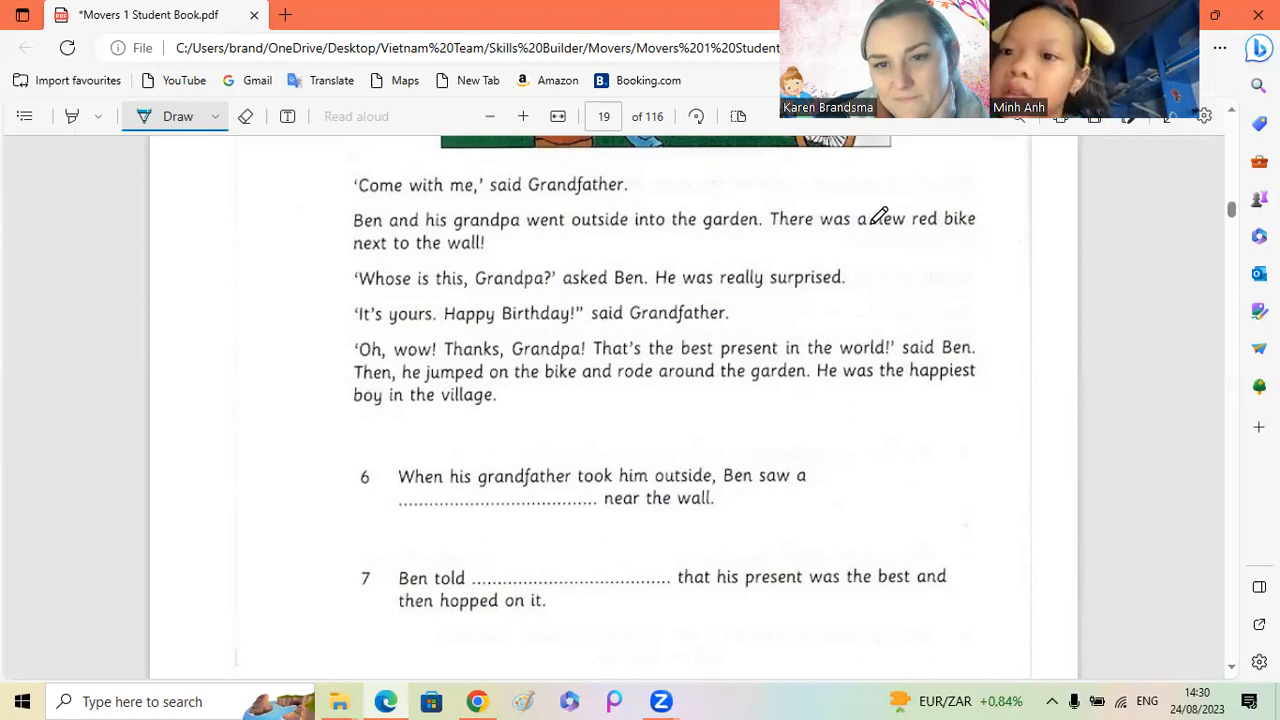
Step: Underline 'new red bike' and 'Grandpa!' in blue in the page 19 story
{"action": "left_click_drag", "start_coordinate": [868, 232], "coordinate": [984, 232]}
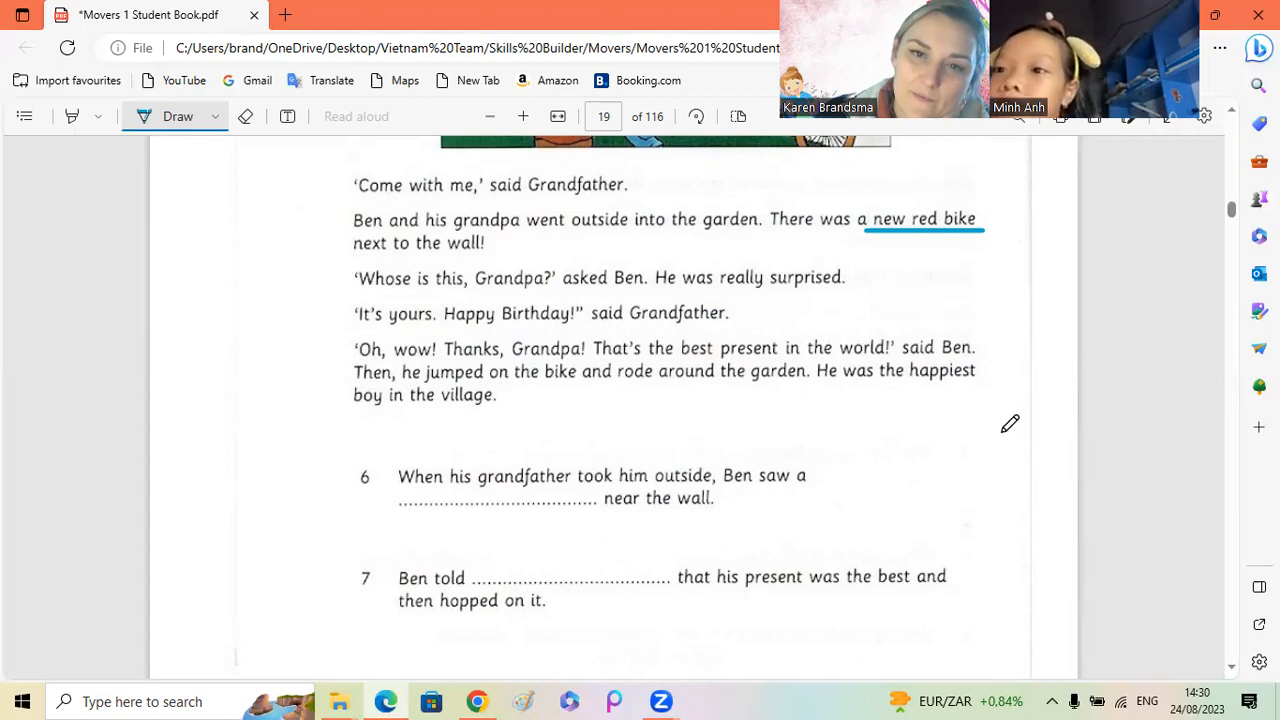
{"action": "mouse_move", "coordinate": [940, 408]}
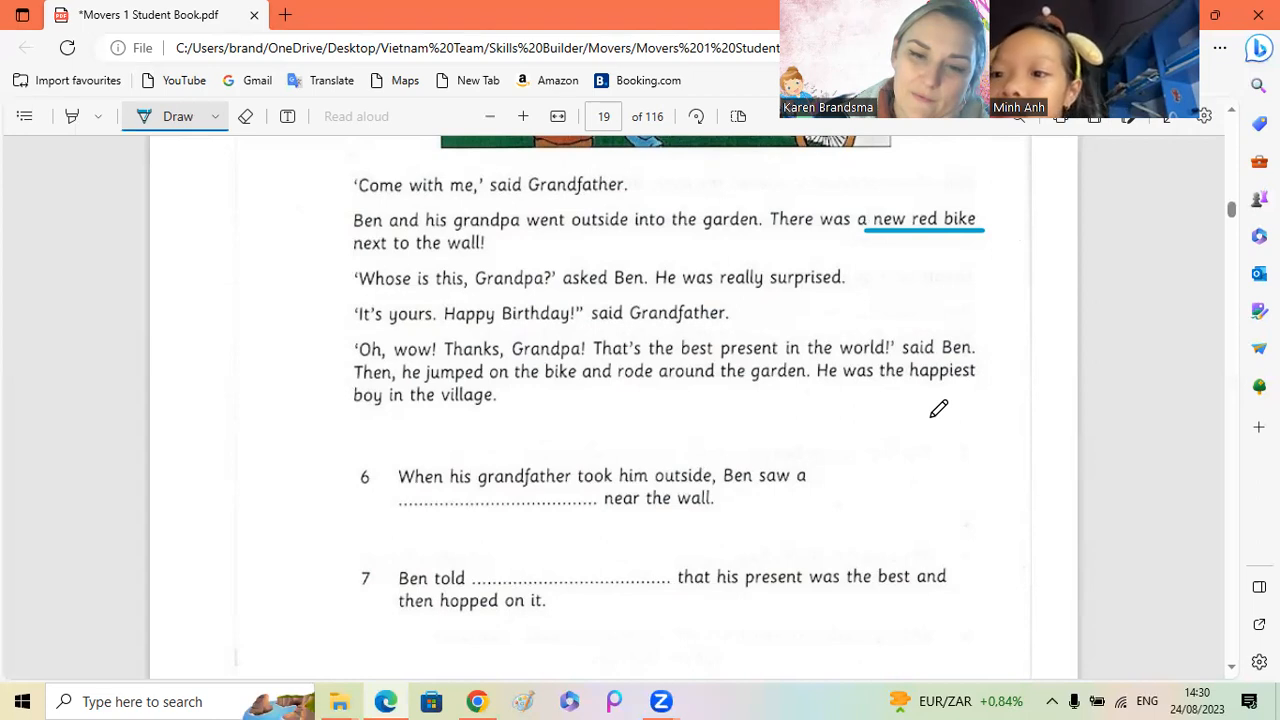
{"action": "mouse_move", "coordinate": [756, 474]}
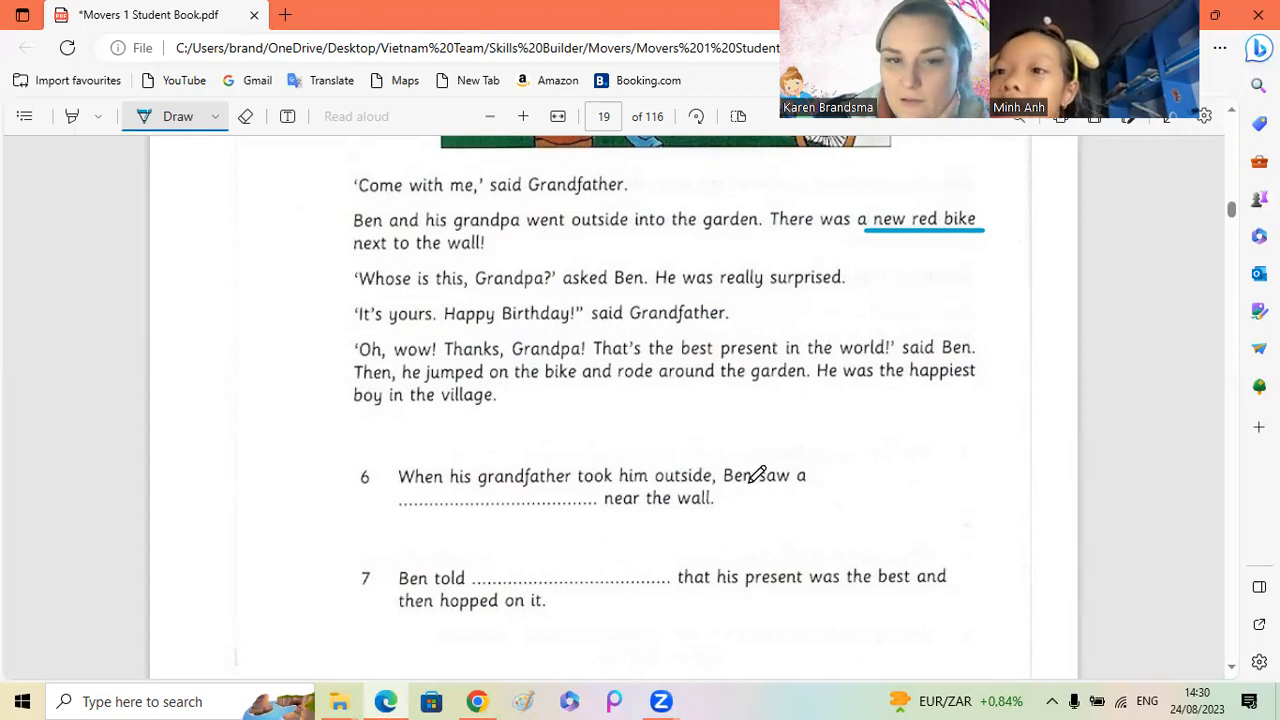
{"action": "mouse_move", "coordinate": [872, 538]}
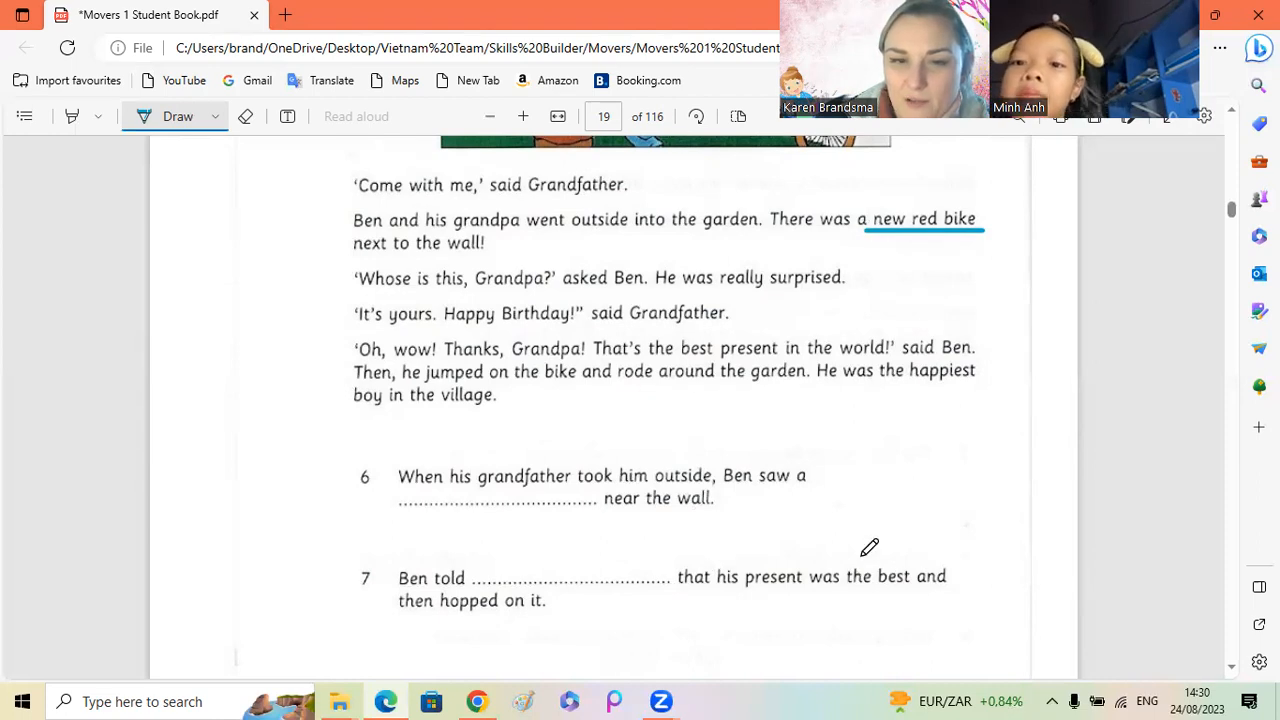
{"action": "mouse_move", "coordinate": [670, 272]}
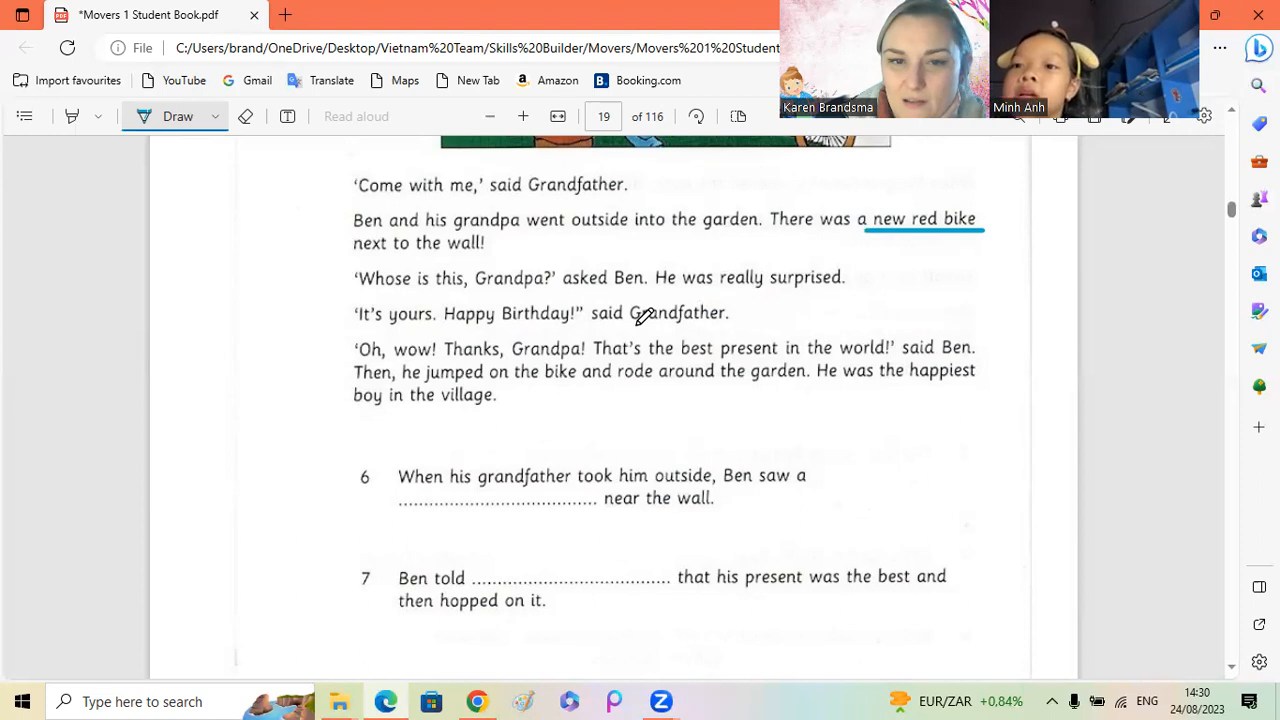
{"action": "mouse_move", "coordinate": [510, 350]}
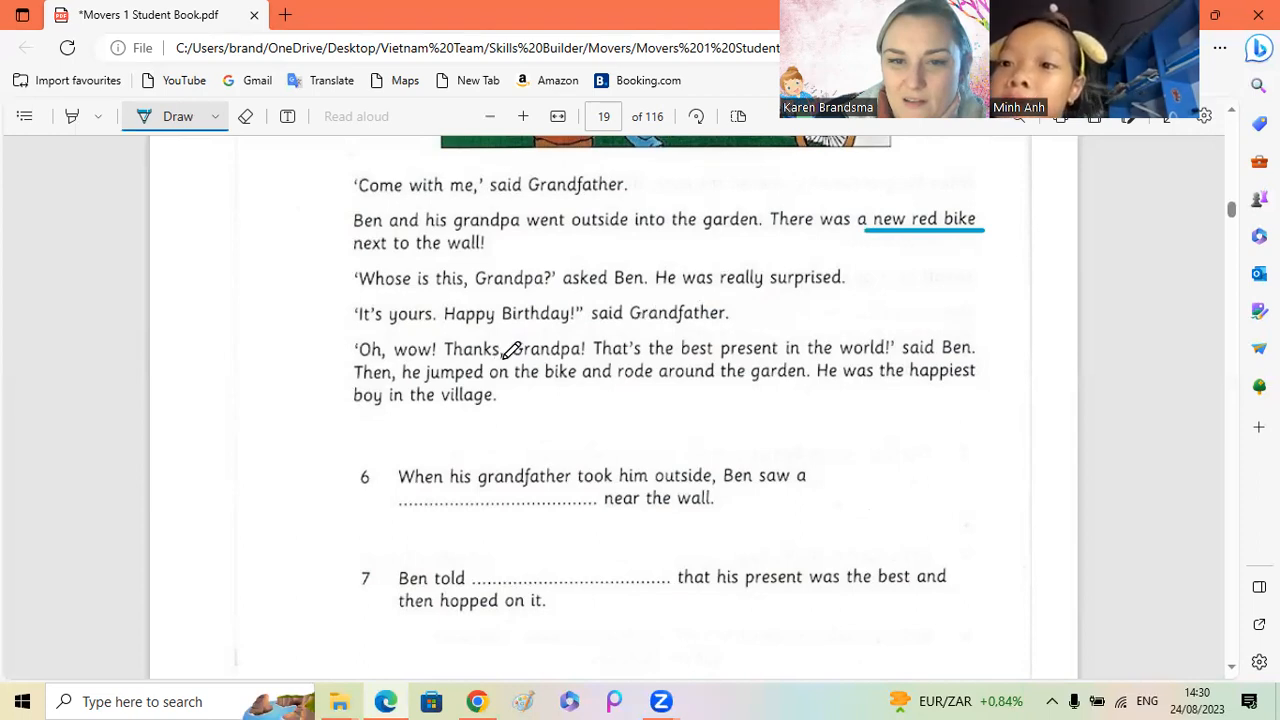
{"action": "left_click_drag", "start_coordinate": [508, 358], "coordinate": [592, 358]}
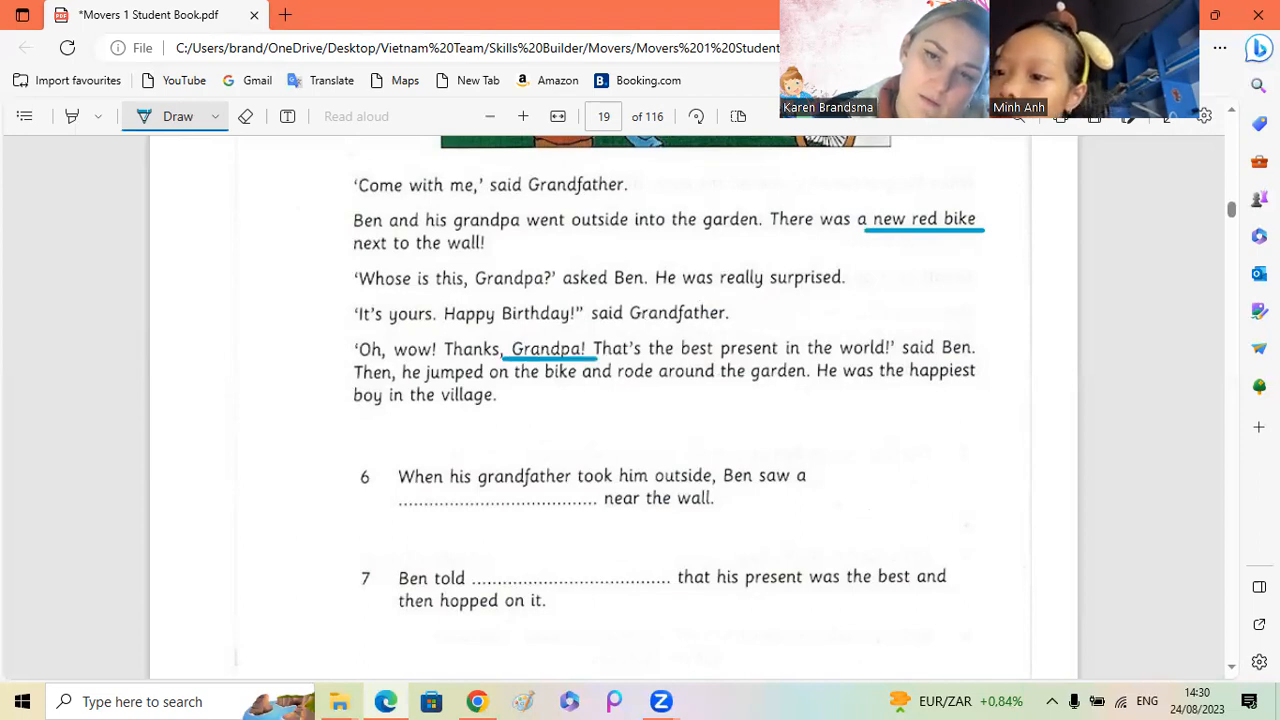
{"action": "mouse_move", "coordinate": [1212, 618]}
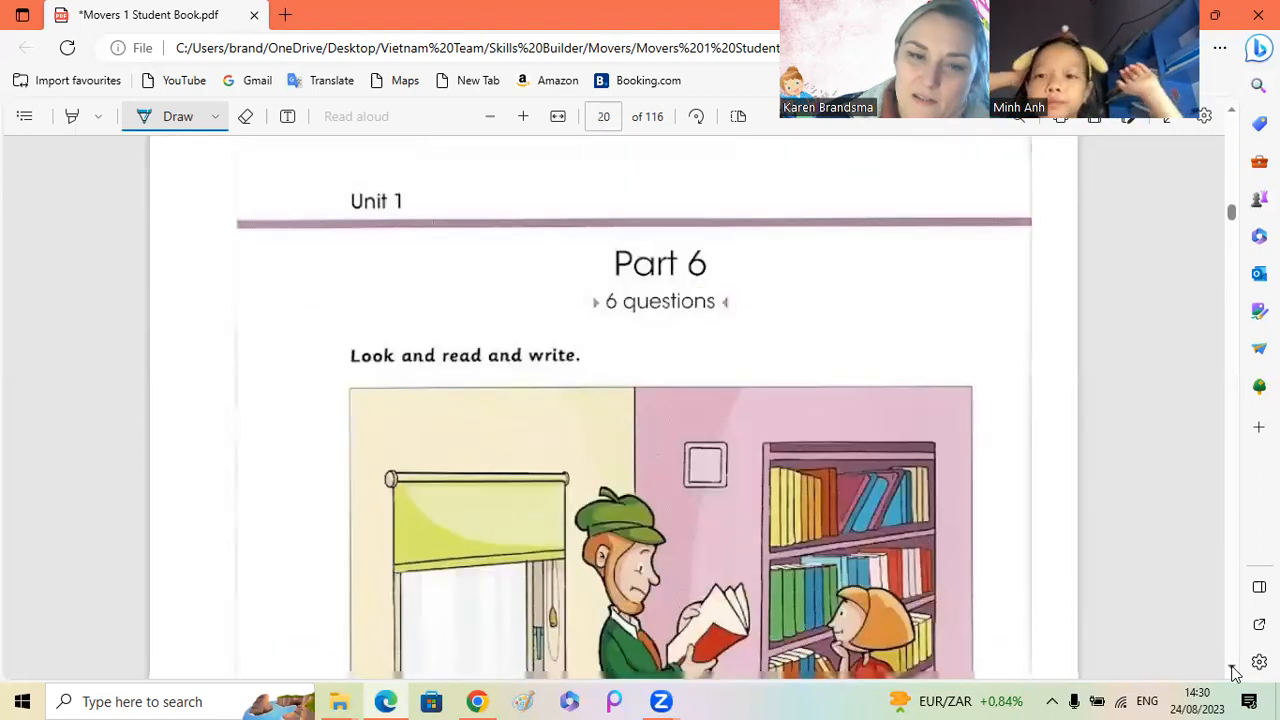
Step: Scroll to Part 6 and switch the viewer to Two page view, library picture beside its questions
{"action": "scroll", "scroll_direction": "down", "scroll_amount": 3}
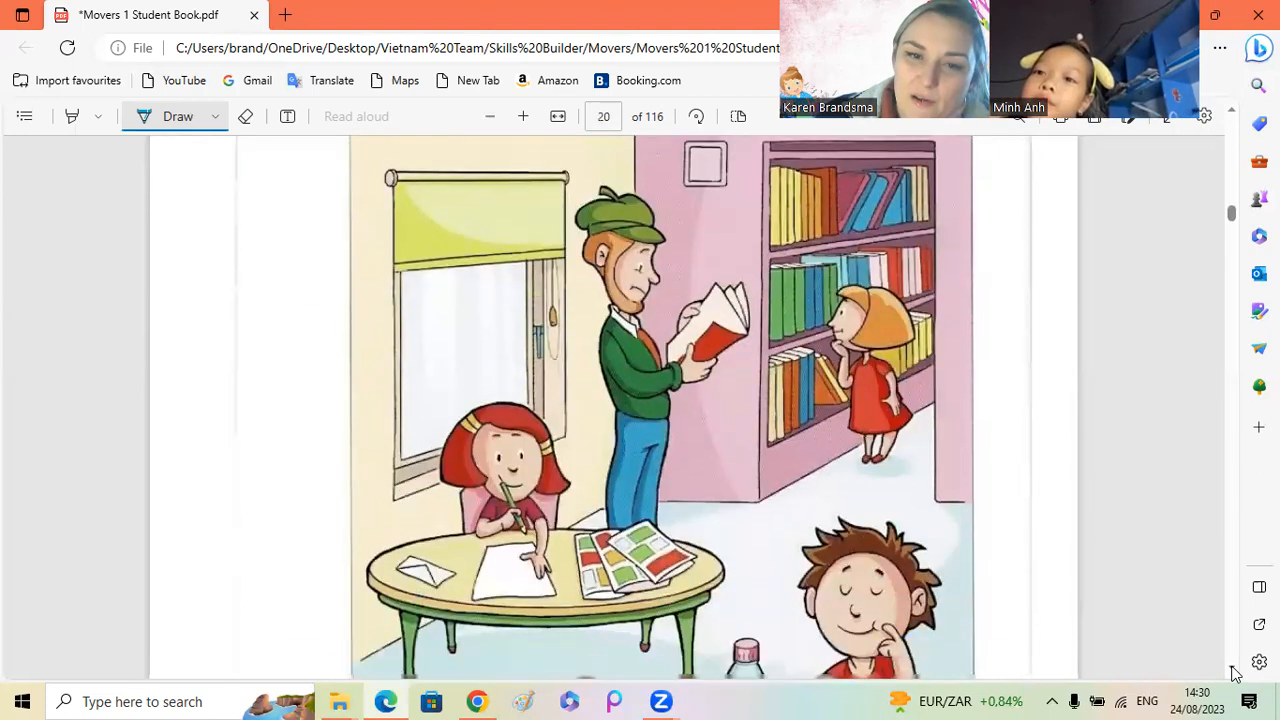
{"action": "scroll", "scroll_direction": "down", "scroll_amount": 3}
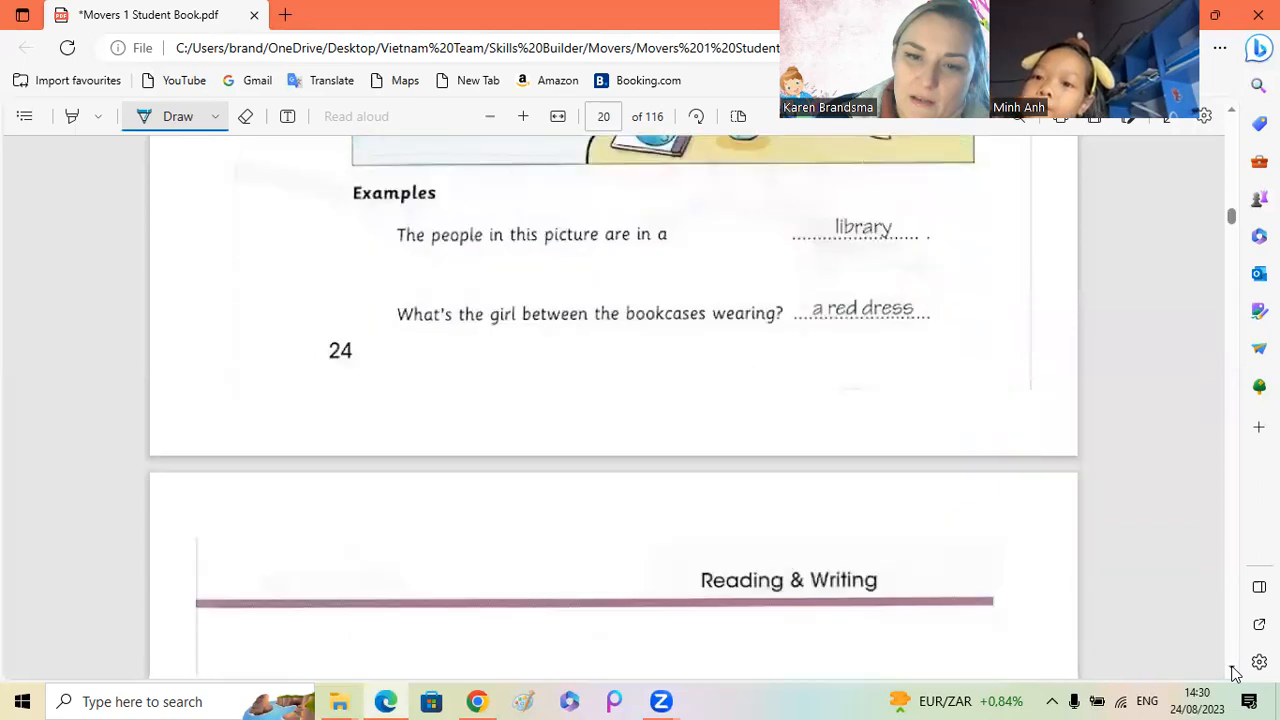
{"action": "scroll", "scroll_direction": "down", "scroll_amount": 3}
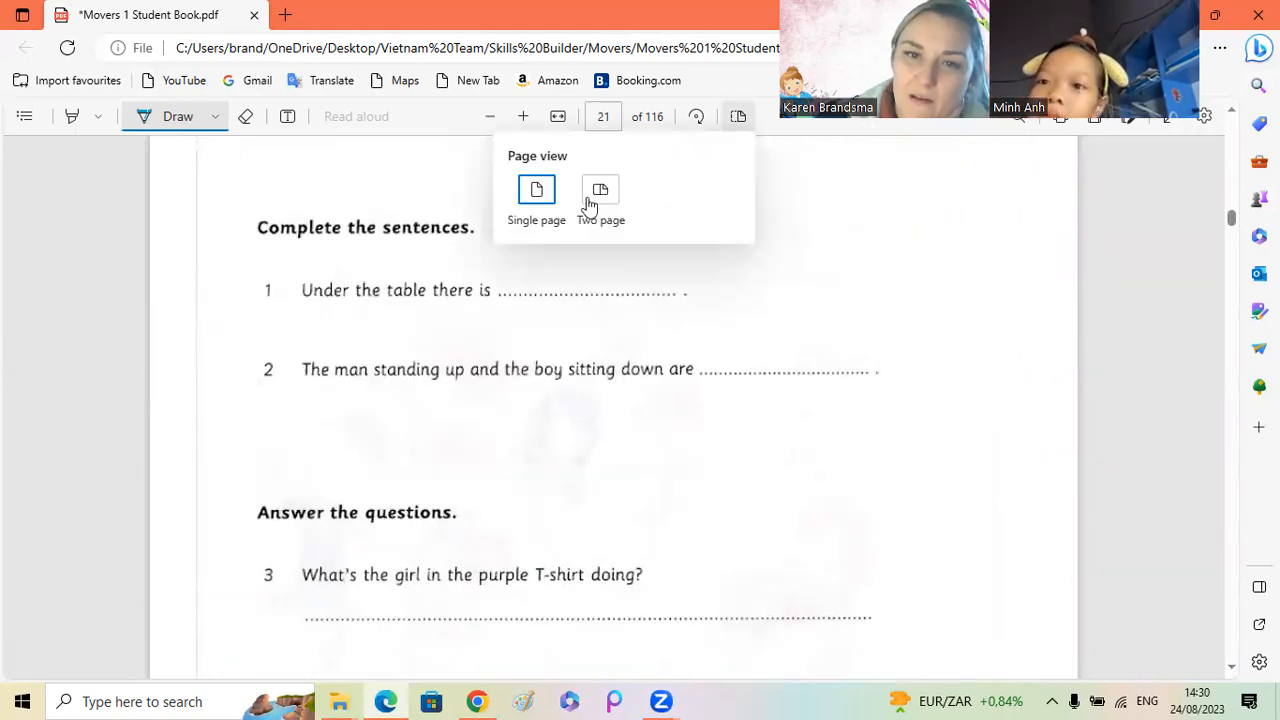
{"action": "left_click", "coordinate": [600, 190]}
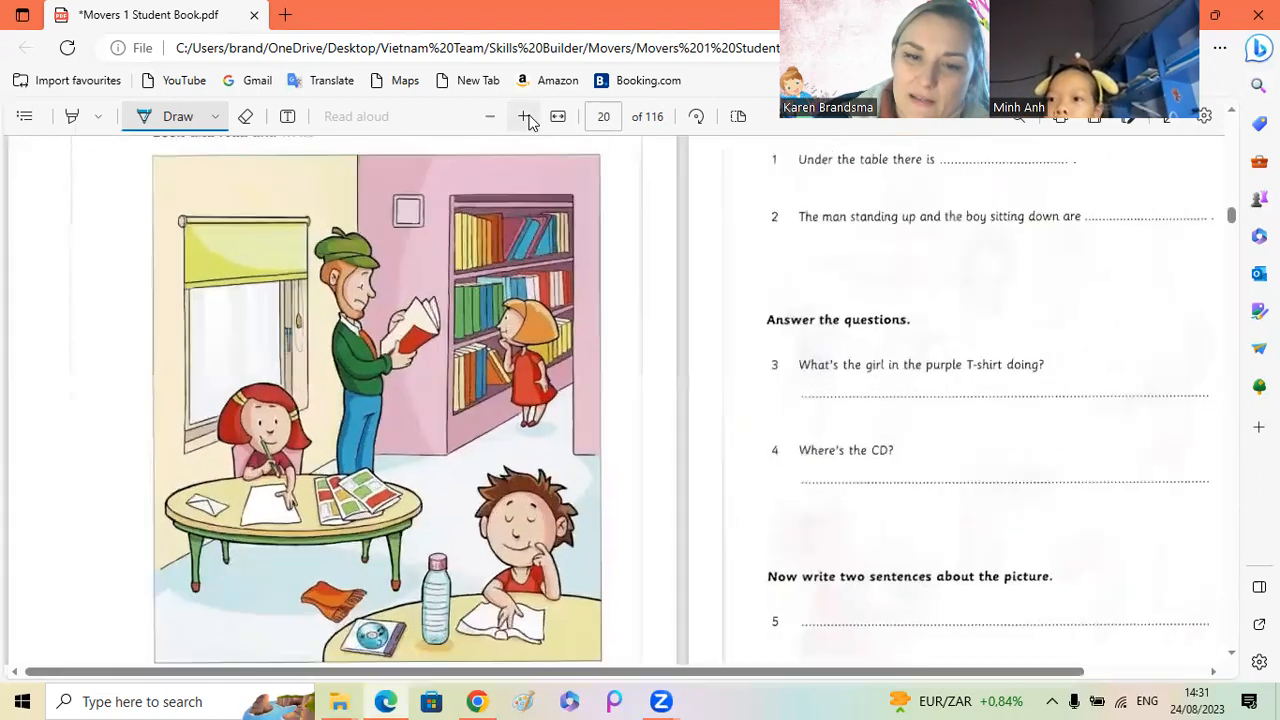
{"action": "scroll", "scroll_direction": "down", "scroll_amount": 3}
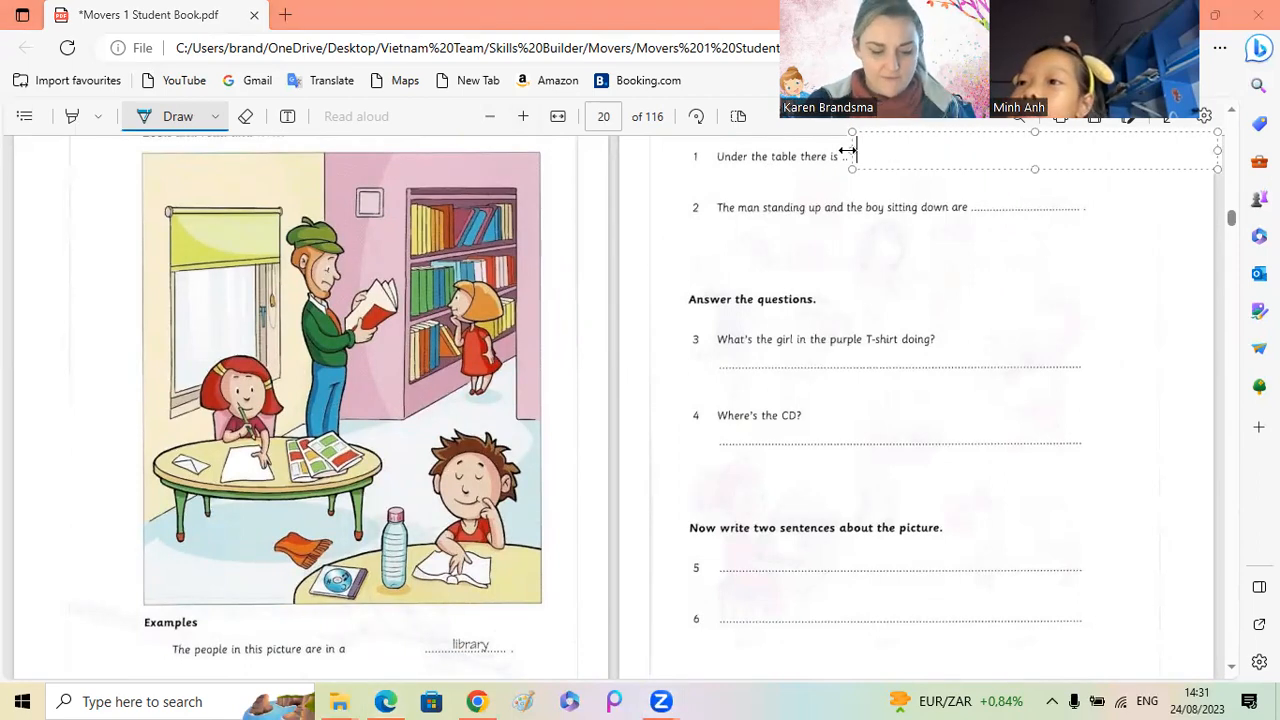
Step: Type 'a scarf', 'reading', 'writing' and 'on the table' on question lines 1 to 4
{"action": "type", "text": "a scarf"}
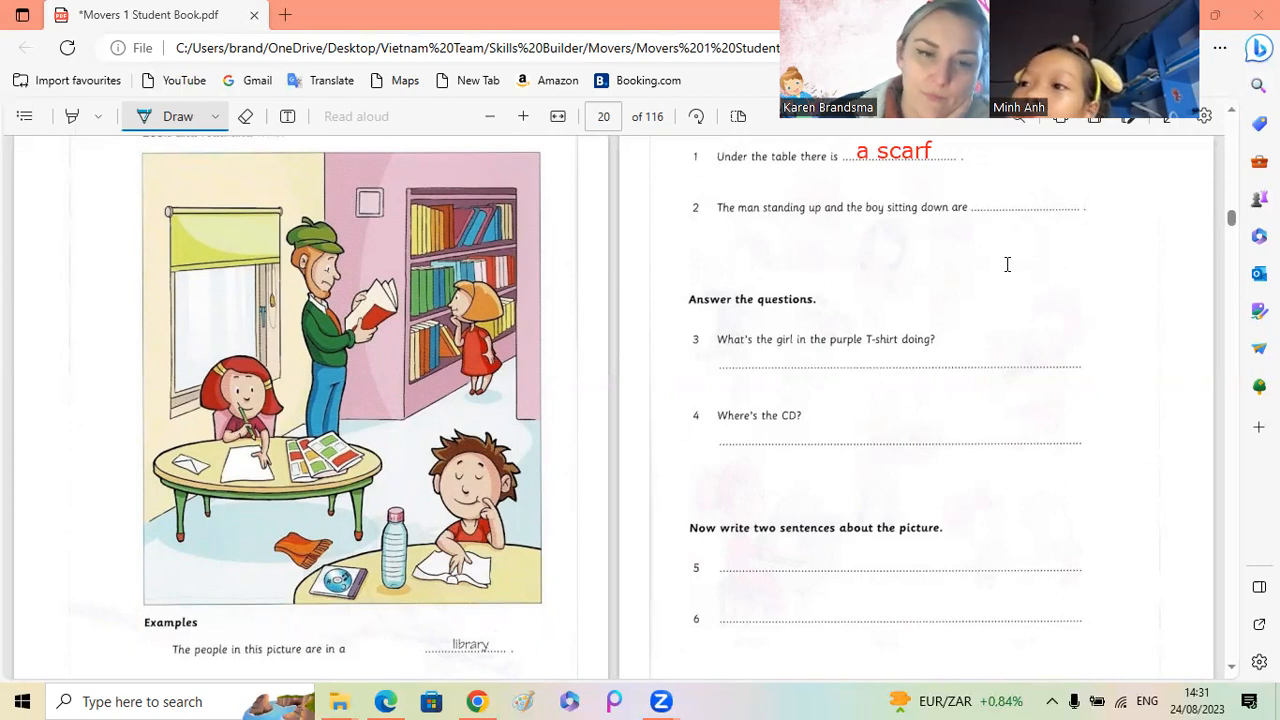
{"action": "left_click", "coordinate": [1008, 206]}
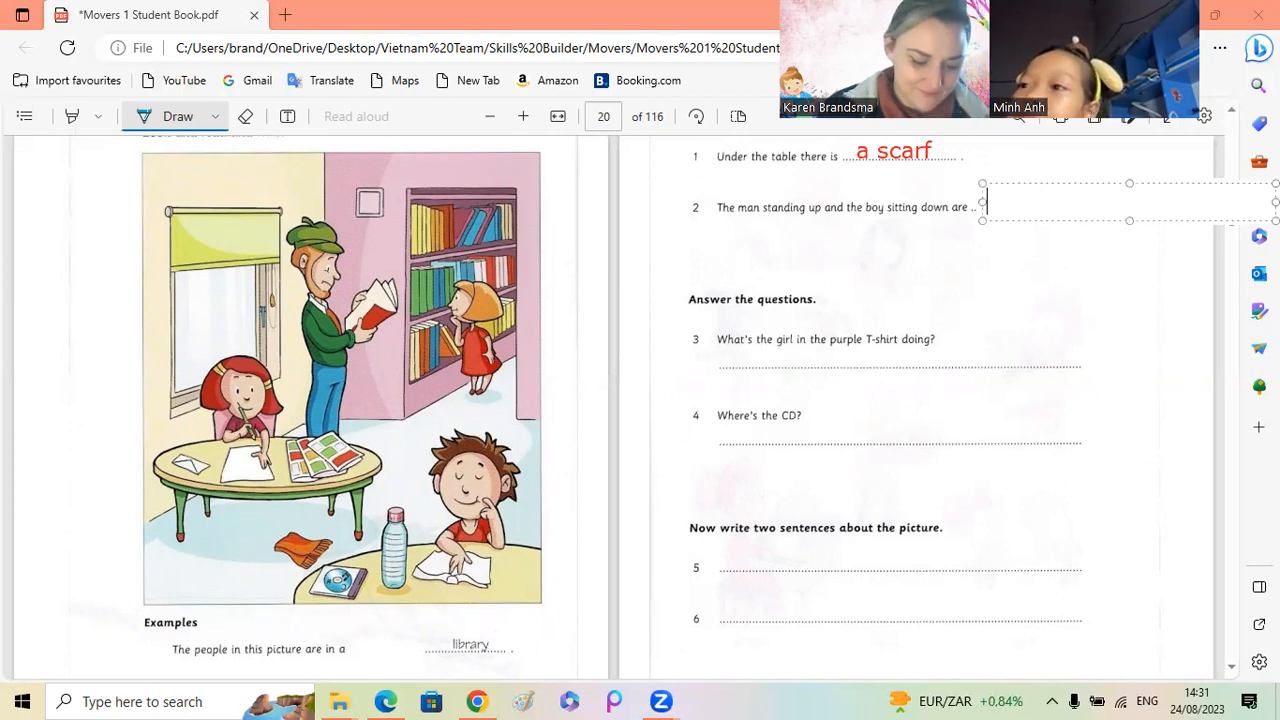
{"action": "type", "text": "readng"}
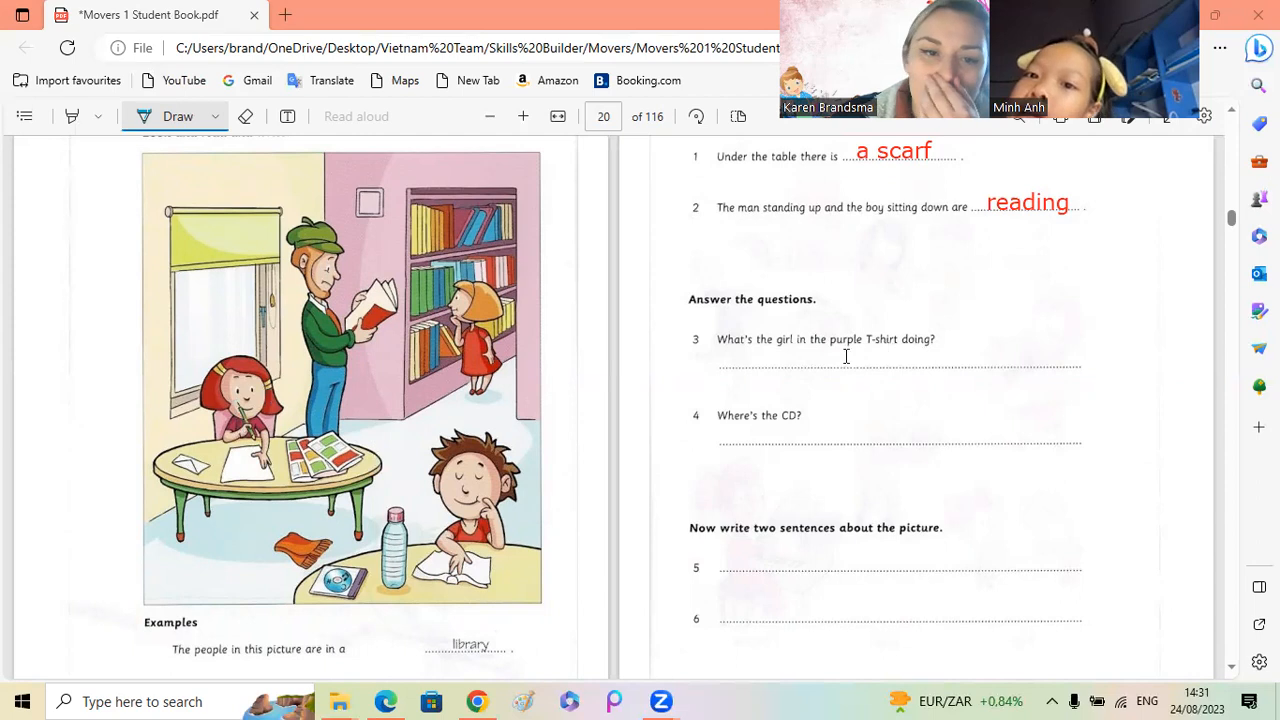
{"action": "type", "text": "writing"}
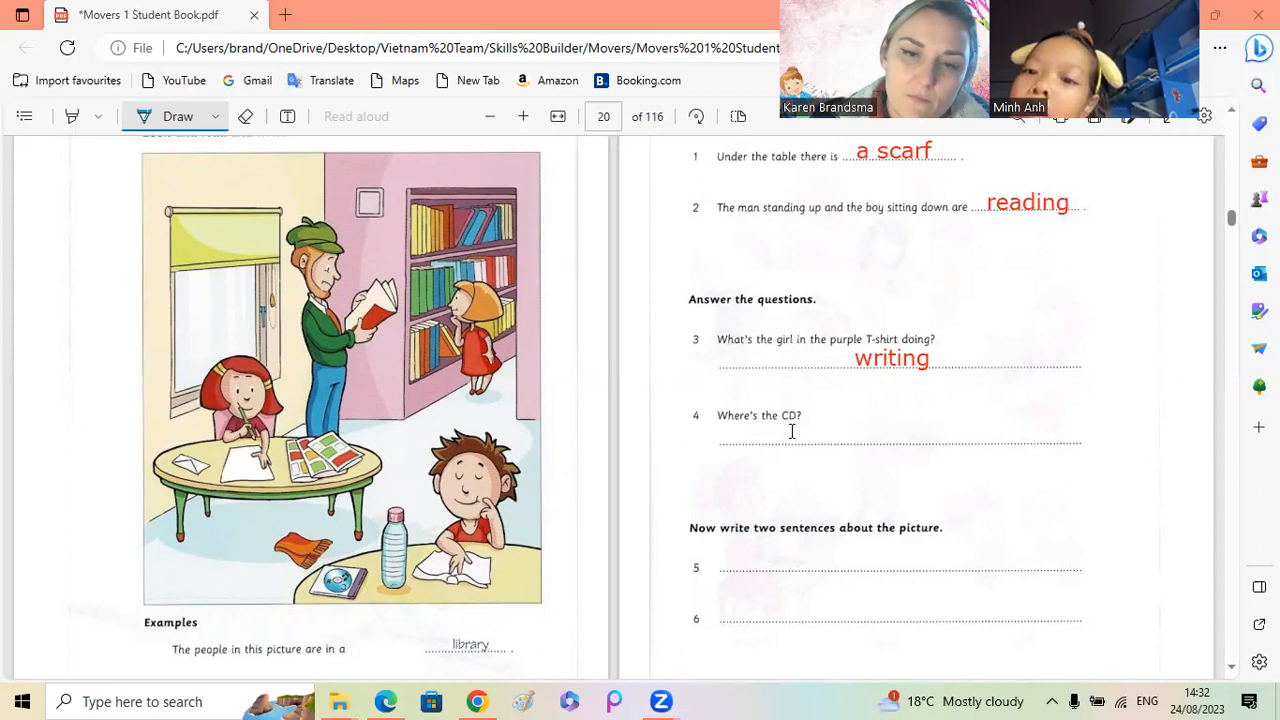
{"action": "type", "text": "on the tabl"}
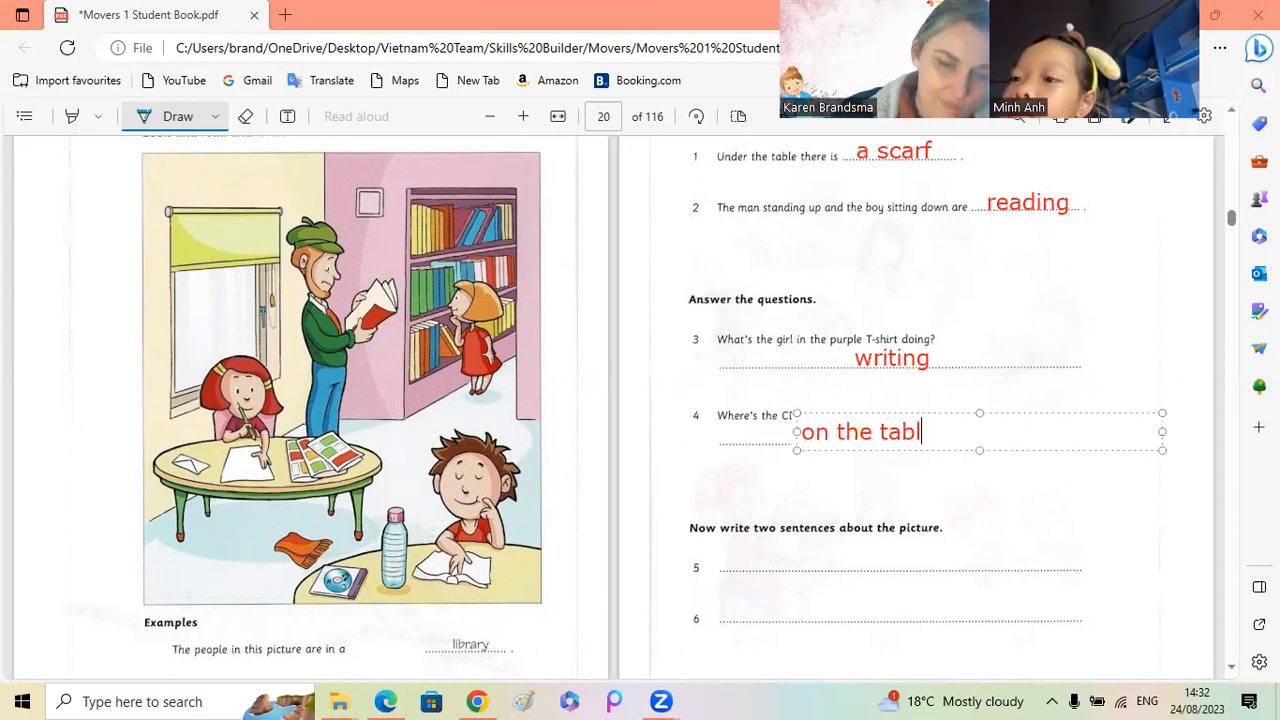
{"action": "type", "text": "e"}
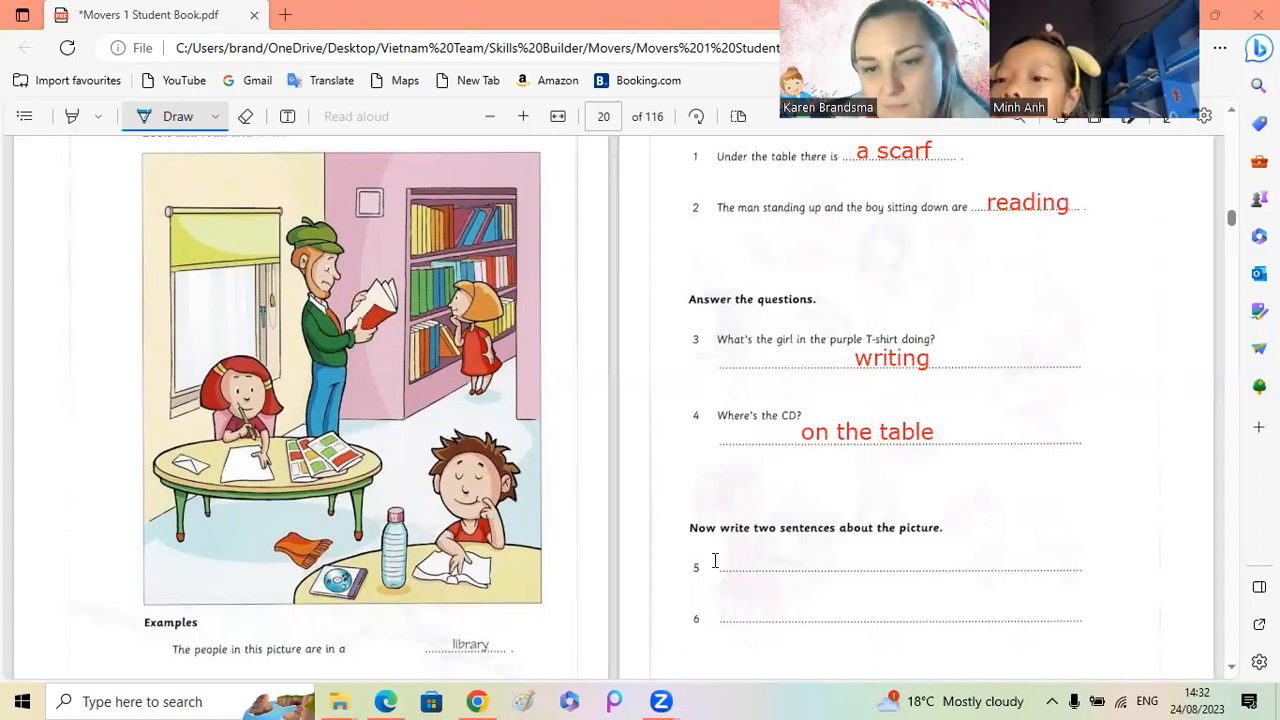
Step: Write 'they are all in a library.' as answer 5 in red text
{"action": "left_click", "coordinate": [716, 560]}
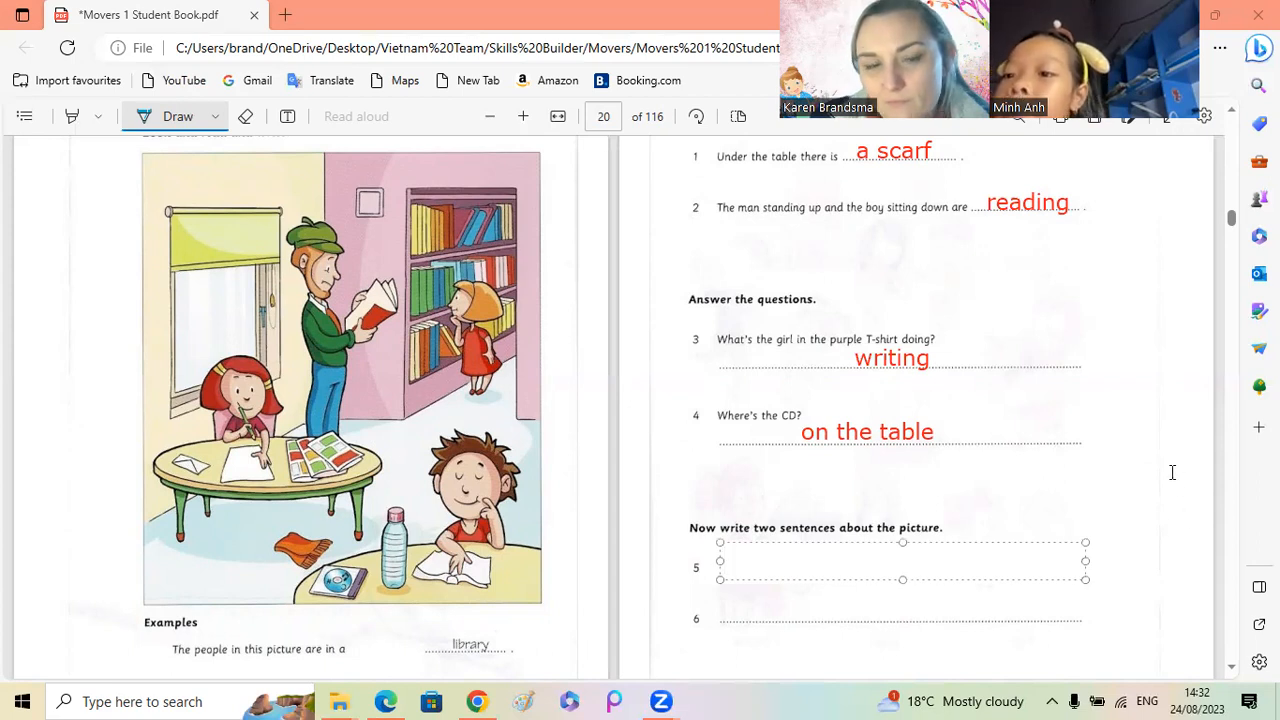
{"action": "left_click", "coordinate": [722, 560]}
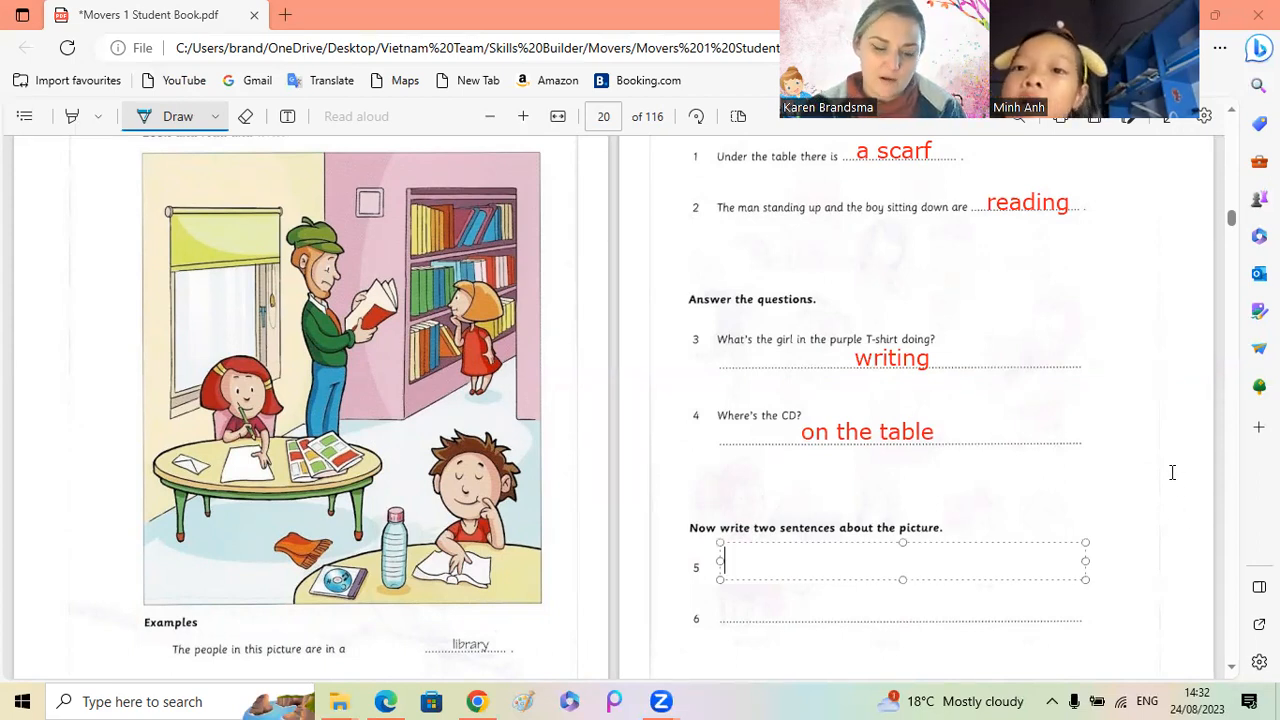
{"action": "type", "text": "they"}
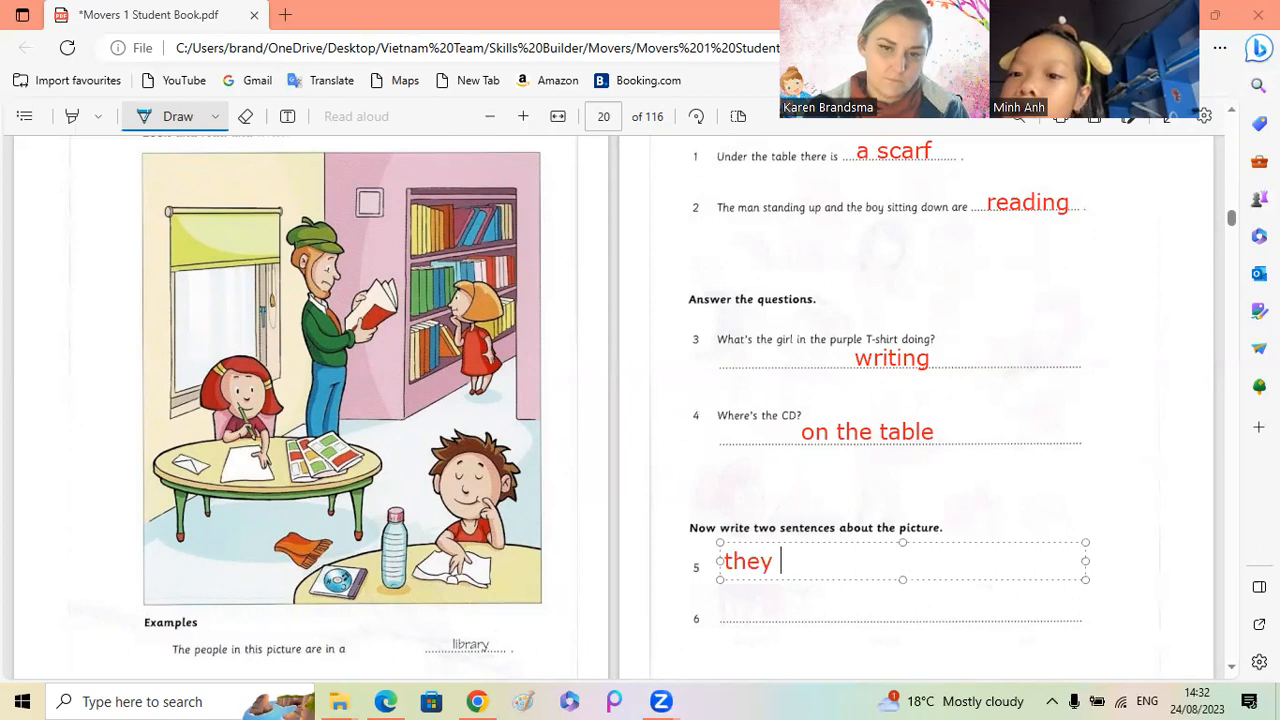
{"action": "type", "text": "are all"}
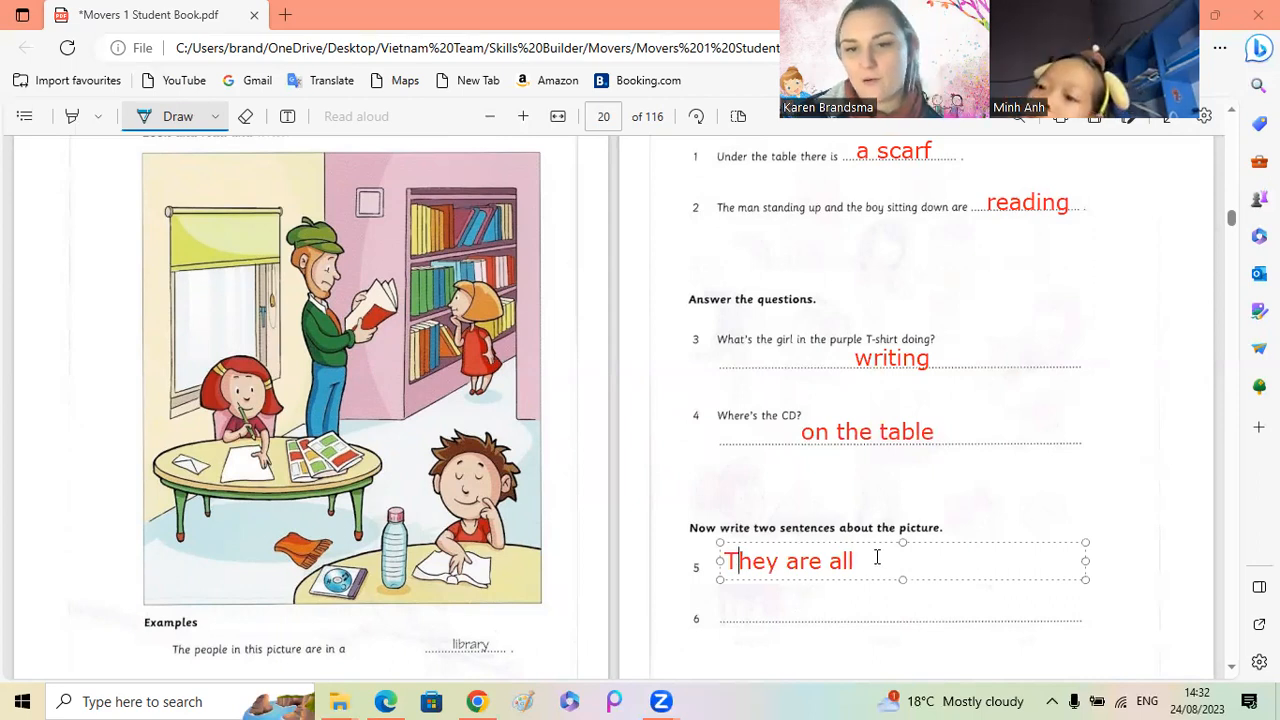
{"action": "type", "text": "in a"}
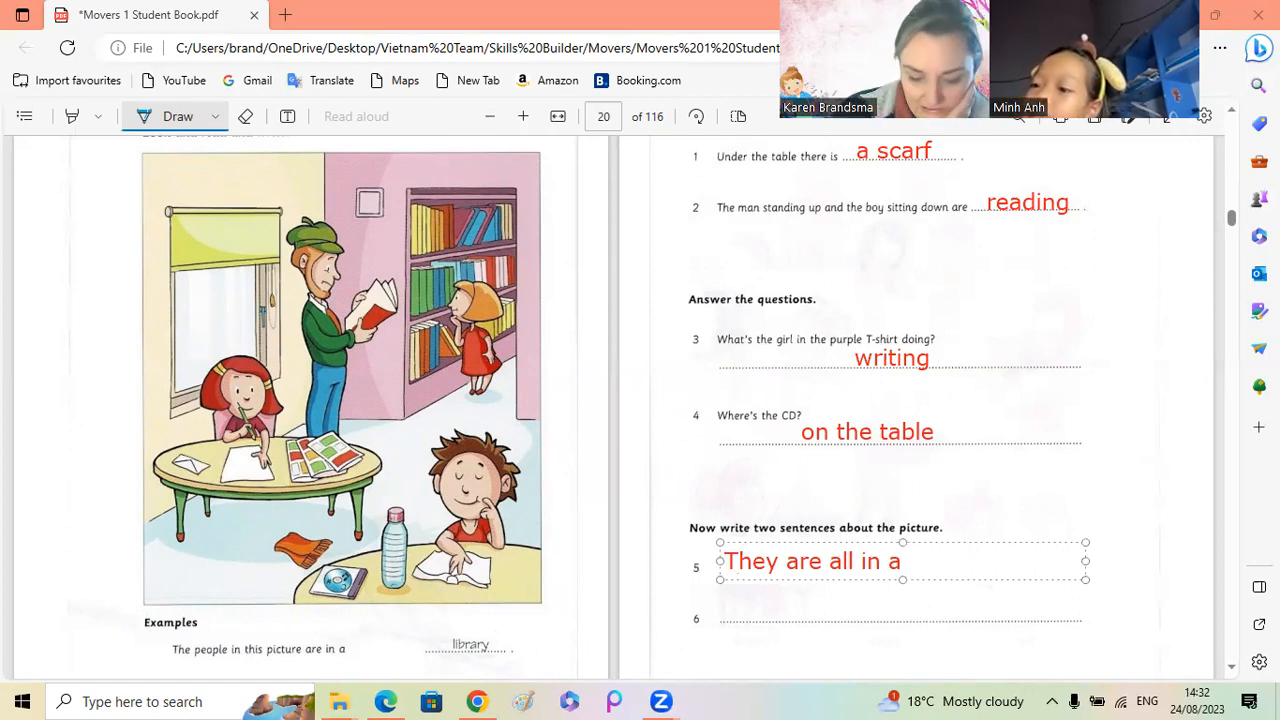
{"action": "type", "text": "librar"}
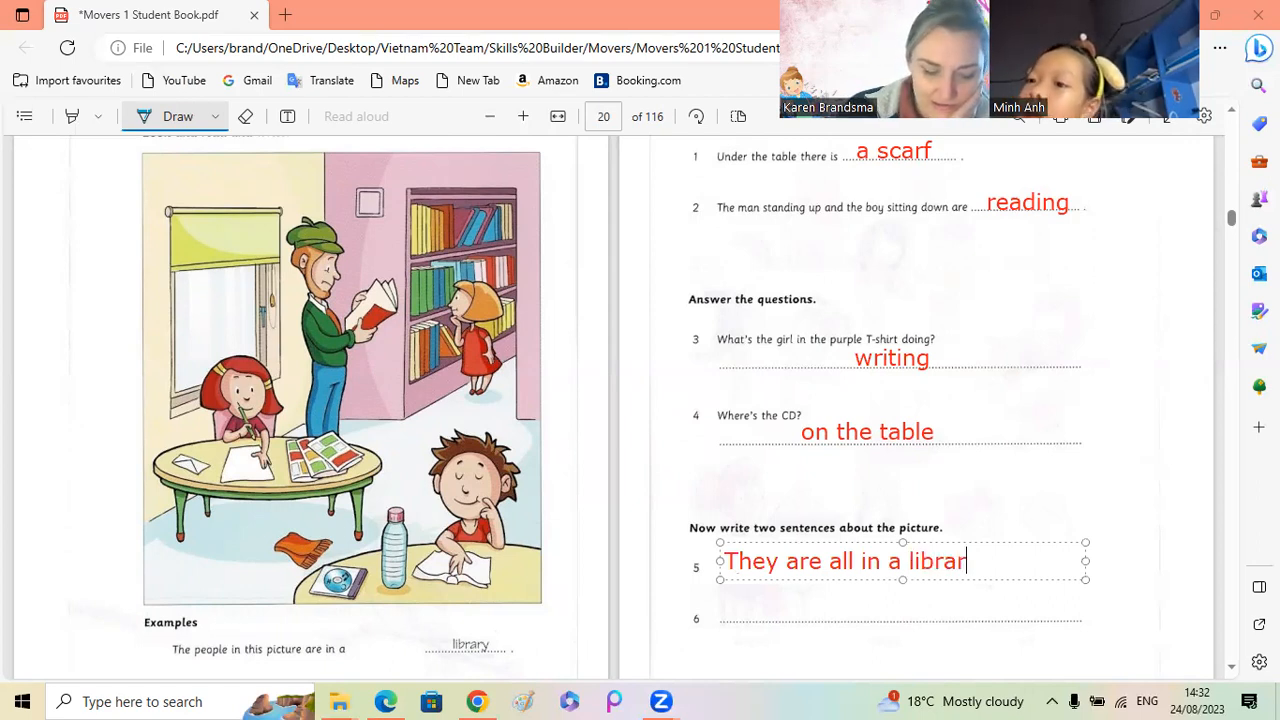
{"action": "type", "text": "y."}
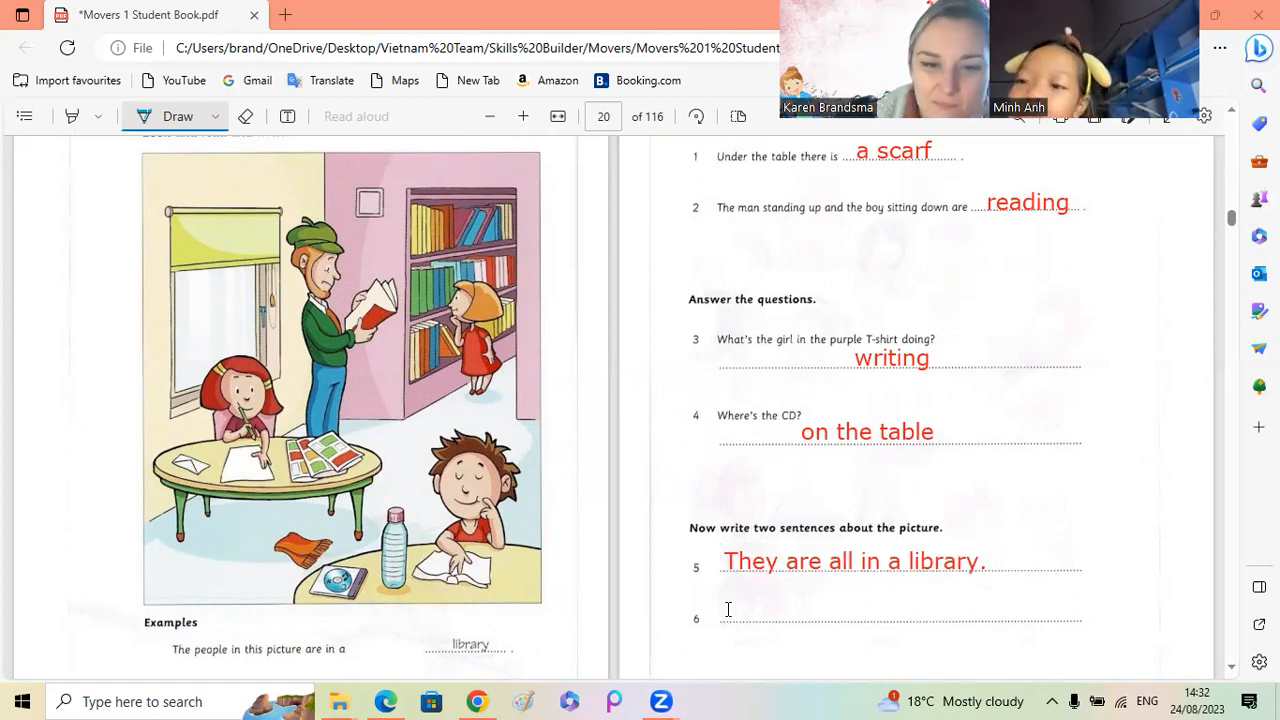
Step: Write 'There are two boys and two girls.' as answer 6
{"action": "left_click", "coordinate": [736, 610]}
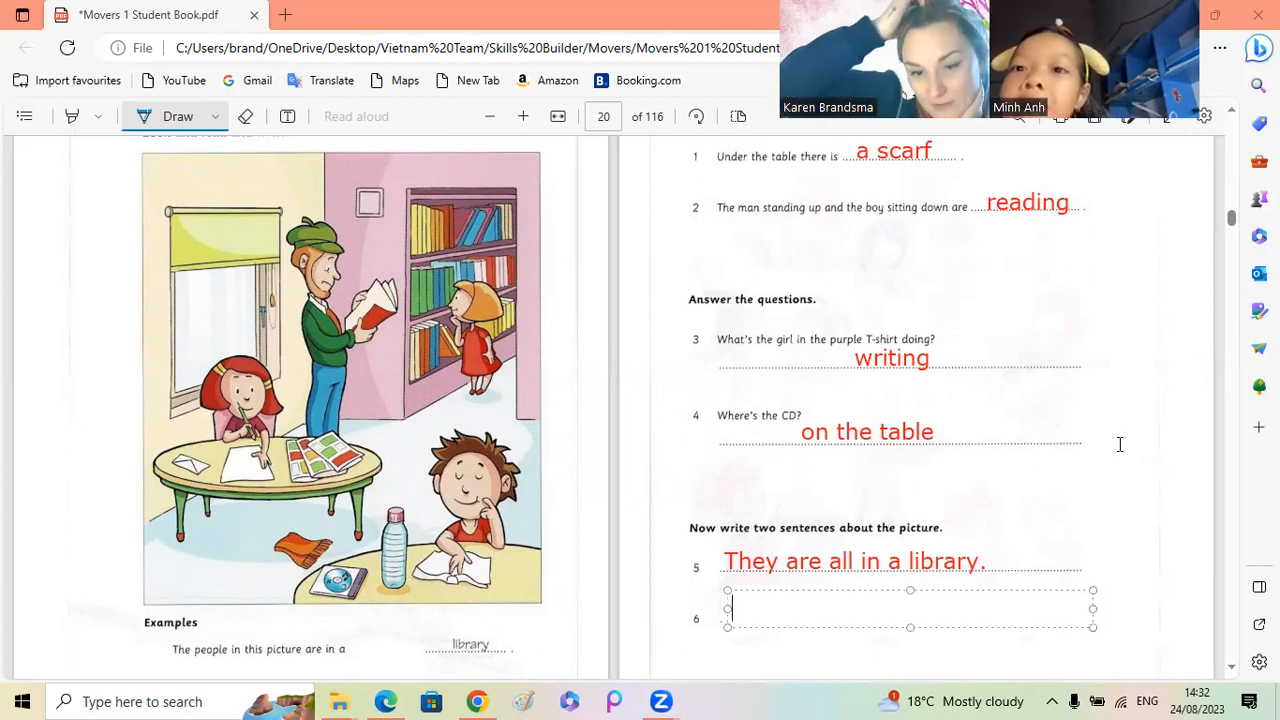
{"action": "type", "text": "There"}
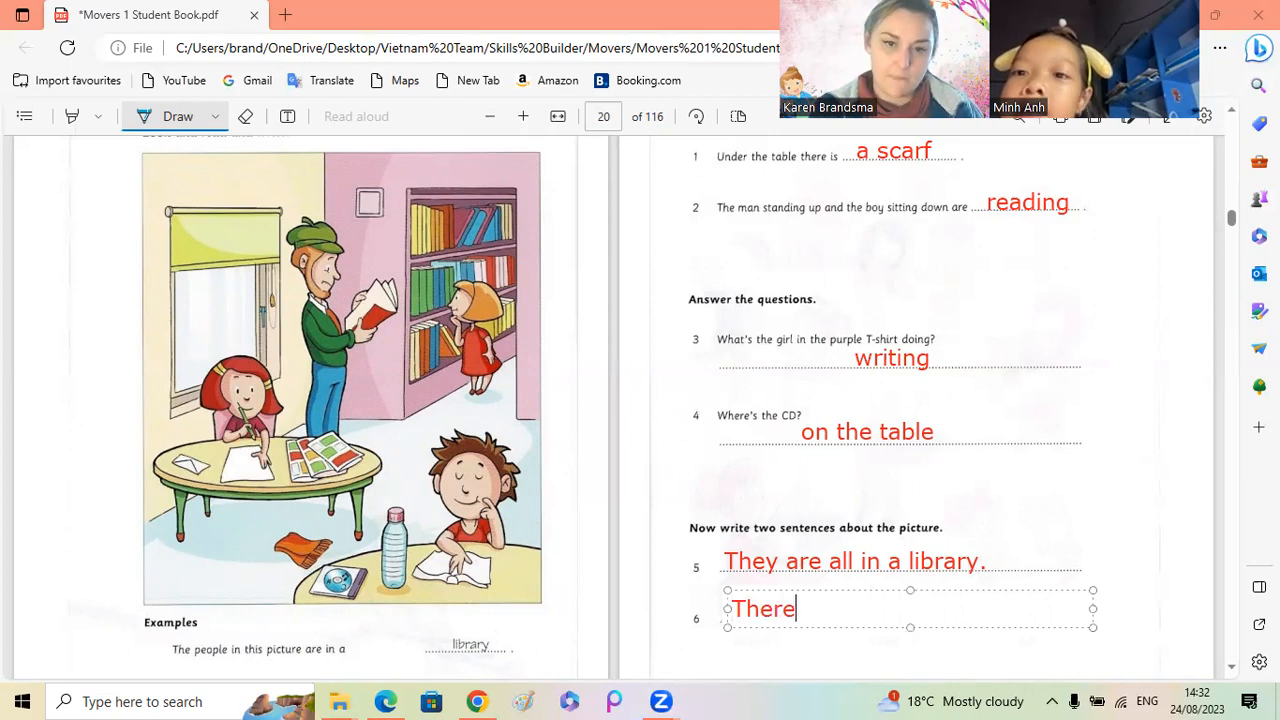
{"action": "type", "text": "are"}
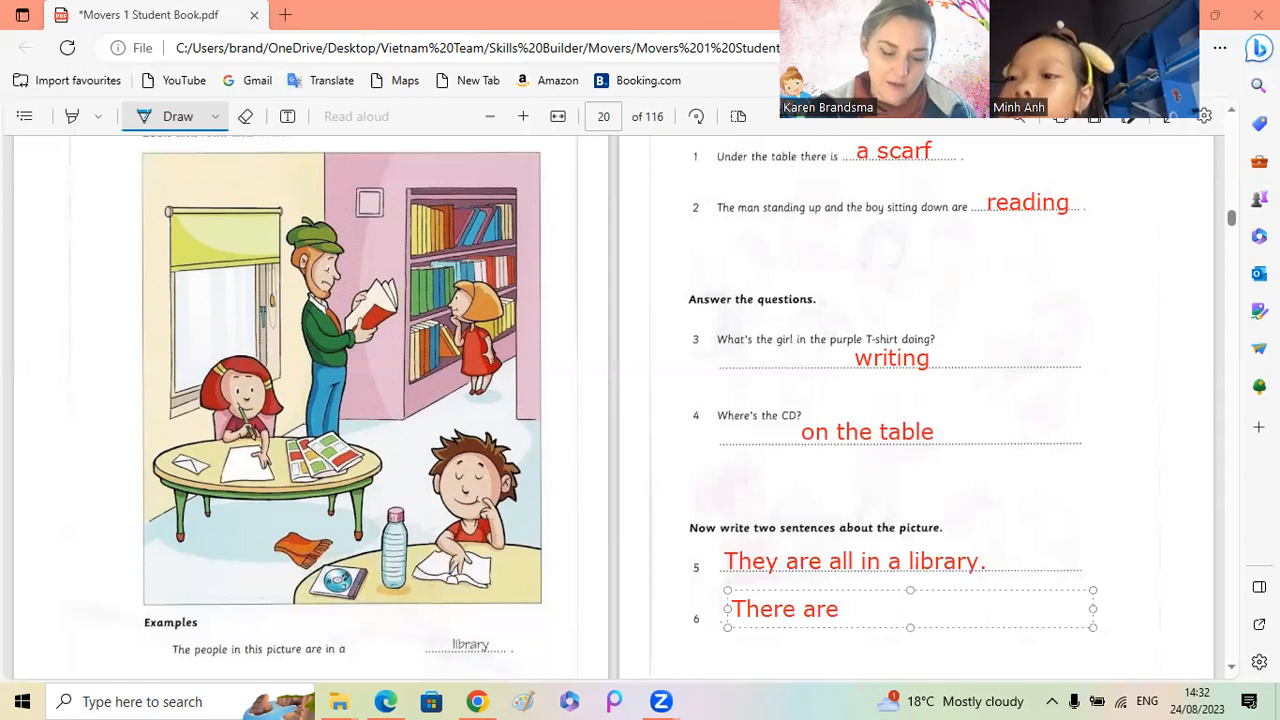
{"action": "type", "text": "t"}
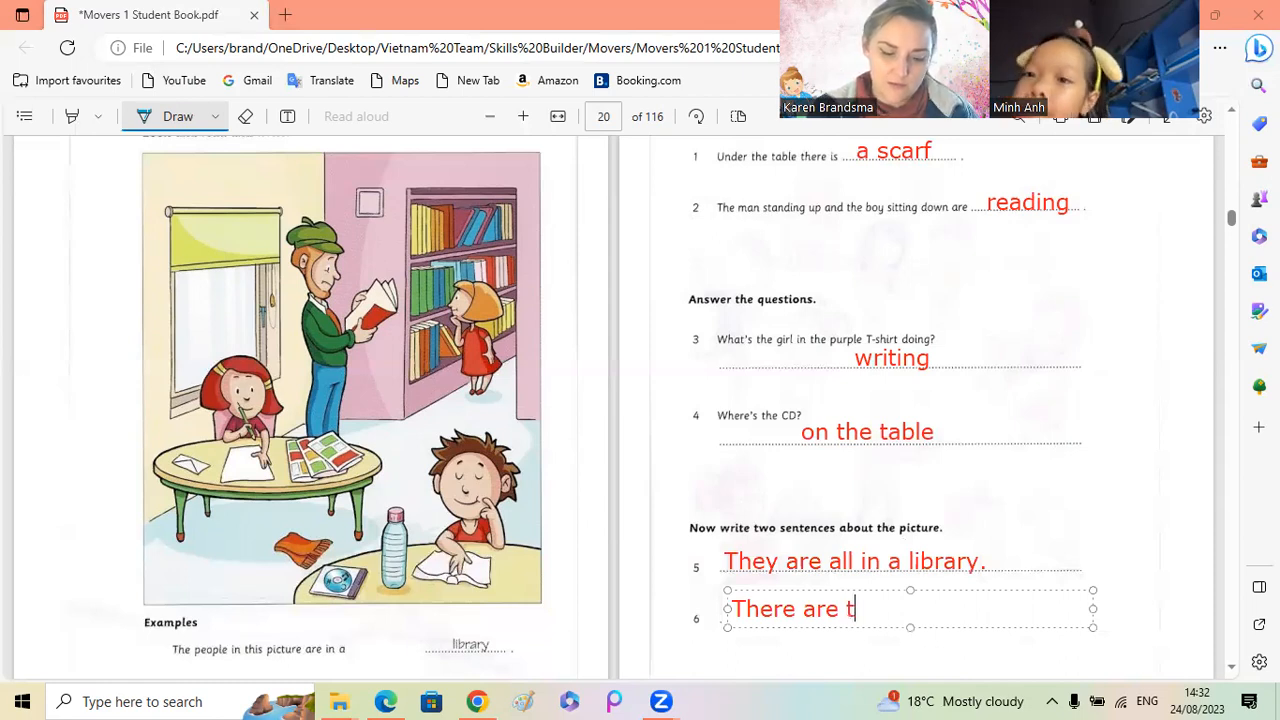
{"action": "type", "text": "wo boys"}
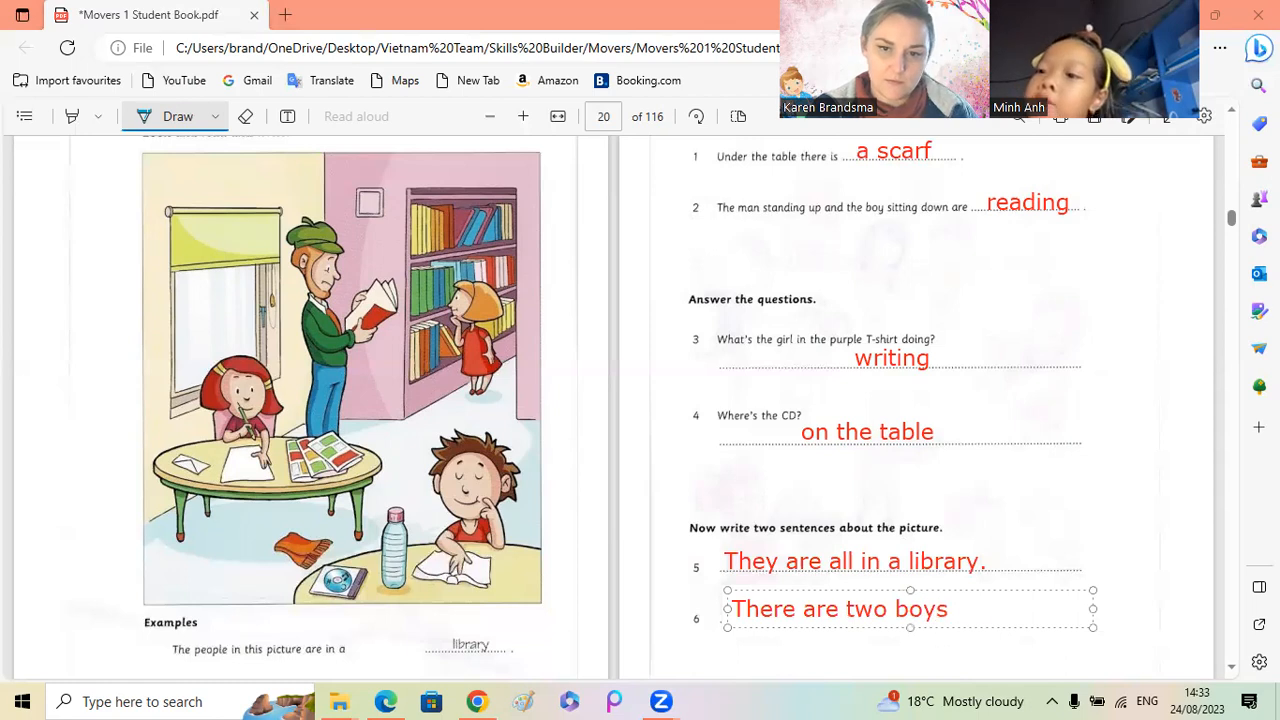
{"action": "type", "text": "and two girl"}
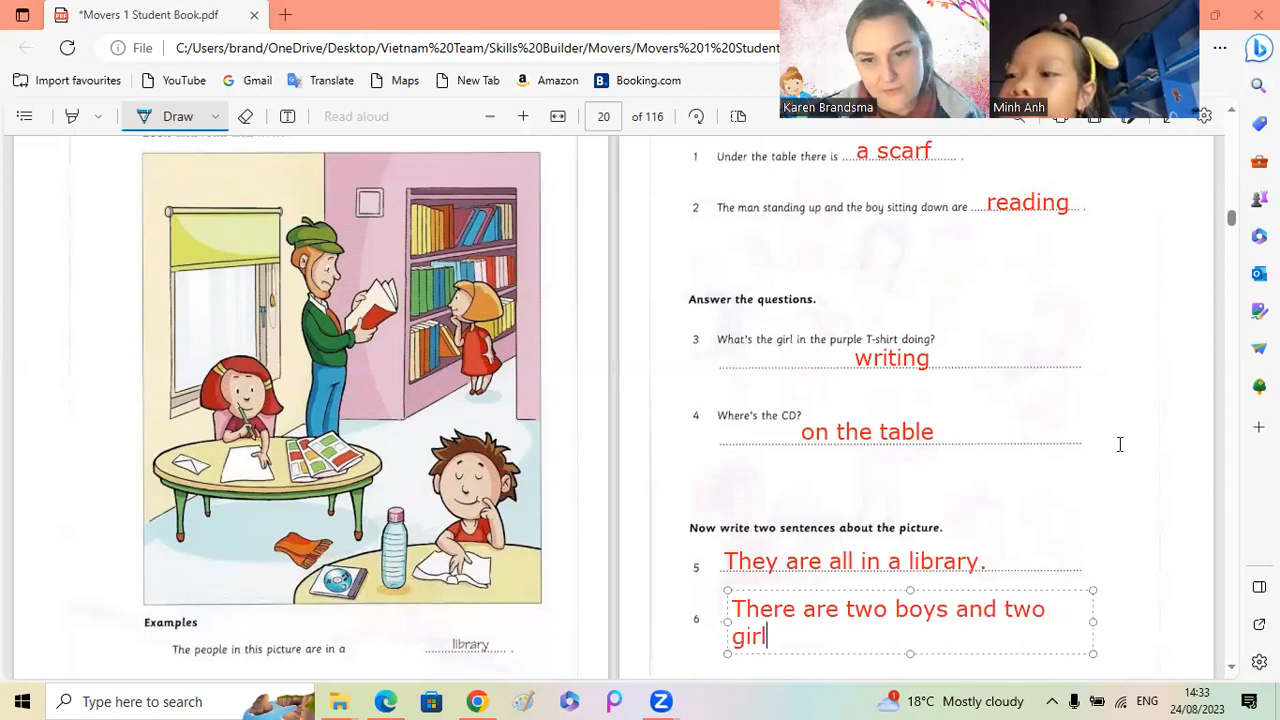
{"action": "type", "text": "s."}
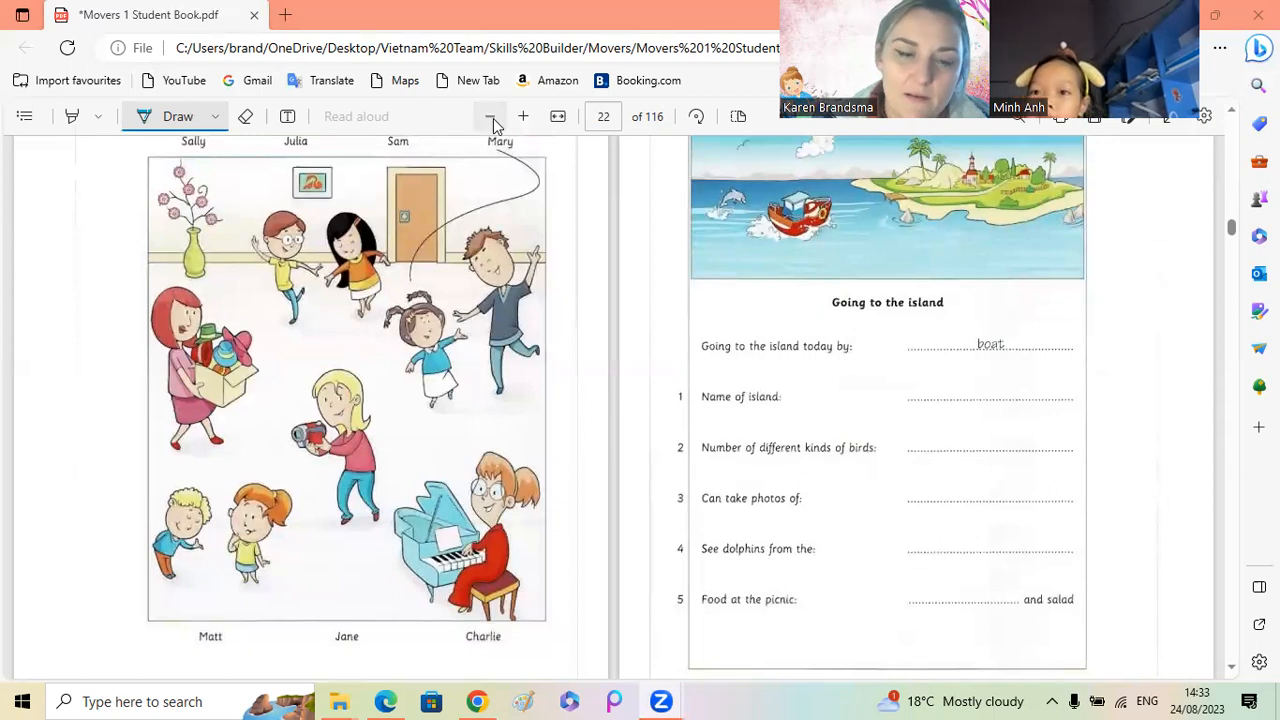
Step: Switch the page layout to Single page so page 22 shows alone
{"action": "left_click", "coordinate": [490, 116]}
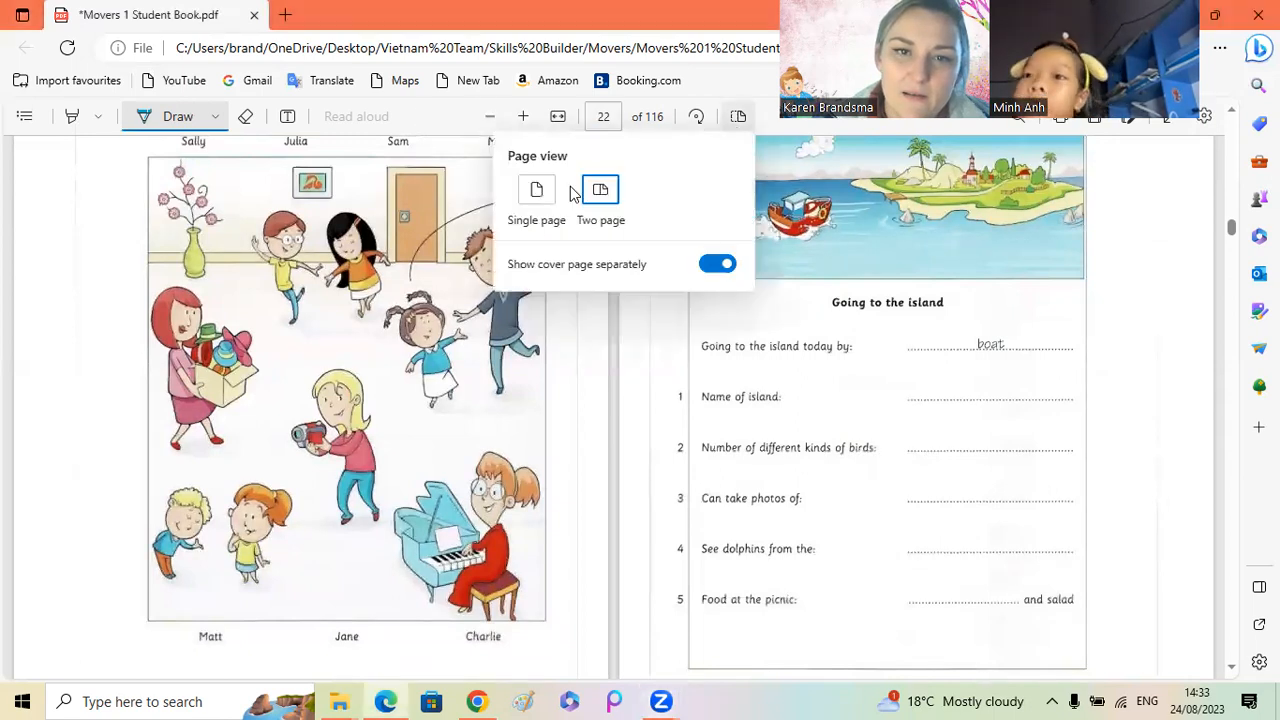
{"action": "left_click", "coordinate": [536, 190]}
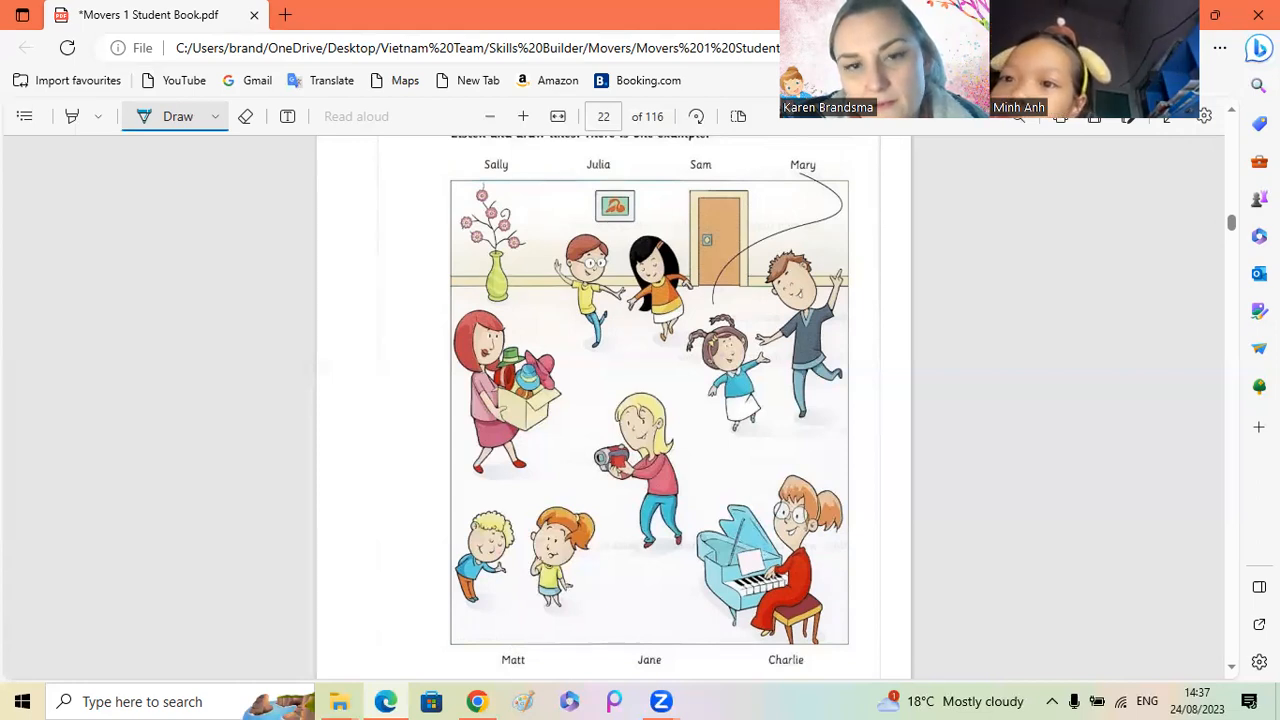
Step: Draw pen lines joining Sally, Julia and other names to the matching people in the party picture
{"action": "left_click_drag", "start_coordinate": [496, 170], "coordinate": [556, 556]}
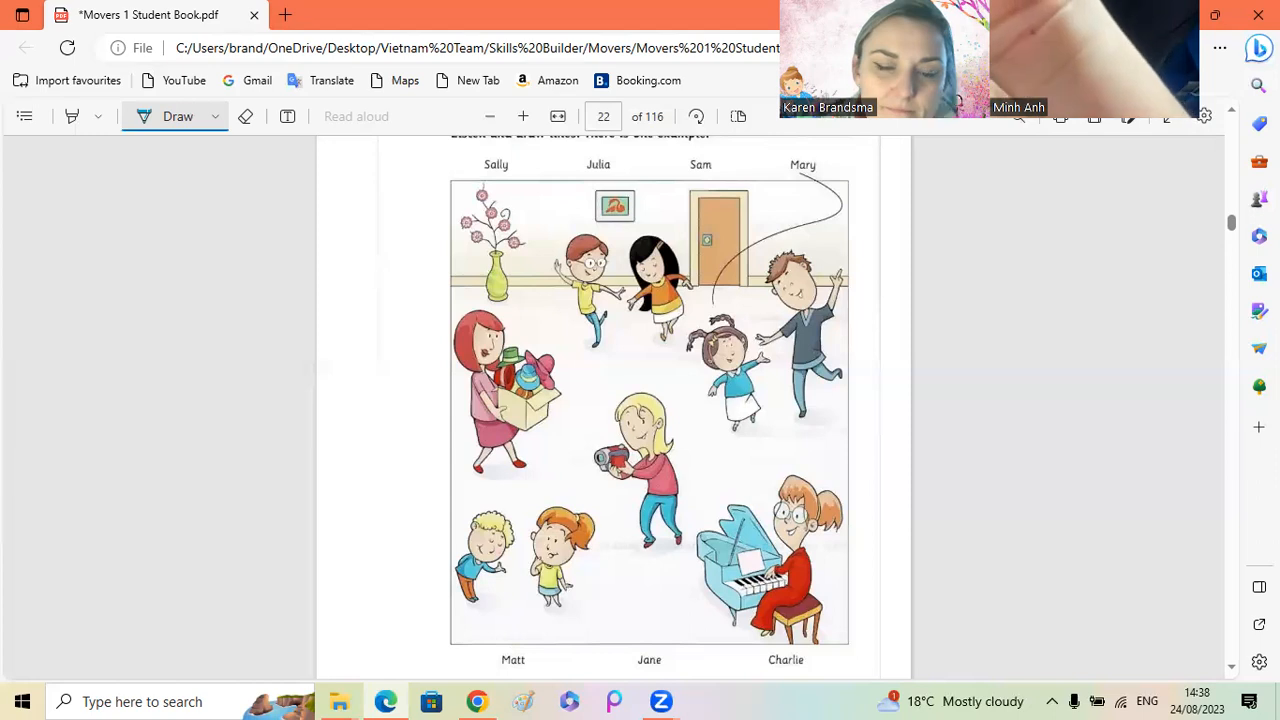
{"action": "left_click_drag", "start_coordinate": [502, 160], "coordinate": [480, 370]}
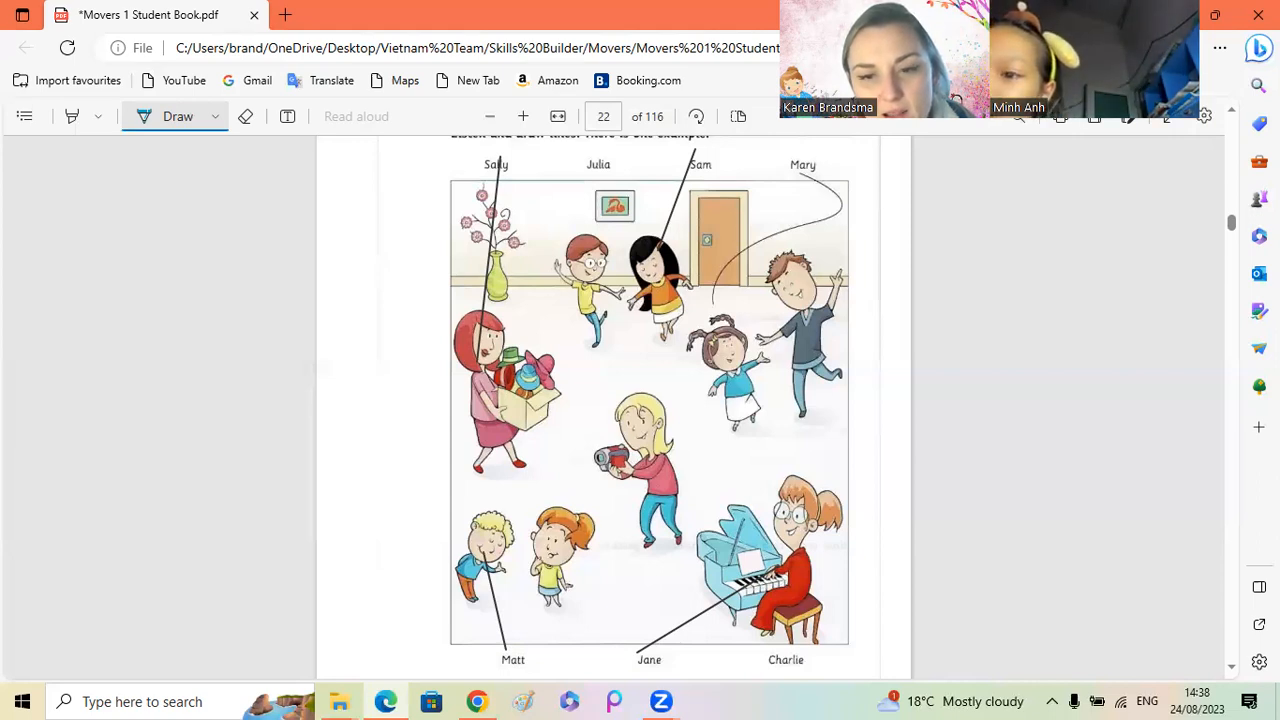
{"action": "left_click_drag", "start_coordinate": [596, 148], "coordinate": [648, 410]}
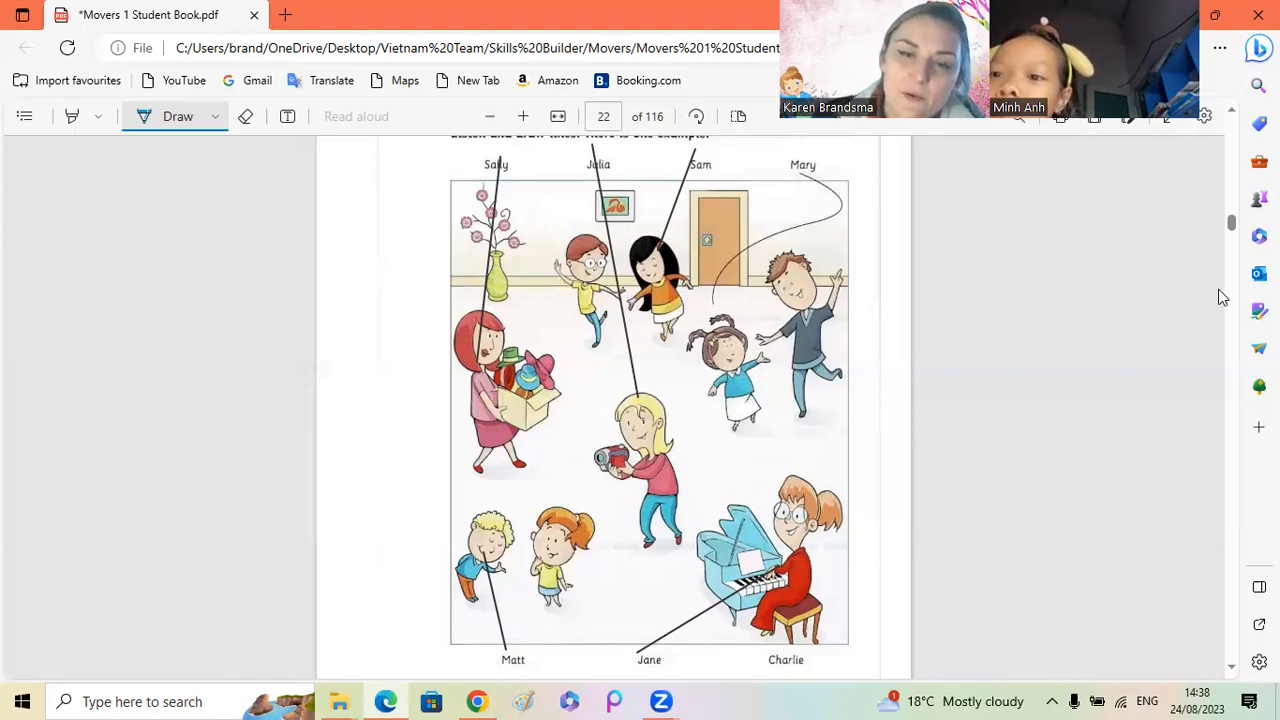
Step: Scroll to page 23, Listening Part 2 'Going to the island'
{"action": "scroll", "scroll_direction": "down", "scroll_amount": 3}
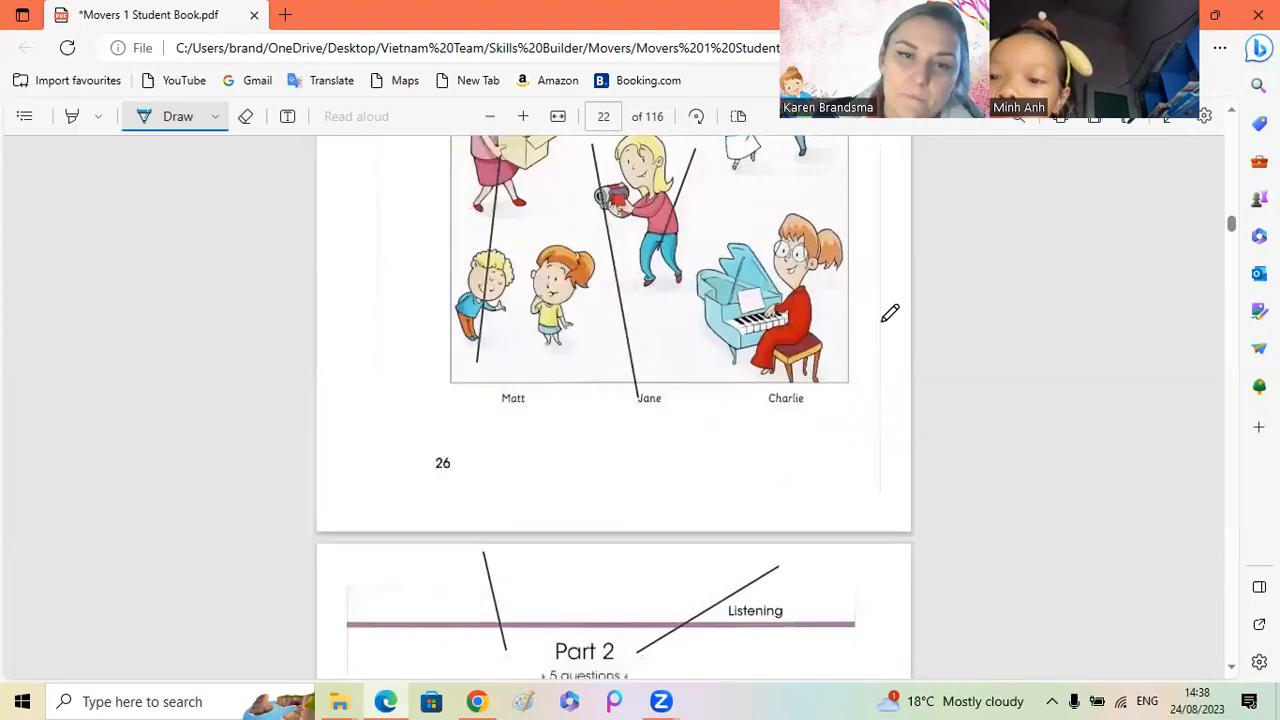
{"action": "scroll", "scroll_direction": "down", "scroll_amount": 3}
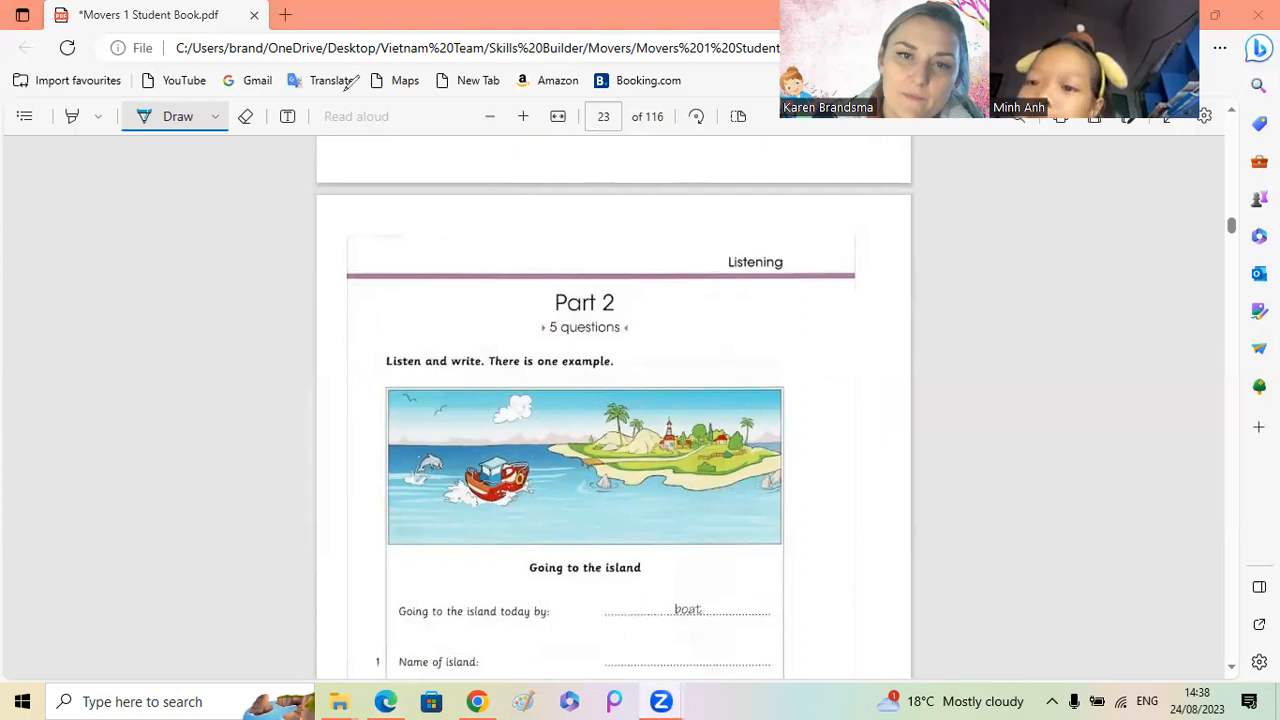
Step: Scroll so questions 1–5 of the island form are visible
{"action": "scroll", "scroll_direction": "down", "scroll_amount": 3}
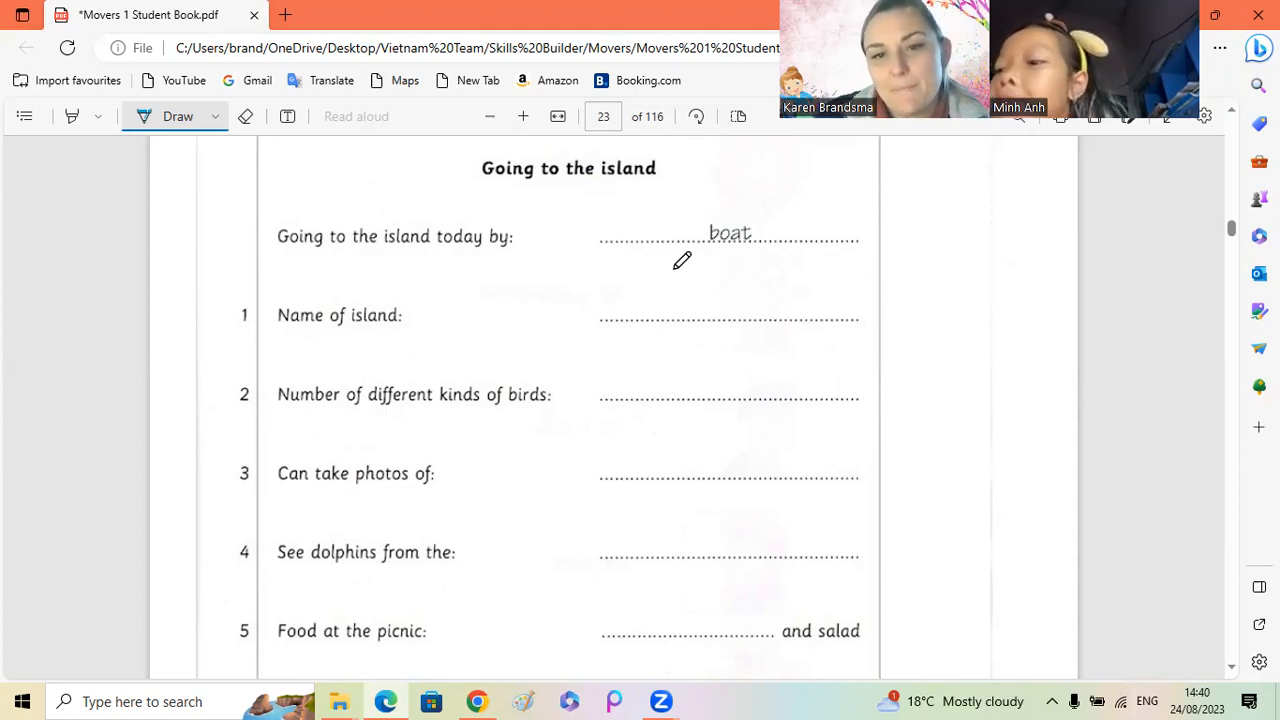
Step: Handwrite 'bat' on line 1 and '27' on line 2 in blue pen
{"action": "left_click_drag", "start_coordinate": [672, 284], "coordinate": [724, 320]}
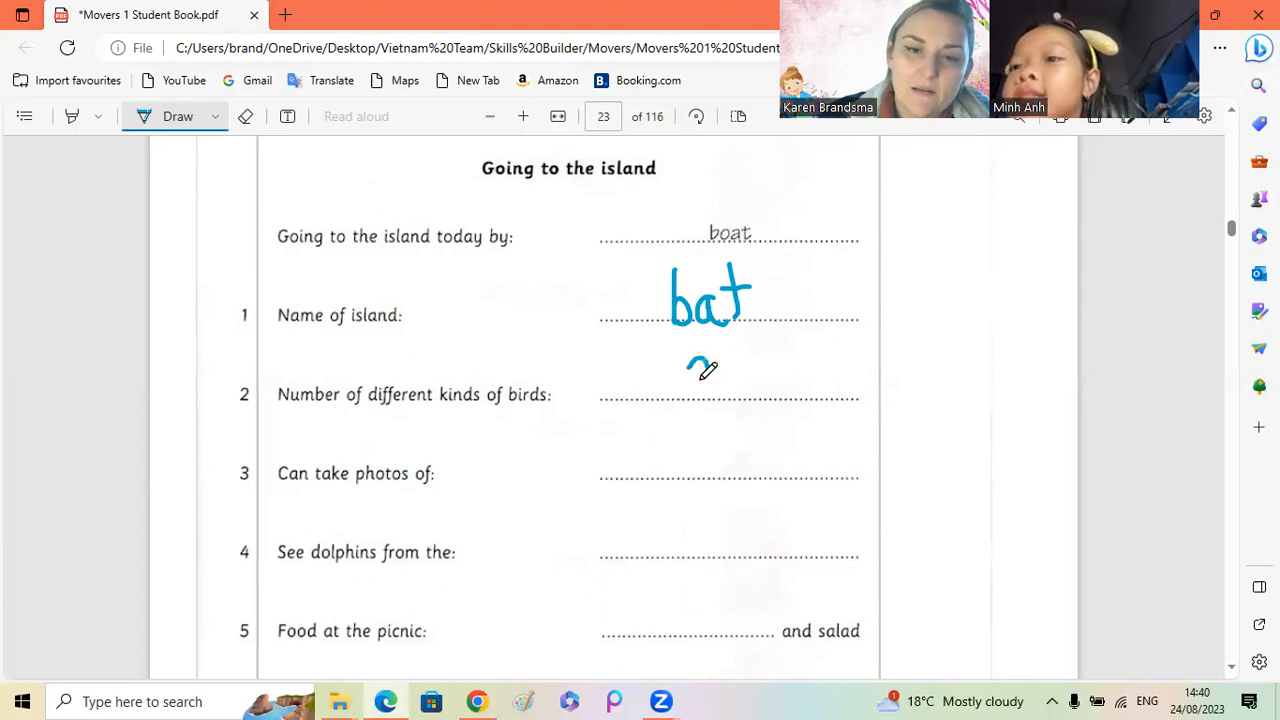
{"action": "left_click_drag", "start_coordinate": [690, 380], "coordinate": [744, 370]}
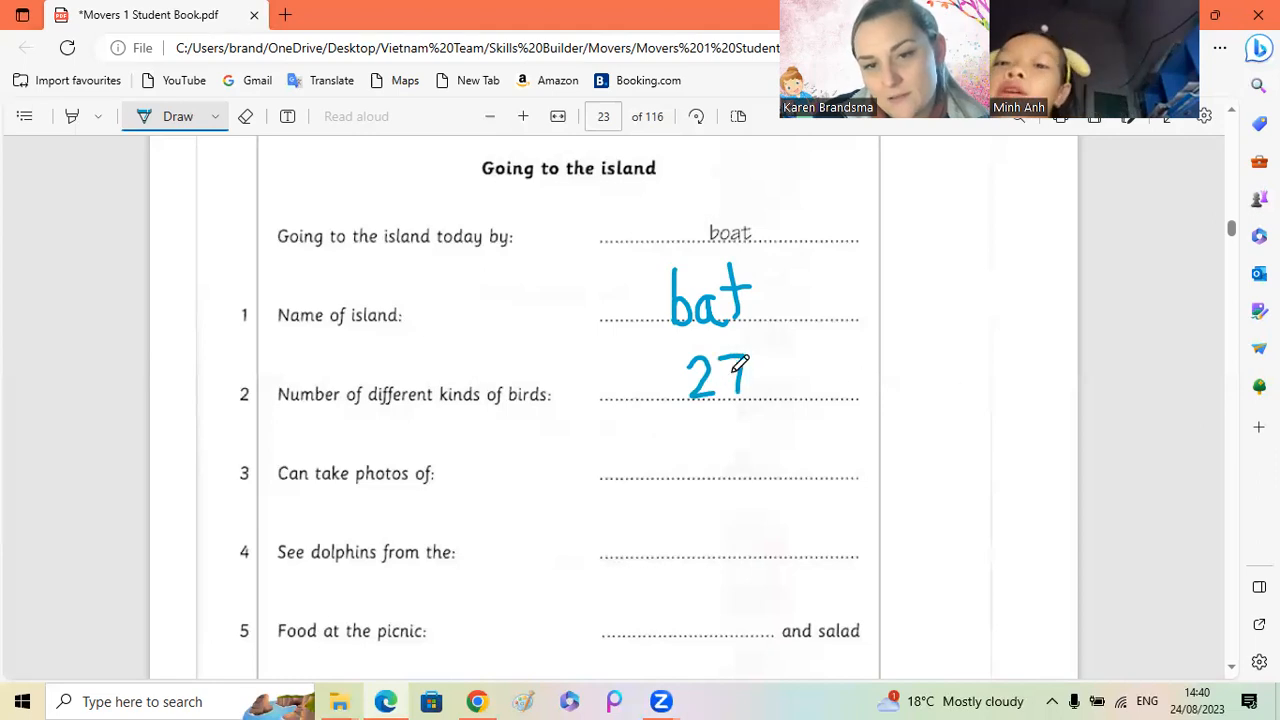
{"action": "mouse_move", "coordinate": [284, 410]}
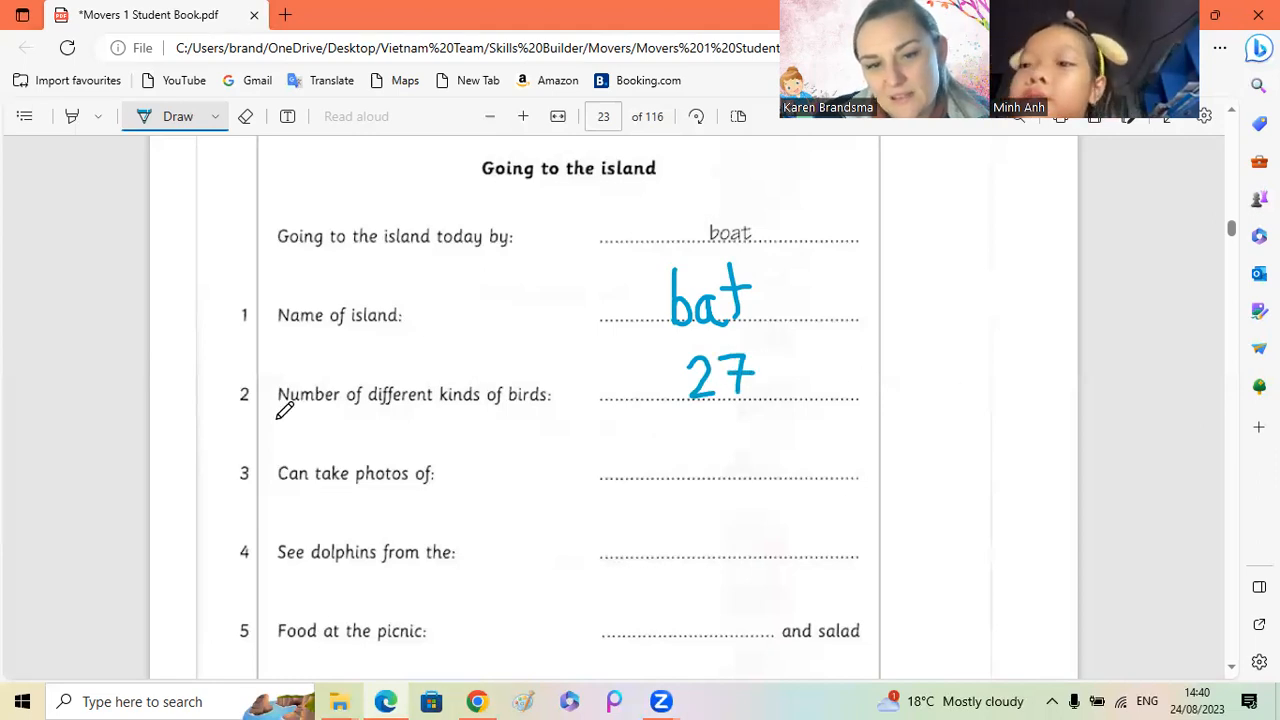
{"action": "mouse_move", "coordinate": [668, 424]}
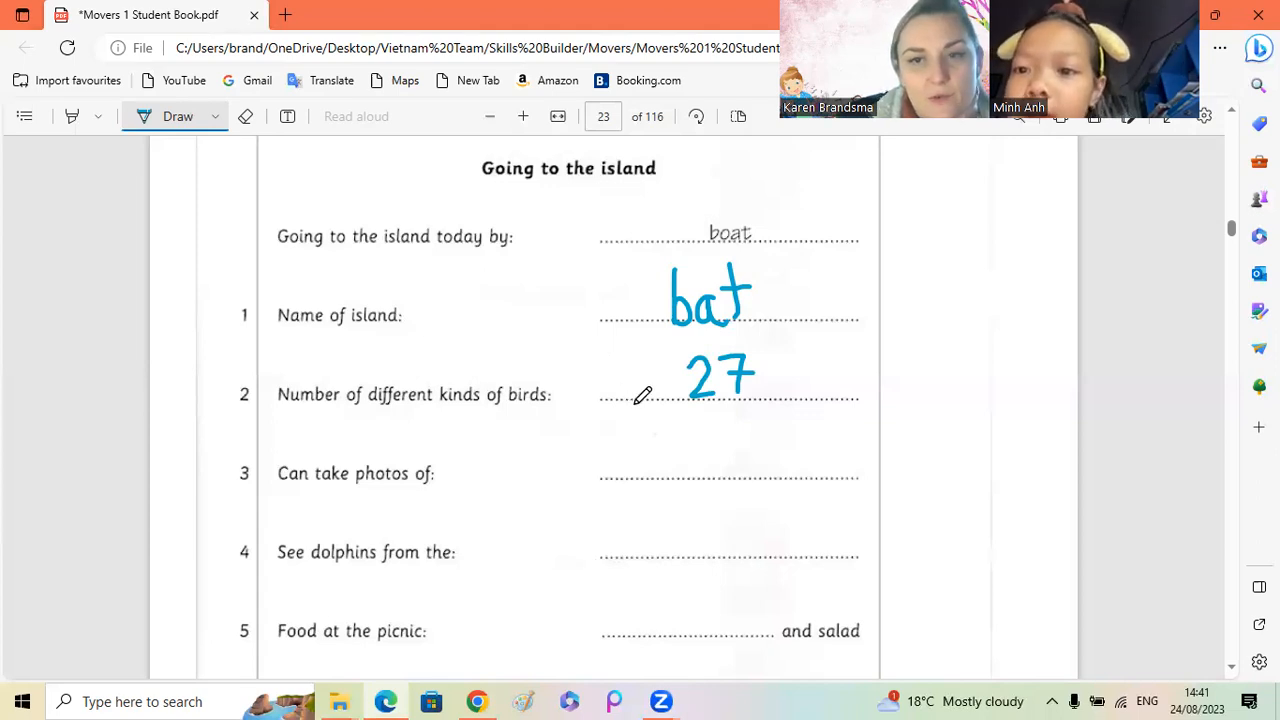
{"action": "mouse_move", "coordinate": [632, 442]}
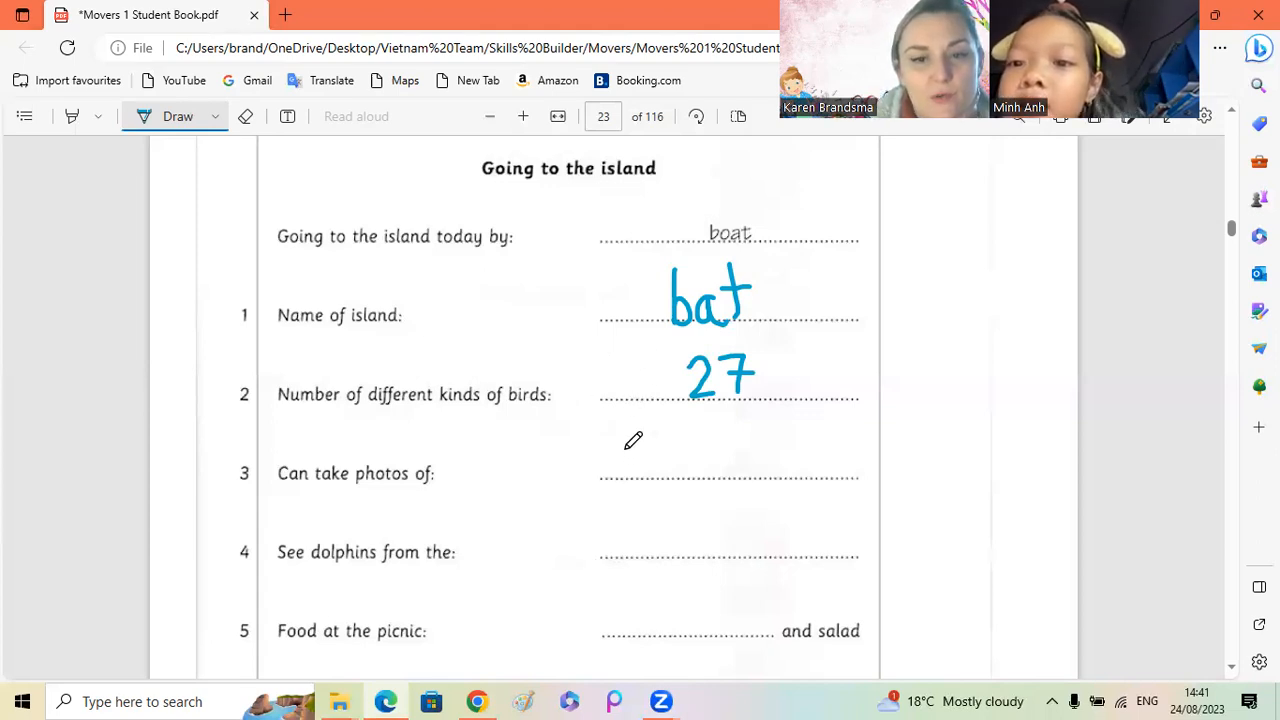
Step: Handwrite 'rabbits' on question 3's answer line
{"action": "left_click_drag", "start_coordinate": [624, 470], "coordinate": [680, 464]}
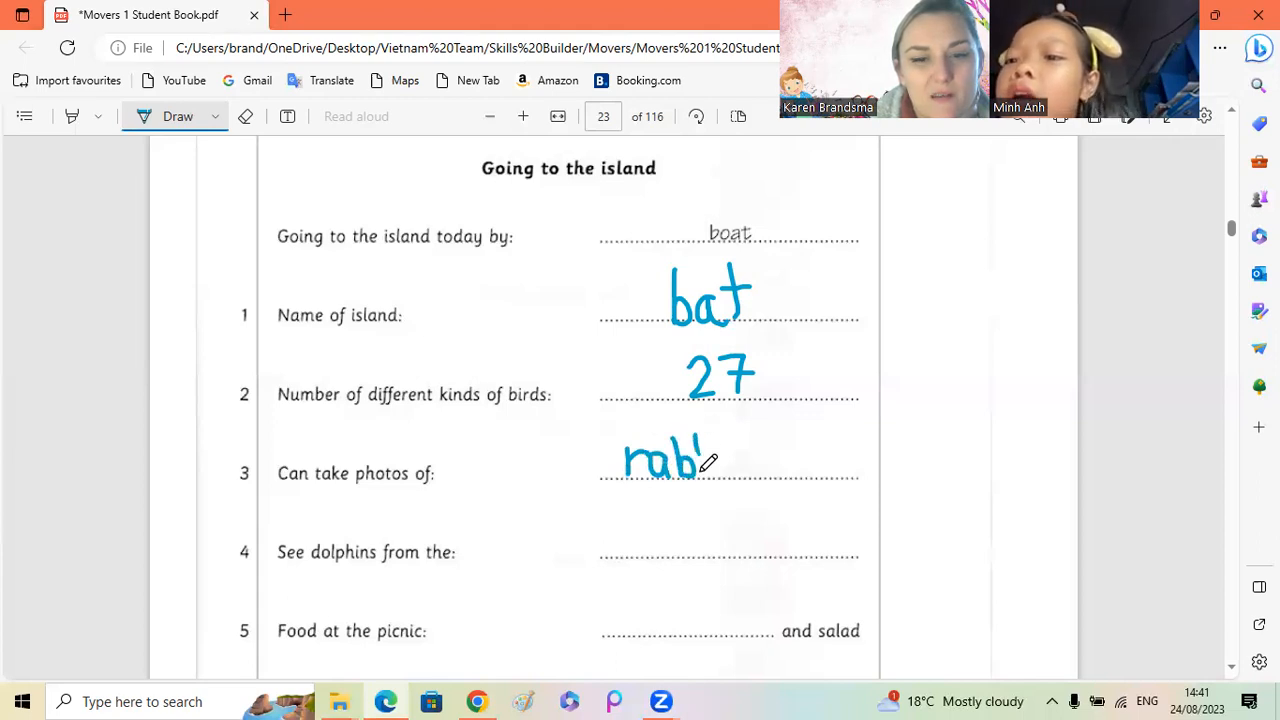
{"action": "left_click_drag", "start_coordinate": [690, 460], "coordinate": [730, 460]}
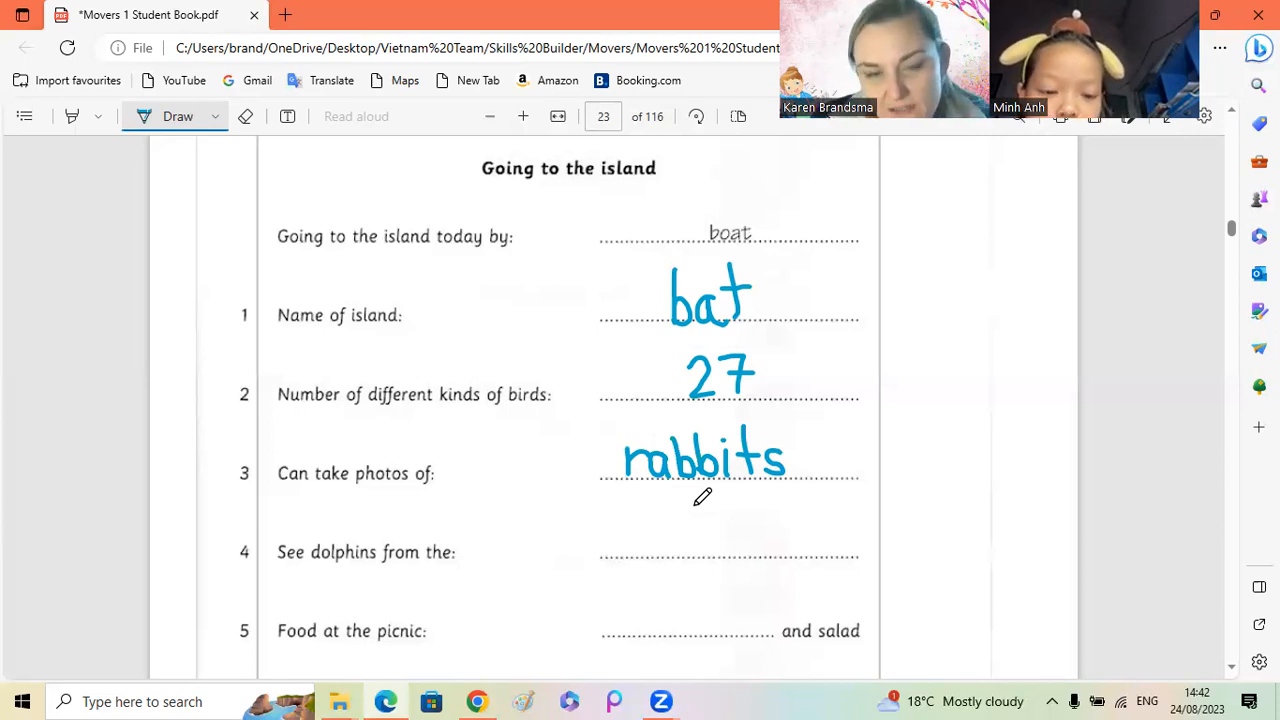
{"action": "mouse_move", "coordinate": [932, 496]}
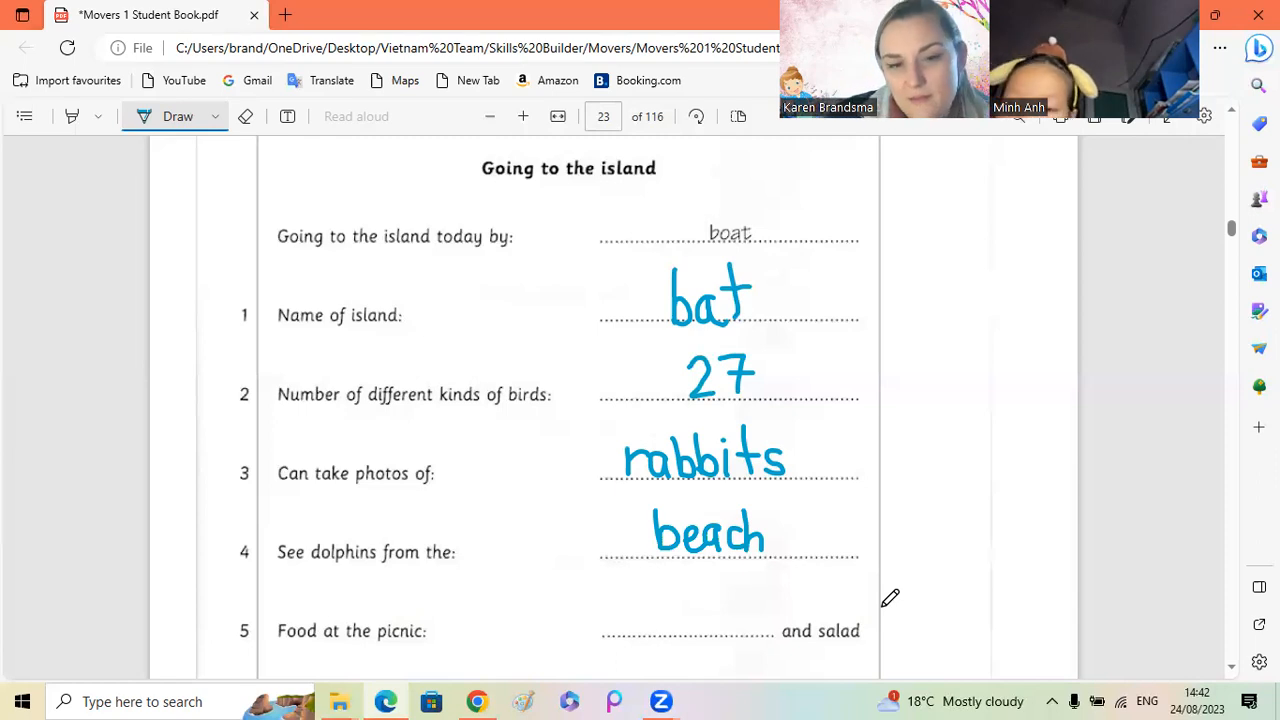
{"action": "mouse_move", "coordinate": [1030, 472]}
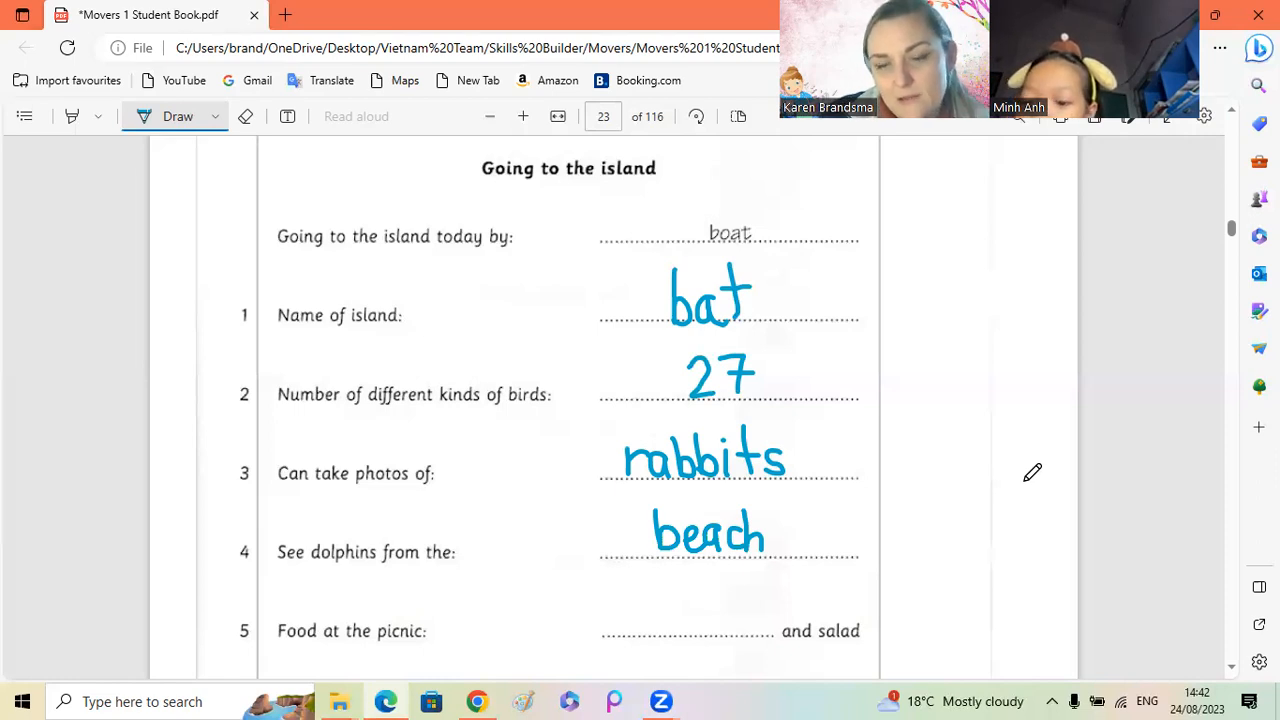
{"action": "mouse_move", "coordinate": [600, 604]}
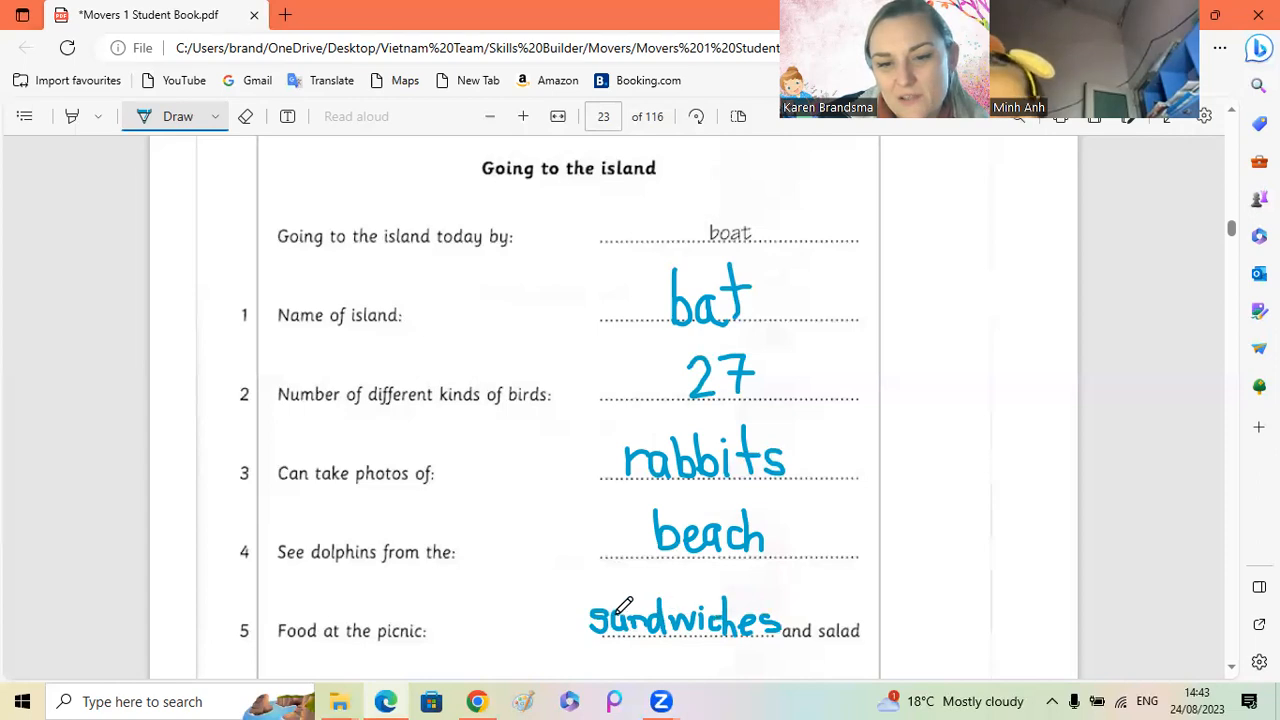
{"action": "mouse_move", "coordinate": [1000, 548]}
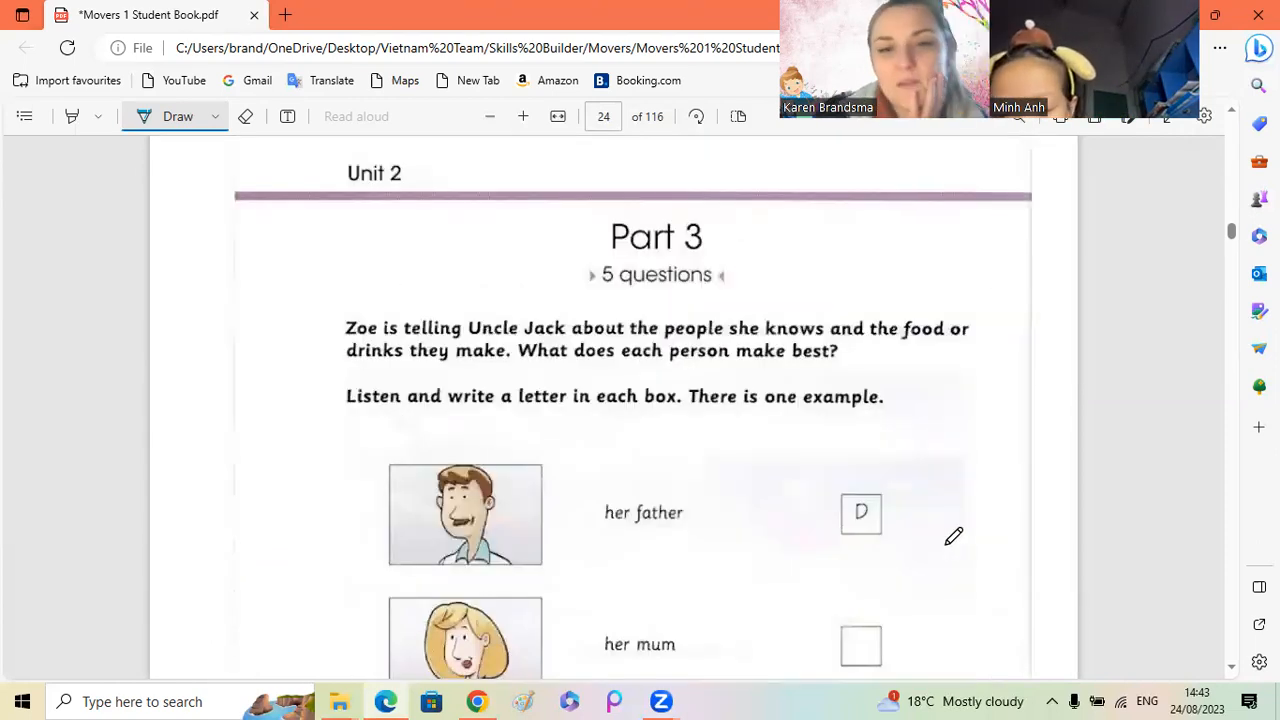
{"action": "mouse_move", "coordinate": [488, 298]}
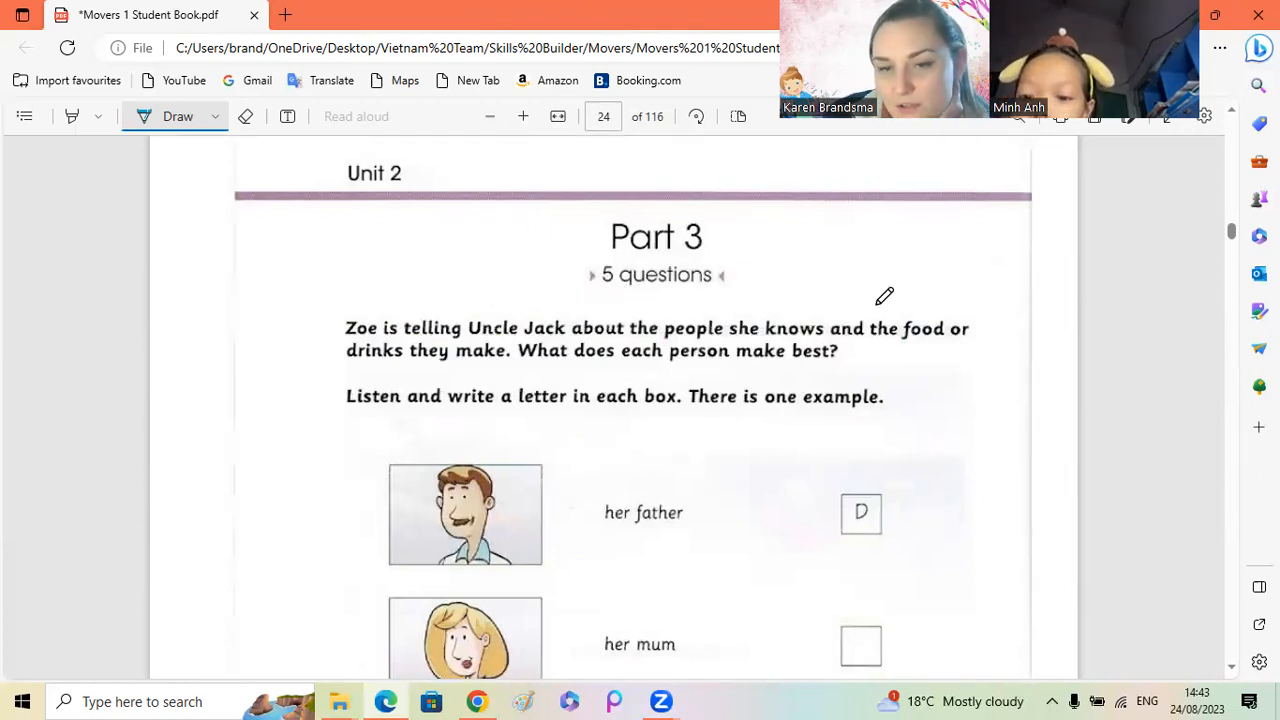
{"action": "mouse_move", "coordinate": [316, 288]}
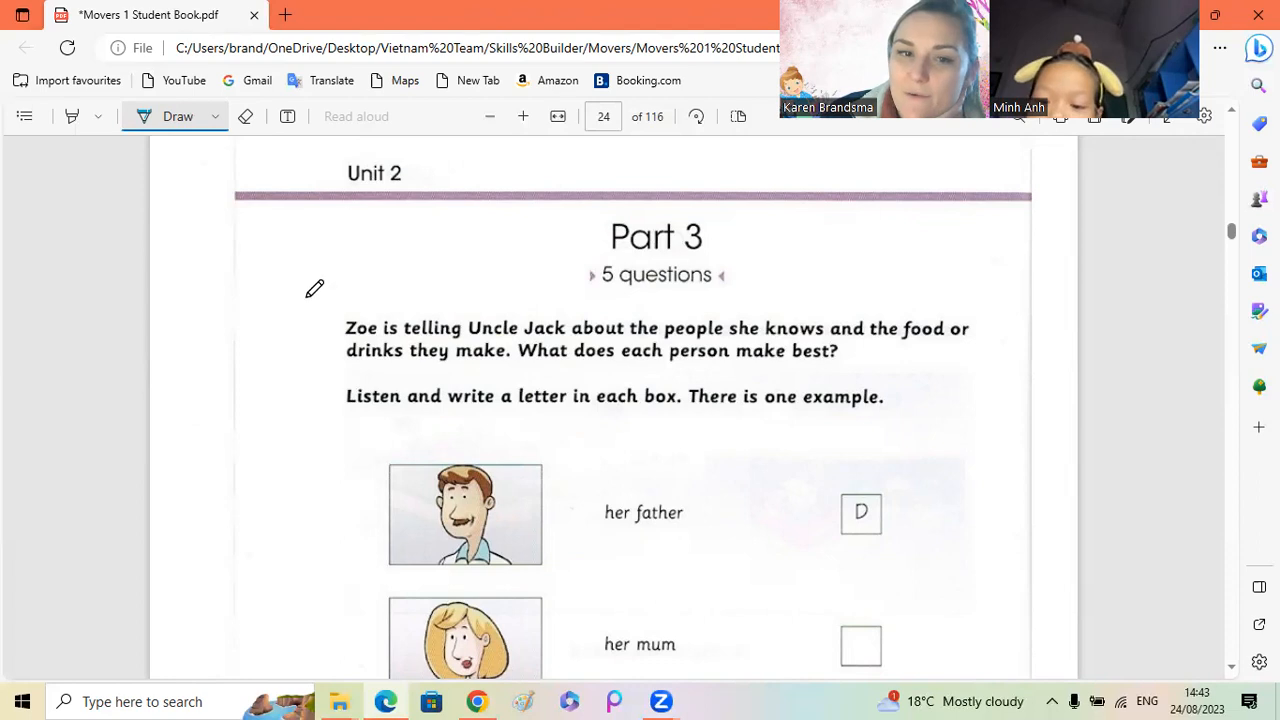
{"action": "mouse_move", "coordinate": [548, 290]}
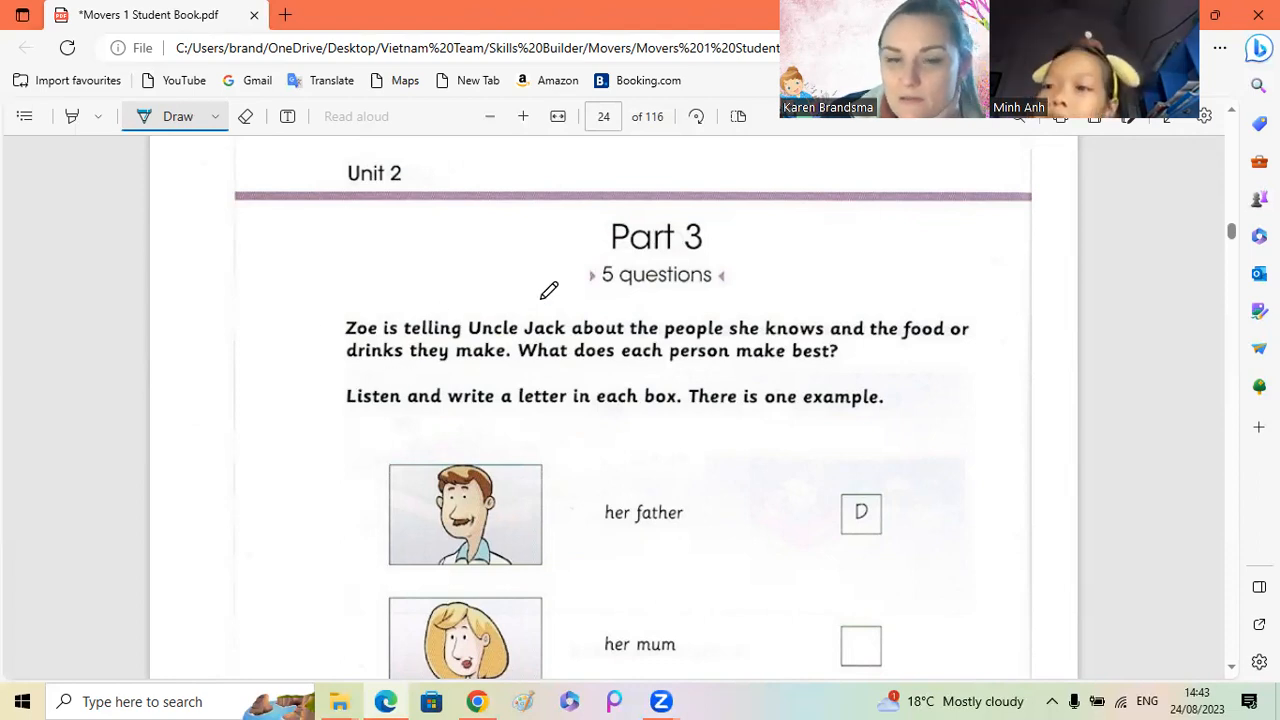
{"action": "mouse_move", "coordinate": [608, 308]}
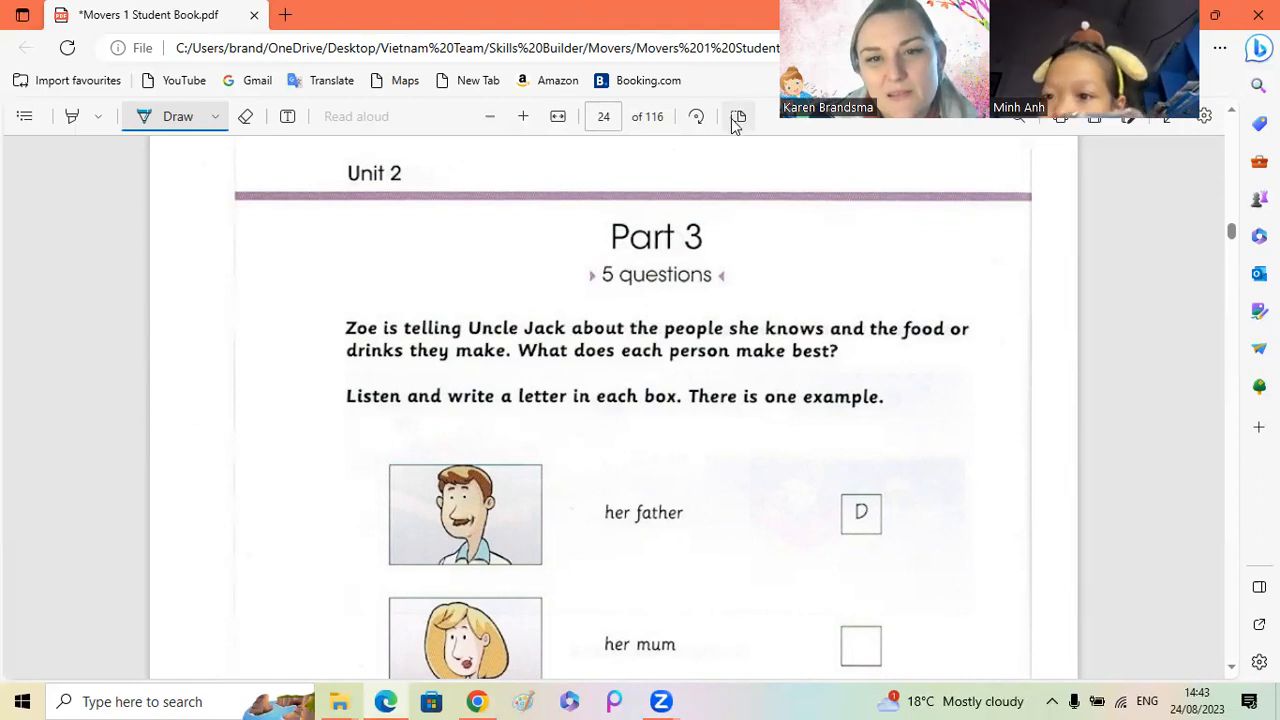
Step: Switch to Two page view and bring the Part 3 people and food pictures A–H into view
{"action": "left_click", "coordinate": [738, 116]}
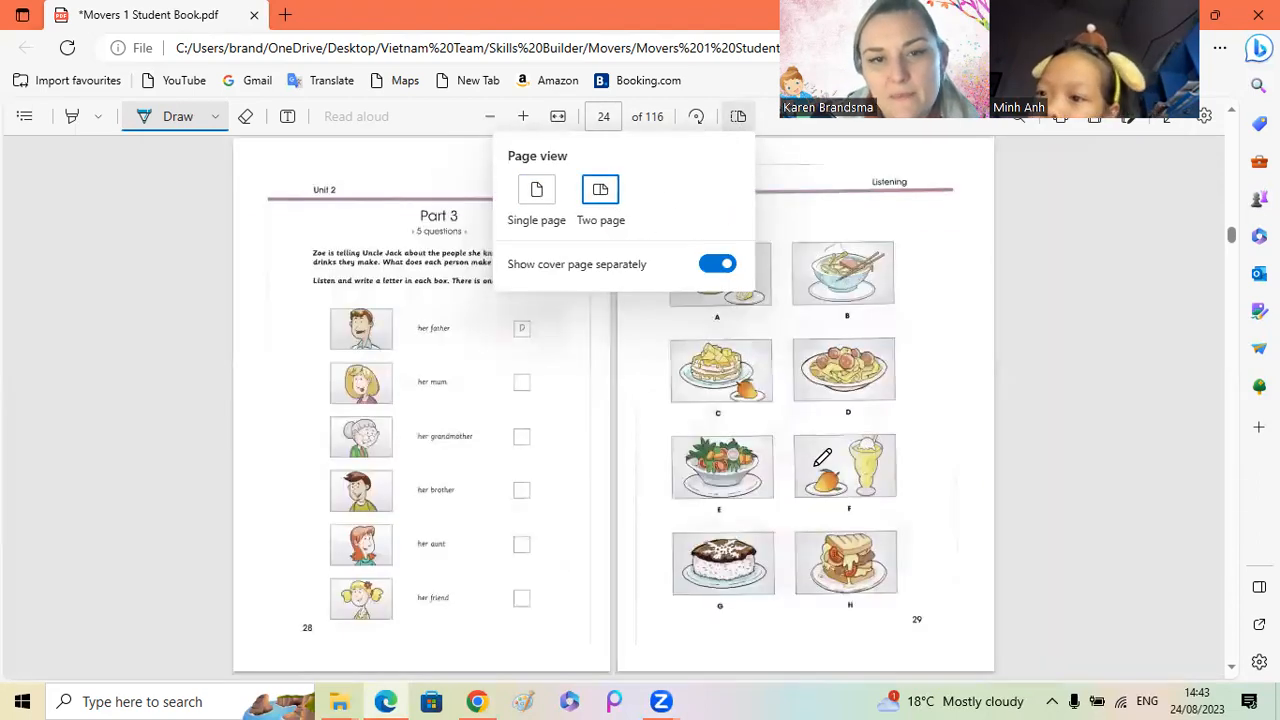
{"action": "scroll", "scroll_direction": "down", "scroll_amount": 3}
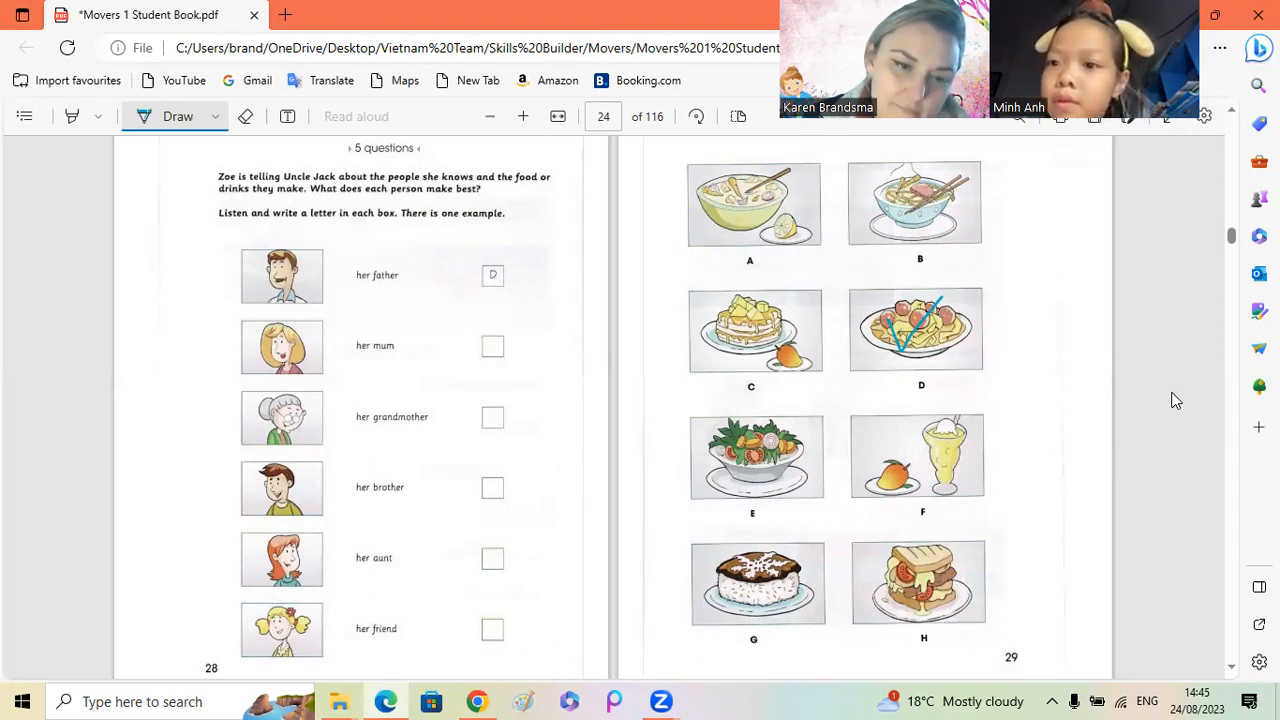
Step: Handwrite G beside the grandmother's box
{"action": "left_click_drag", "start_coordinate": [480, 400], "coordinate": [500, 440]}
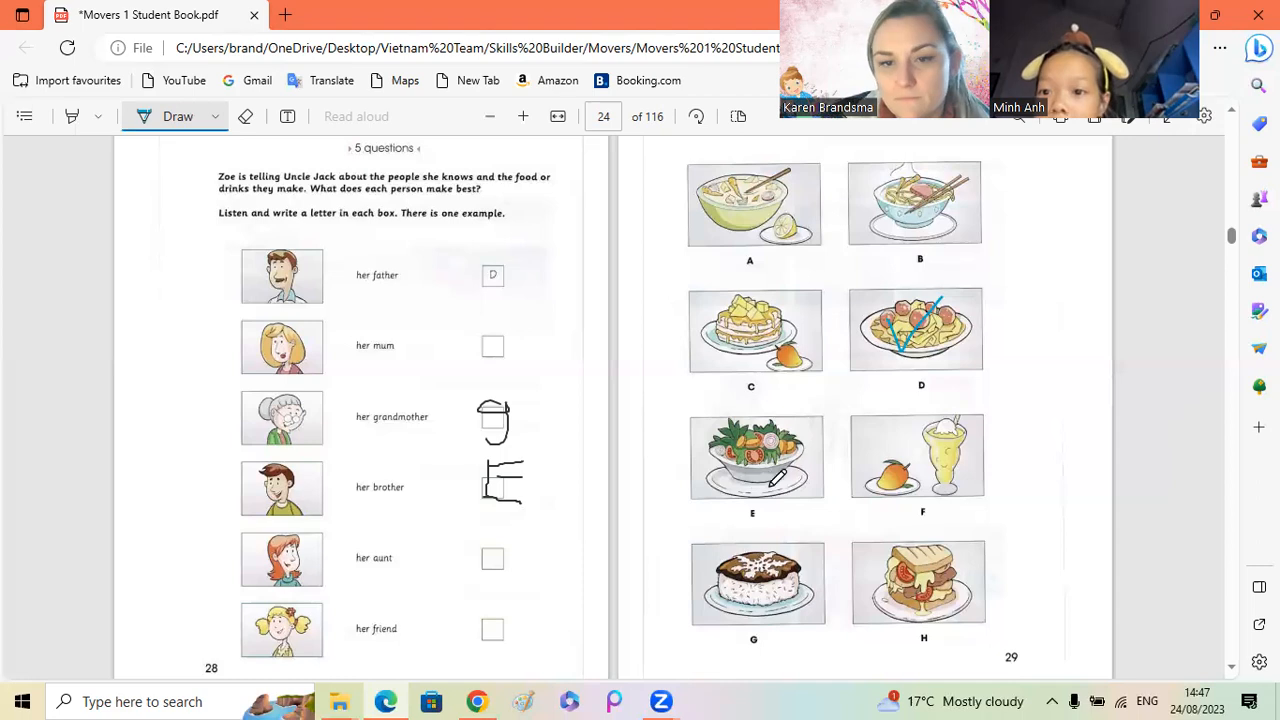
Step: Tick food picture E and add another pen mark for the Part 3 answers
{"action": "left_click_drag", "start_coordinate": [744, 460], "coordinate": [776, 430]}
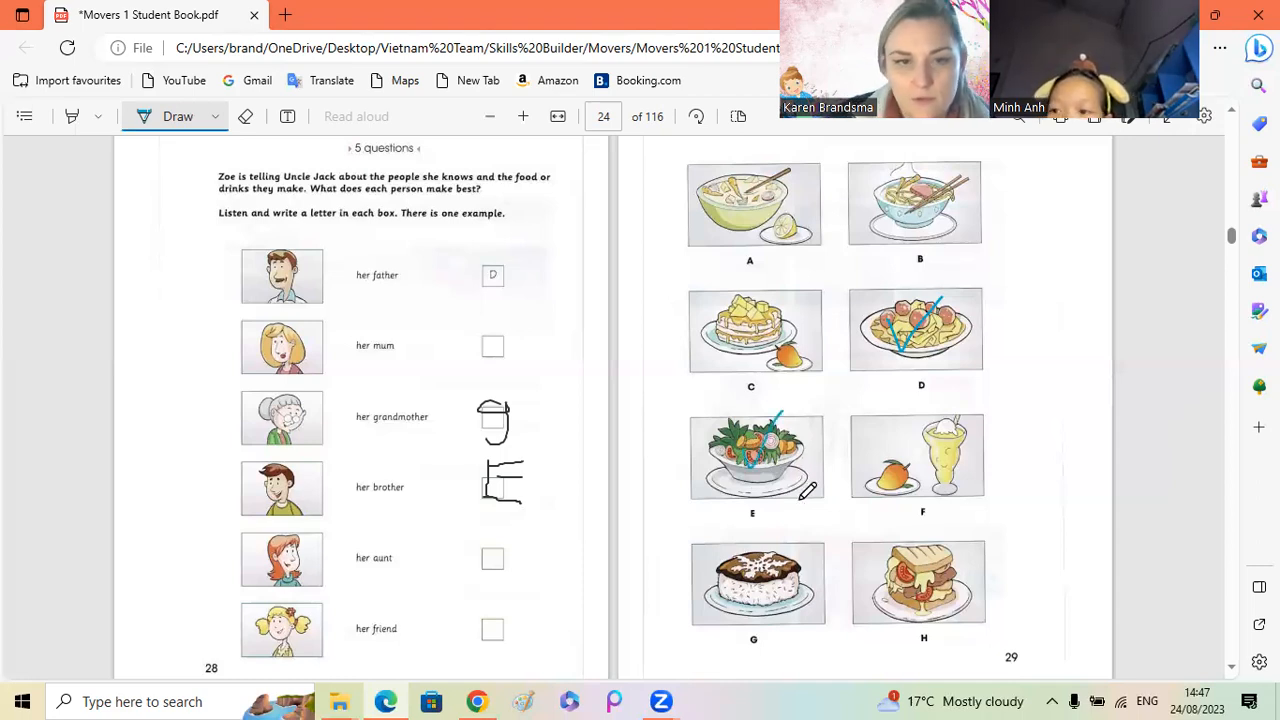
{"action": "mouse_move", "coordinate": [246, 116]}
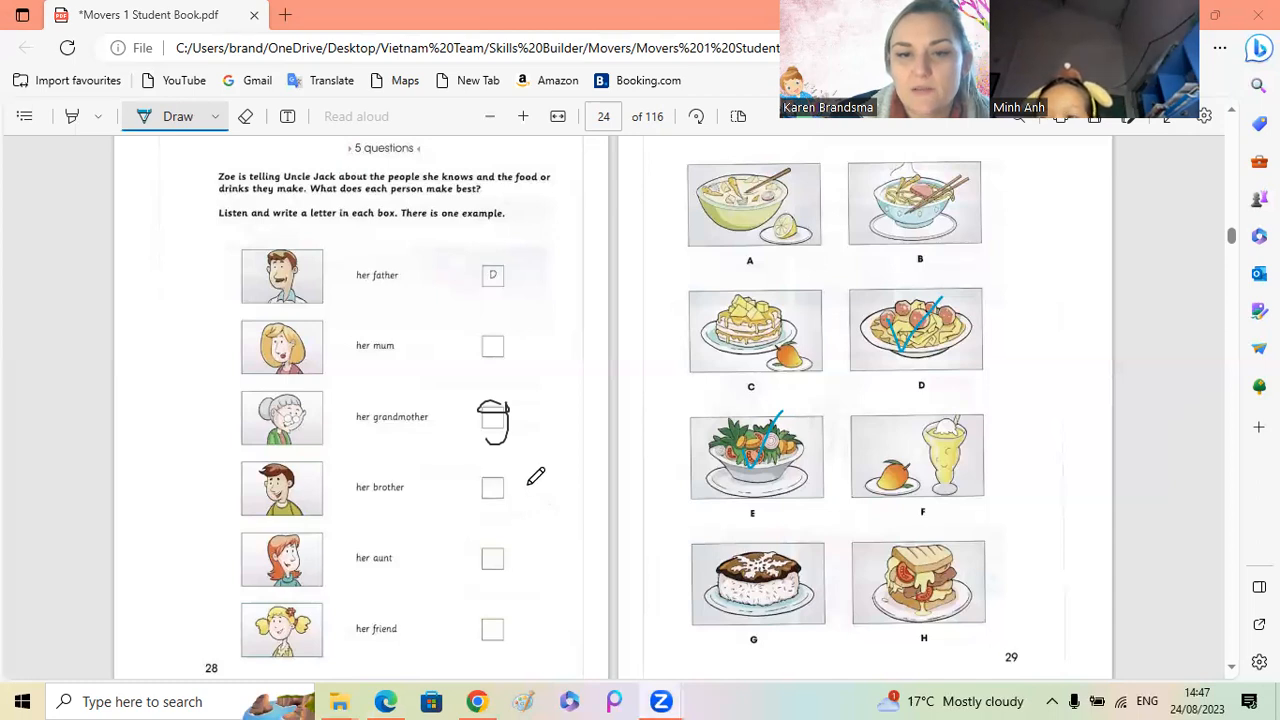
{"action": "mouse_move", "coordinate": [584, 486]}
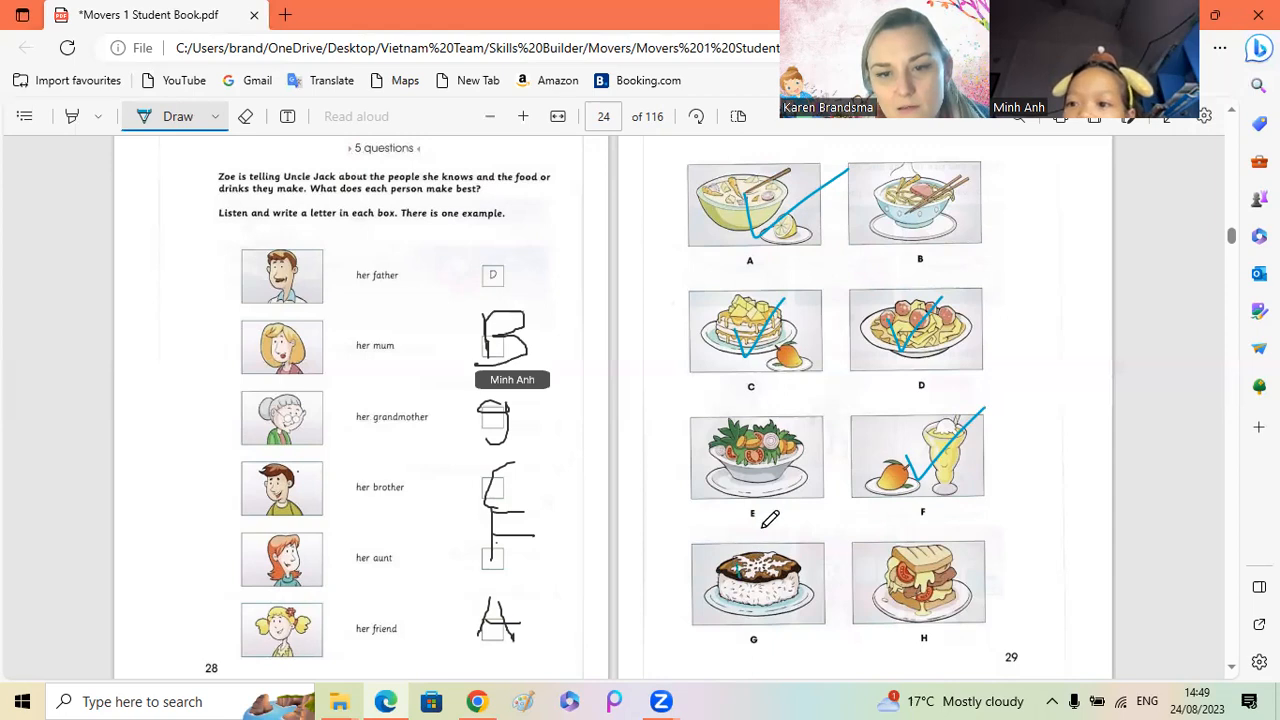
{"action": "left_click_drag", "start_coordinate": [778, 510], "coordinate": [744, 576]}
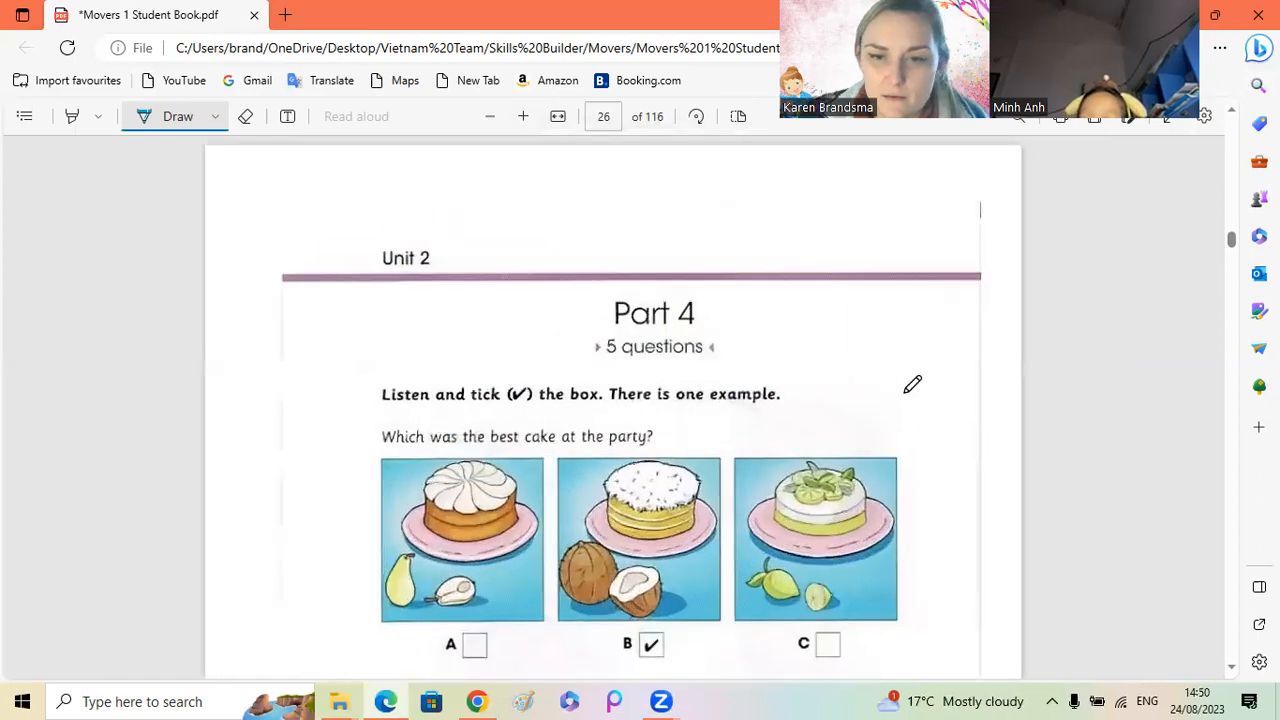
Step: Zoom in on page 26 Part 4 and bring question 1, Mrs Grey's granddaughter, into view
{"action": "scroll", "scroll_direction": "down", "scroll_amount": 3}
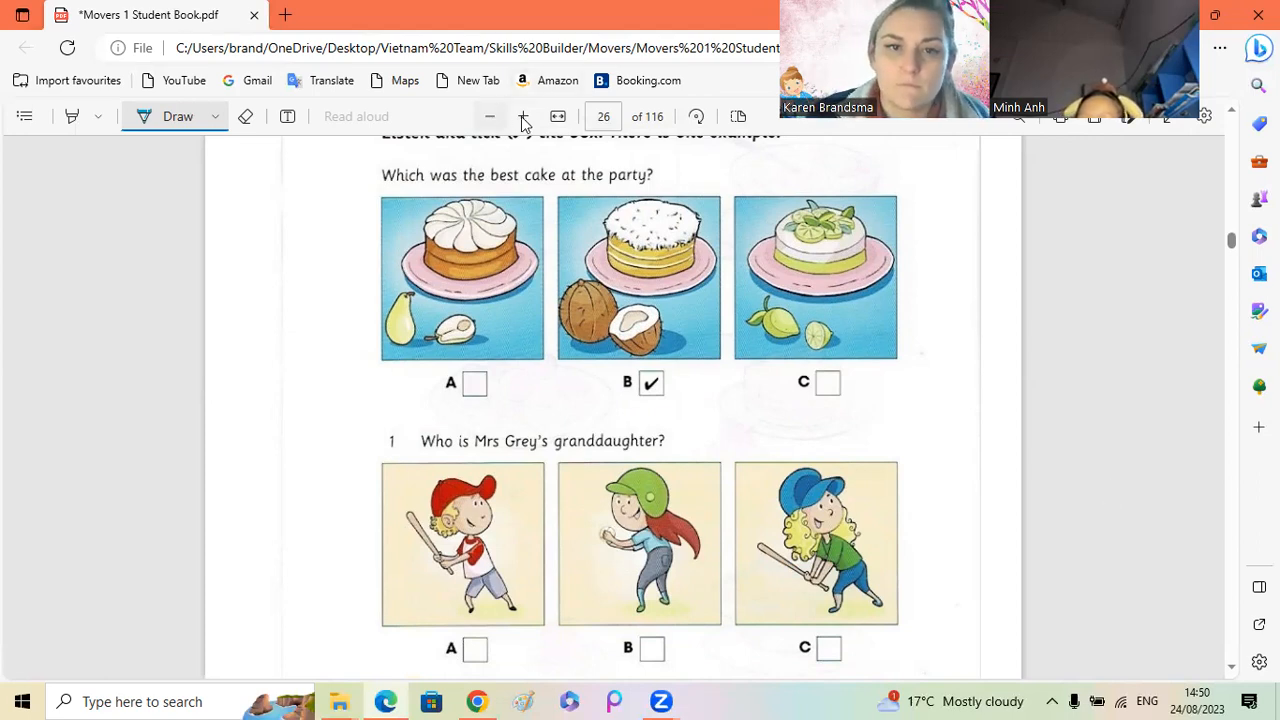
{"action": "left_click", "coordinate": [524, 116]}
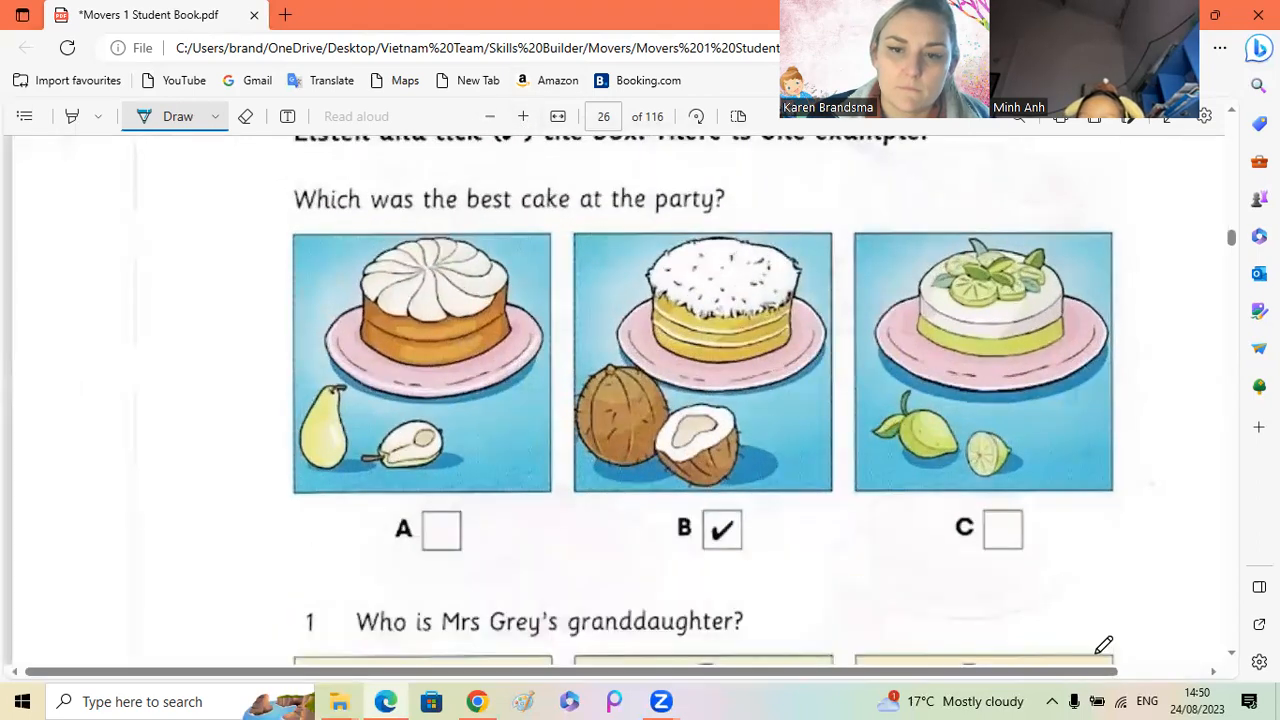
{"action": "scroll", "scroll_direction": "down", "scroll_amount": 3}
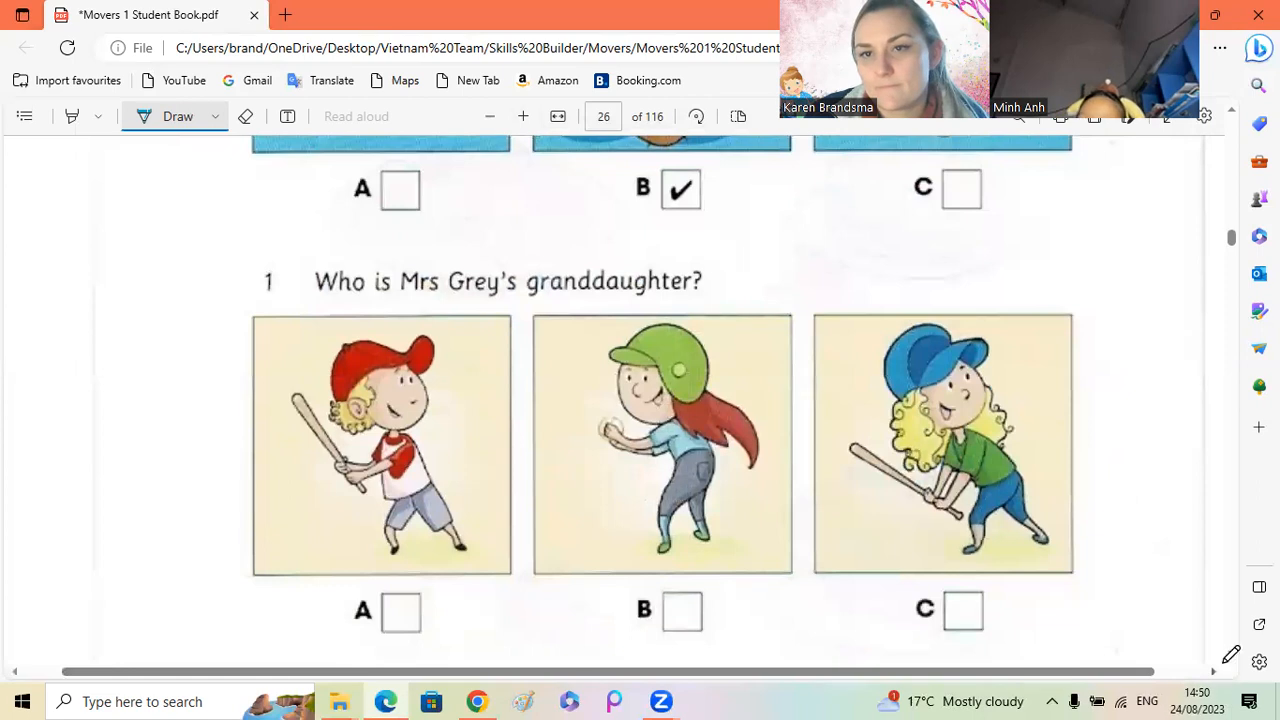
{"action": "scroll", "scroll_direction": "down", "scroll_amount": 3}
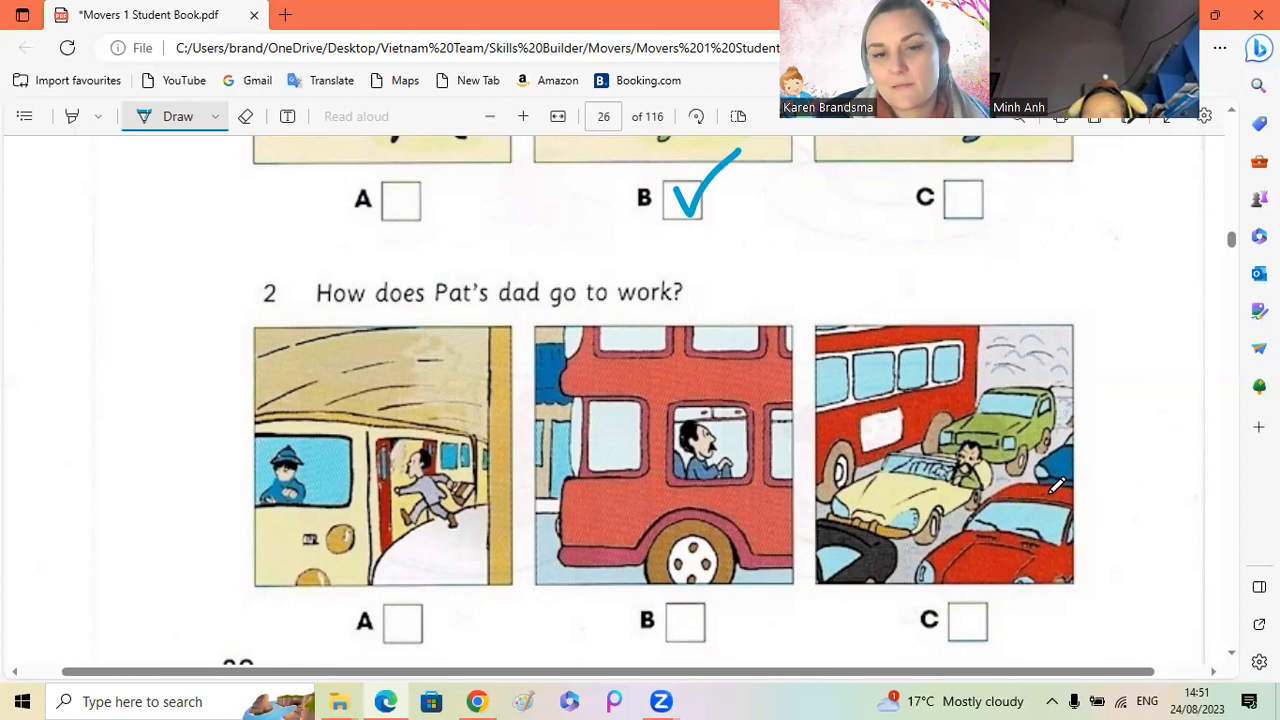
{"action": "mouse_move", "coordinate": [4, 414]}
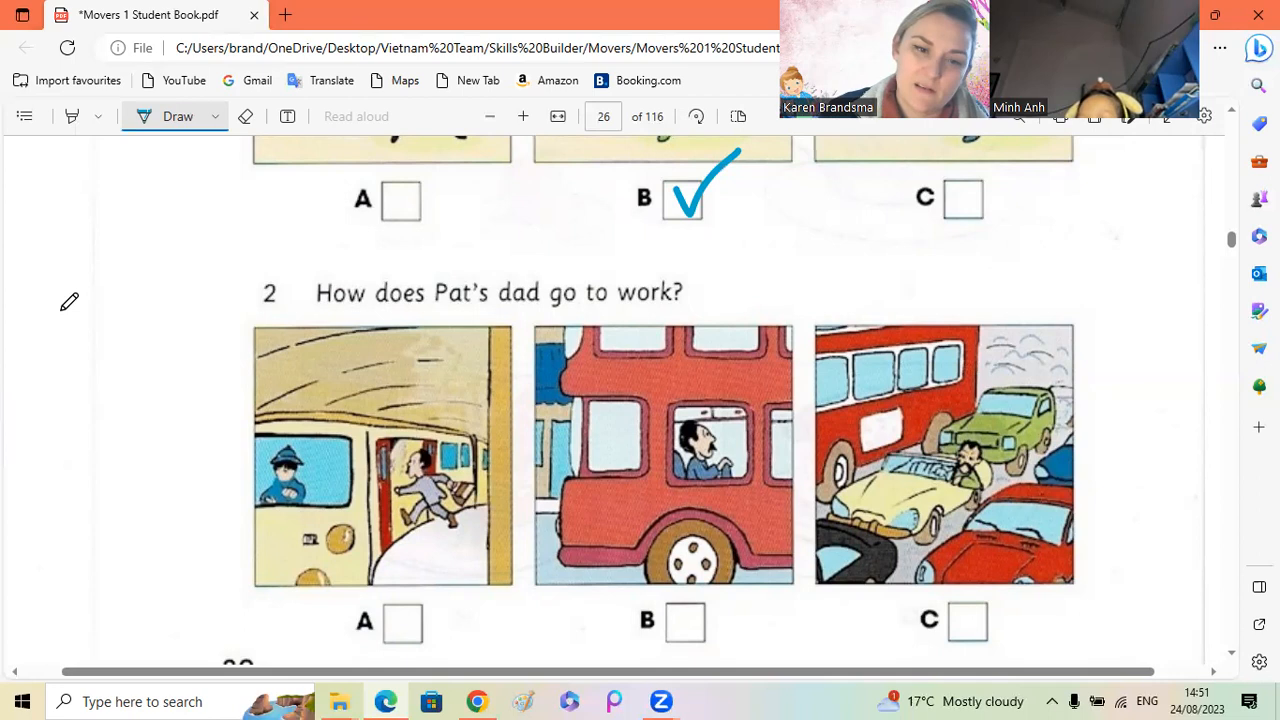
{"action": "mouse_move", "coordinate": [412, 638]}
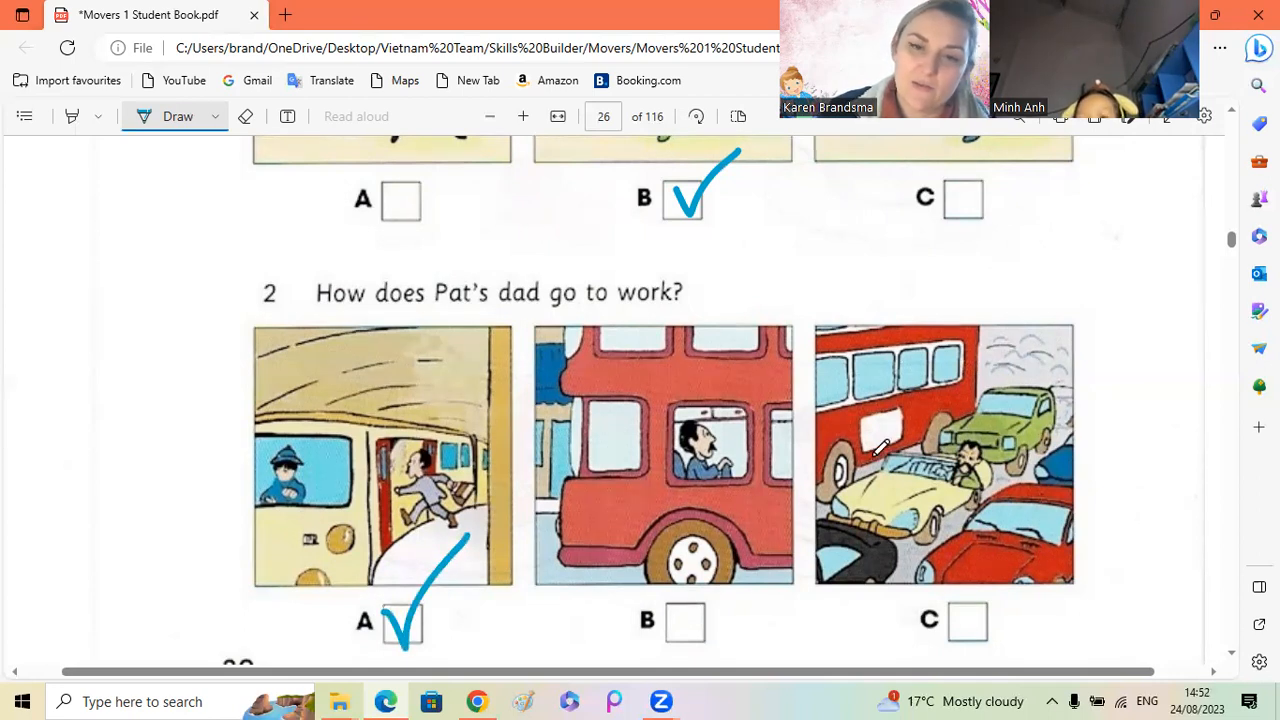
Step: Scroll past the ticked questions 1 and 2 to question 3 on page 27
{"action": "scroll", "scroll_direction": "down", "scroll_amount": 3}
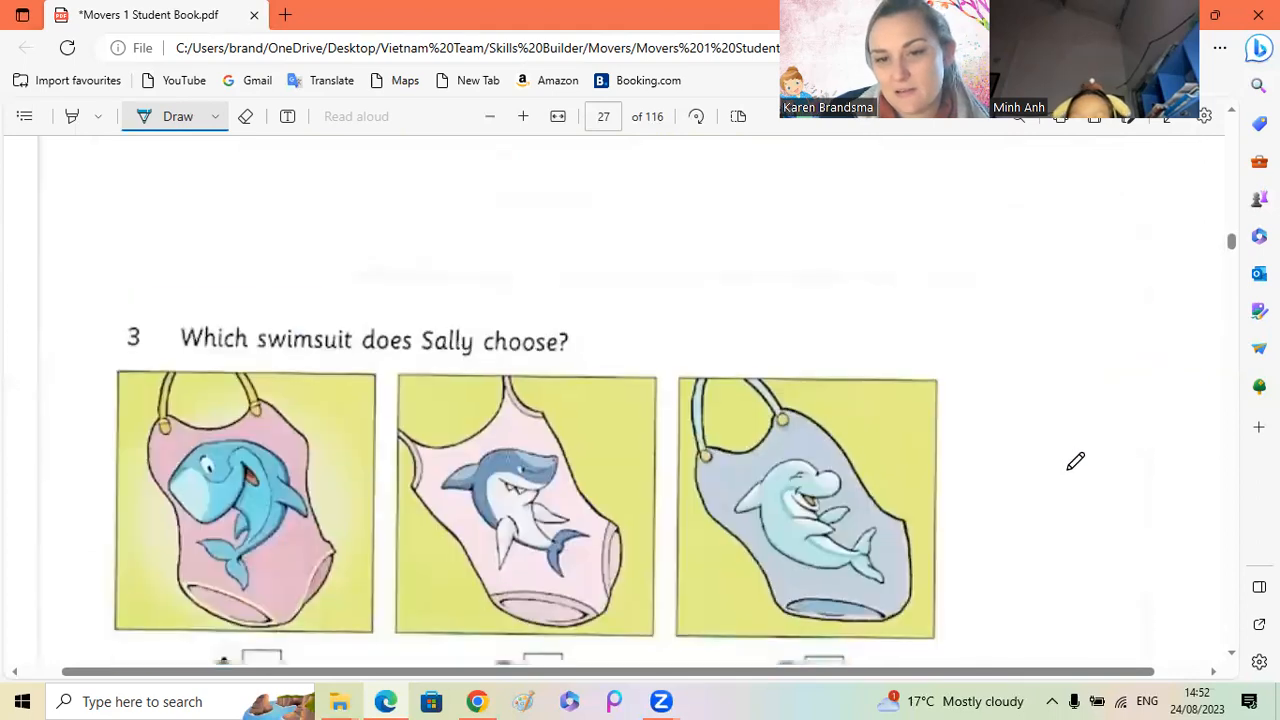